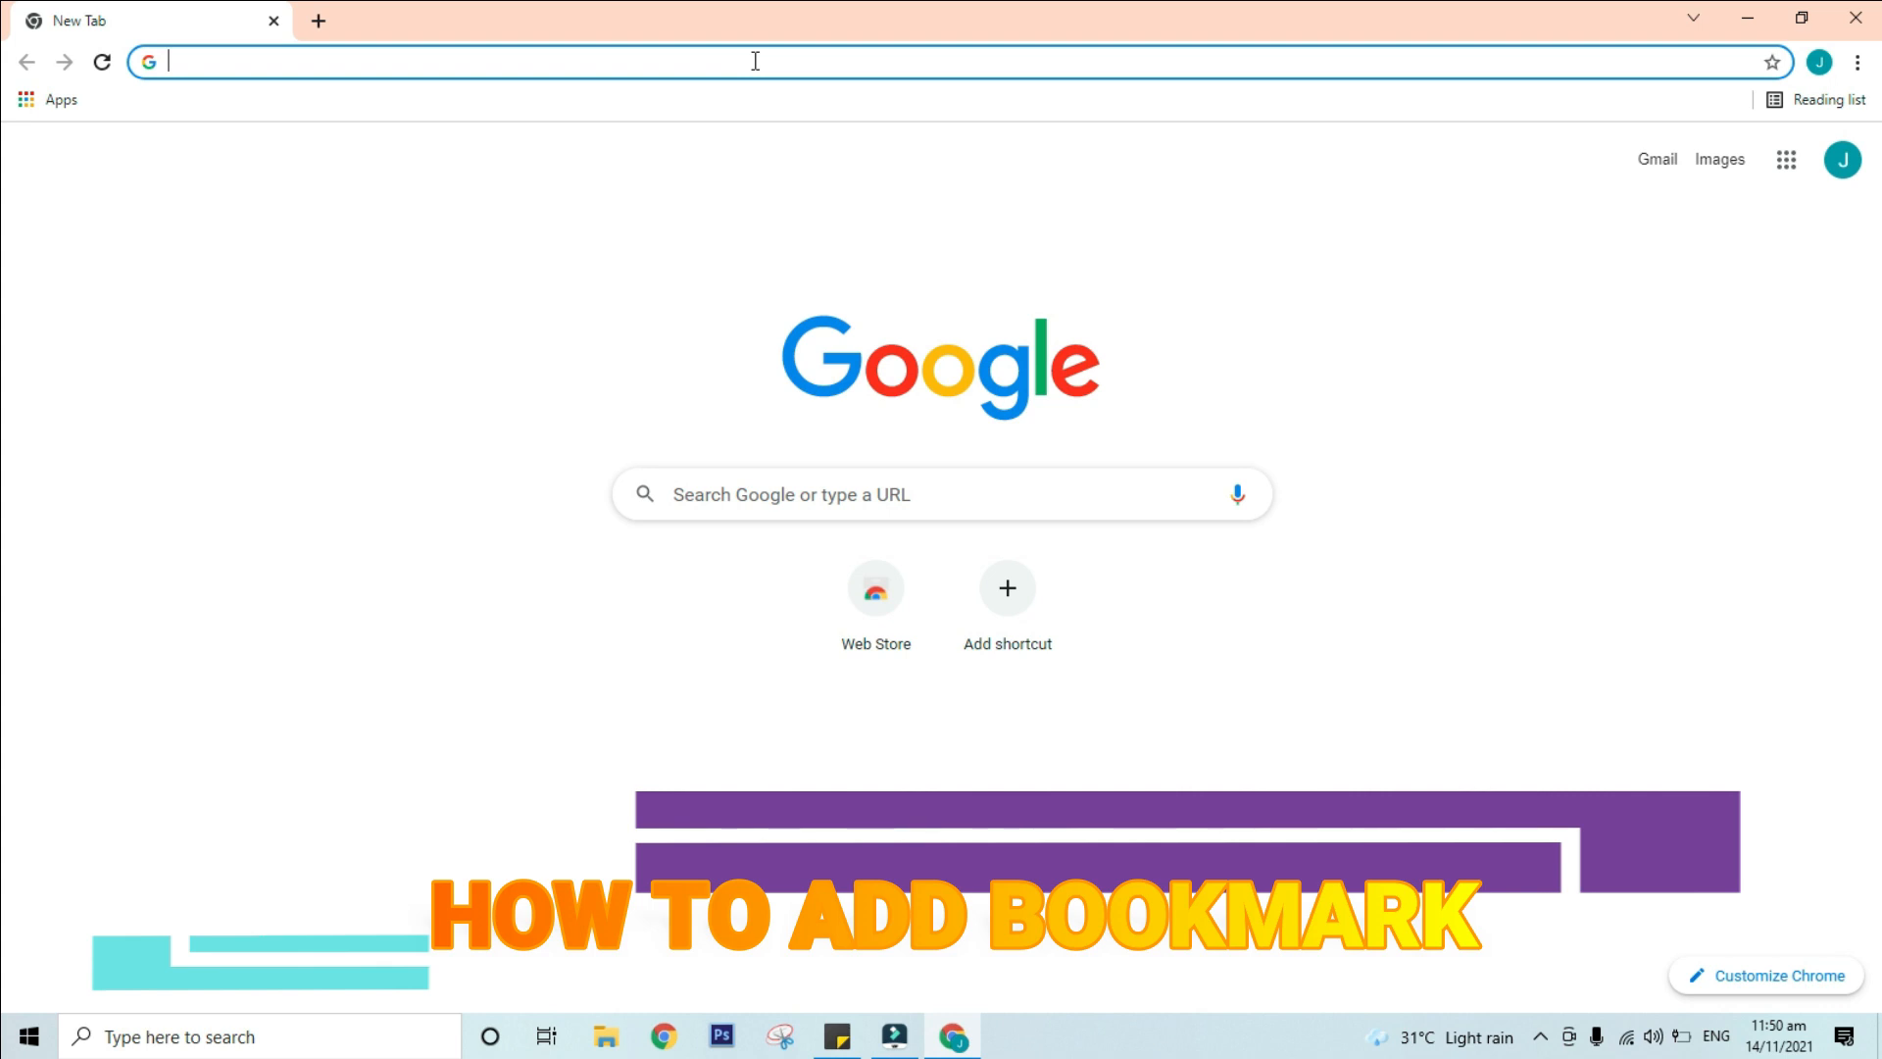
# Step: Navigate to the YouTube home page via the address bar
pyautogui.write('youtube.com')
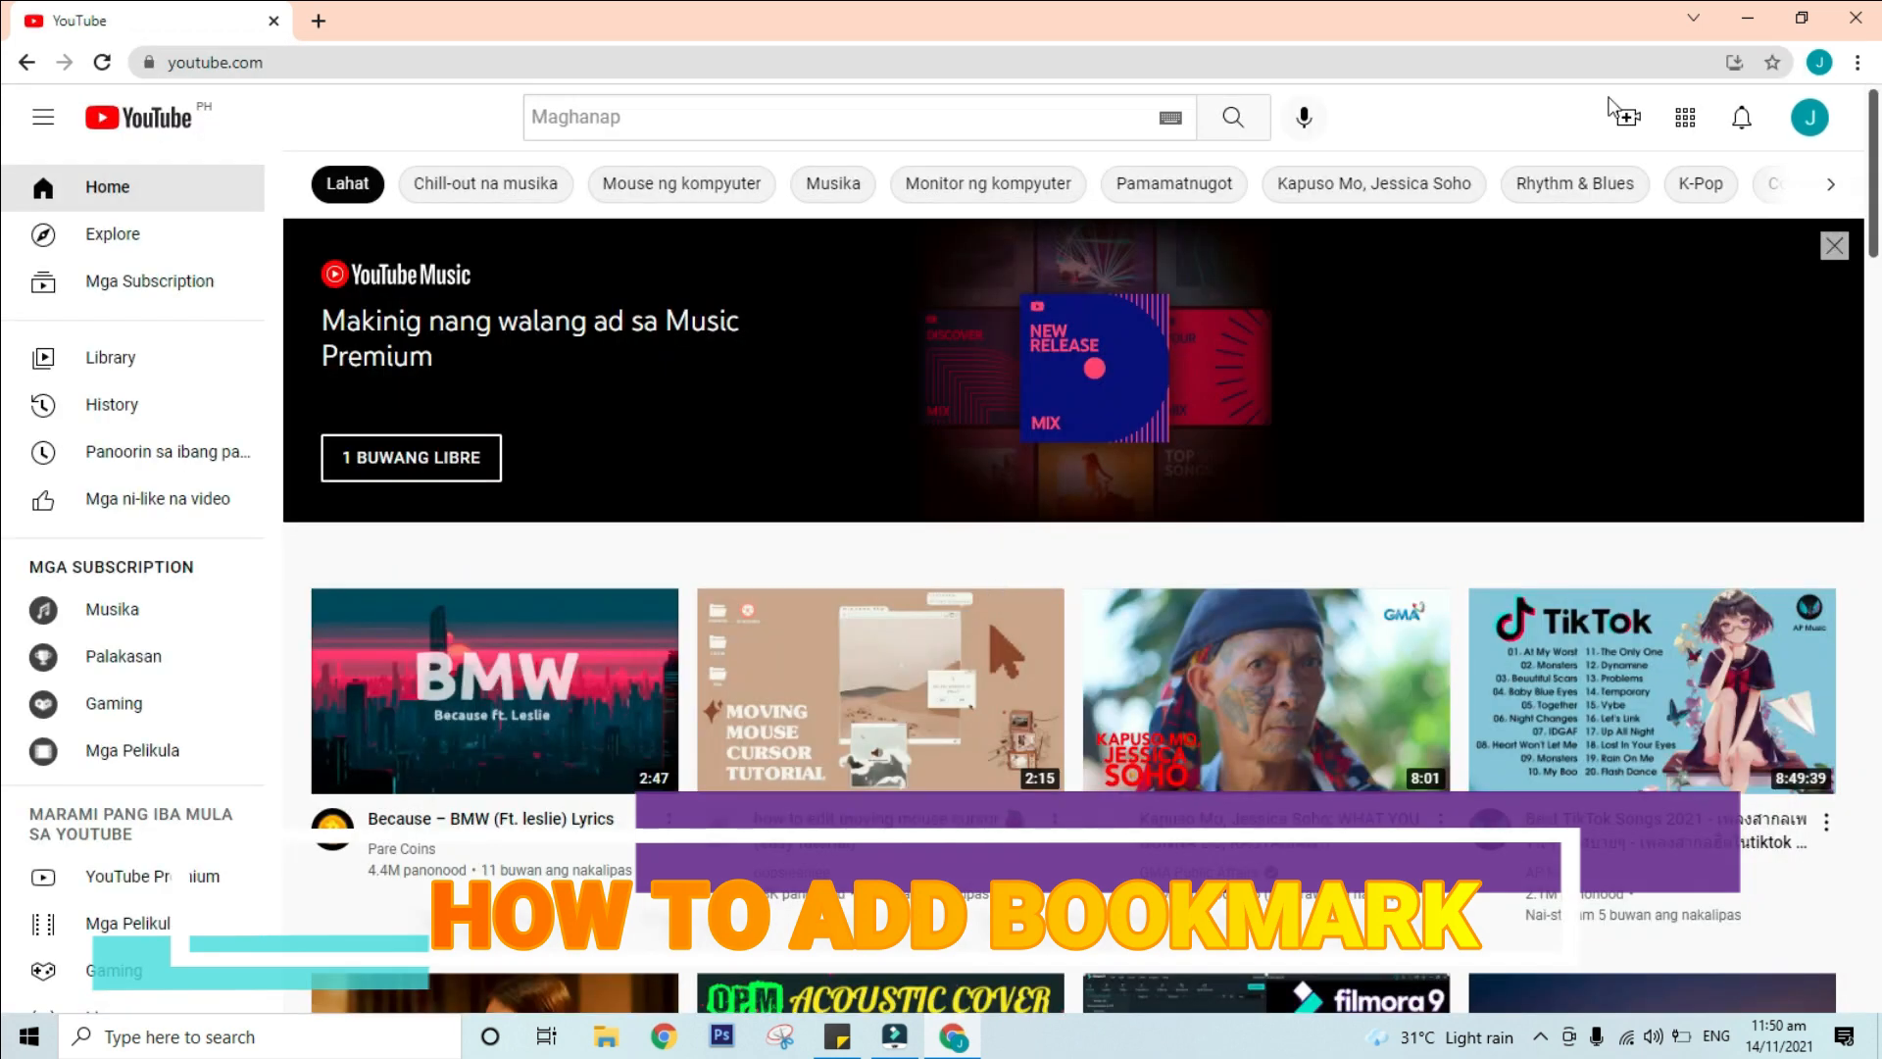
pyautogui.moveTo(1661, 86)
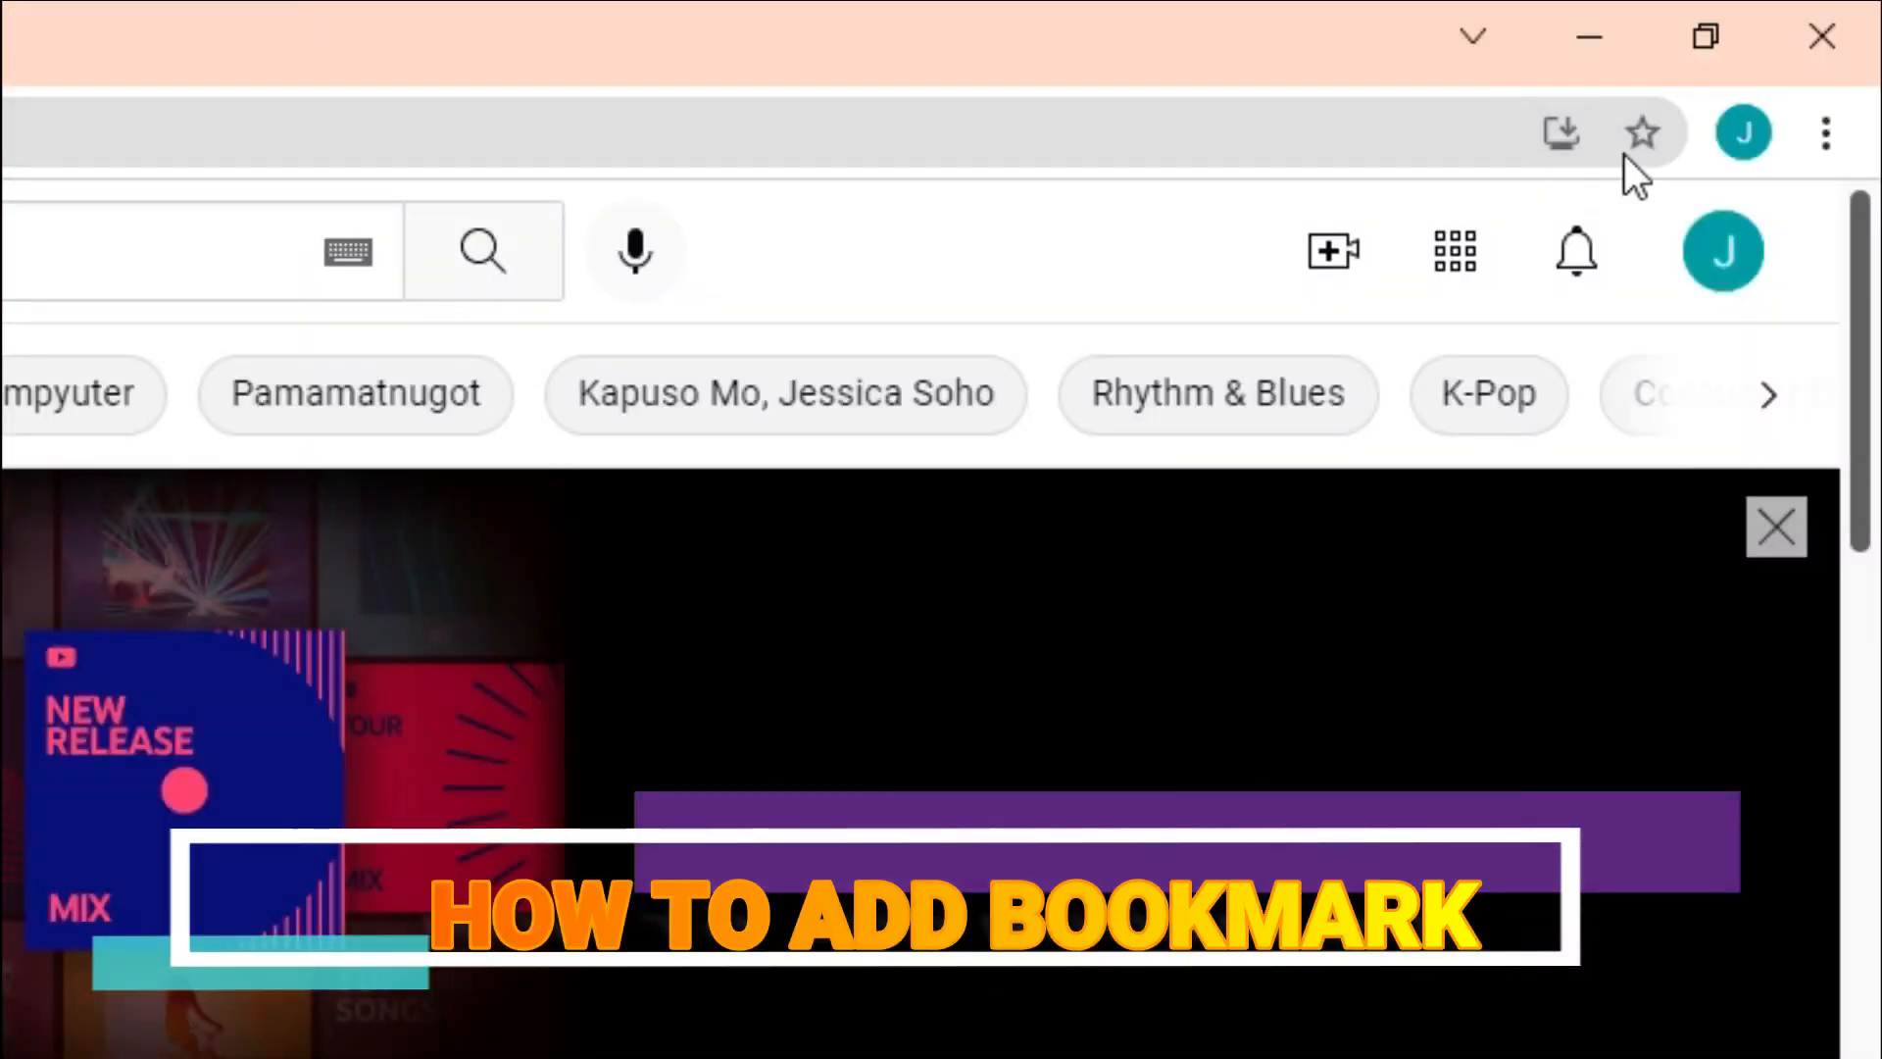
# Step: Bookmark the YouTube page as 'YouTube' in the Bookmarks bar folder
pyautogui.click(1645, 129)
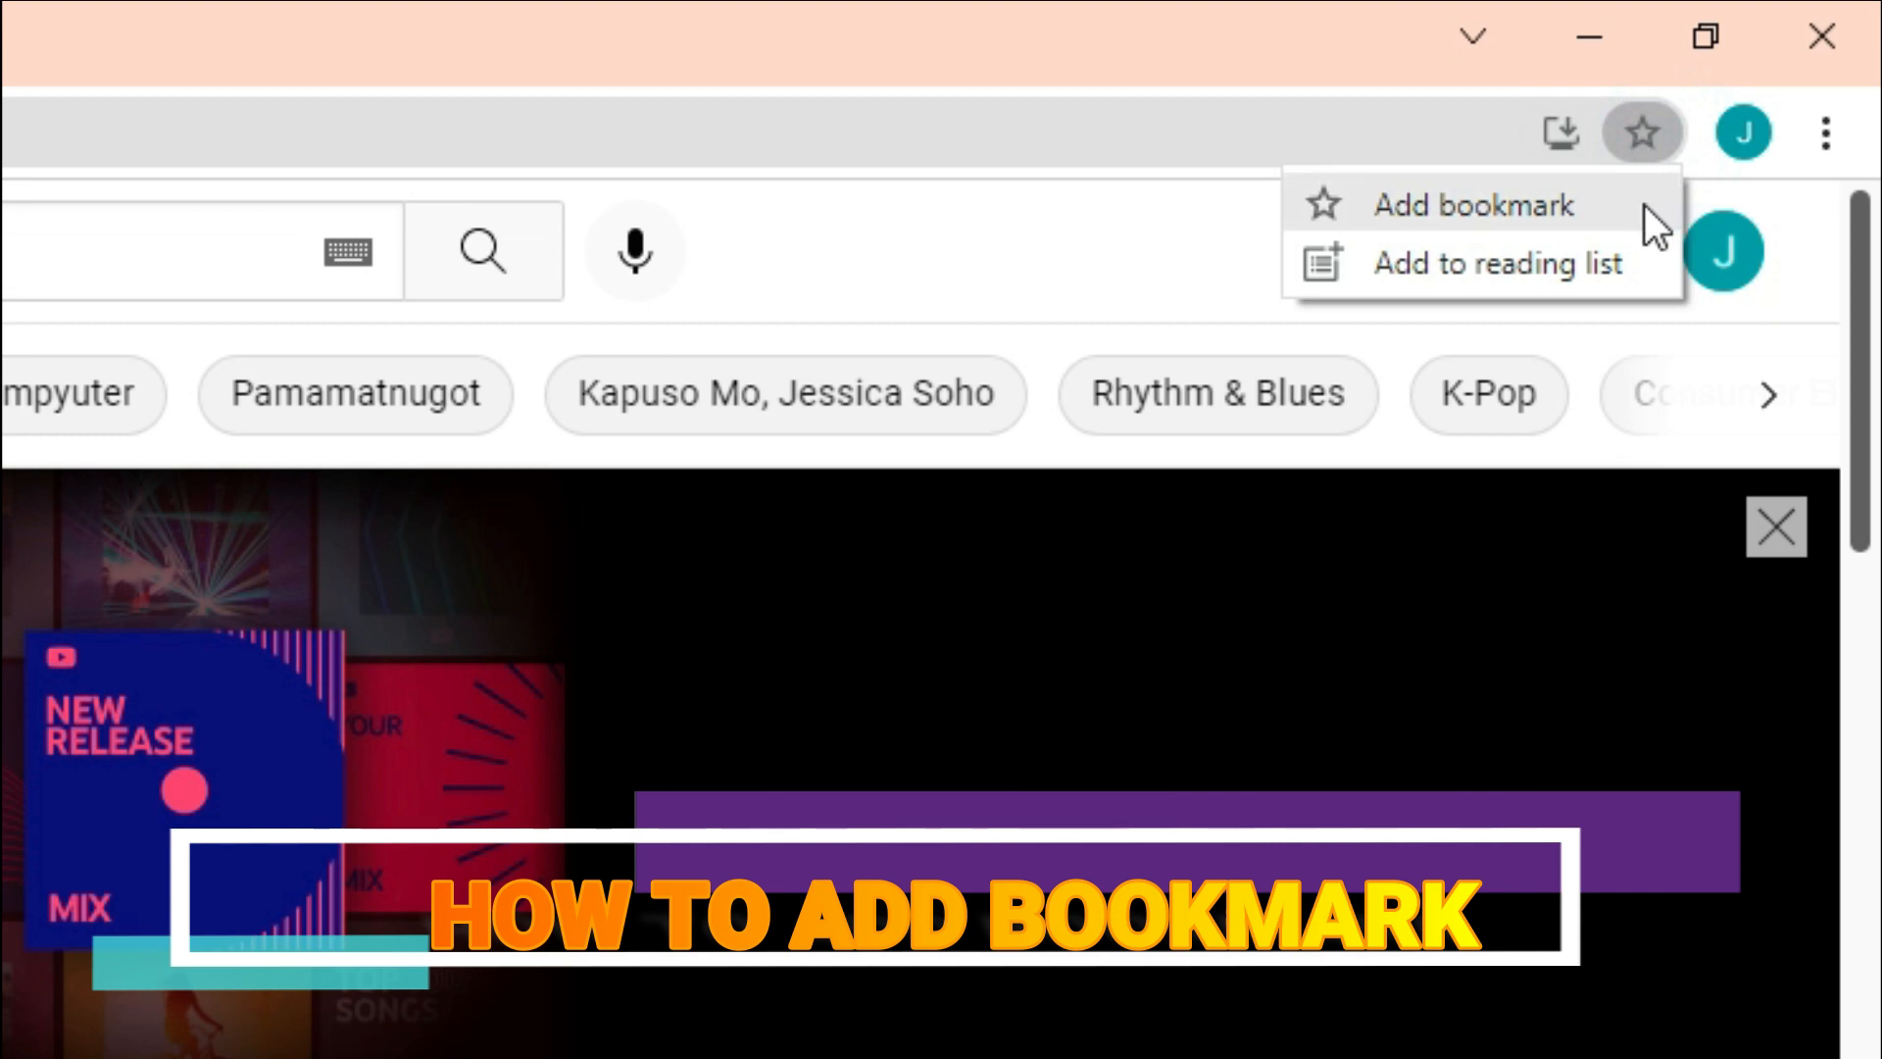
pyautogui.click(1472, 206)
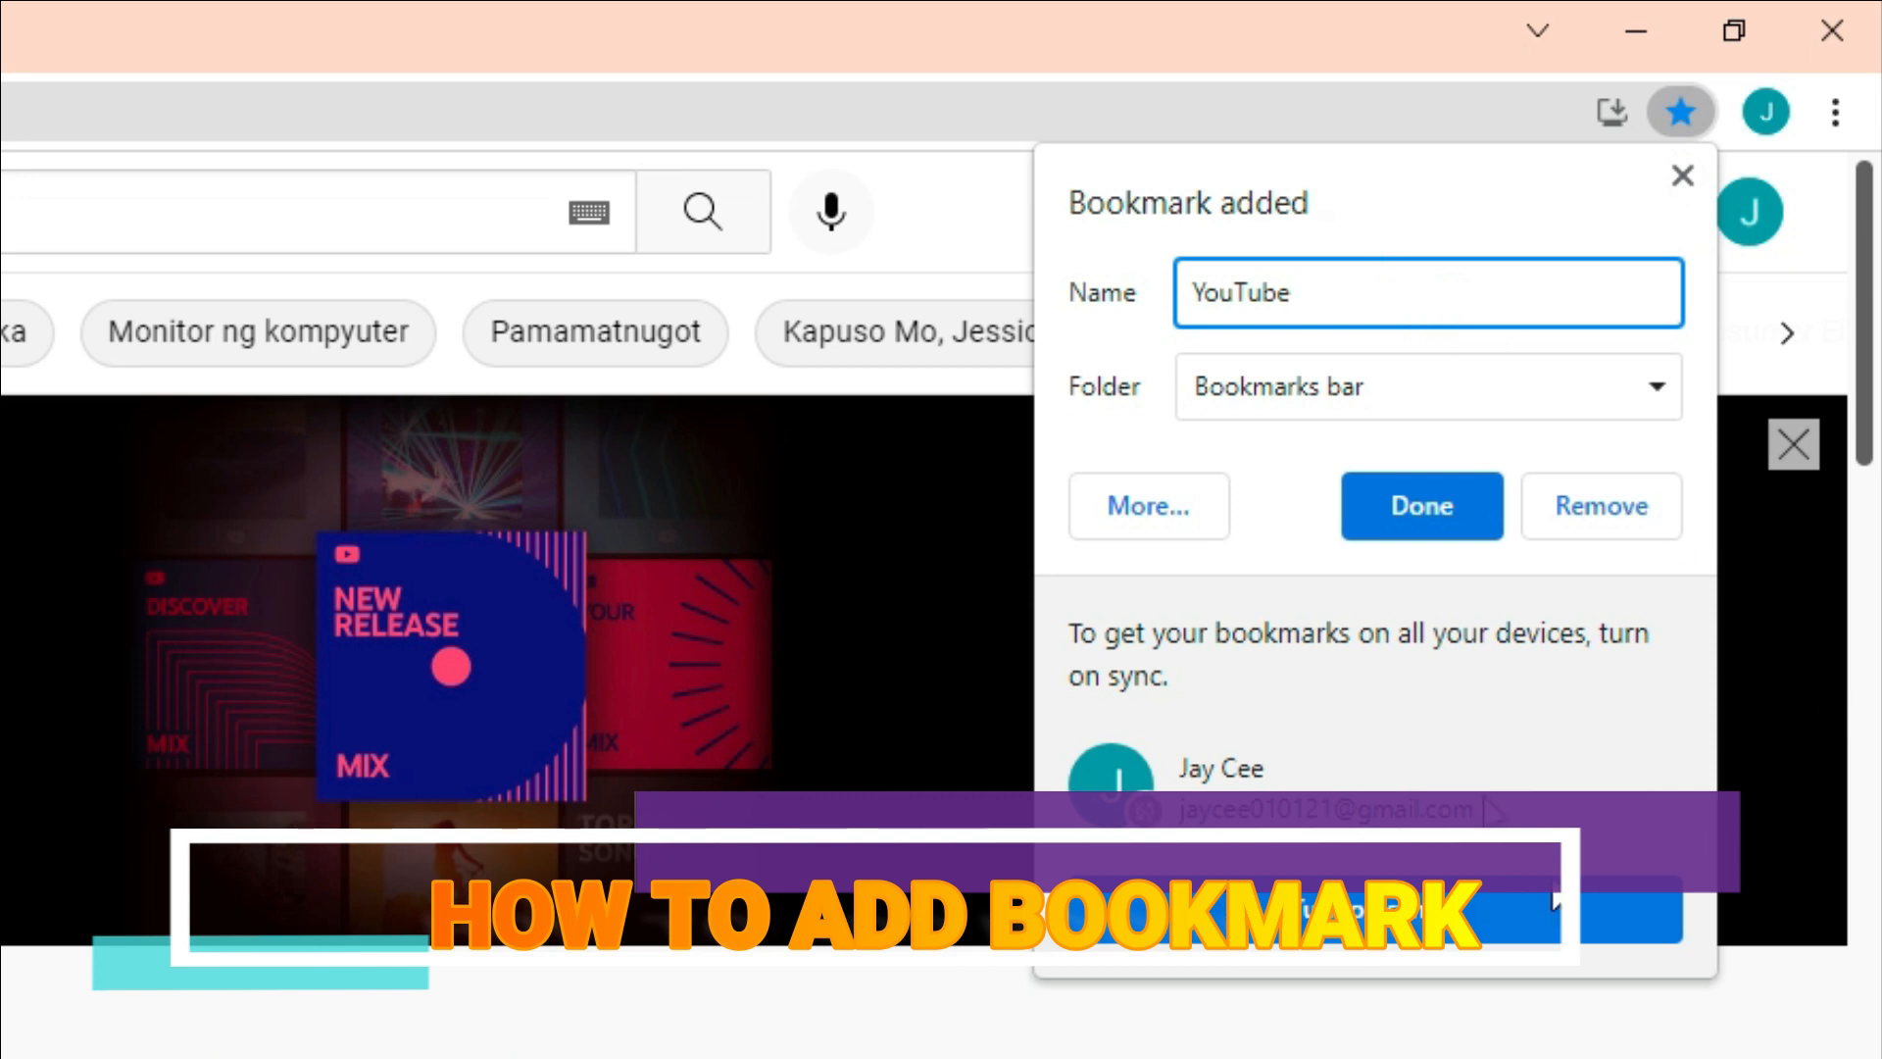
pyautogui.moveTo(1651, 427)
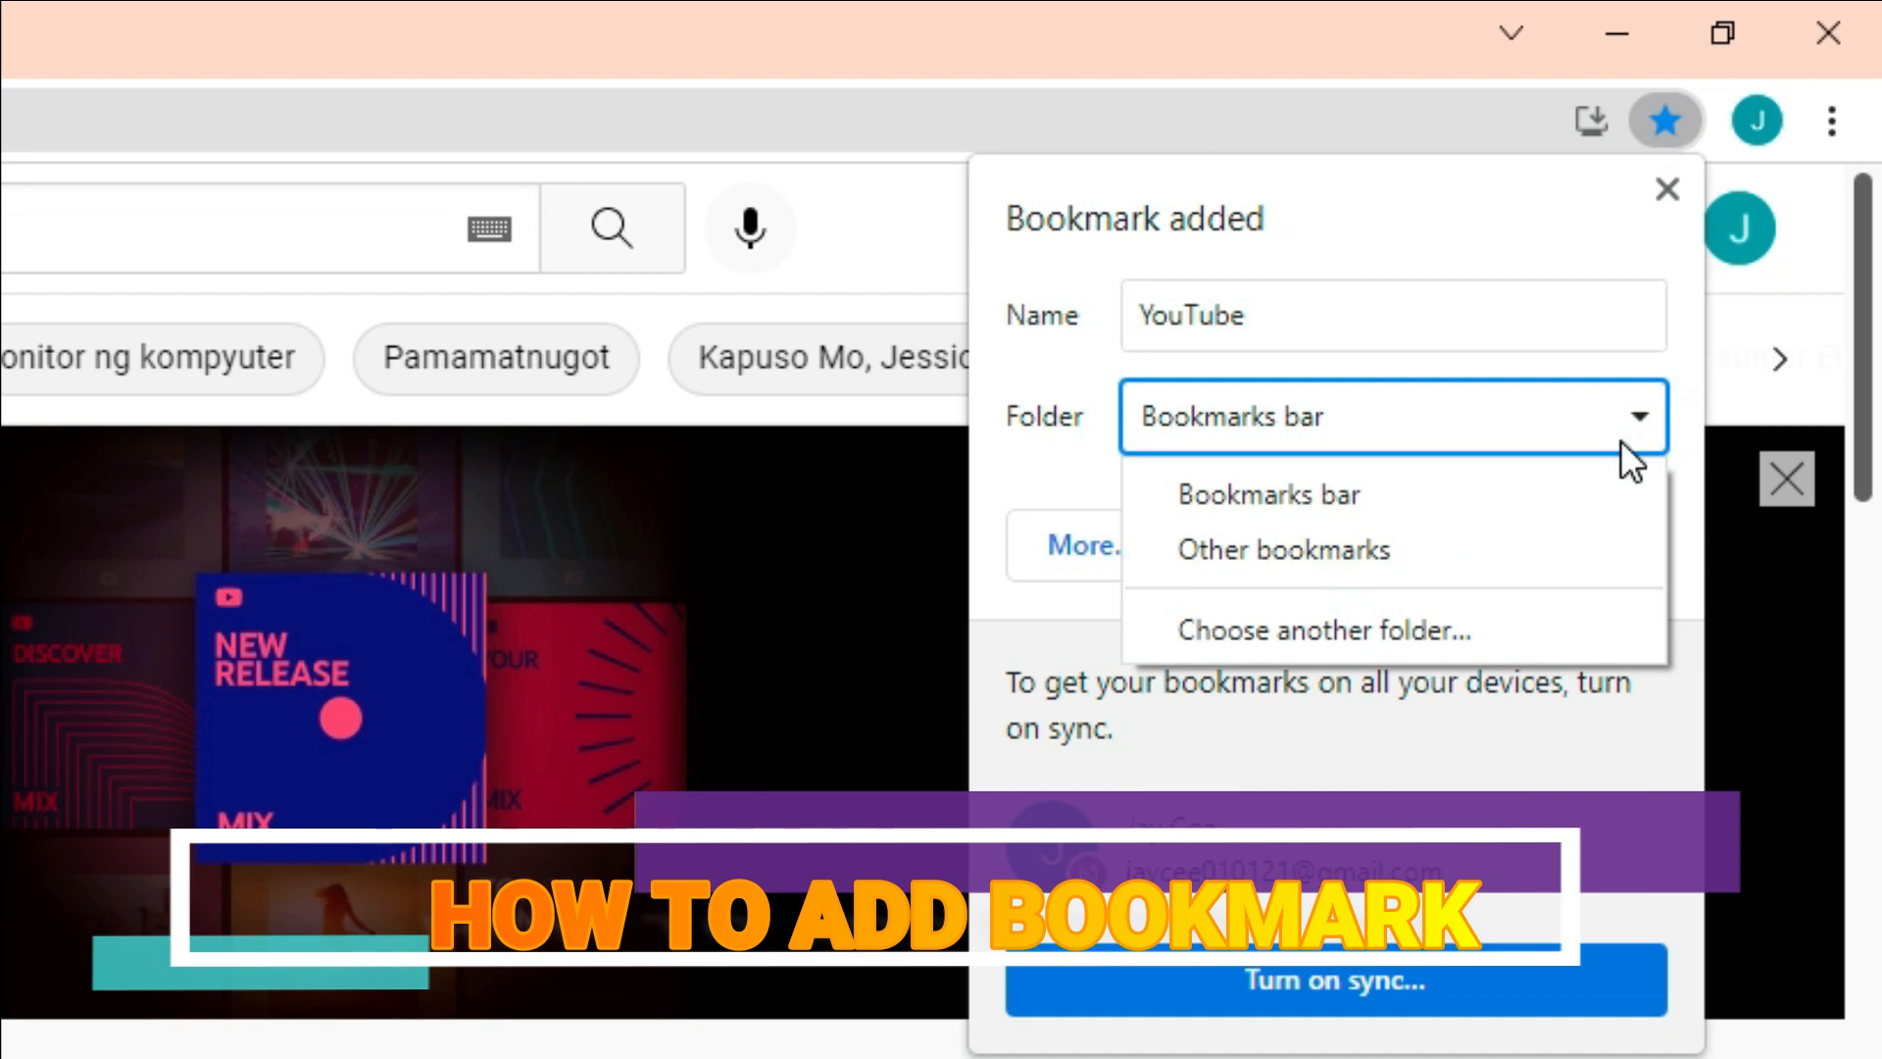
pyautogui.click(1268, 494)
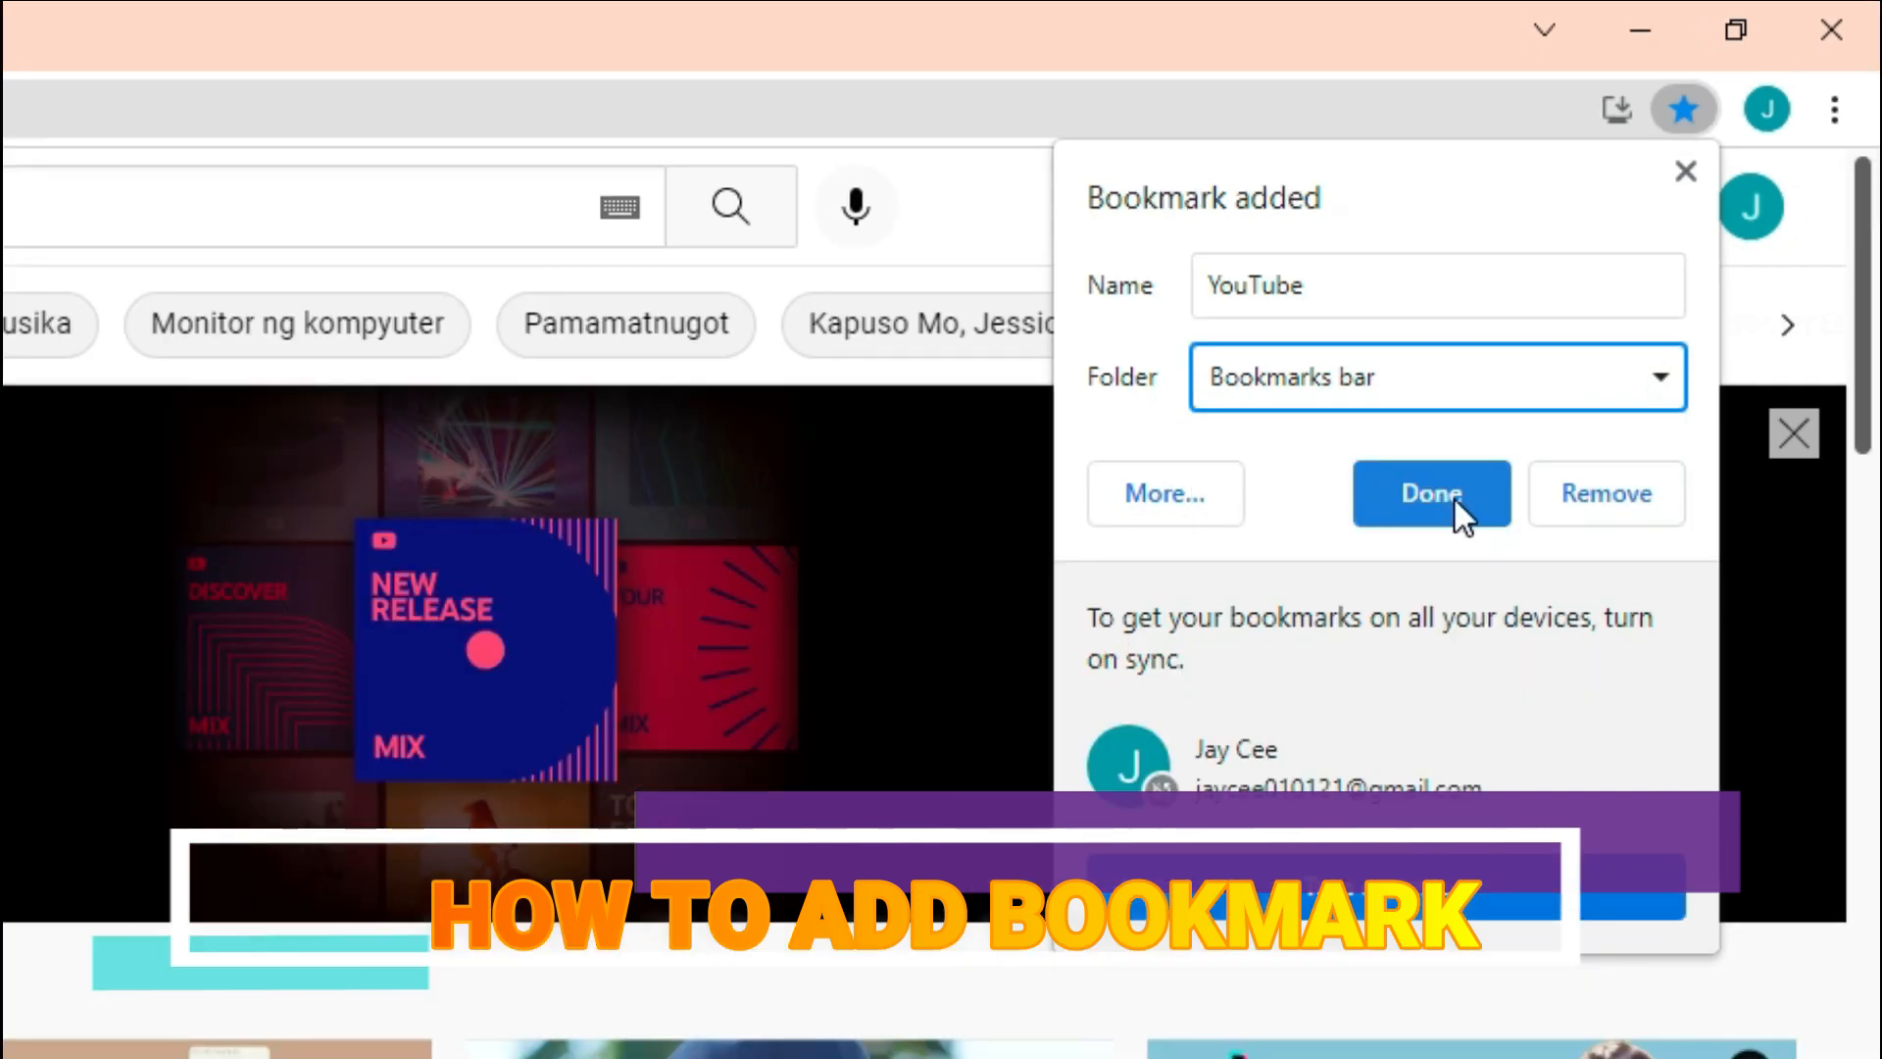
pyautogui.click(1431, 494)
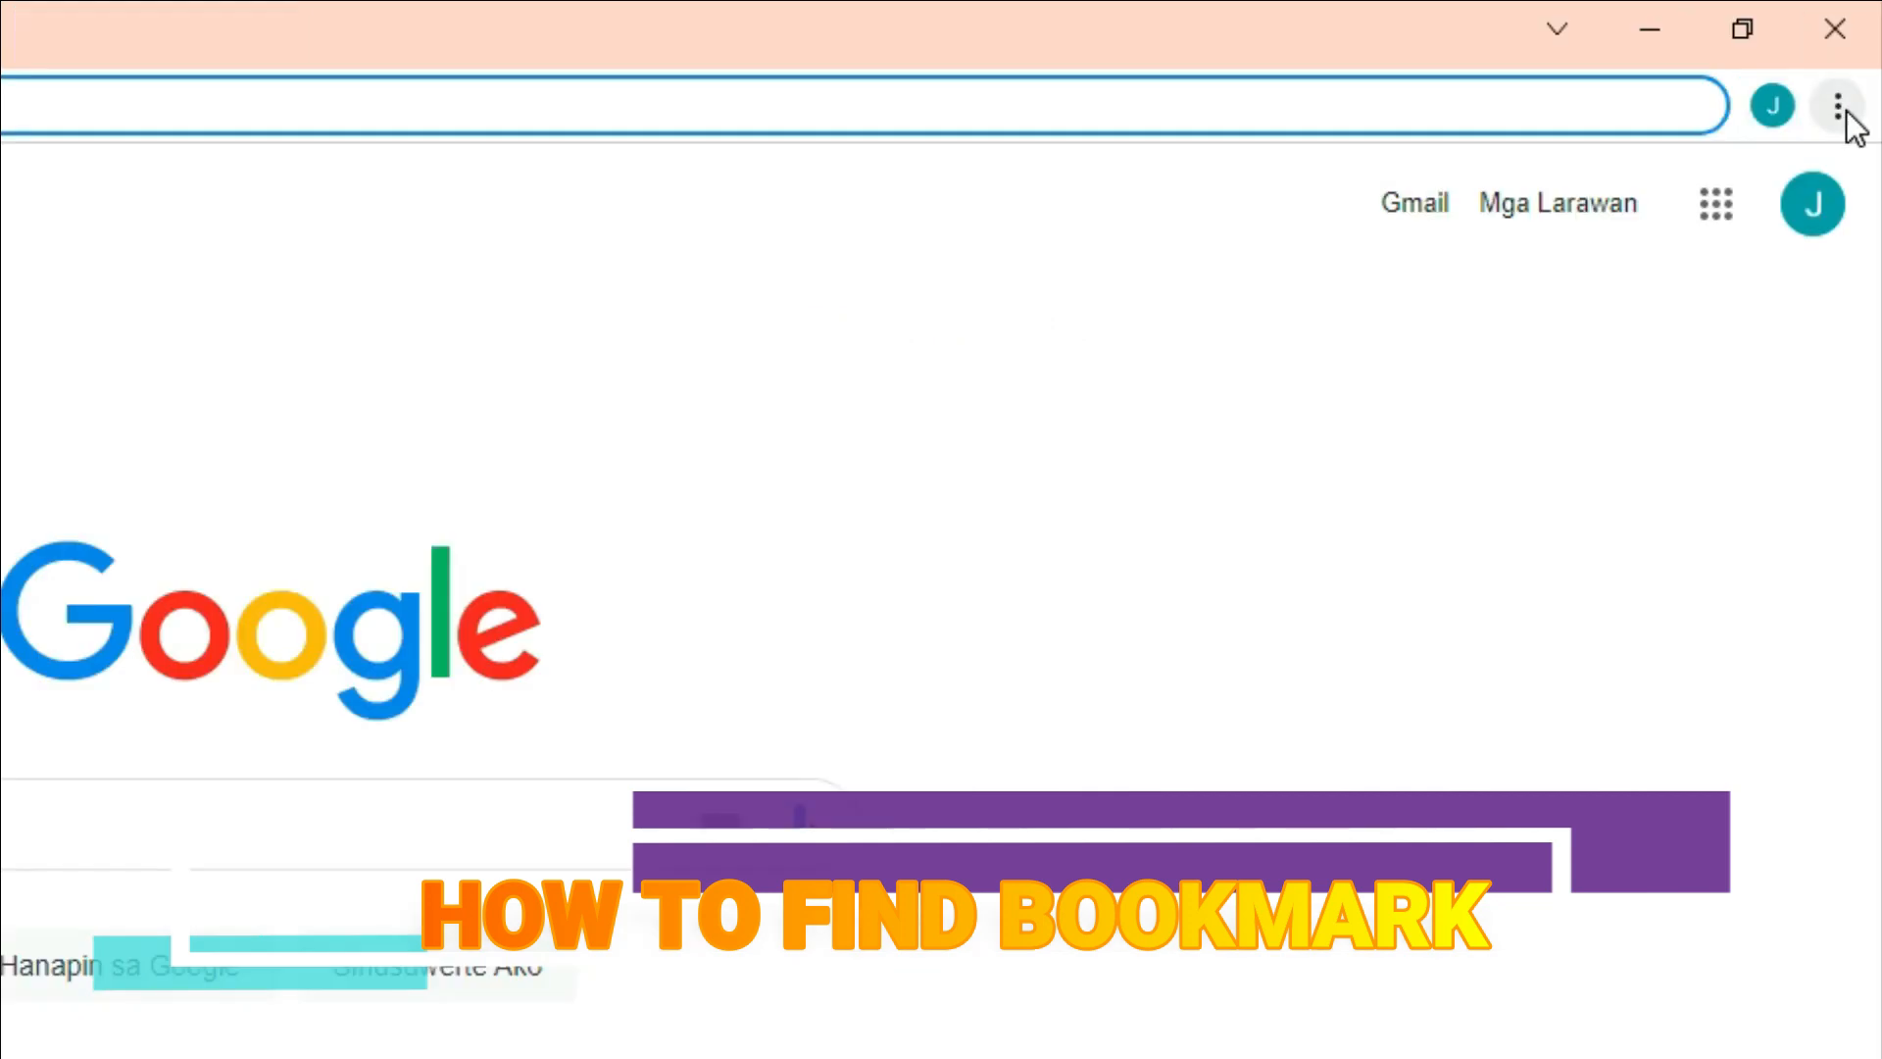
pyautogui.moveTo(1835, 104)
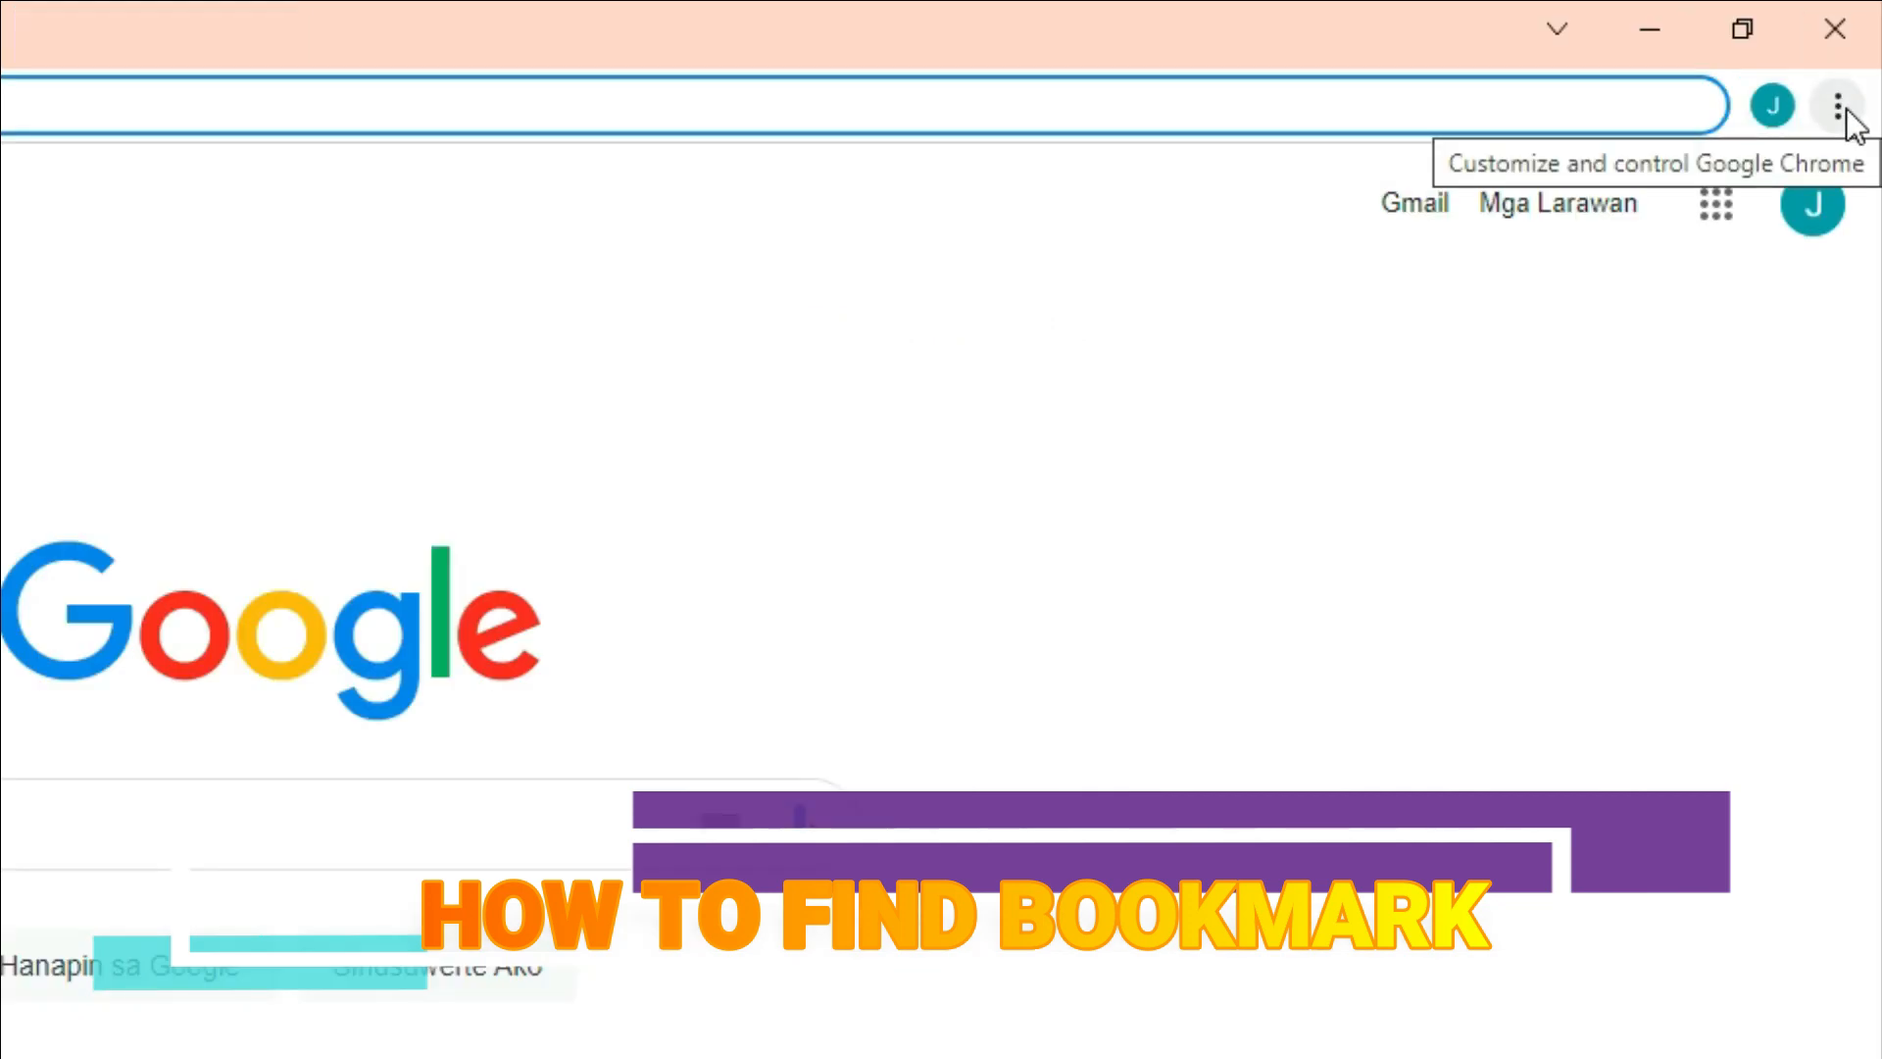
# Step: Bring up Chrome's main menu to reach the bookmarks list
pyautogui.click(1839, 104)
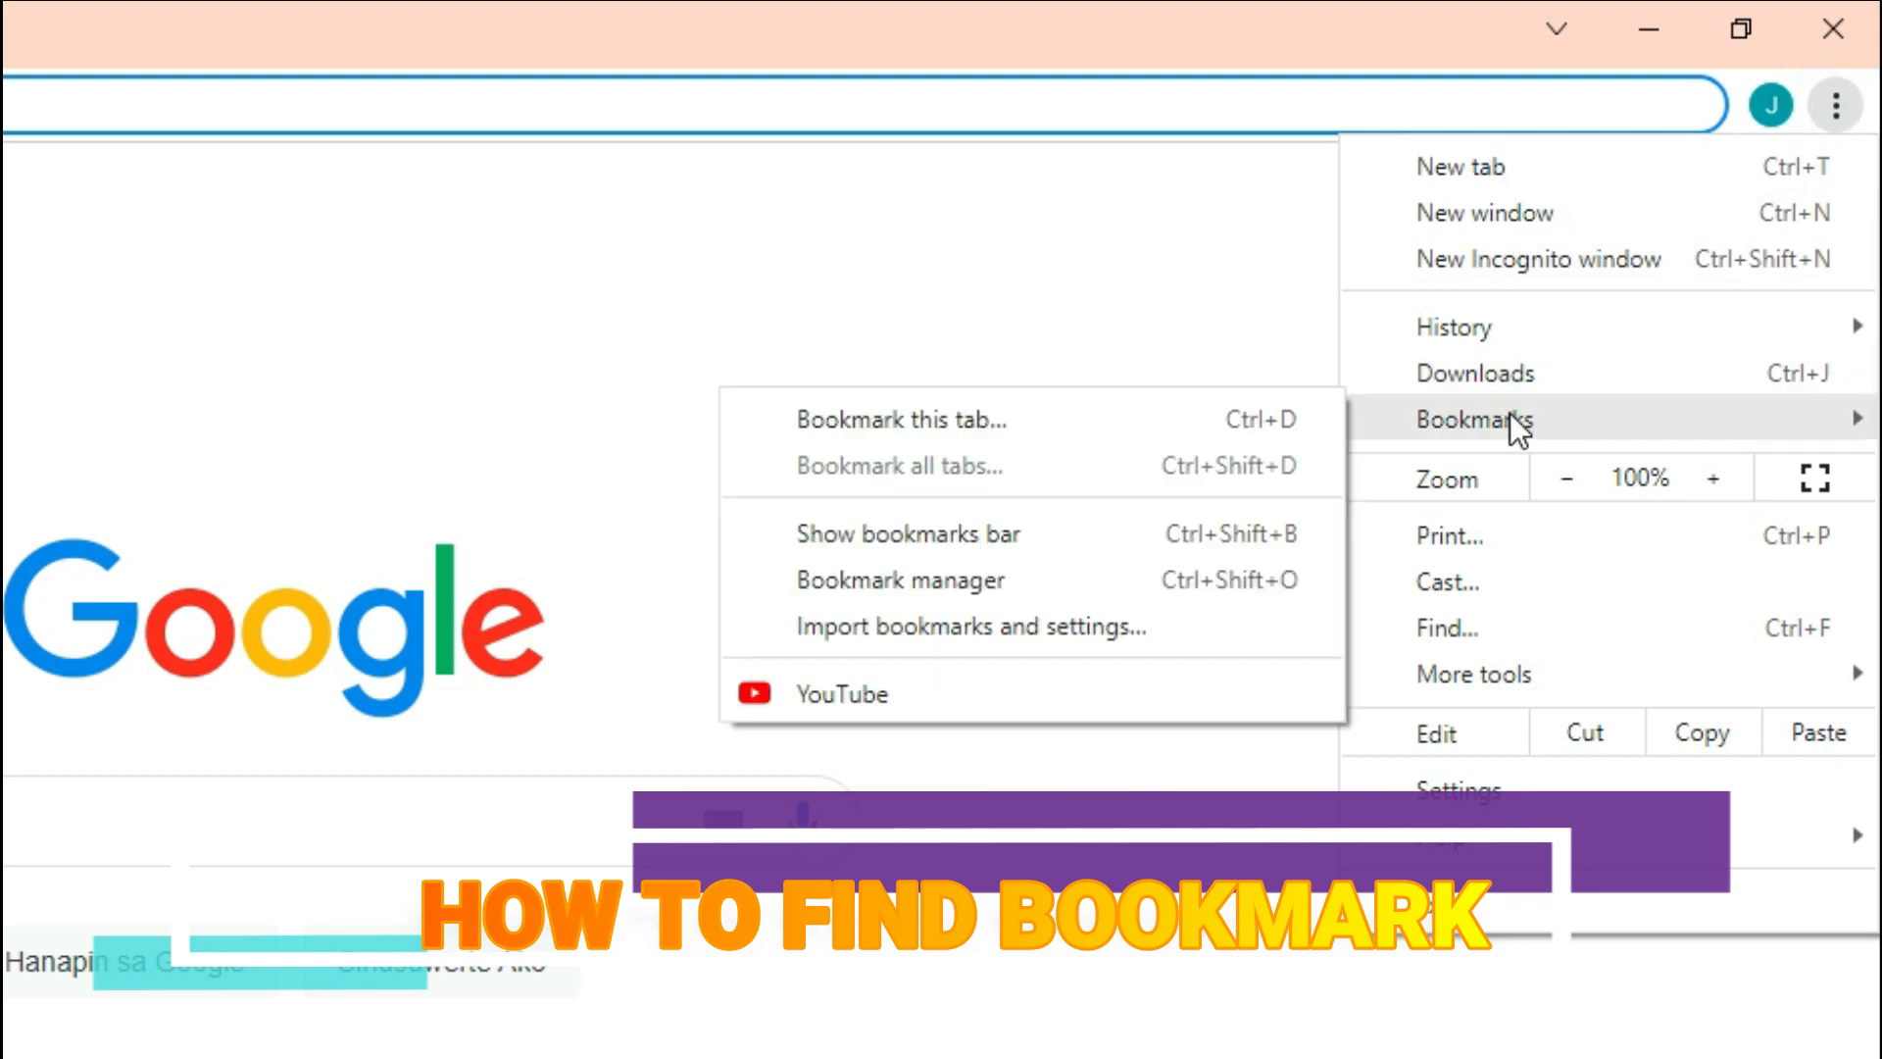
pyautogui.moveTo(980, 447)
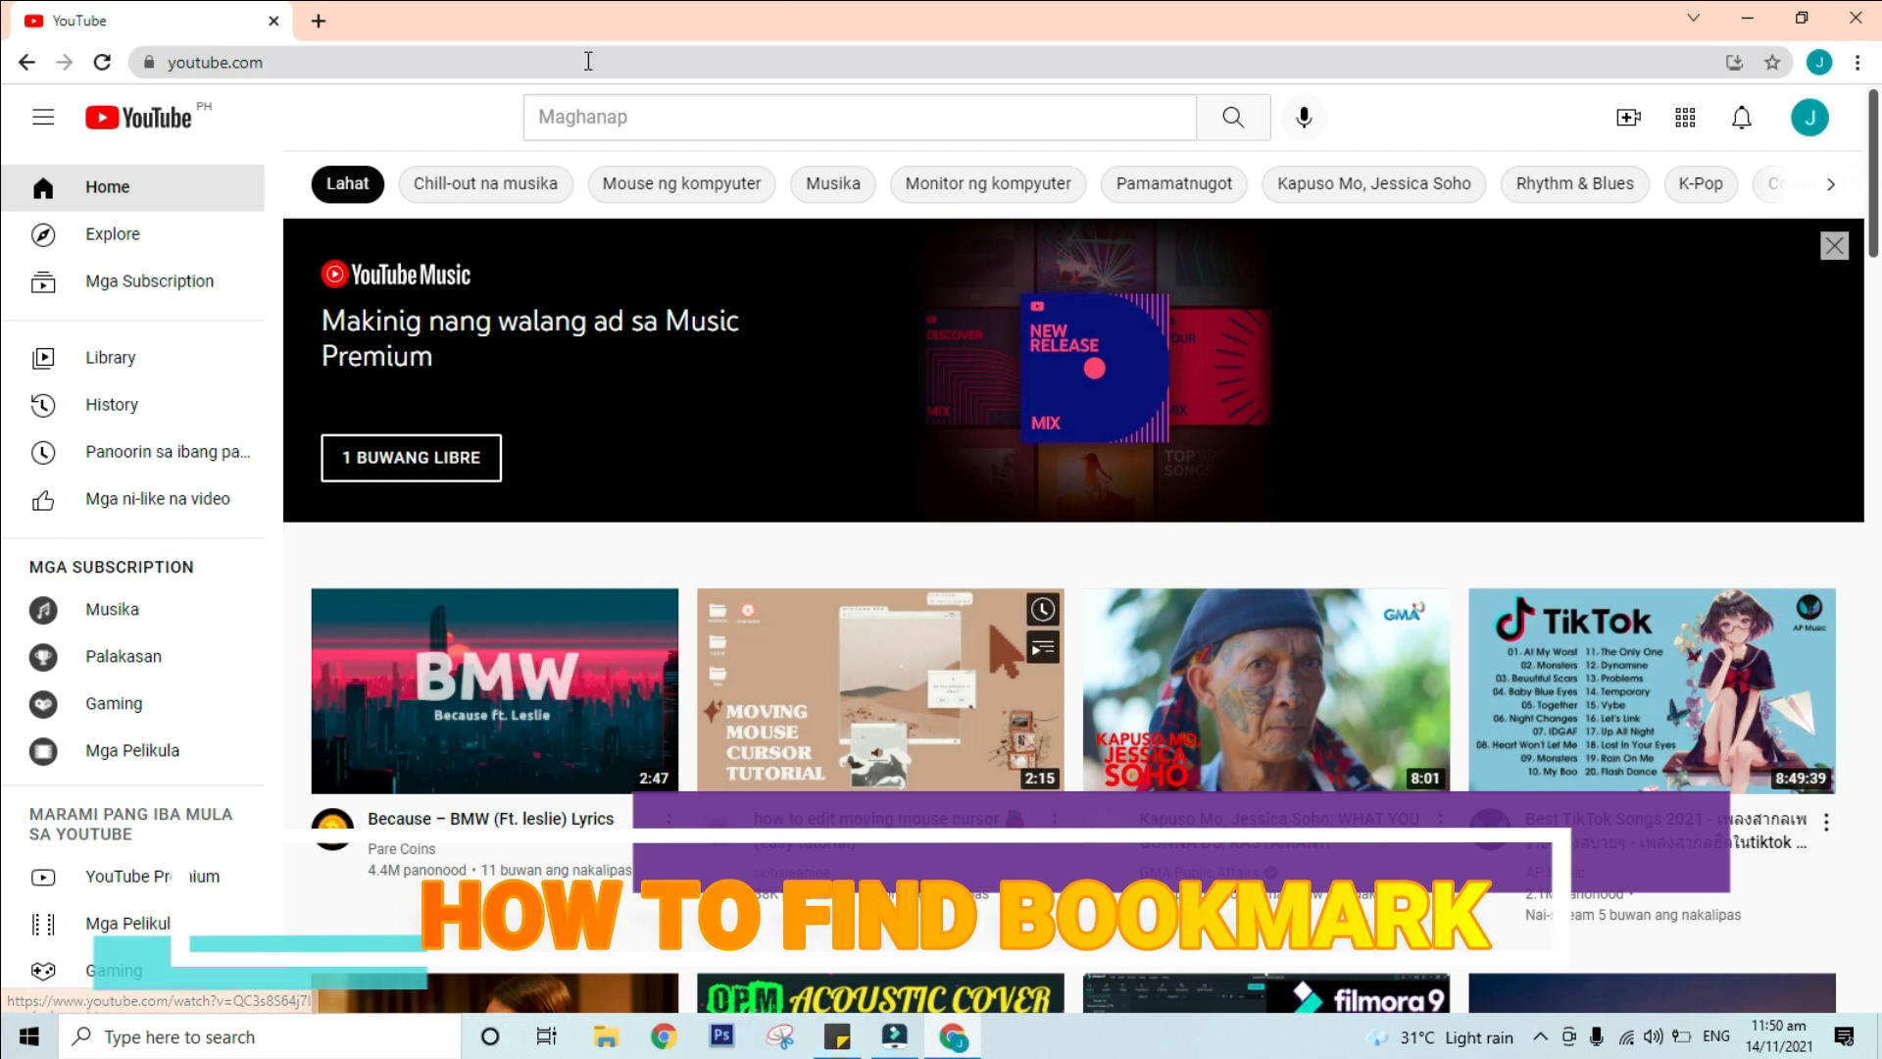
pyautogui.moveTo(1036, 282)
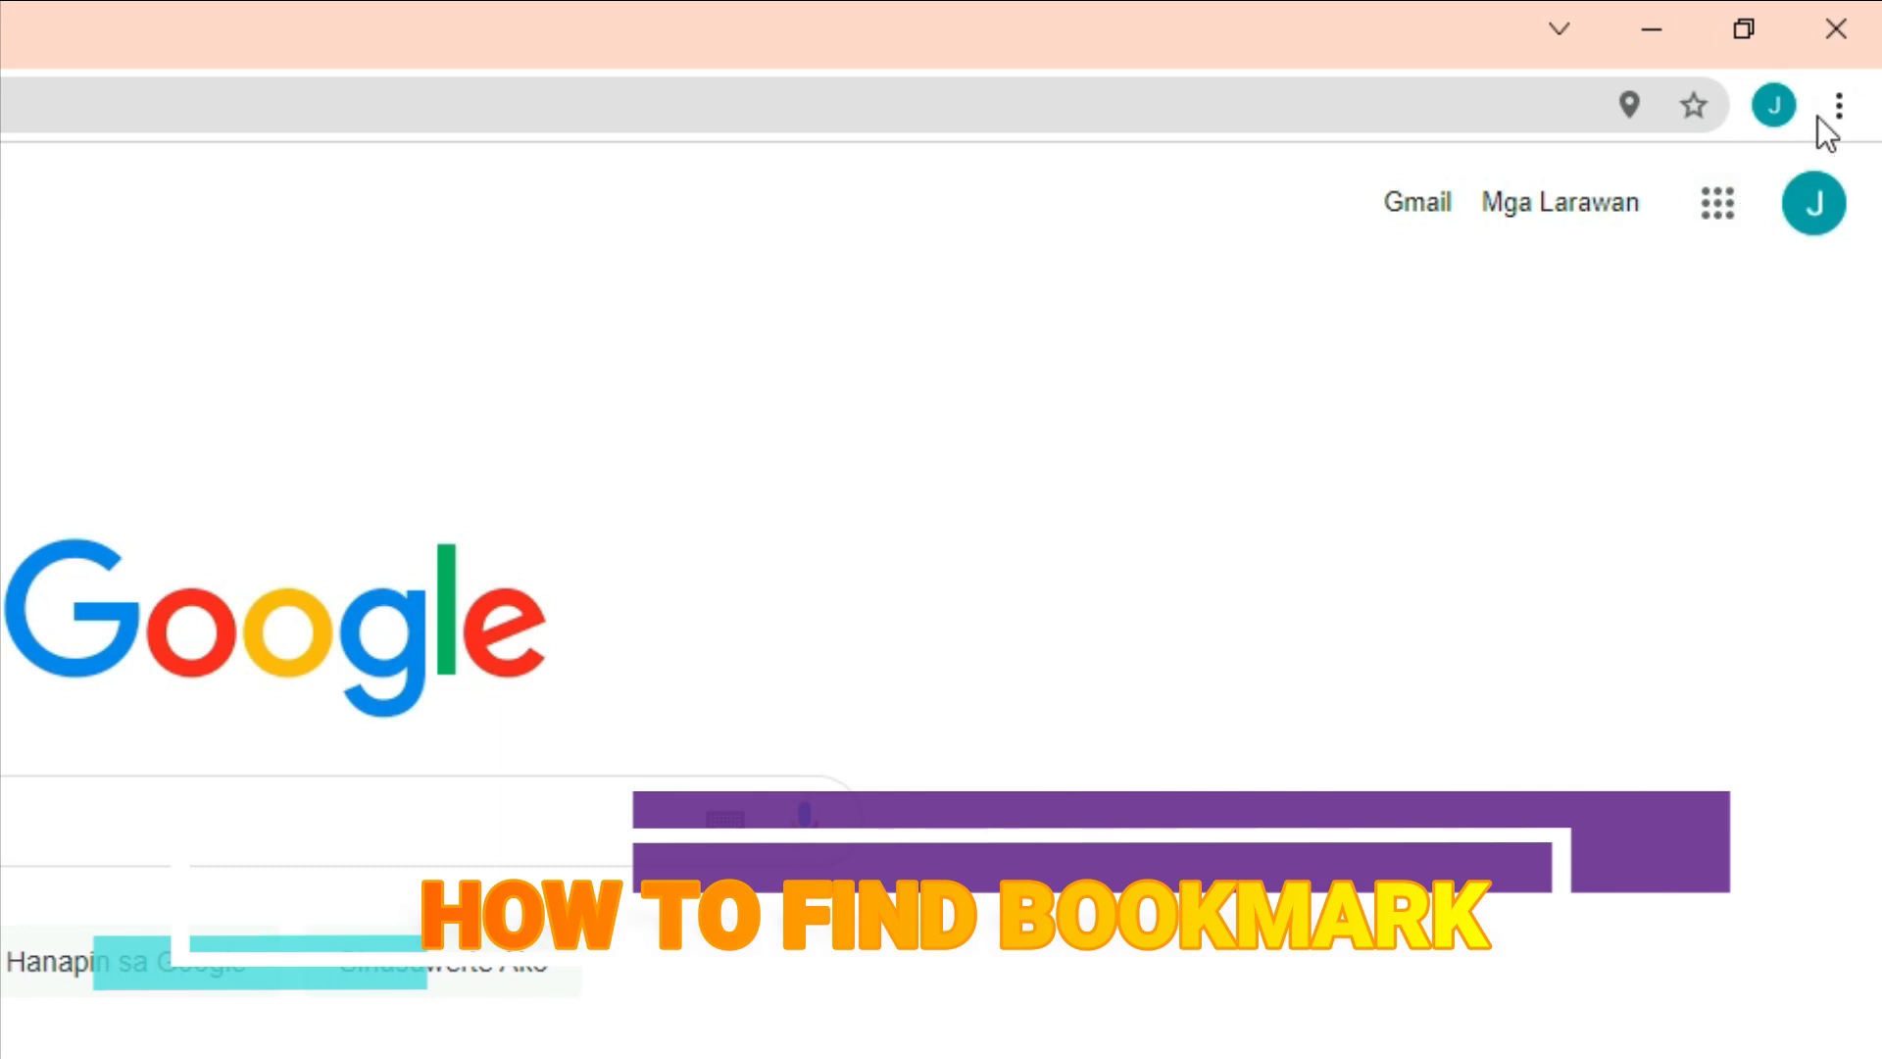
# Step: Show the bookmarks bar and reopen YouTube from its bookmark
pyautogui.click(1839, 106)
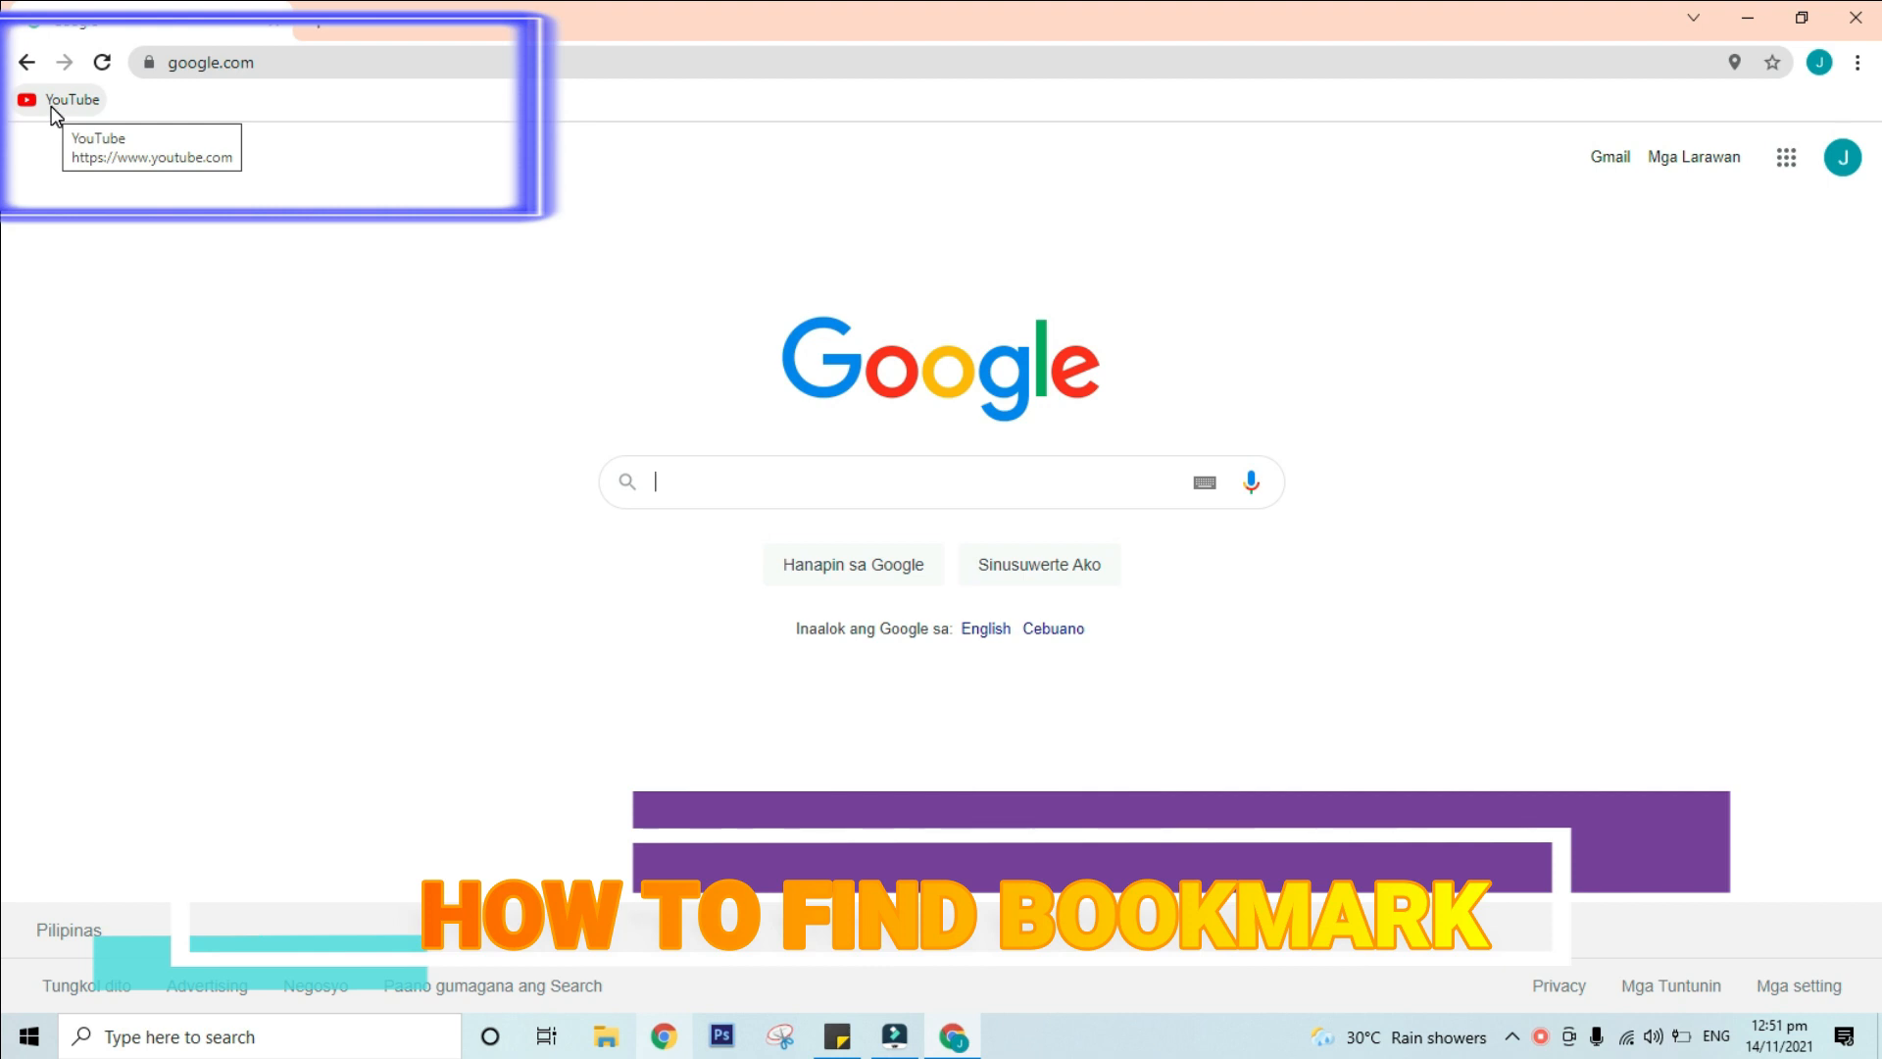
pyautogui.click(66, 98)
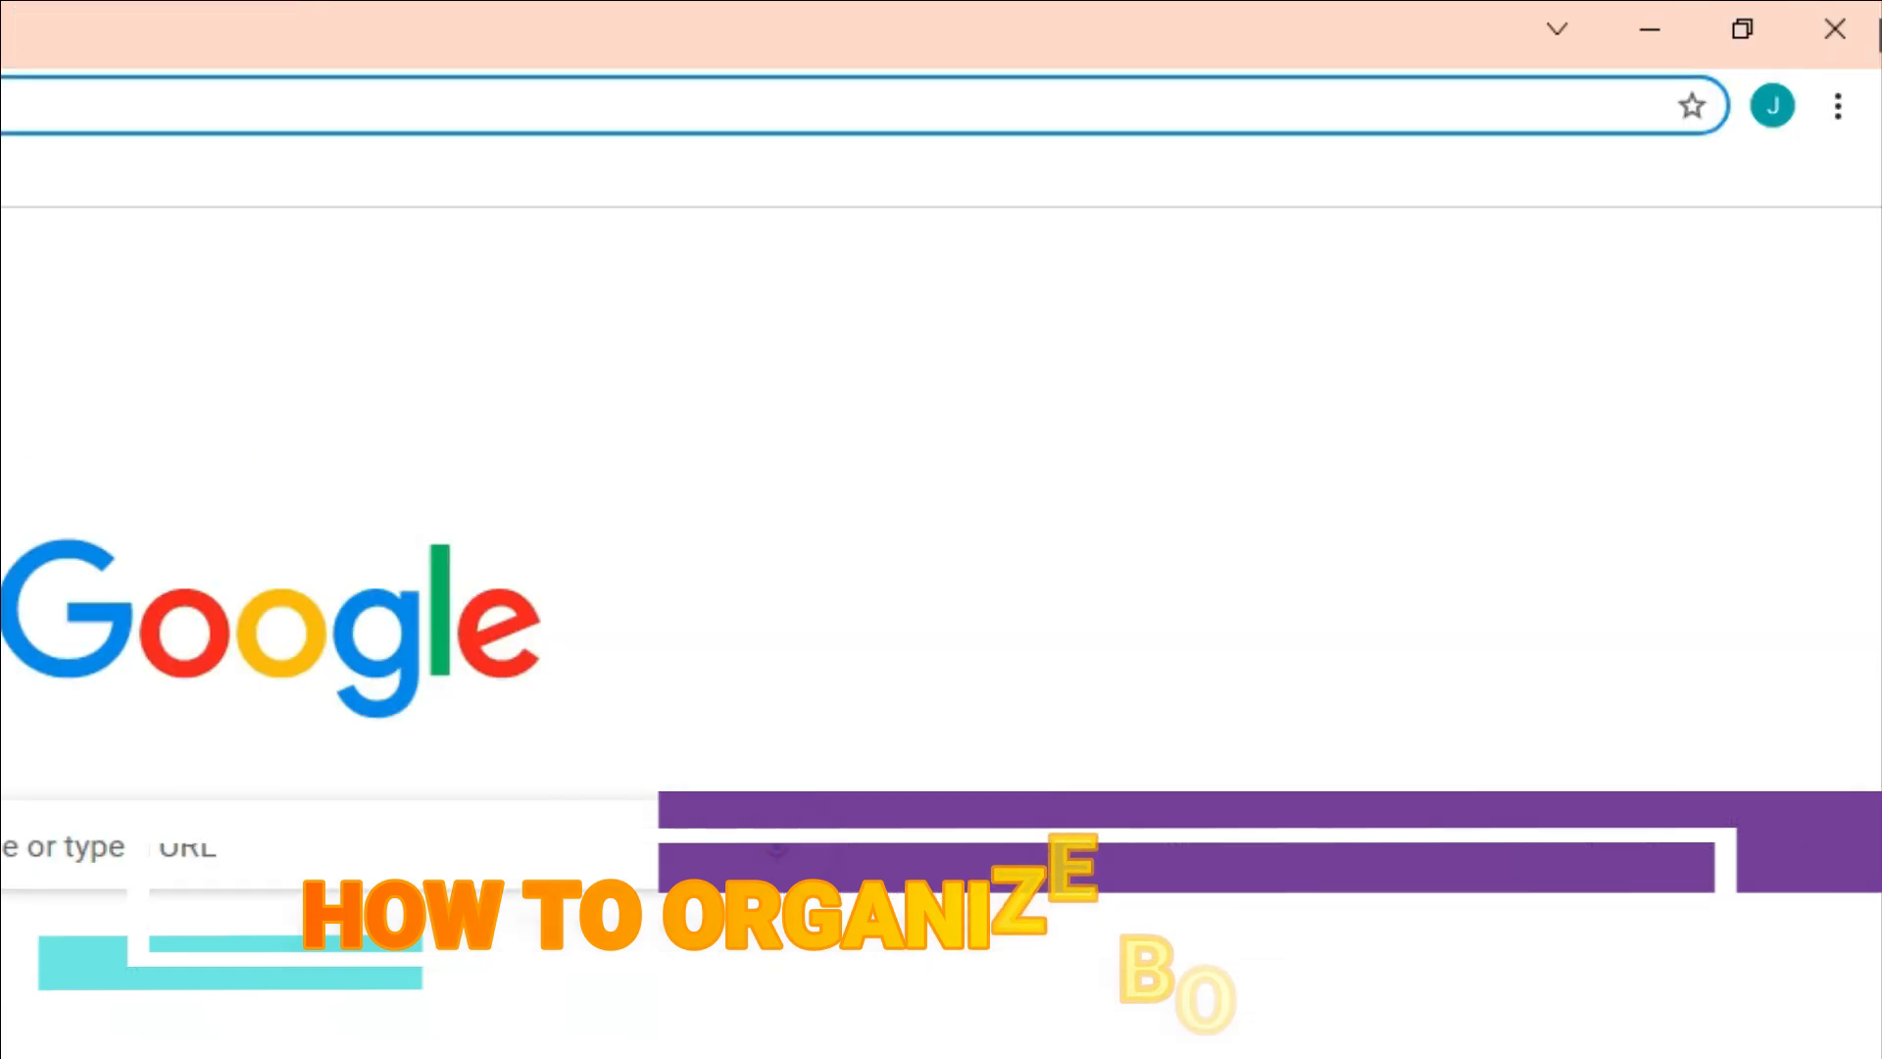
# Step: Reach the bookmark manager listing YouTube in Bookmarks bar
pyautogui.click(1833, 106)
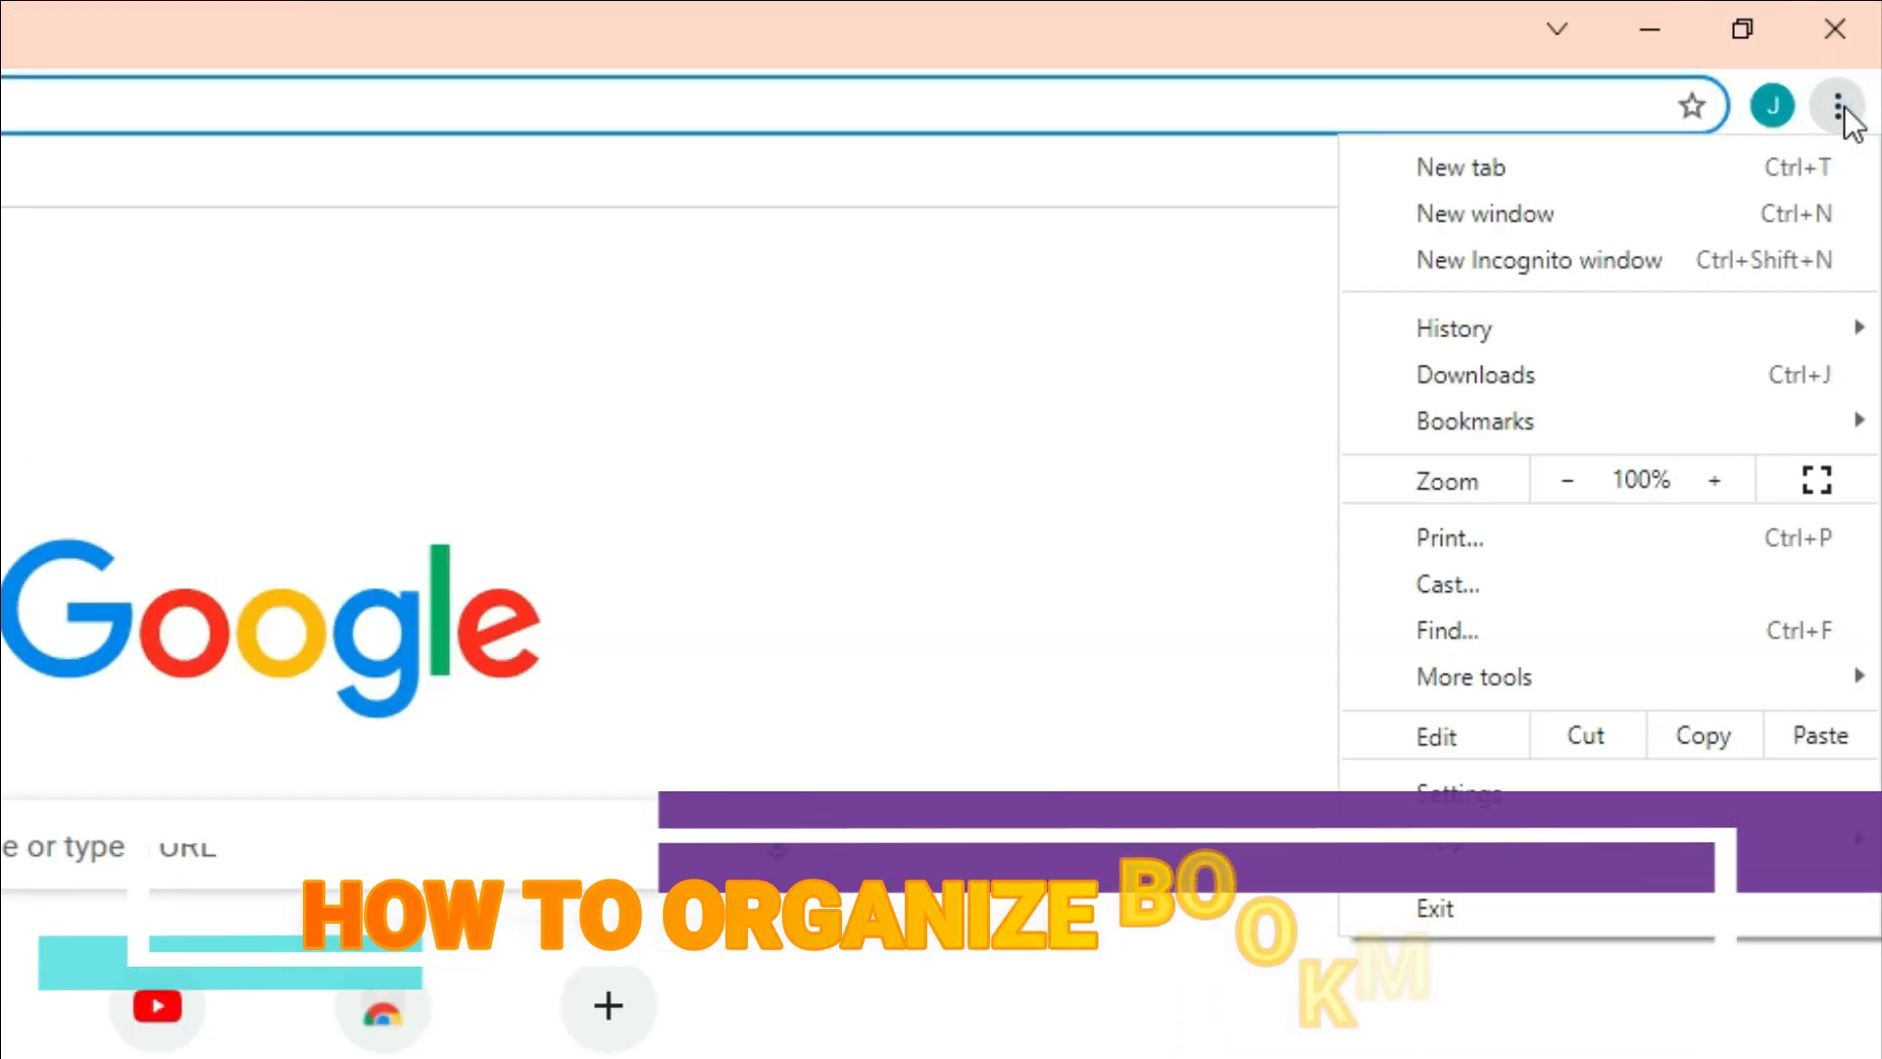
pyautogui.moveTo(1592, 324)
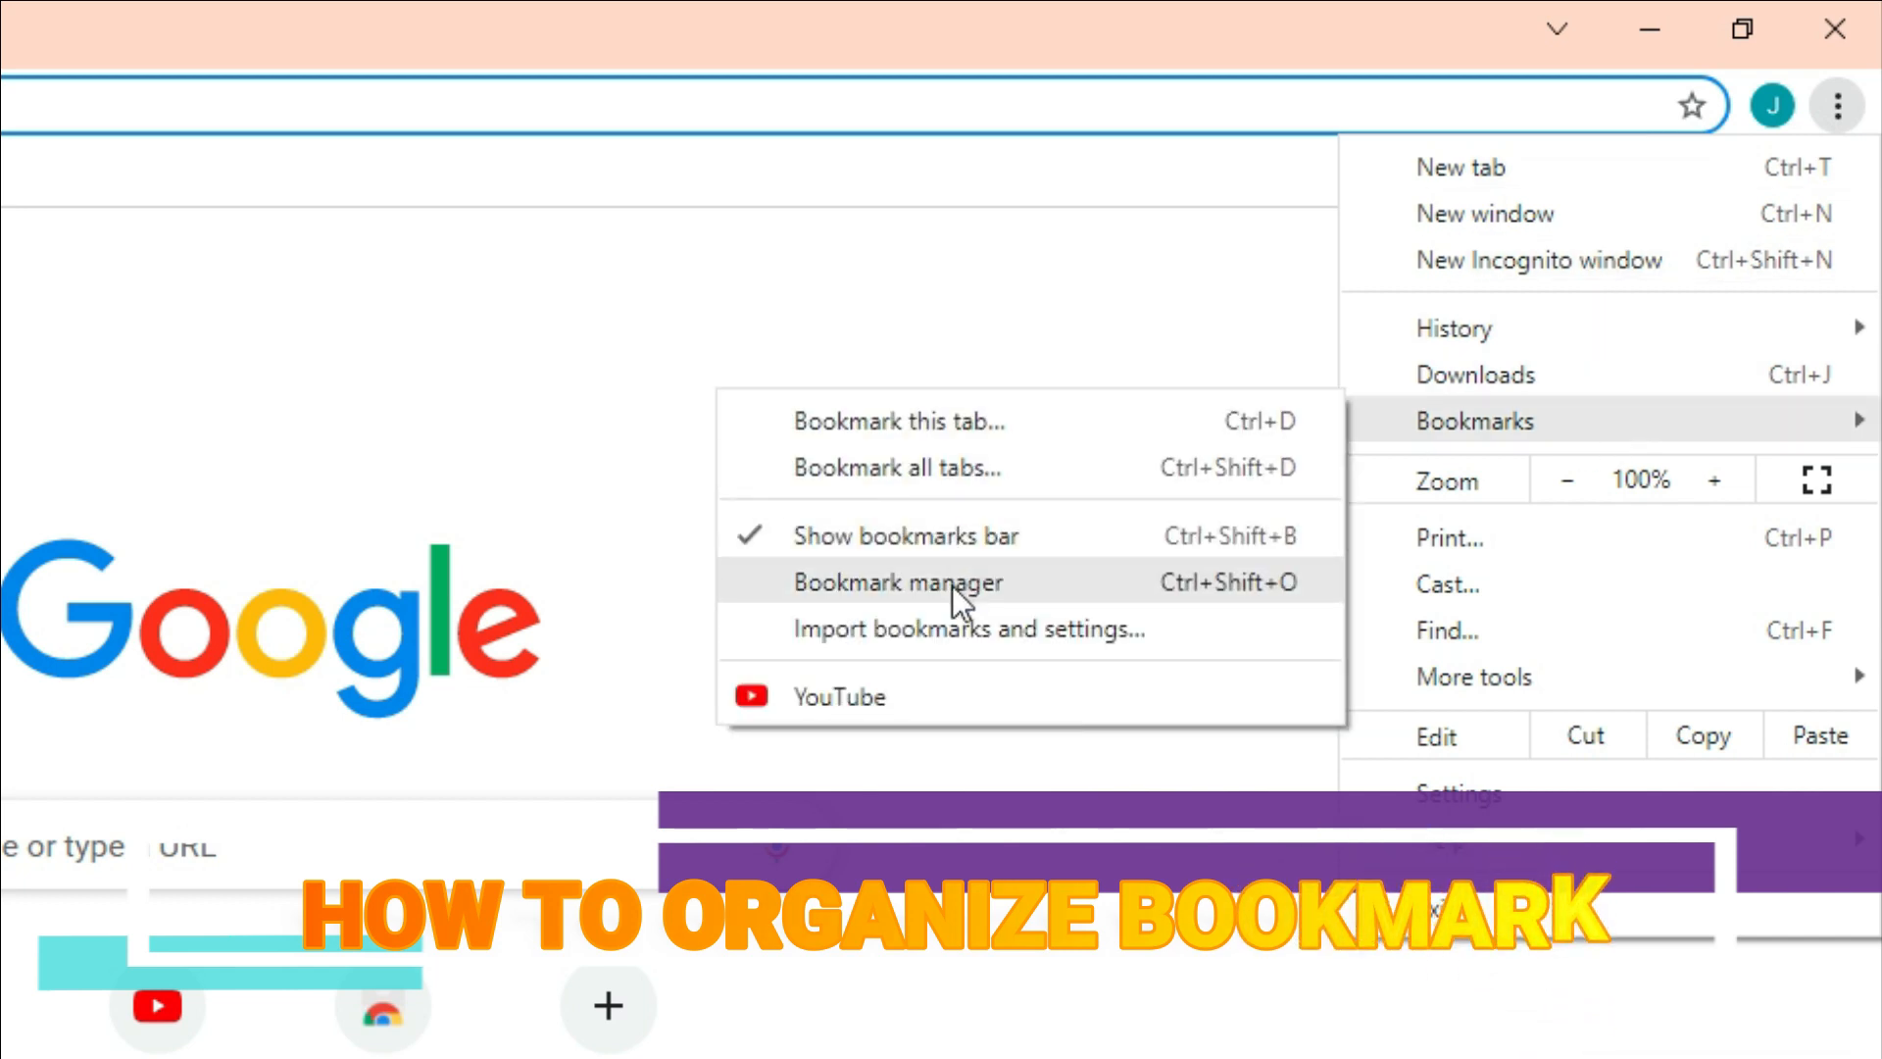
pyautogui.click(898, 583)
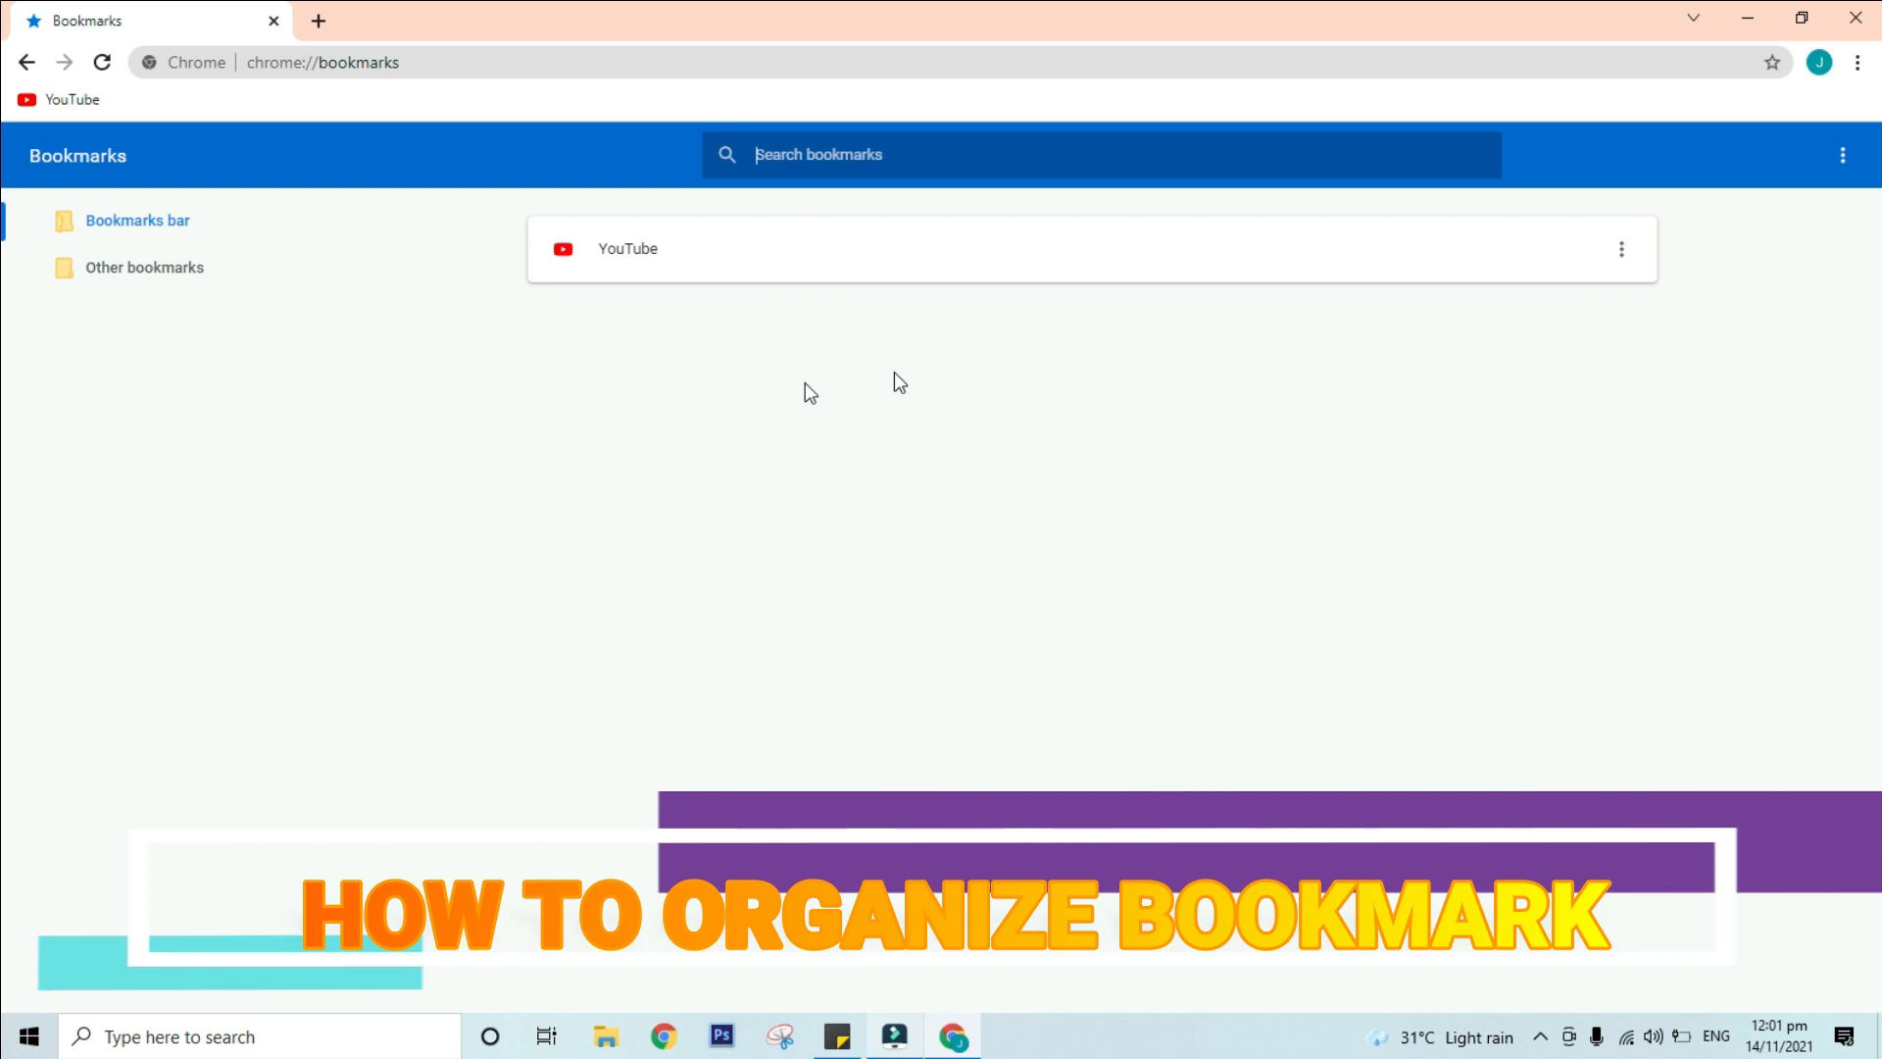
pyautogui.moveTo(175, 94)
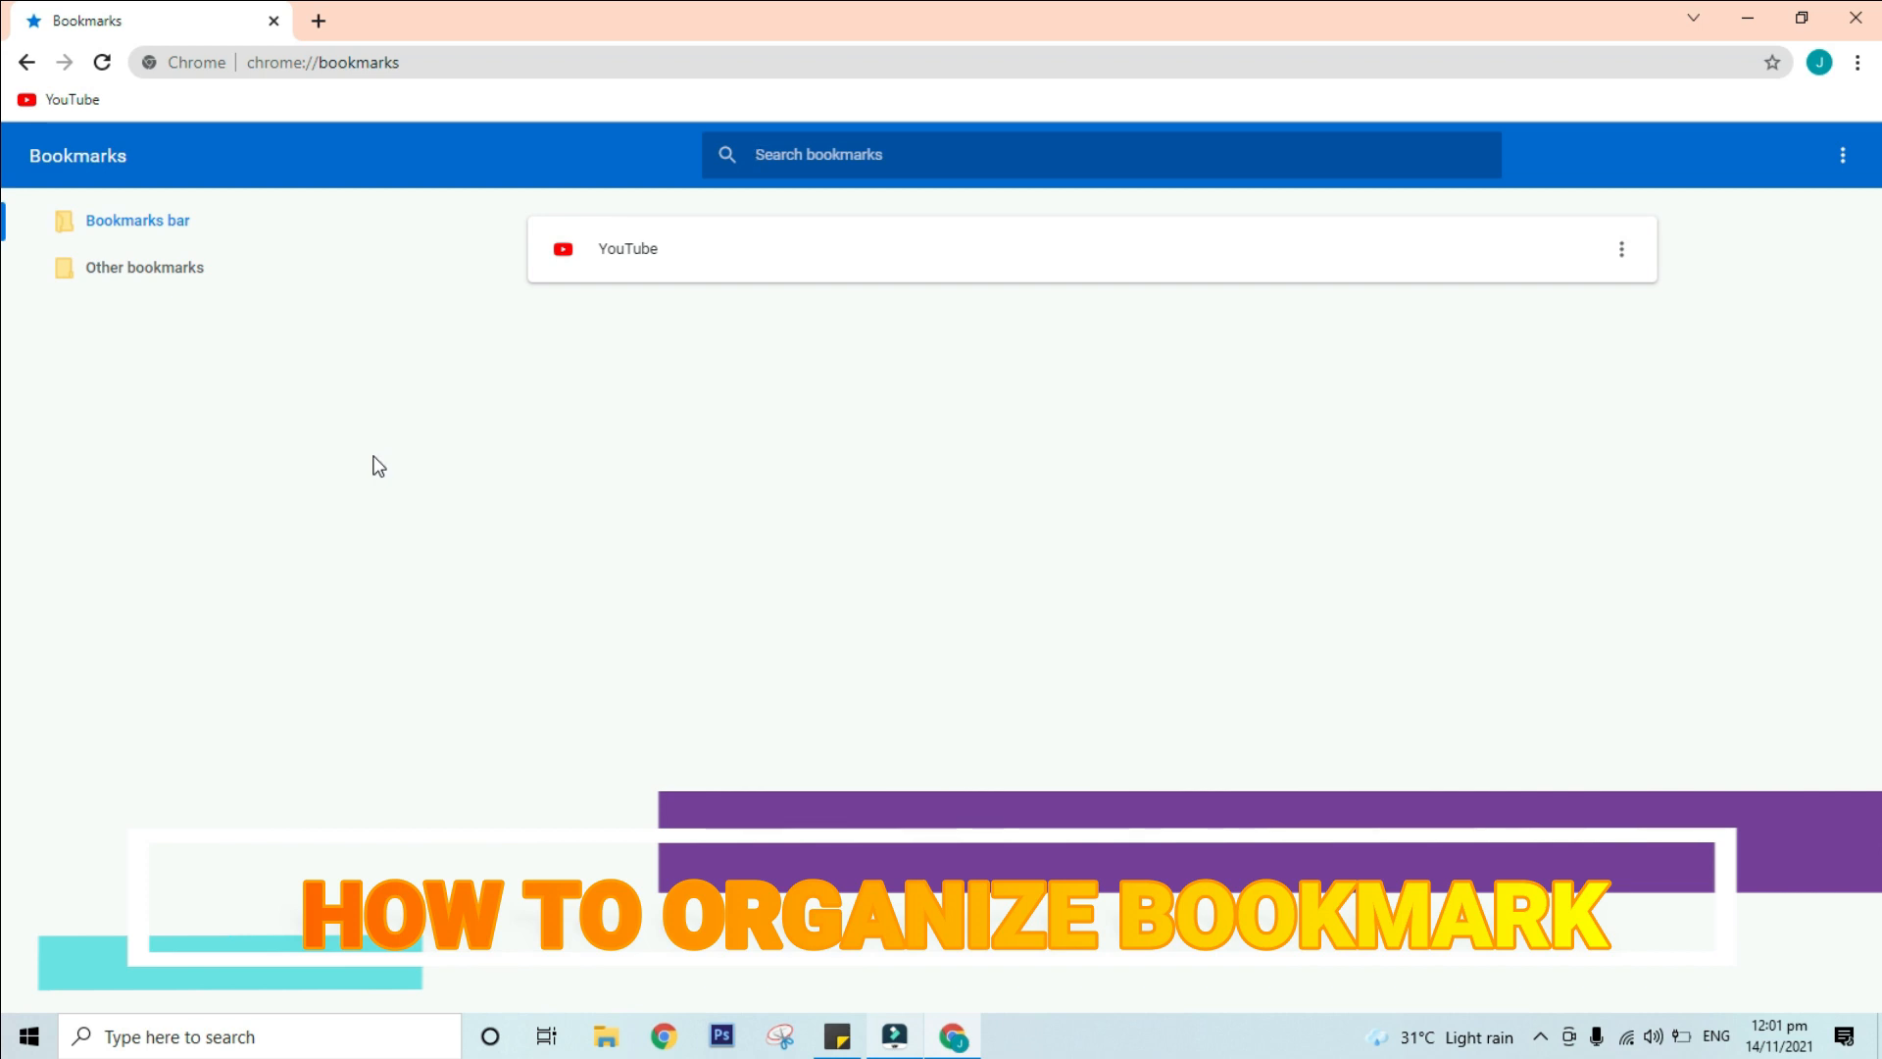
pyautogui.moveTo(357, 420)
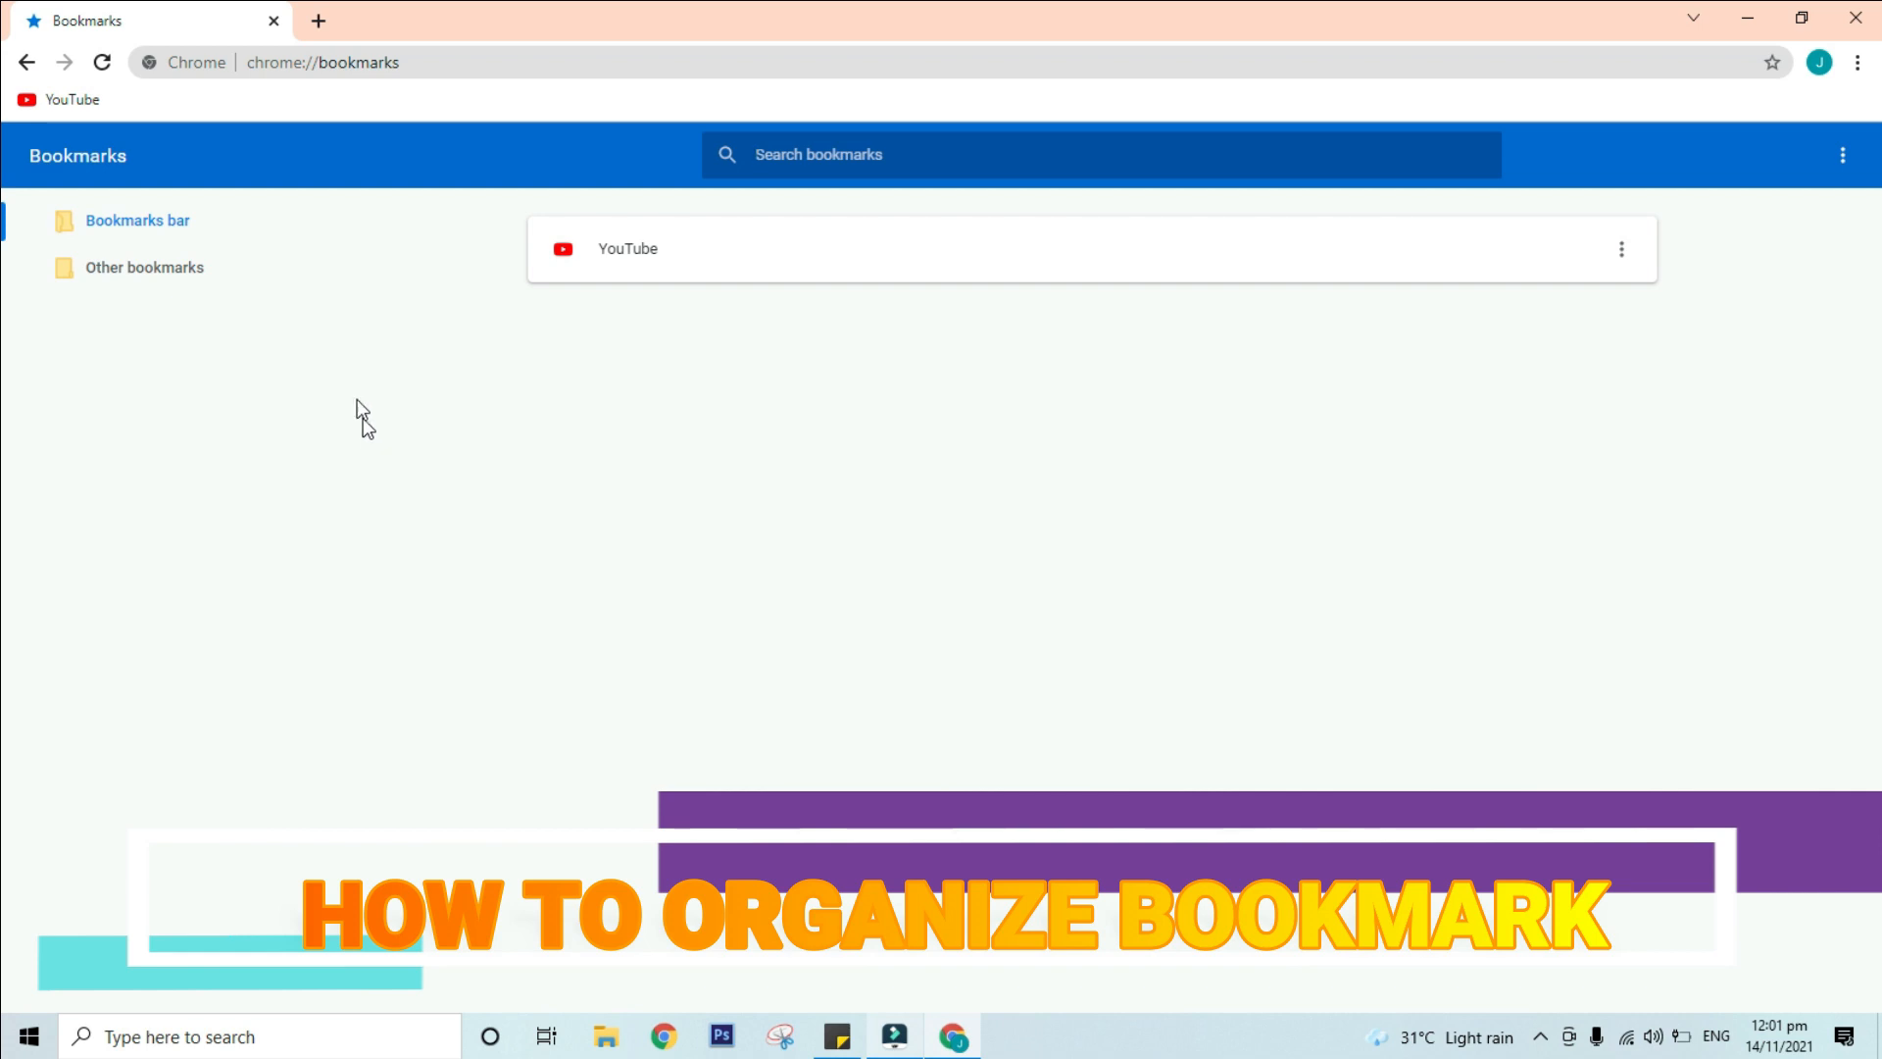
pyautogui.moveTo(212, 278)
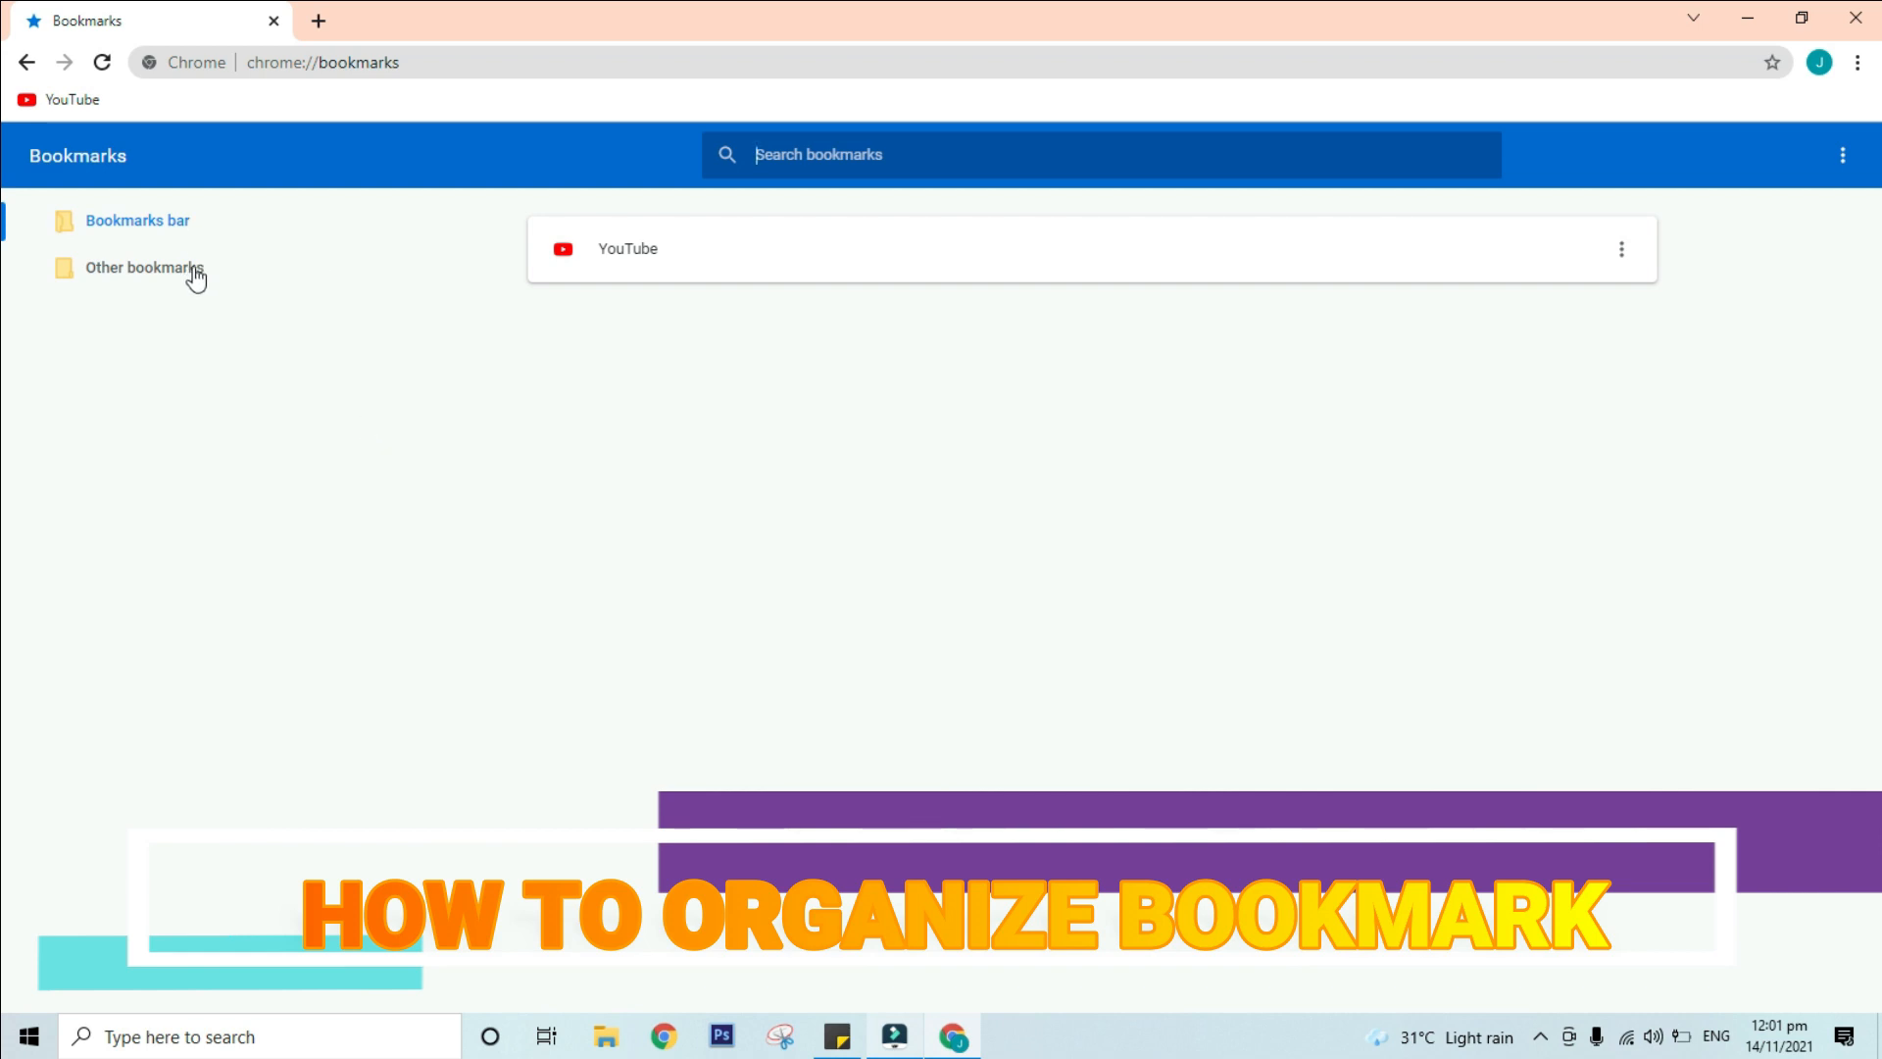
pyautogui.moveTo(196, 276)
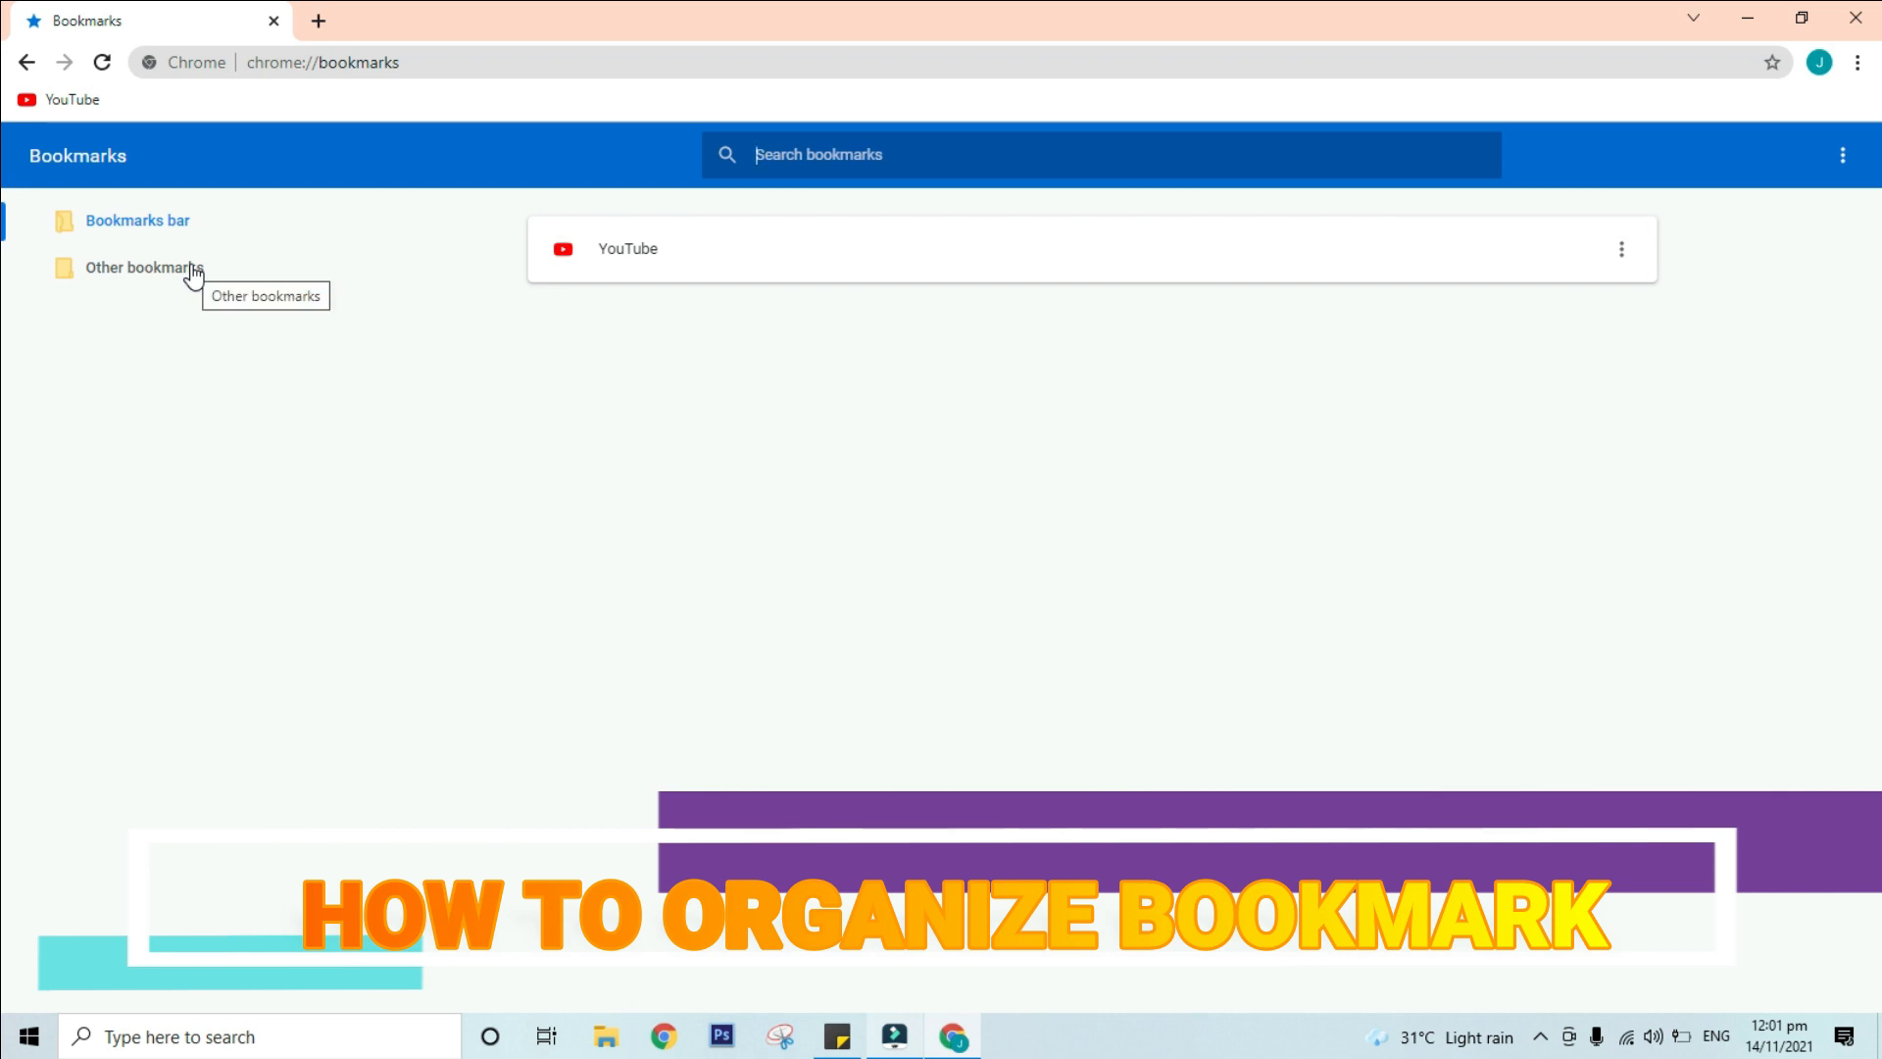
pyautogui.moveTo(157, 282)
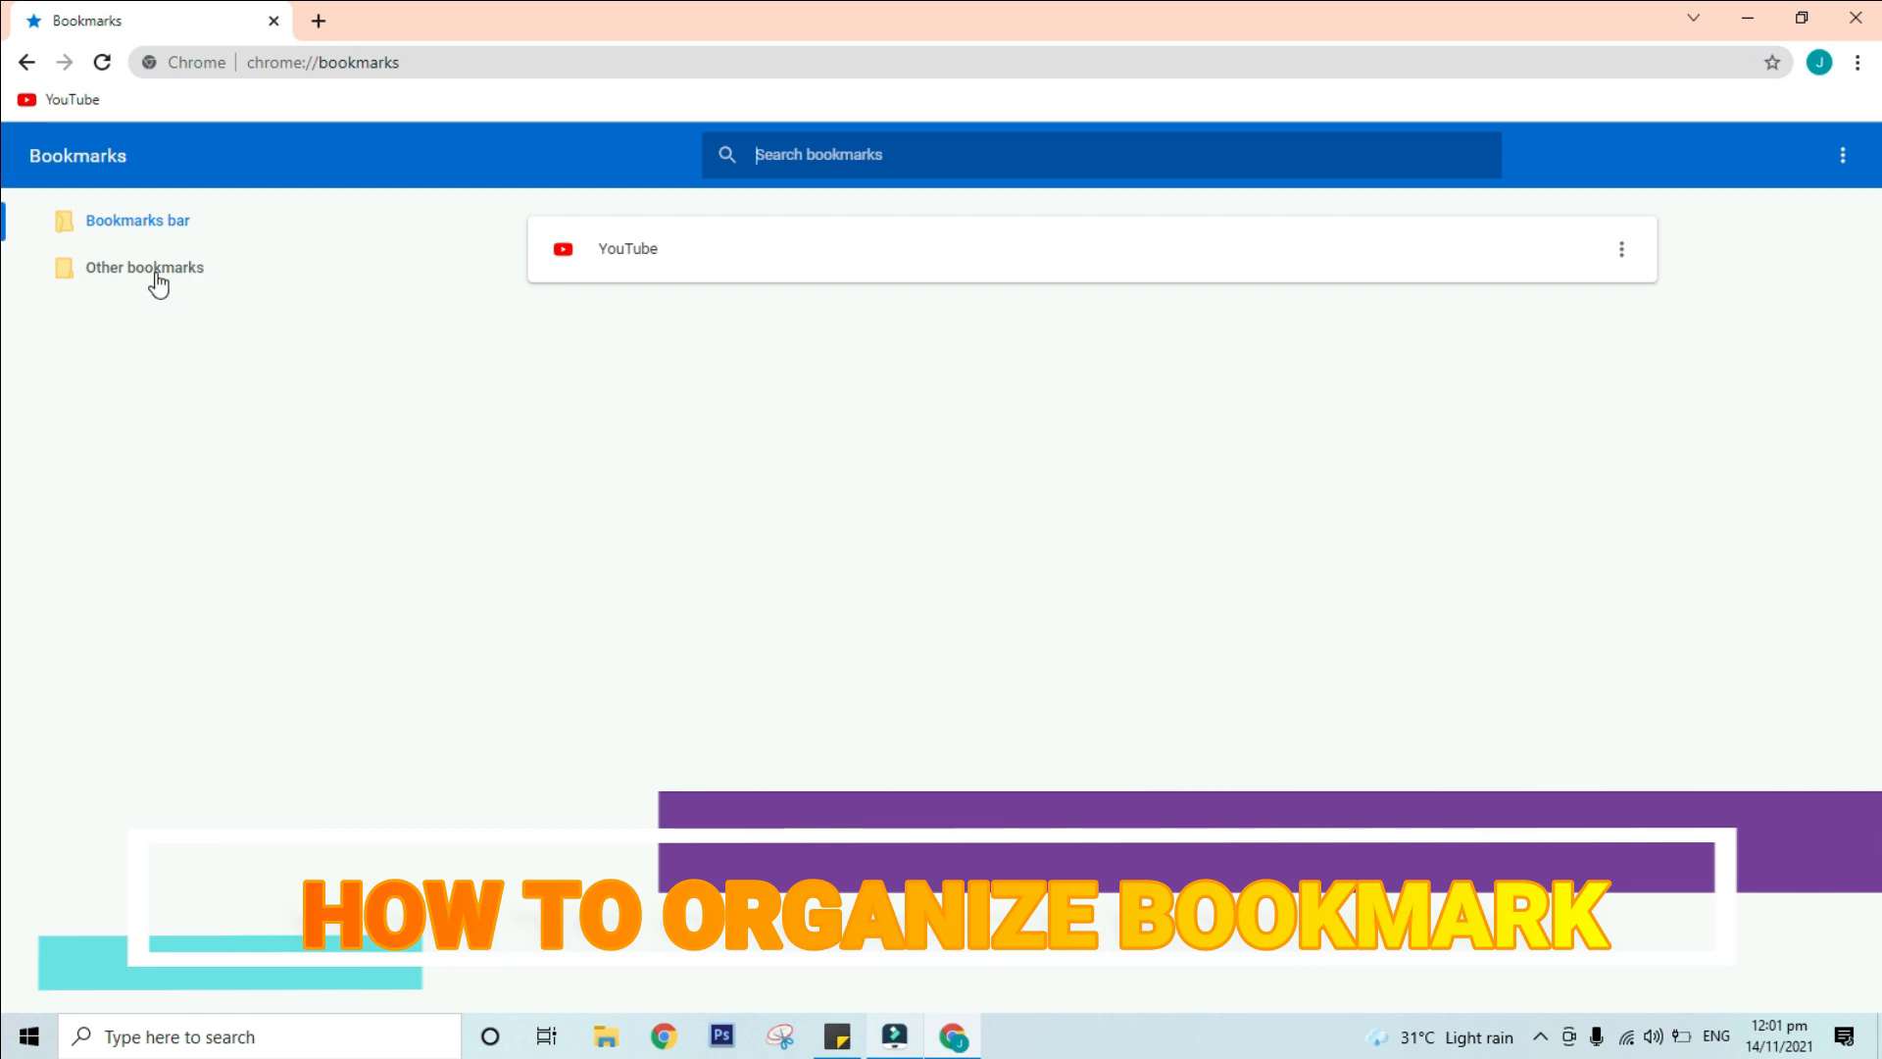
pyautogui.moveTo(161, 282)
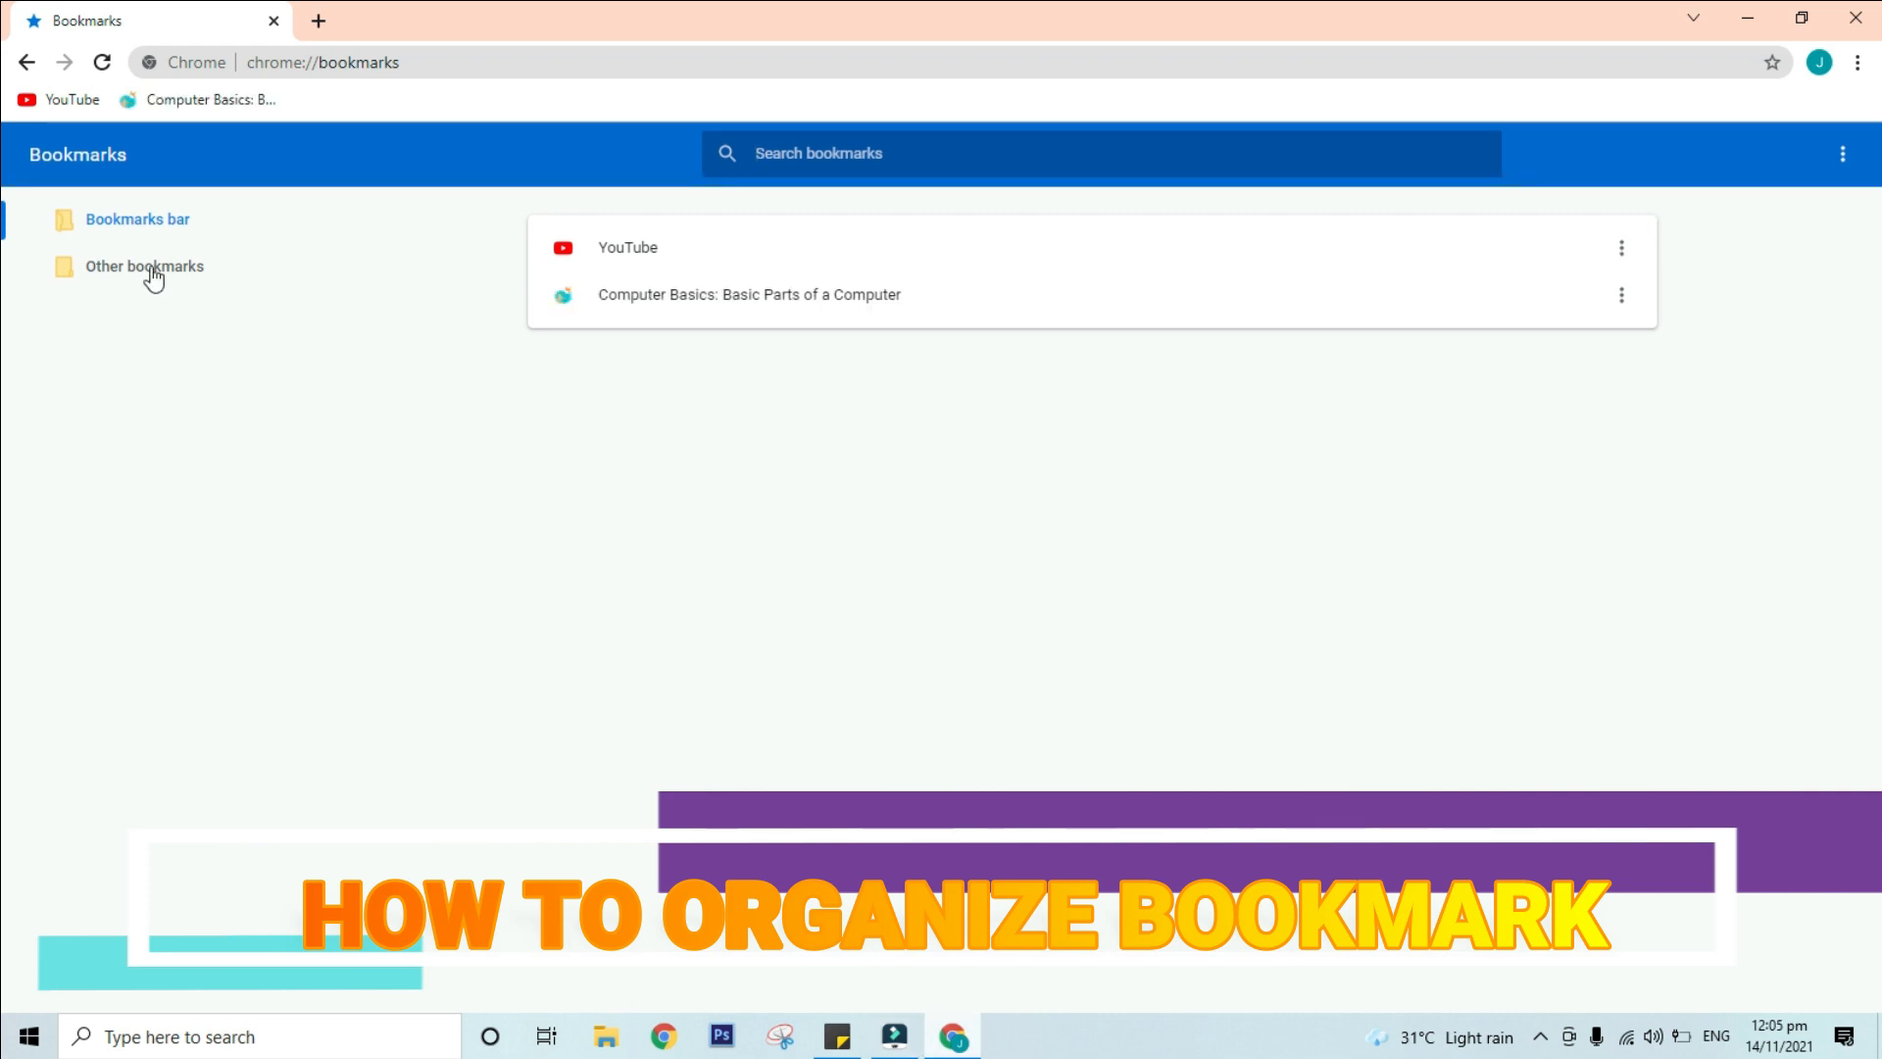
# Step: View the empty Other bookmarks folder in the bookmark manager
pyautogui.click(147, 266)
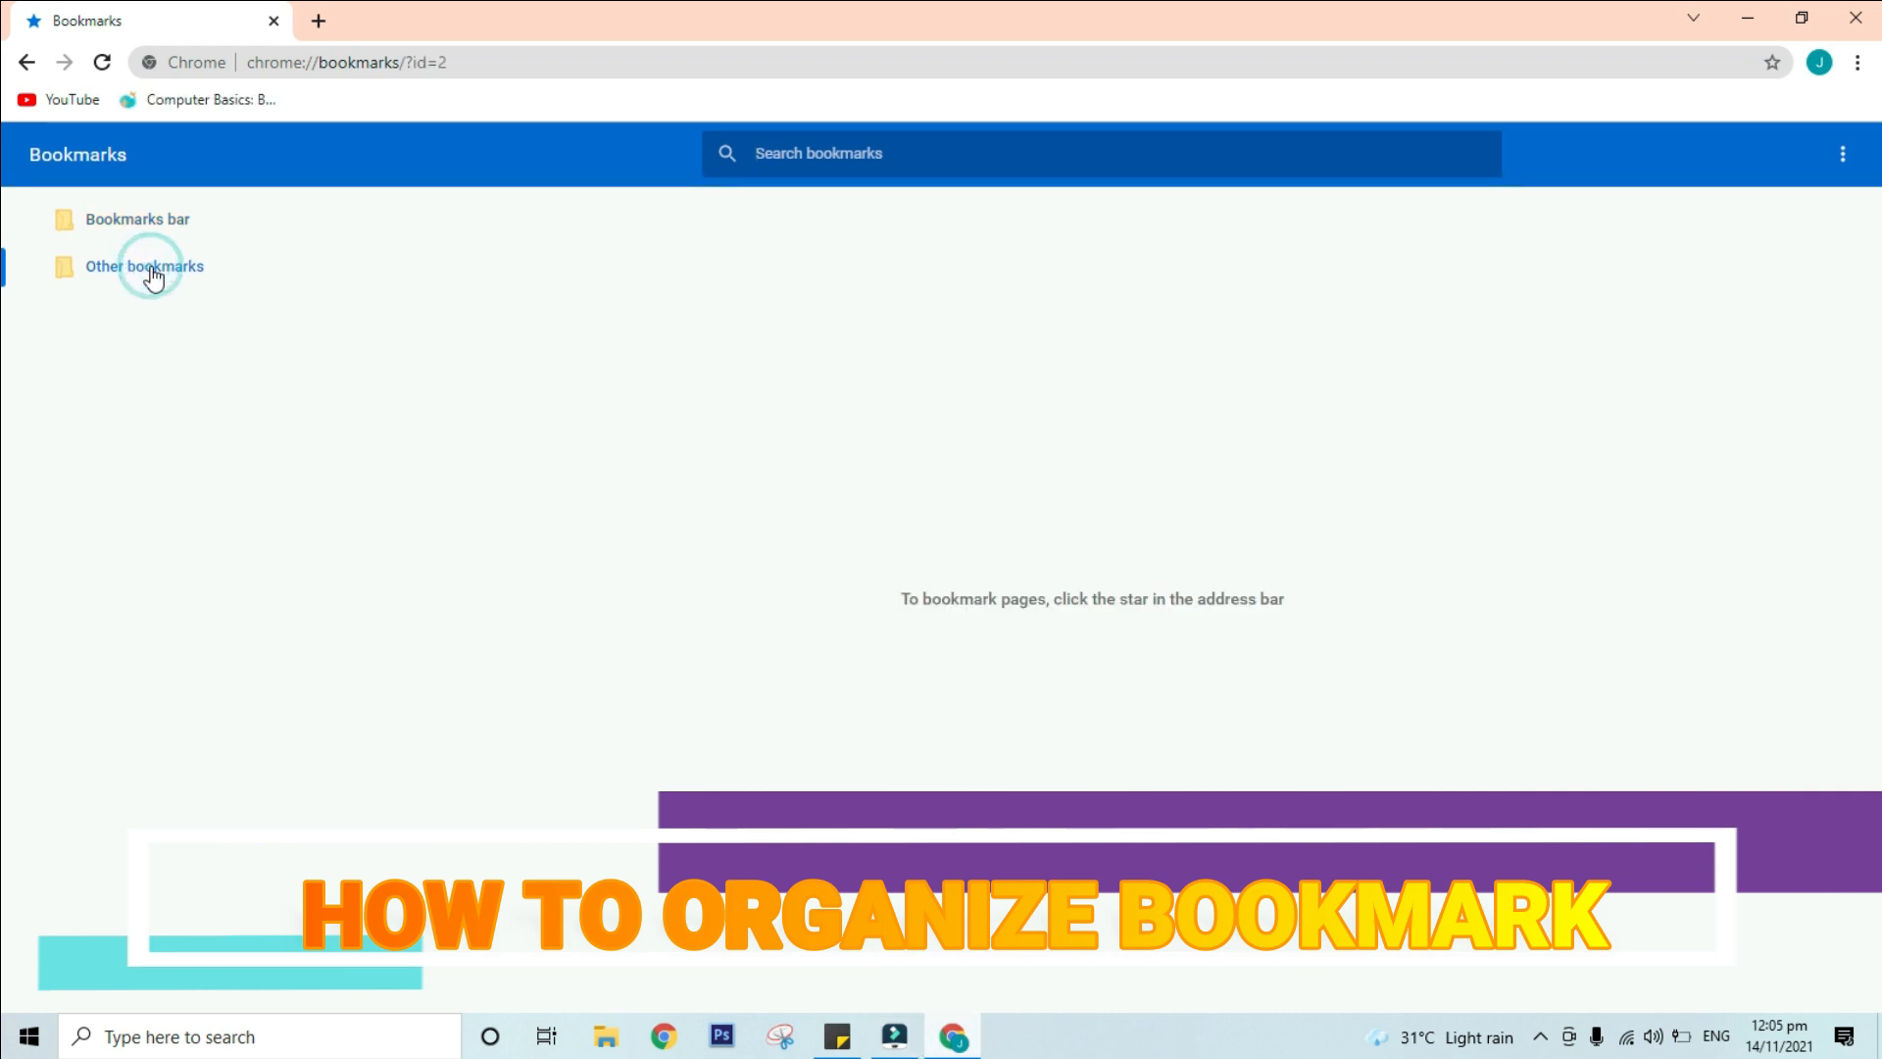
pyautogui.moveTo(378, 283)
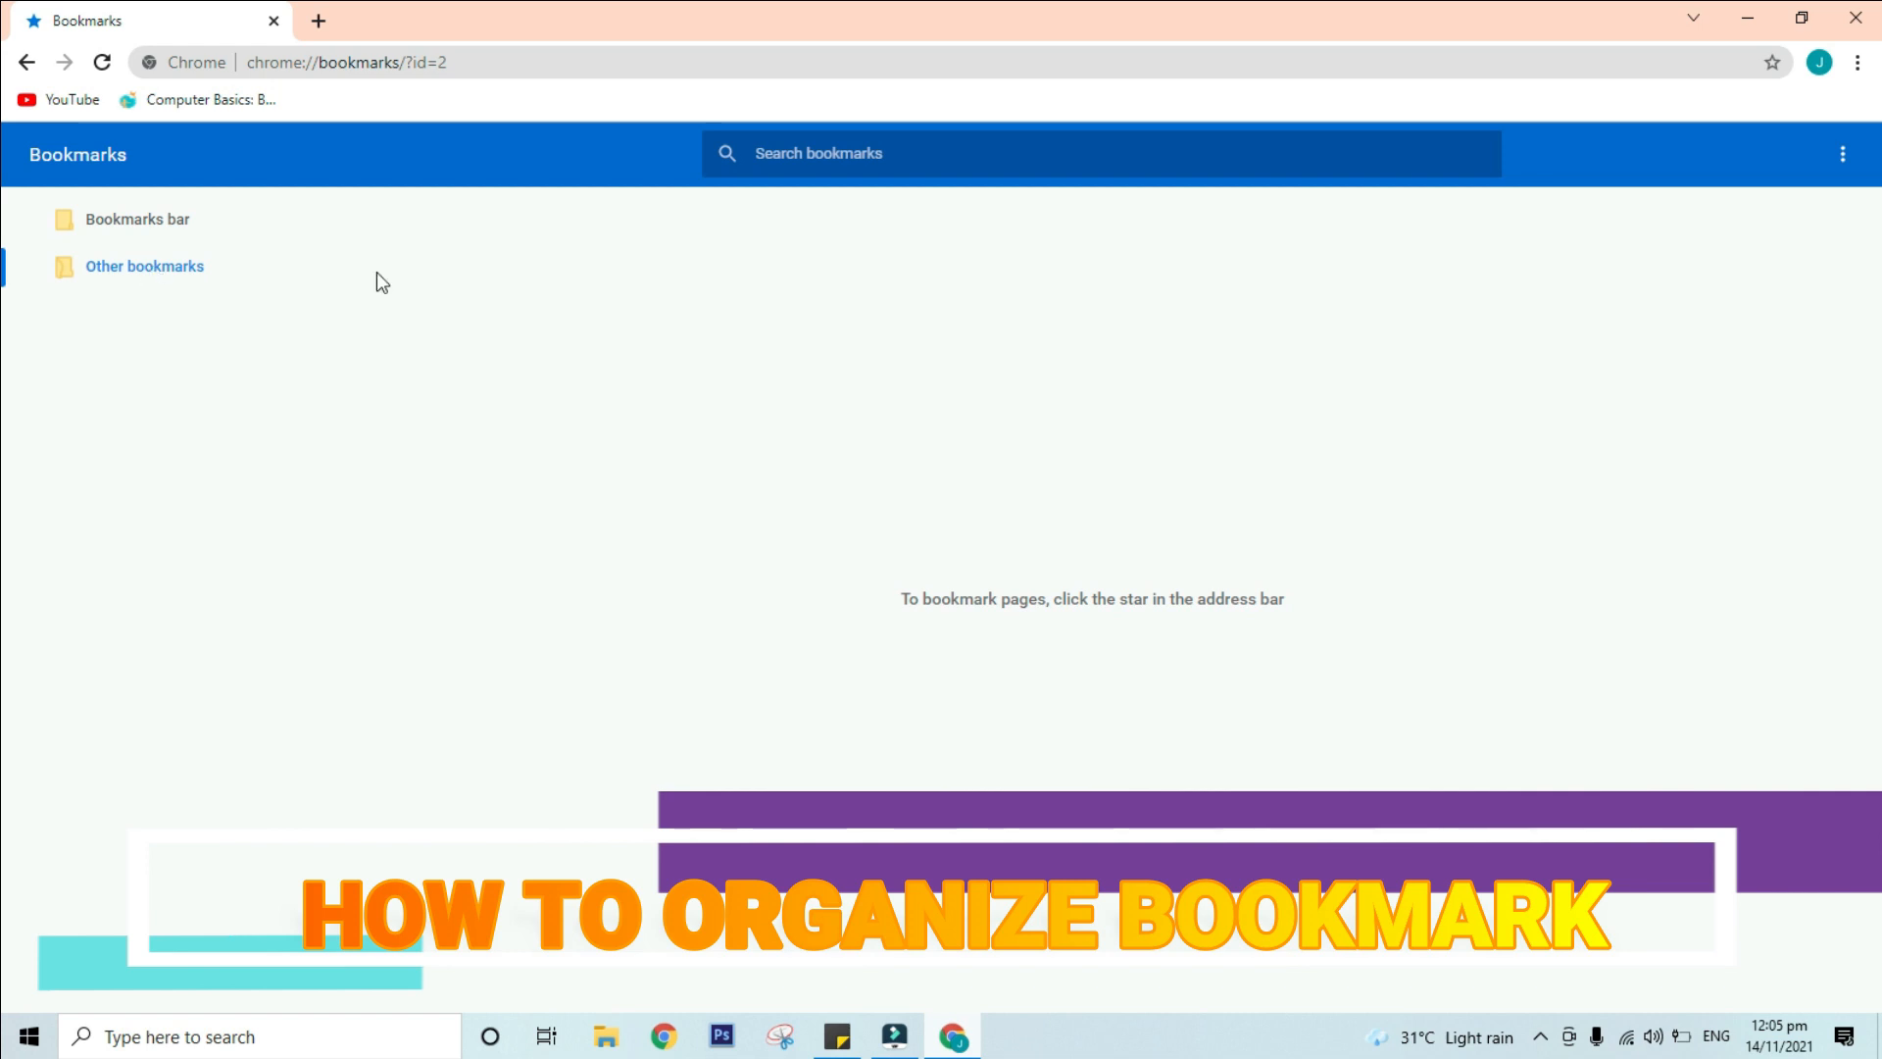
# Step: Create a new folder named 'Computer Parts' inside Other bookmarks
pyautogui.rightClick(855, 337)
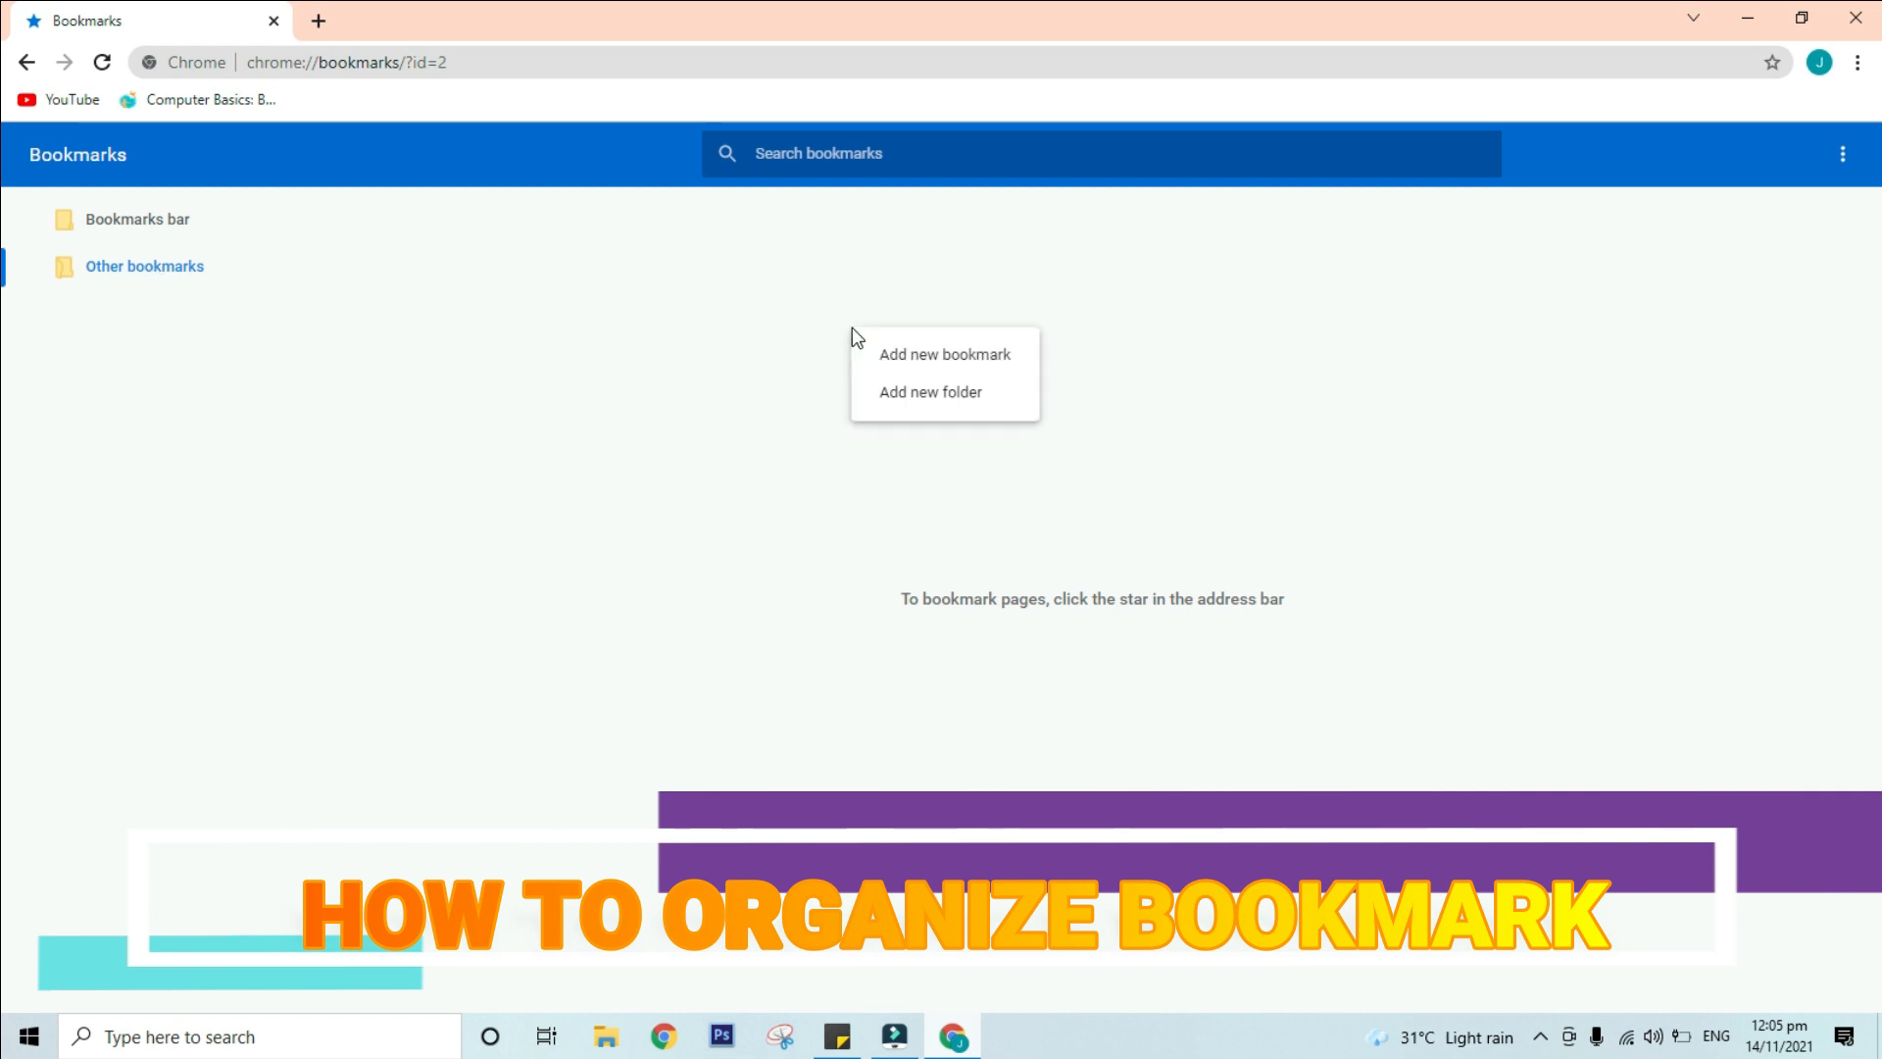
pyautogui.moveTo(900, 412)
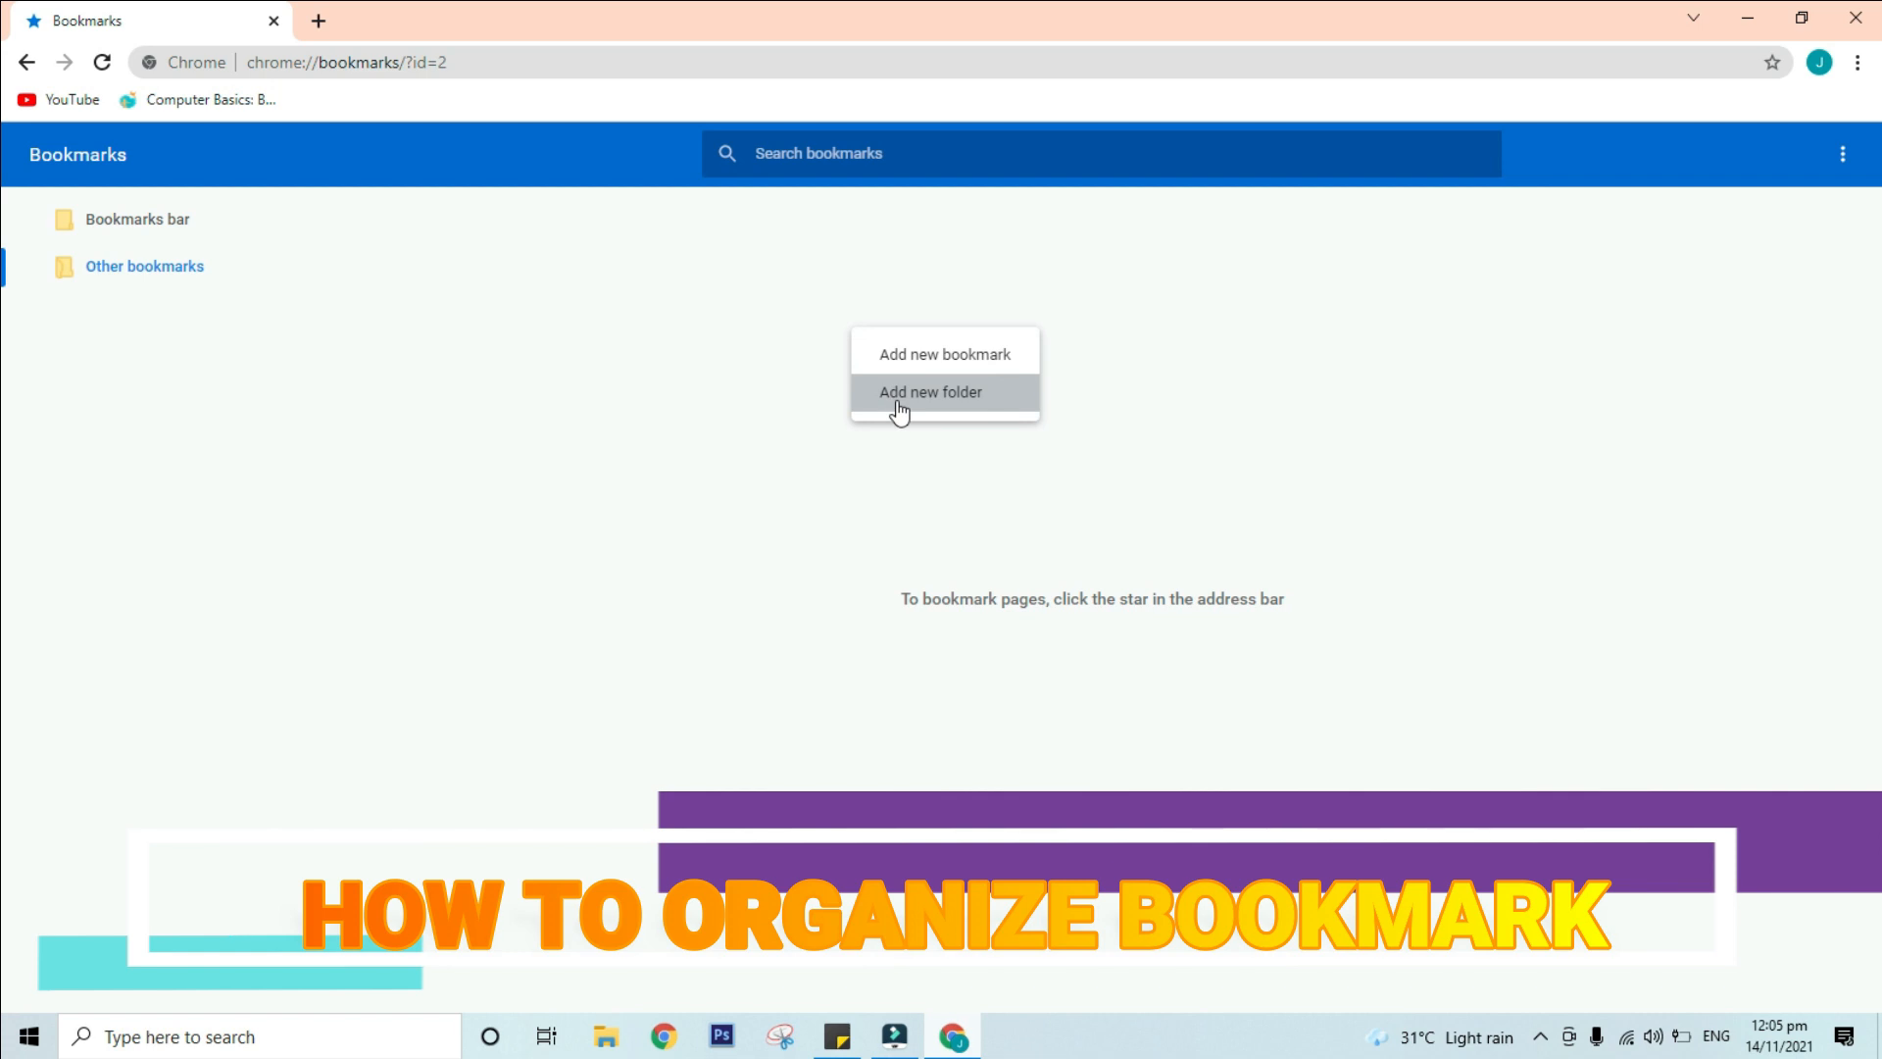
pyautogui.click(931, 392)
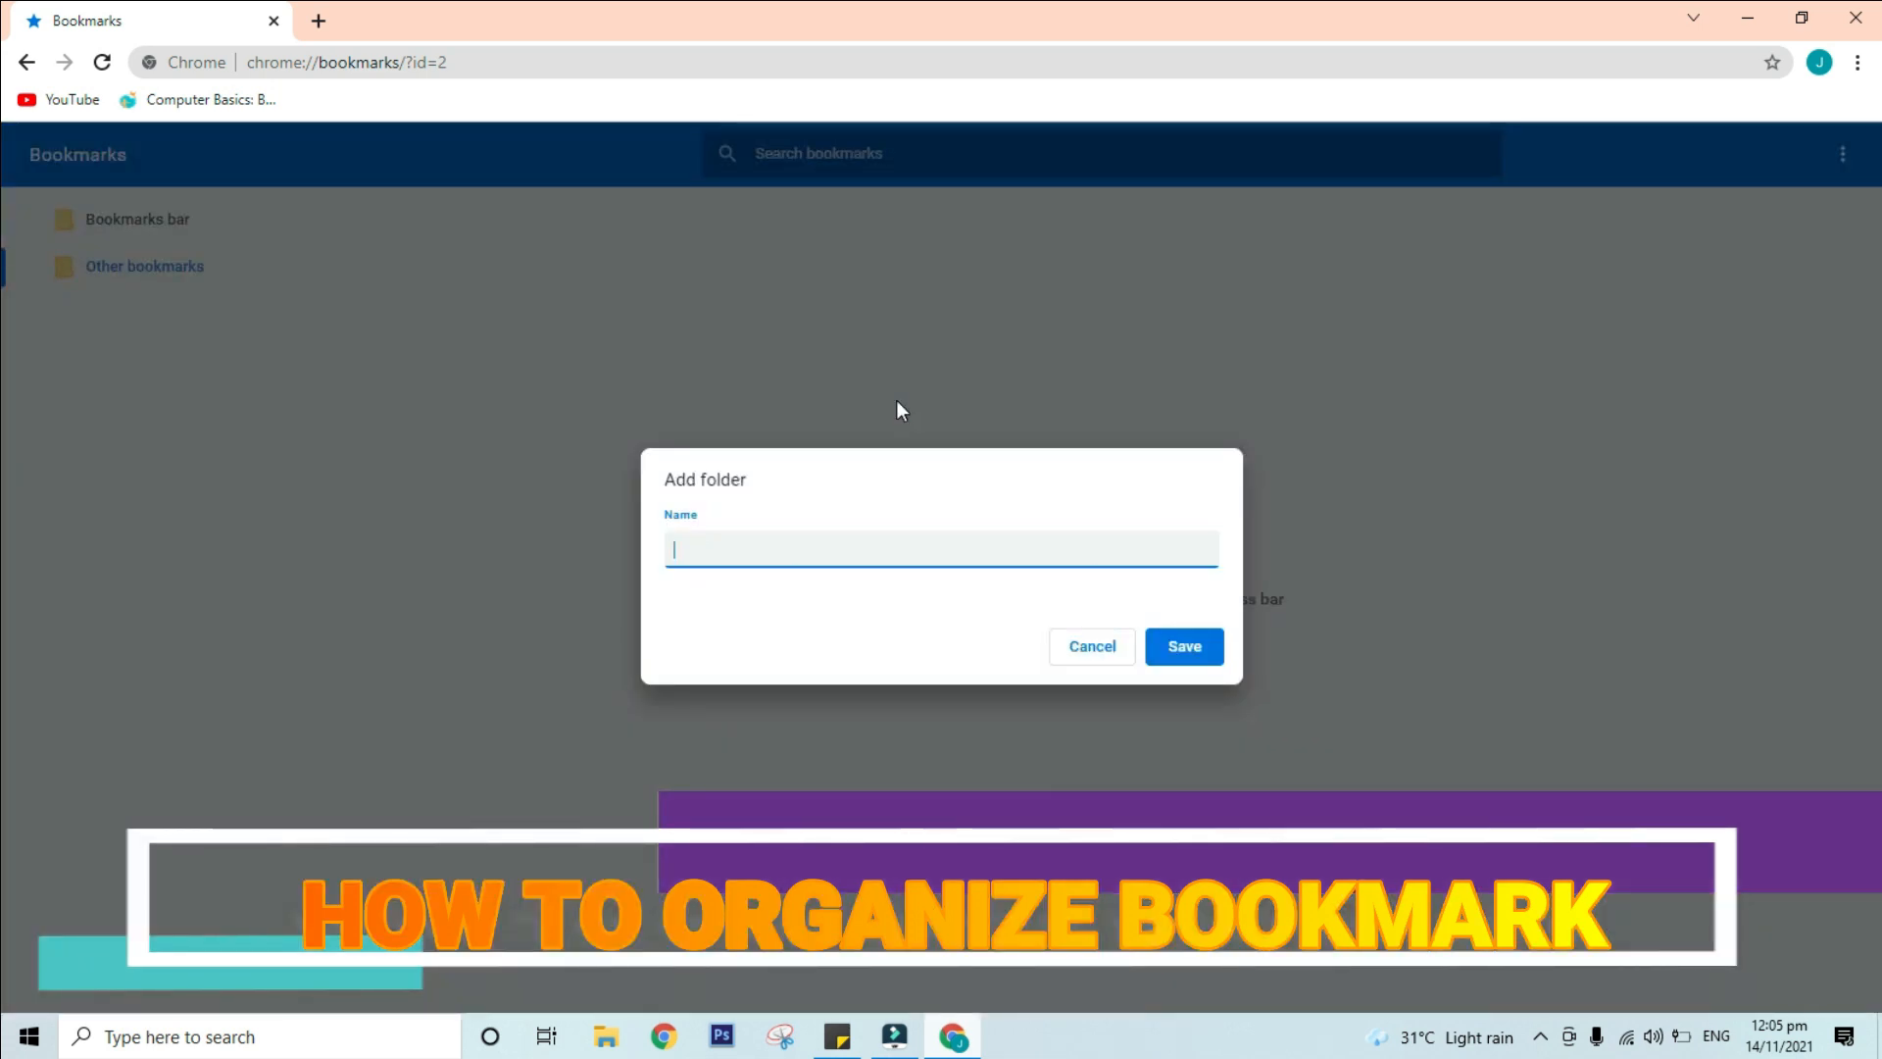
pyautogui.write('Comp')
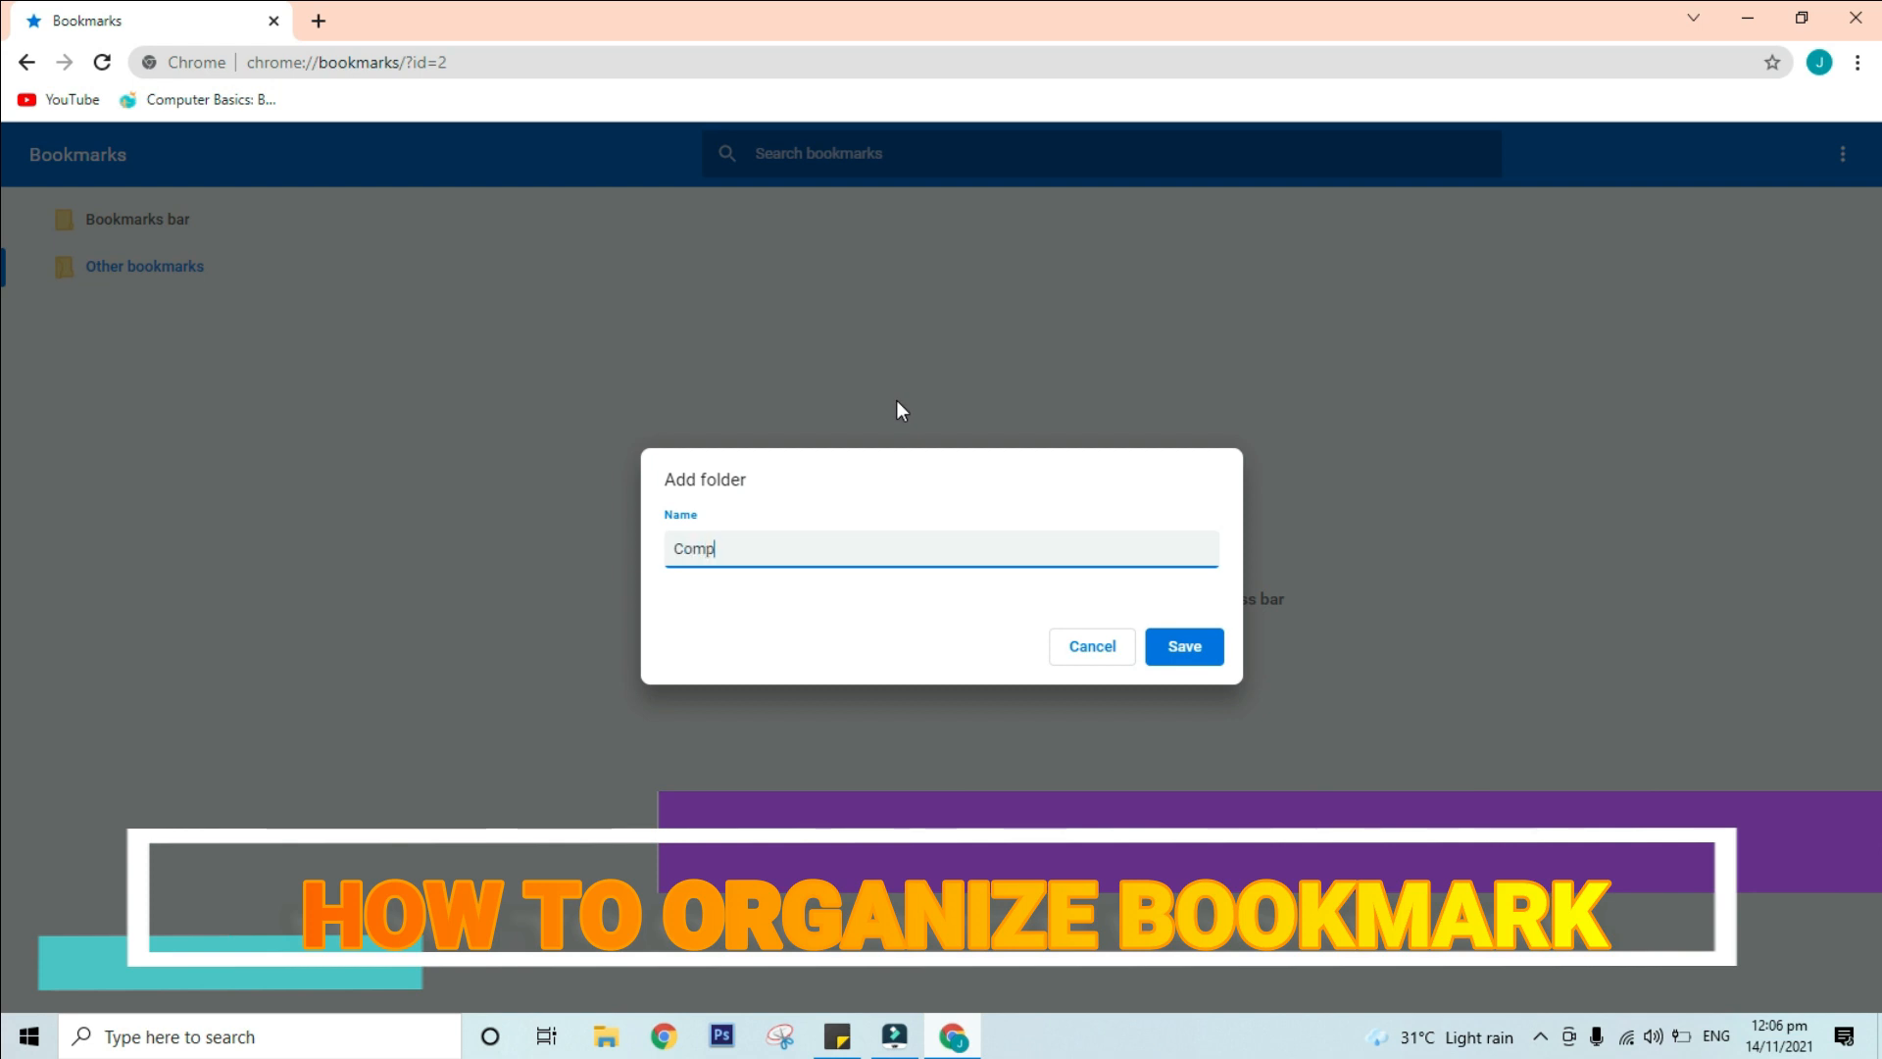
pyautogui.write('uter Parts')
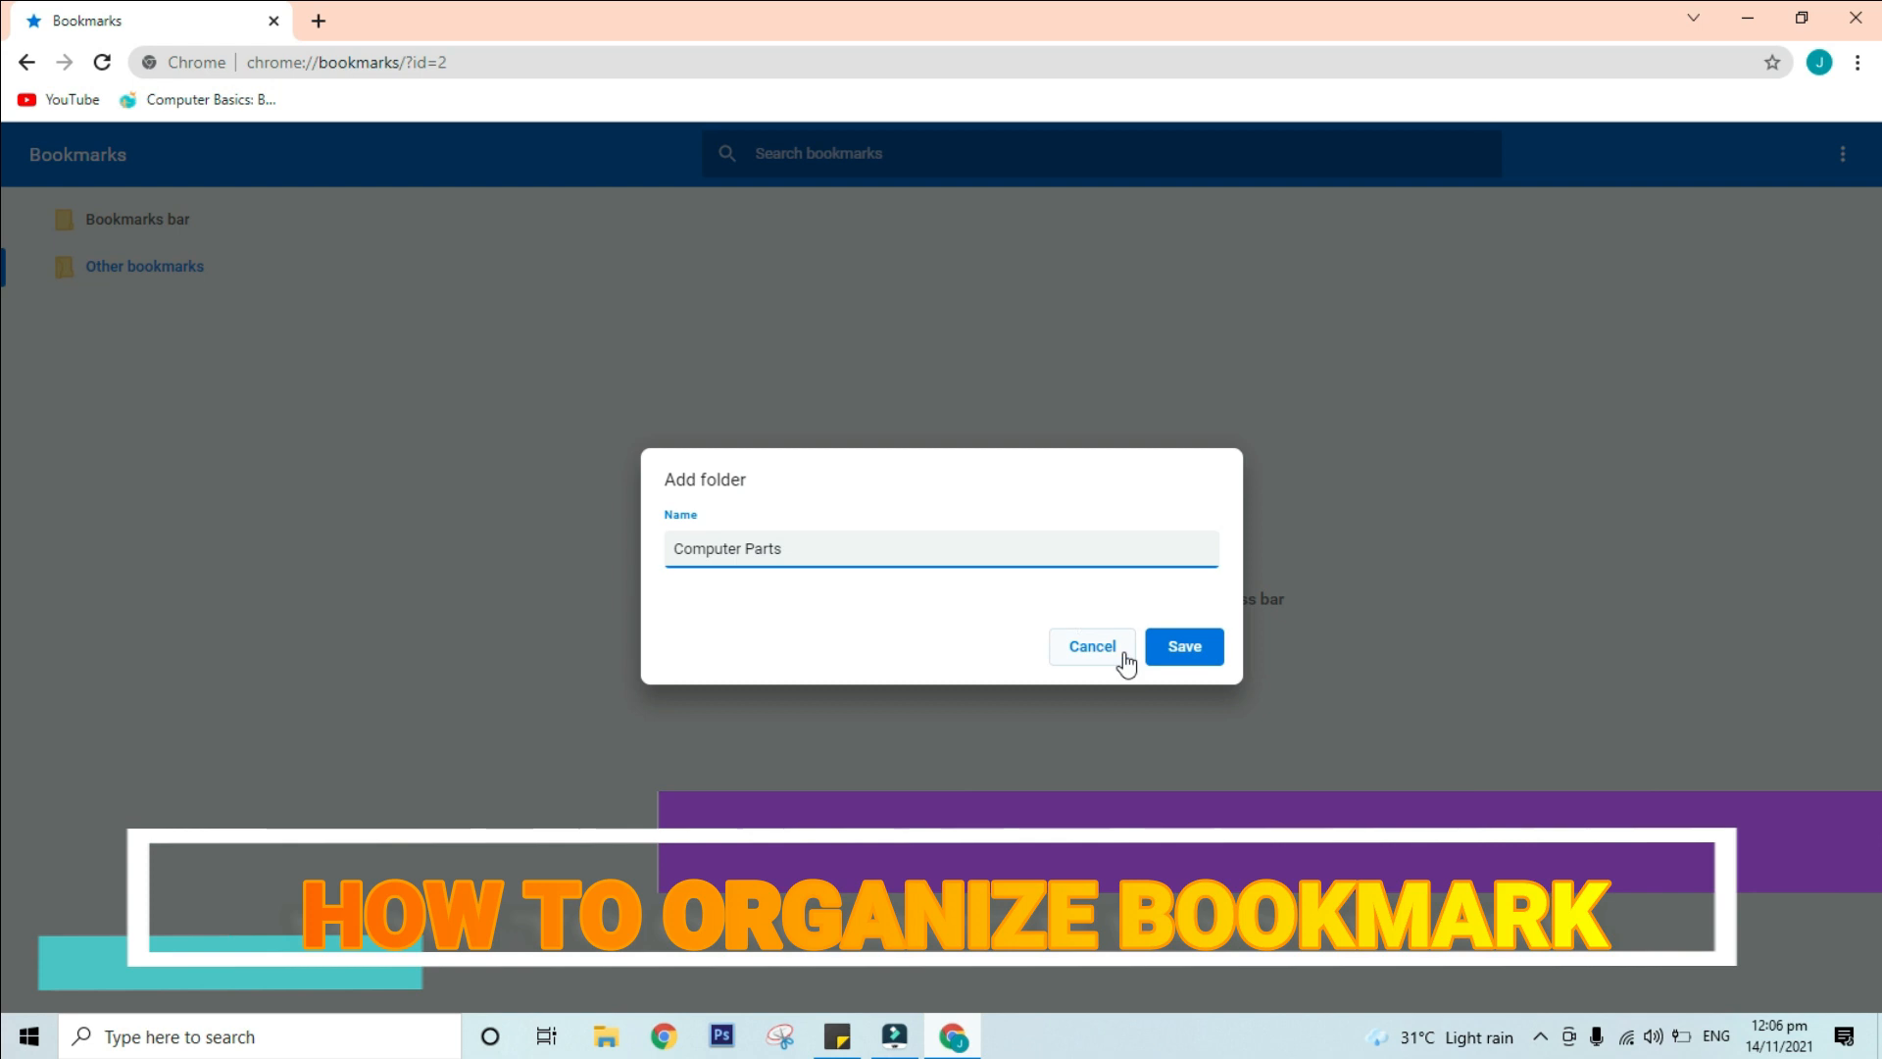
pyautogui.click(1184, 647)
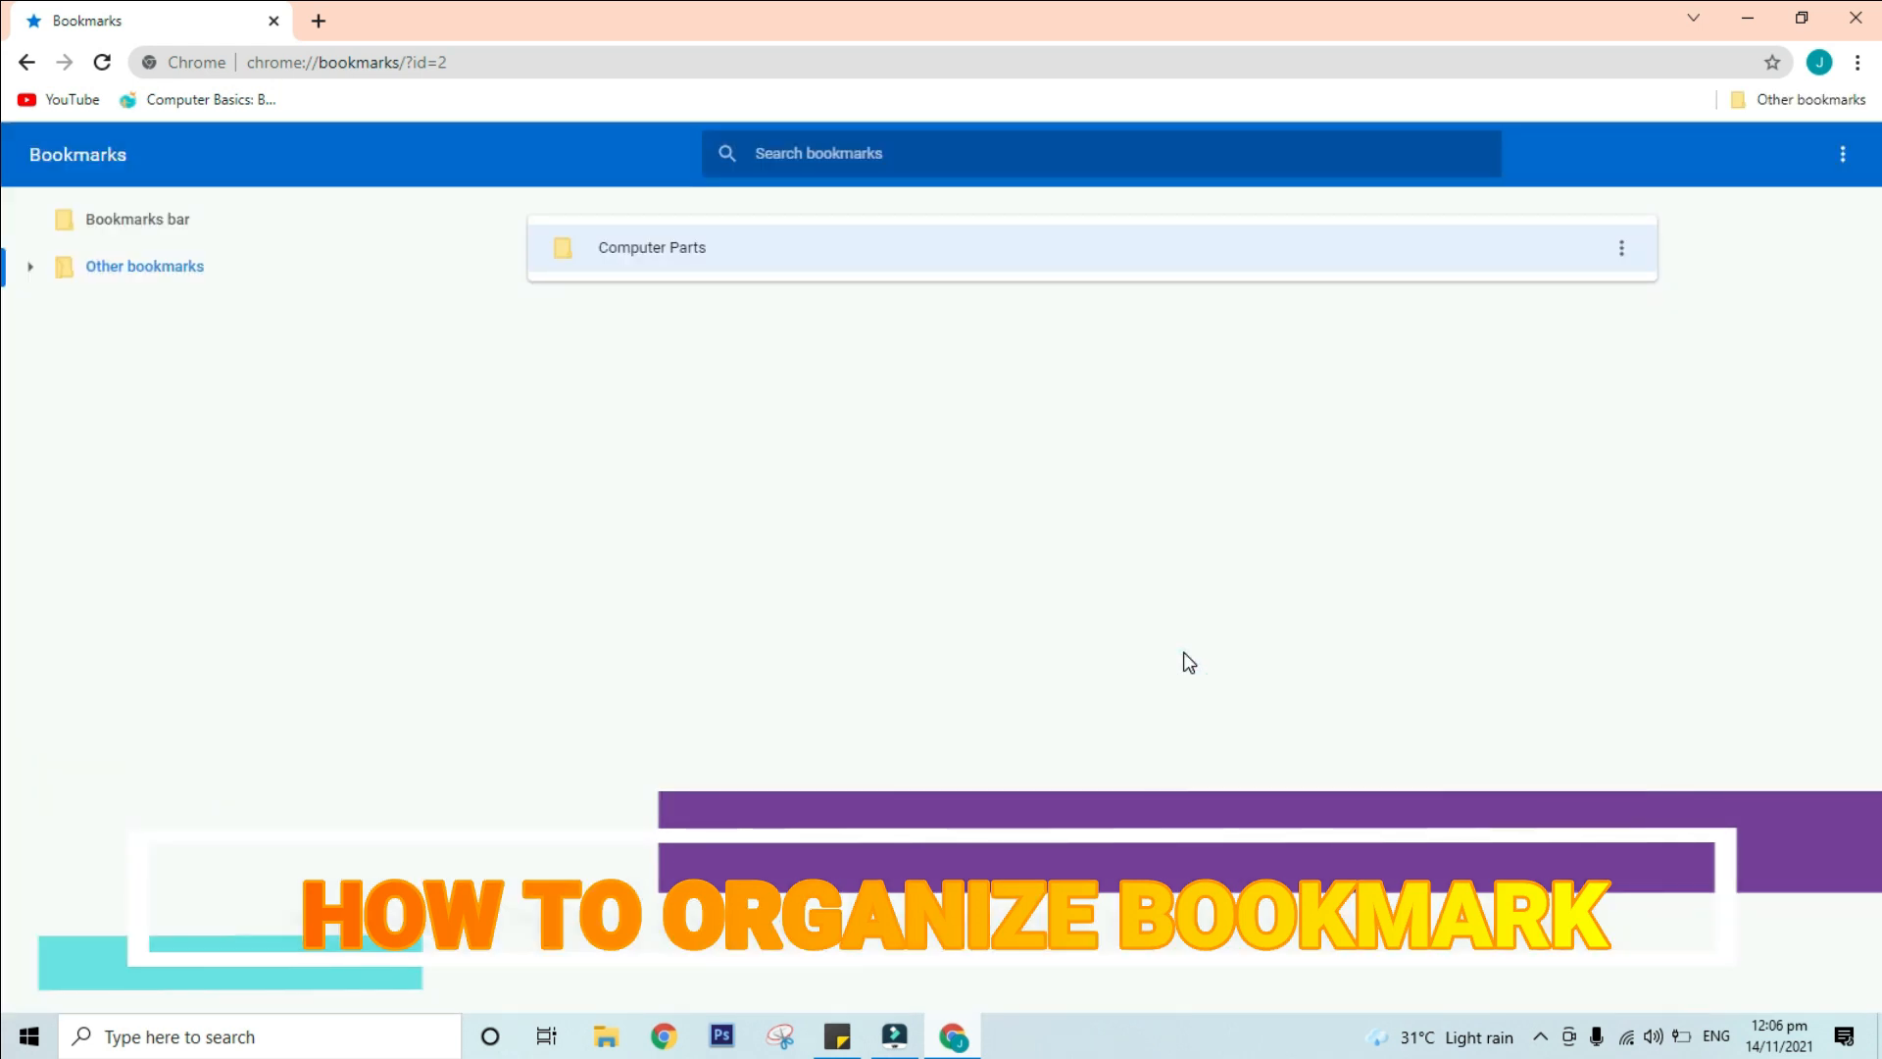
pyautogui.moveTo(1028, 600)
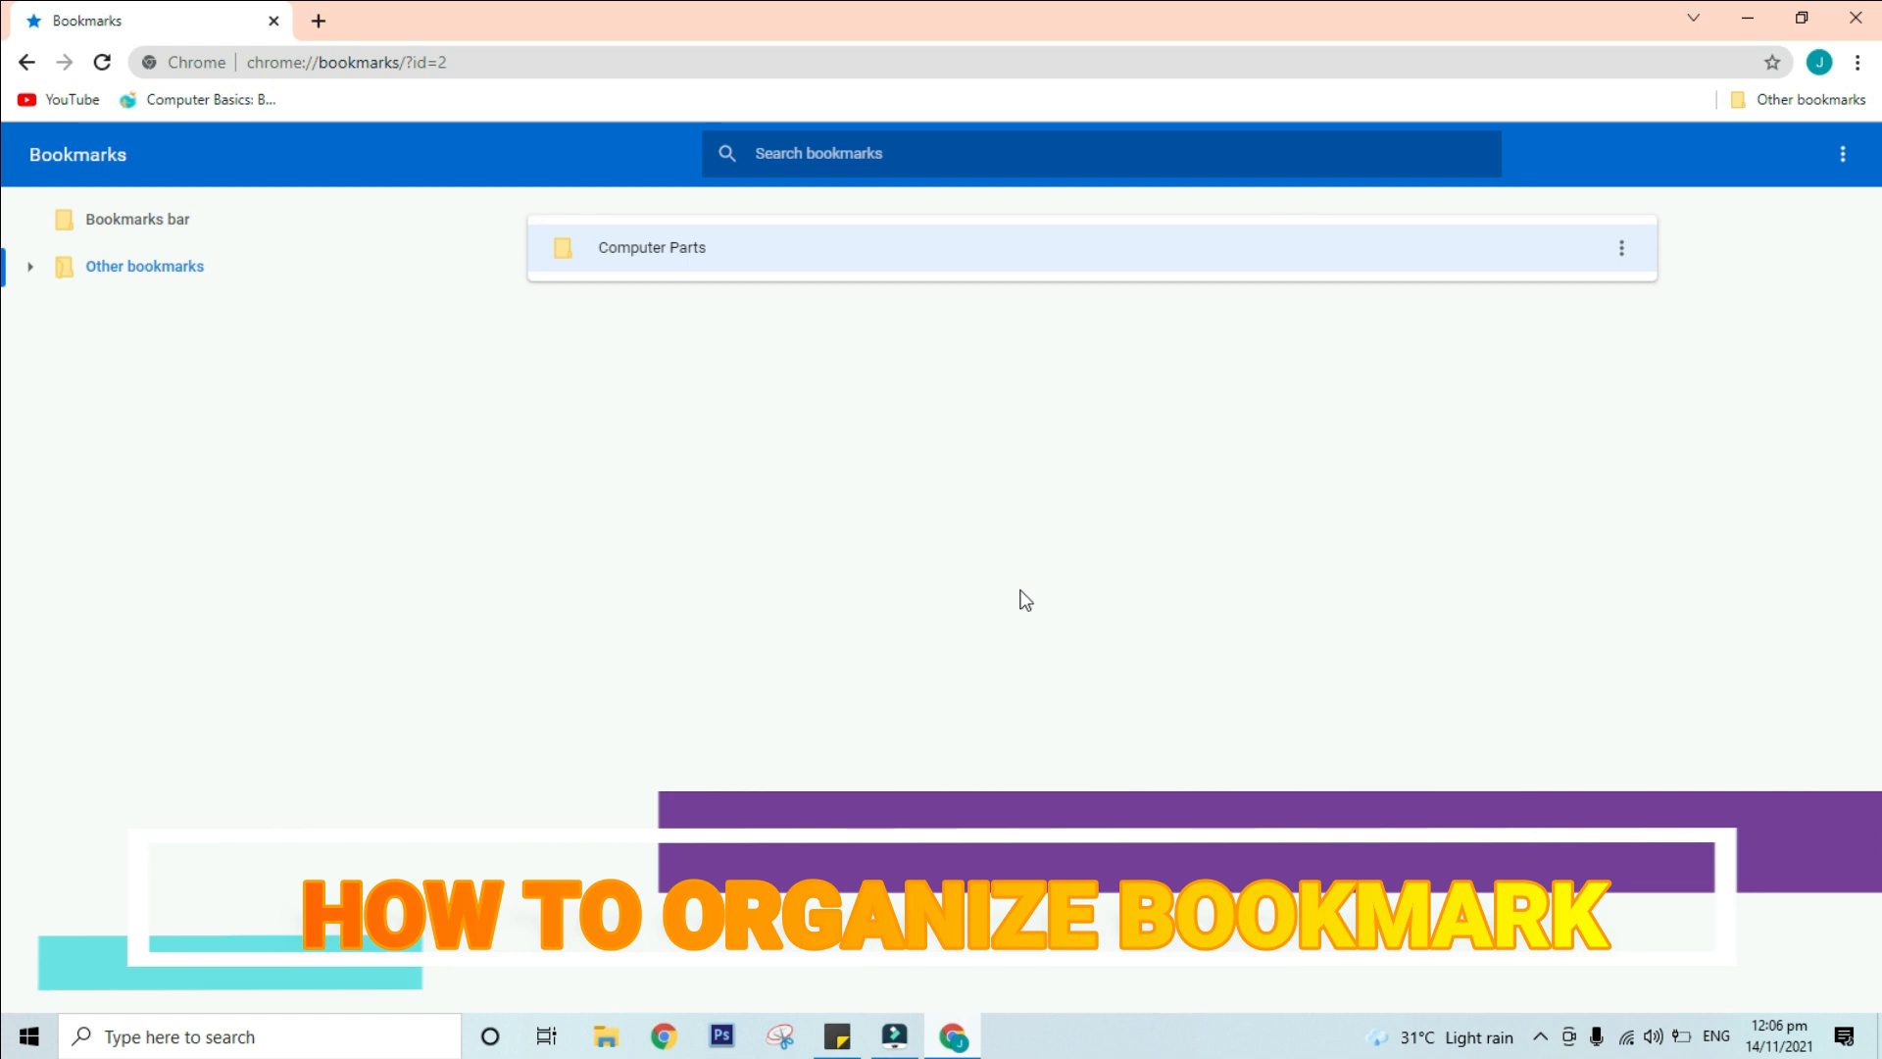
pyautogui.moveTo(1786, 118)
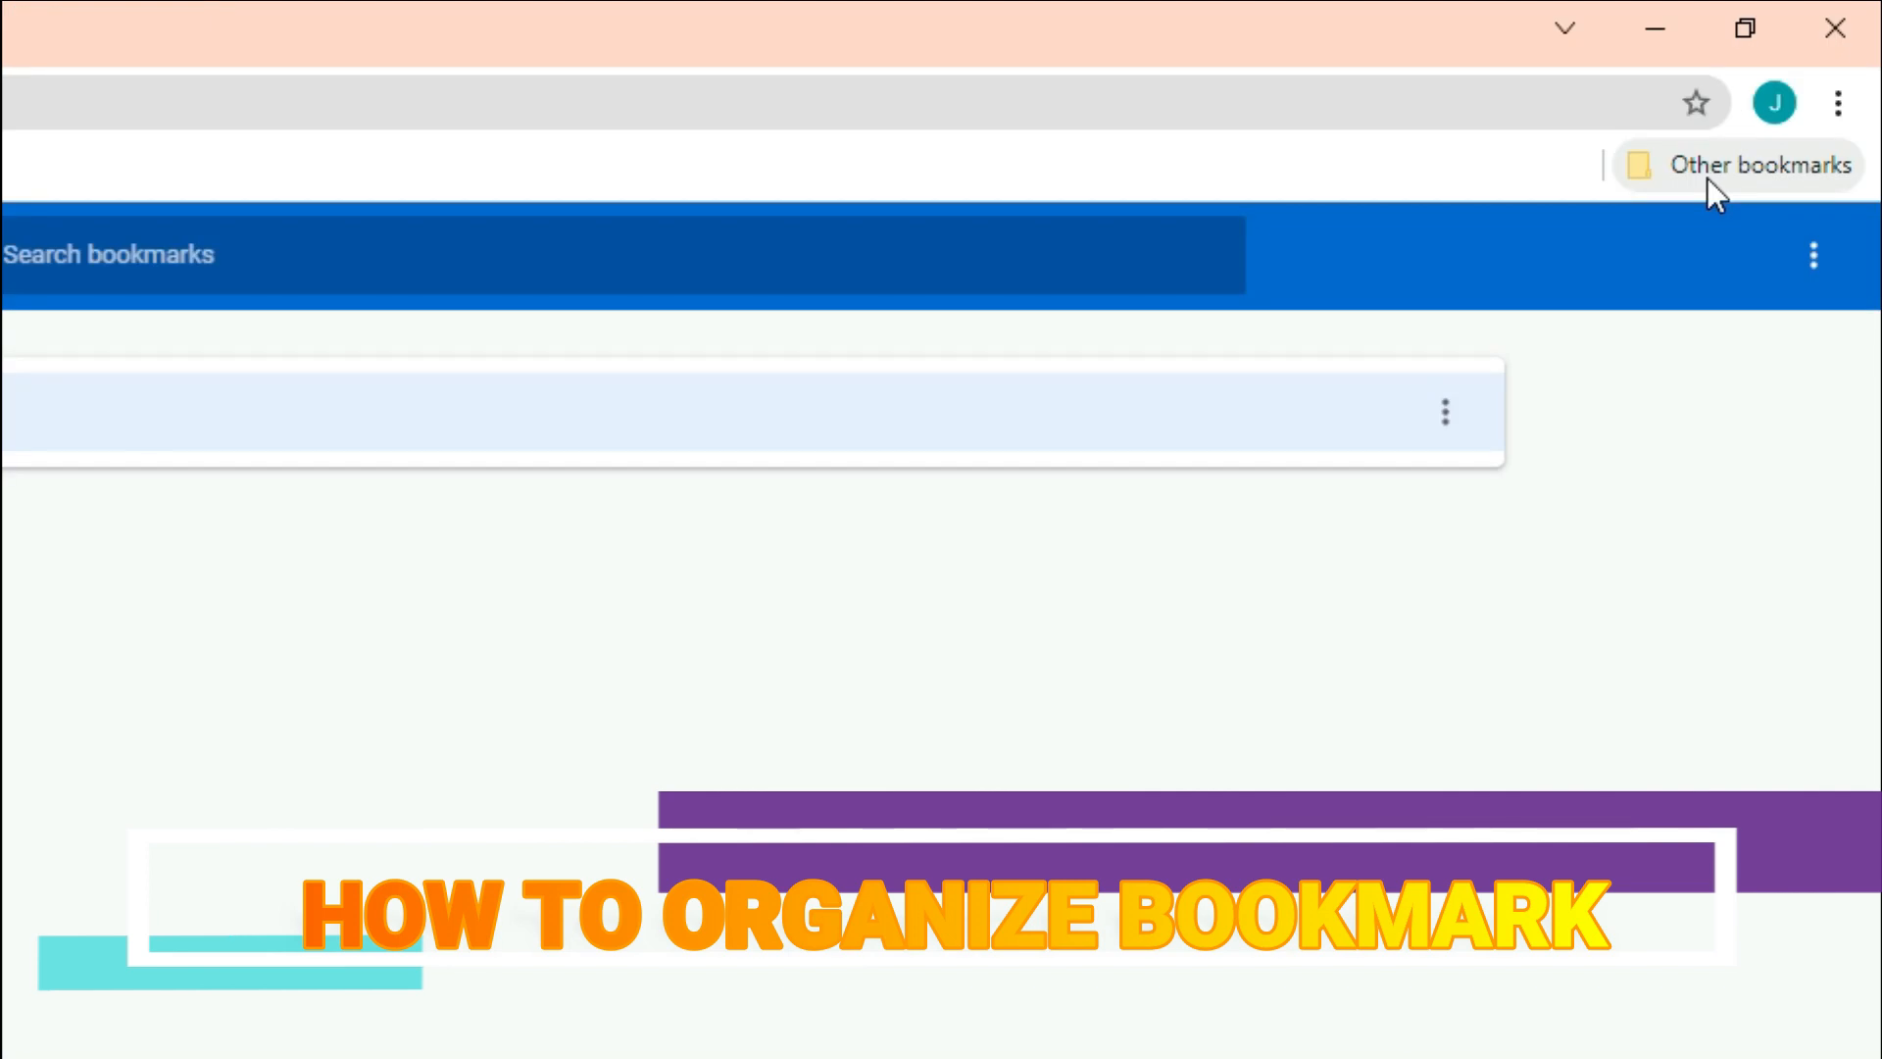
pyautogui.moveTo(45, 438)
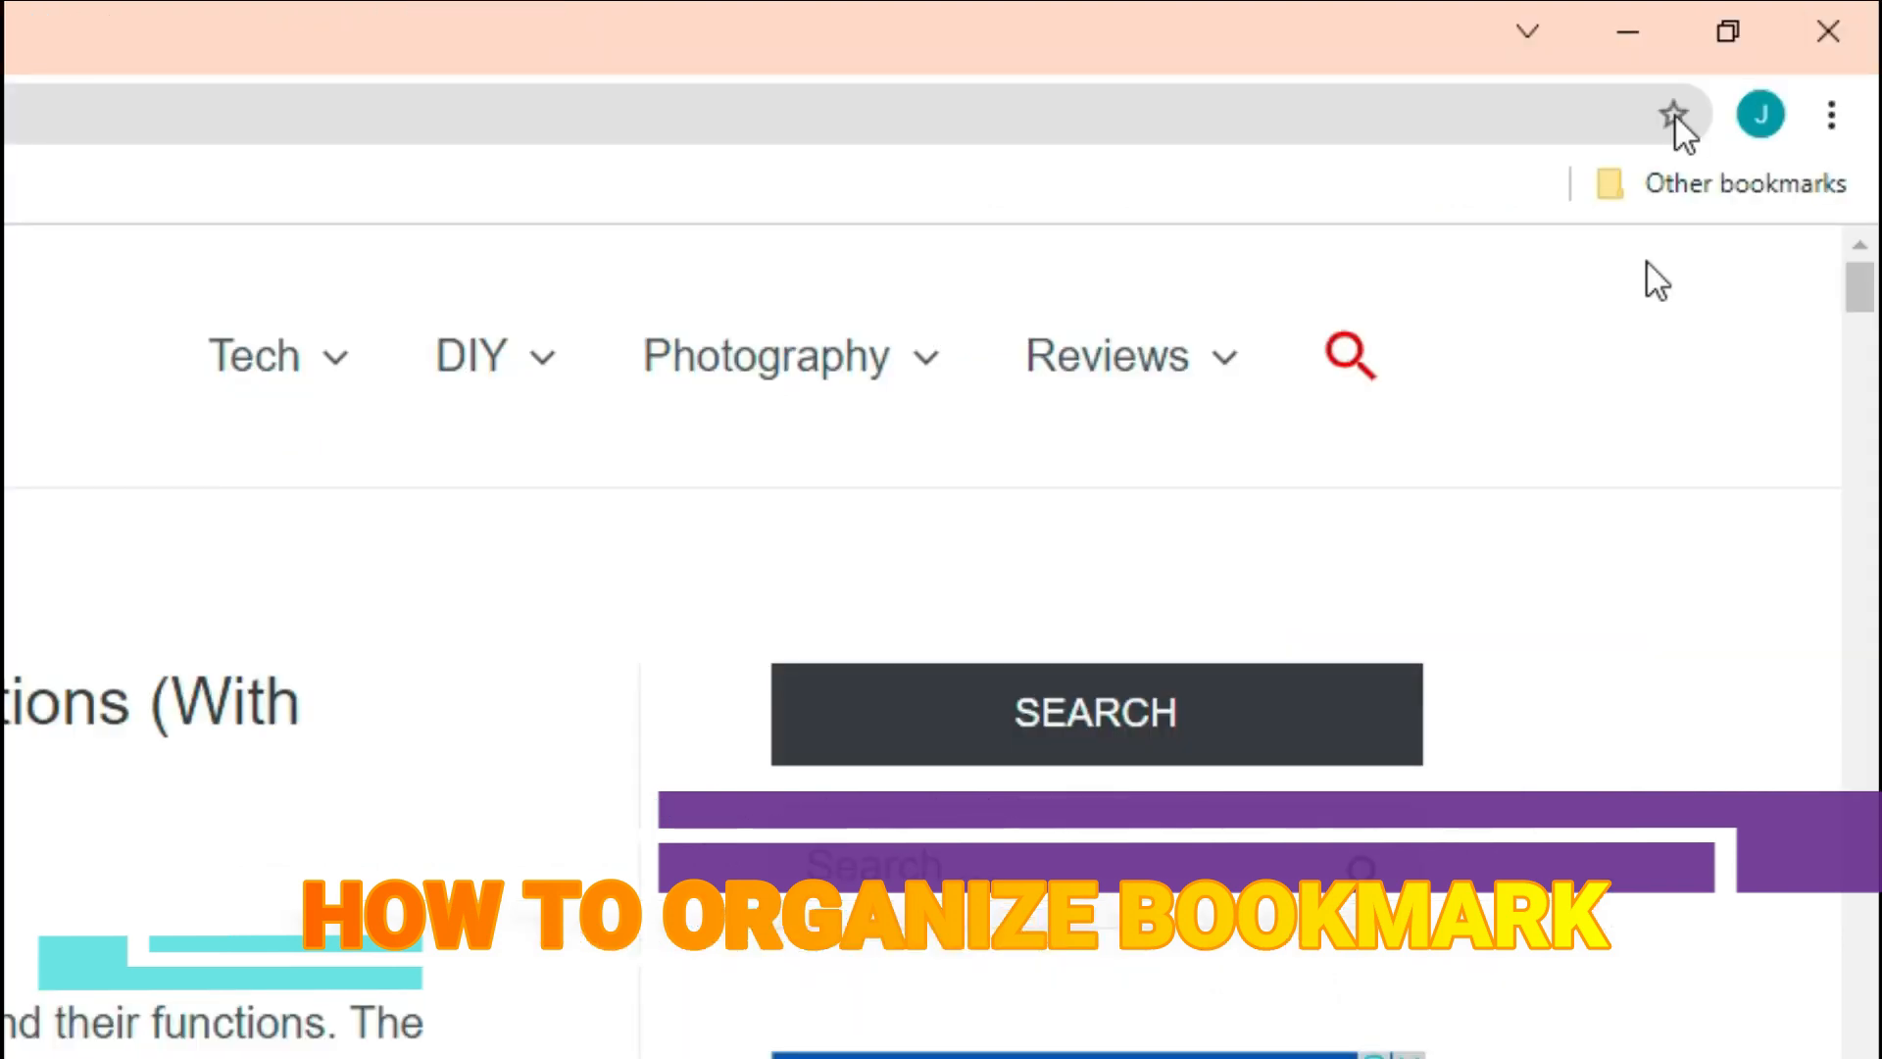
# Step: Bookmark the computer parts article into the Computer Parts folder
pyautogui.click(1675, 113)
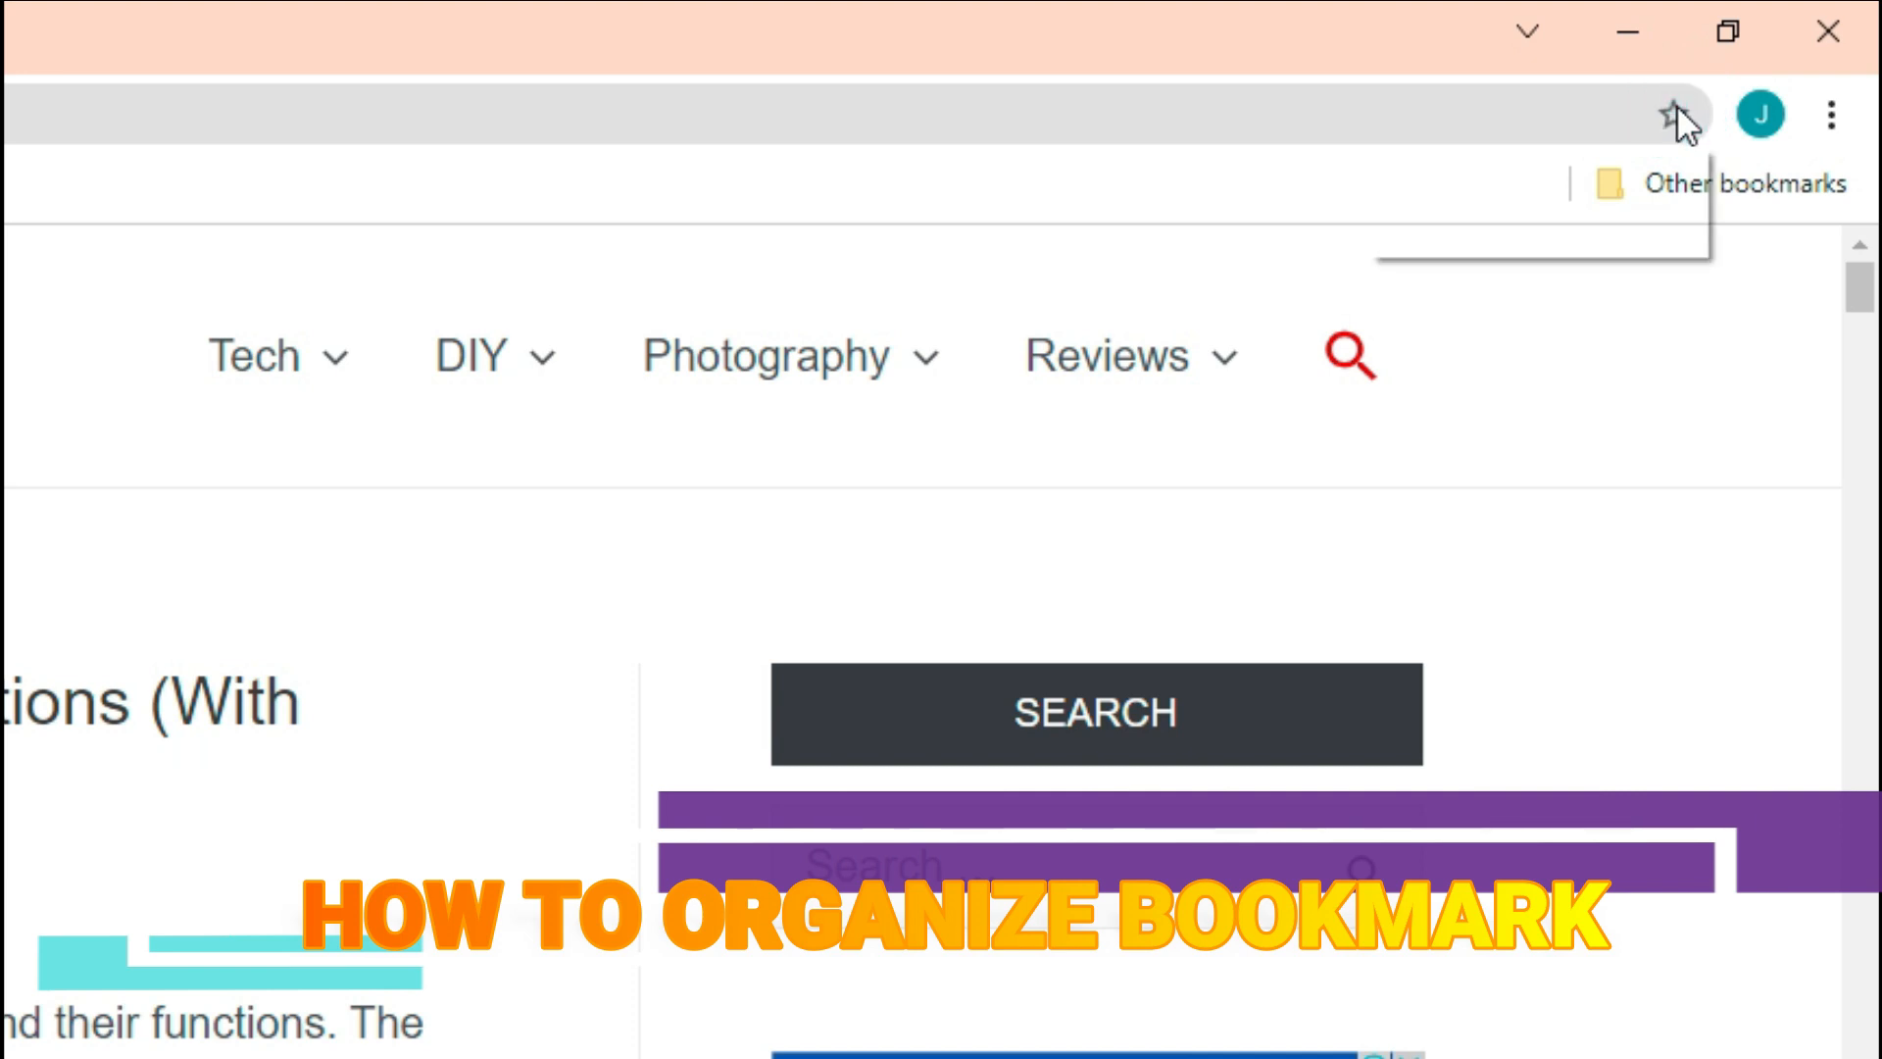
pyautogui.click(1674, 114)
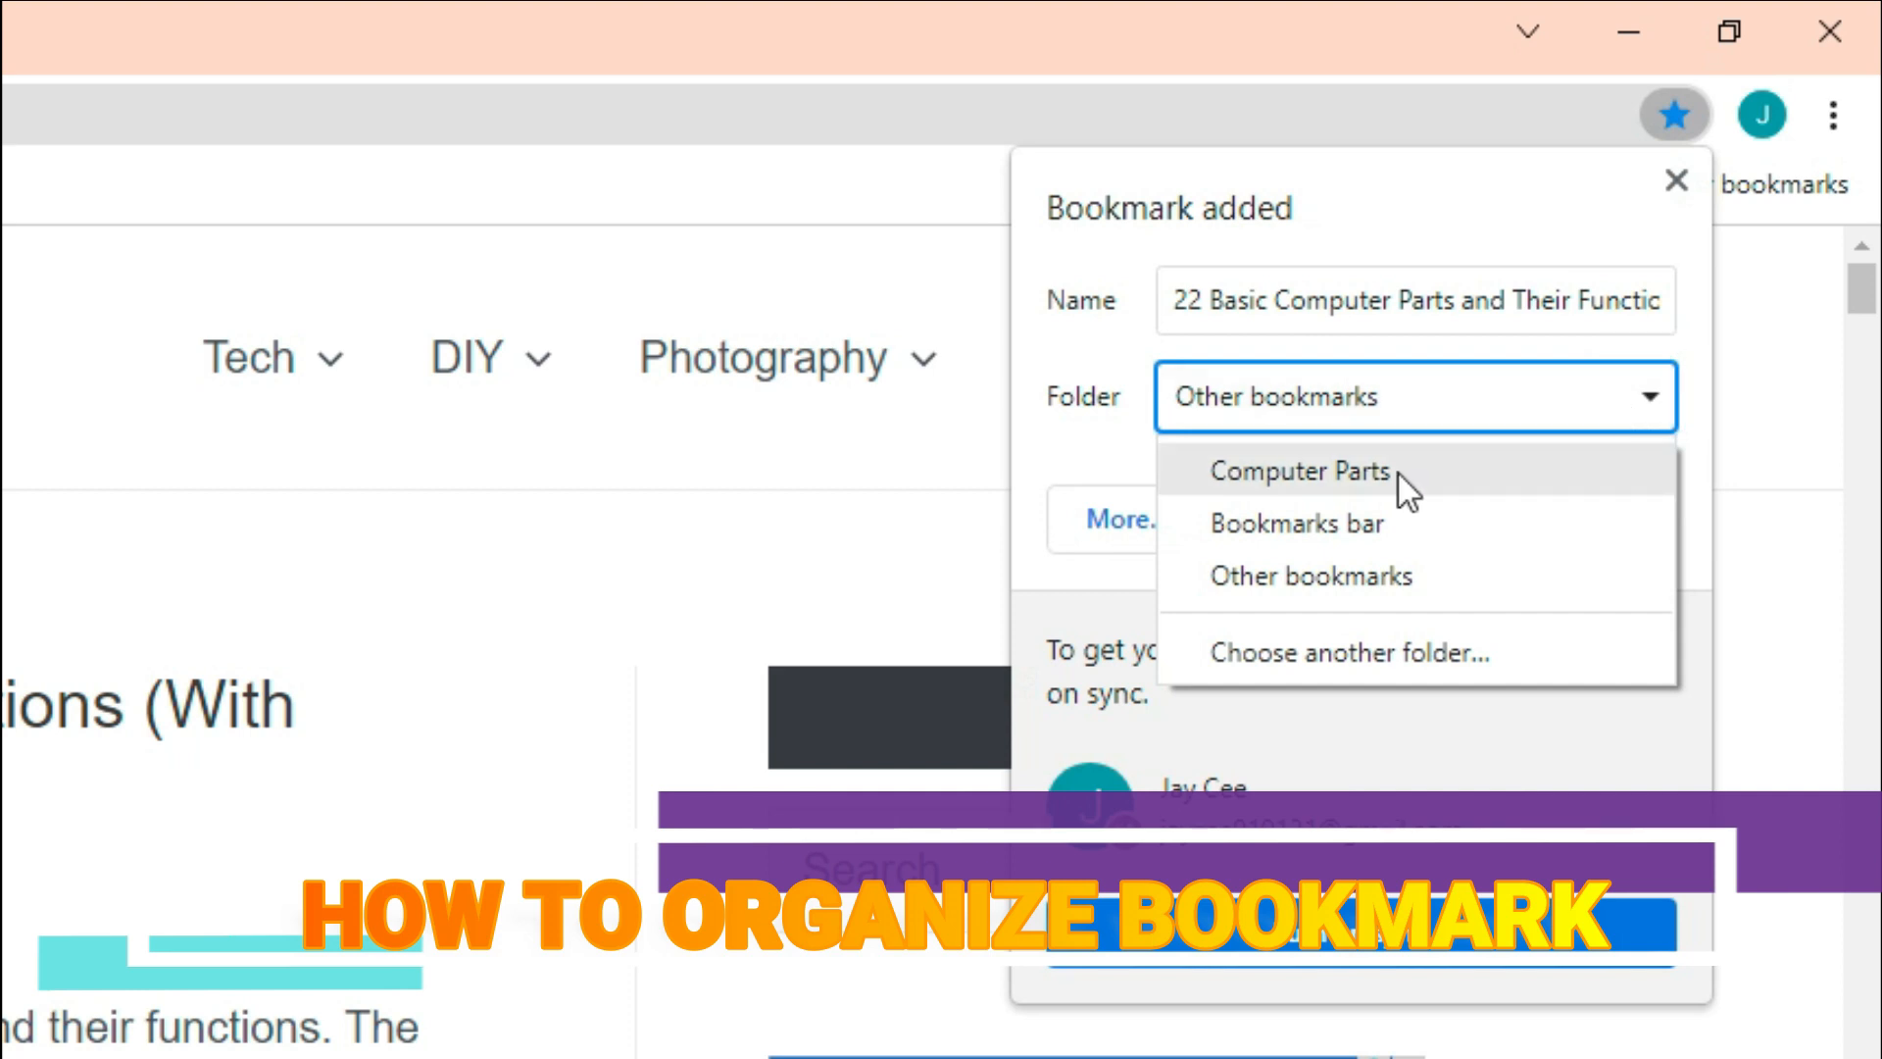
pyautogui.click(1300, 470)
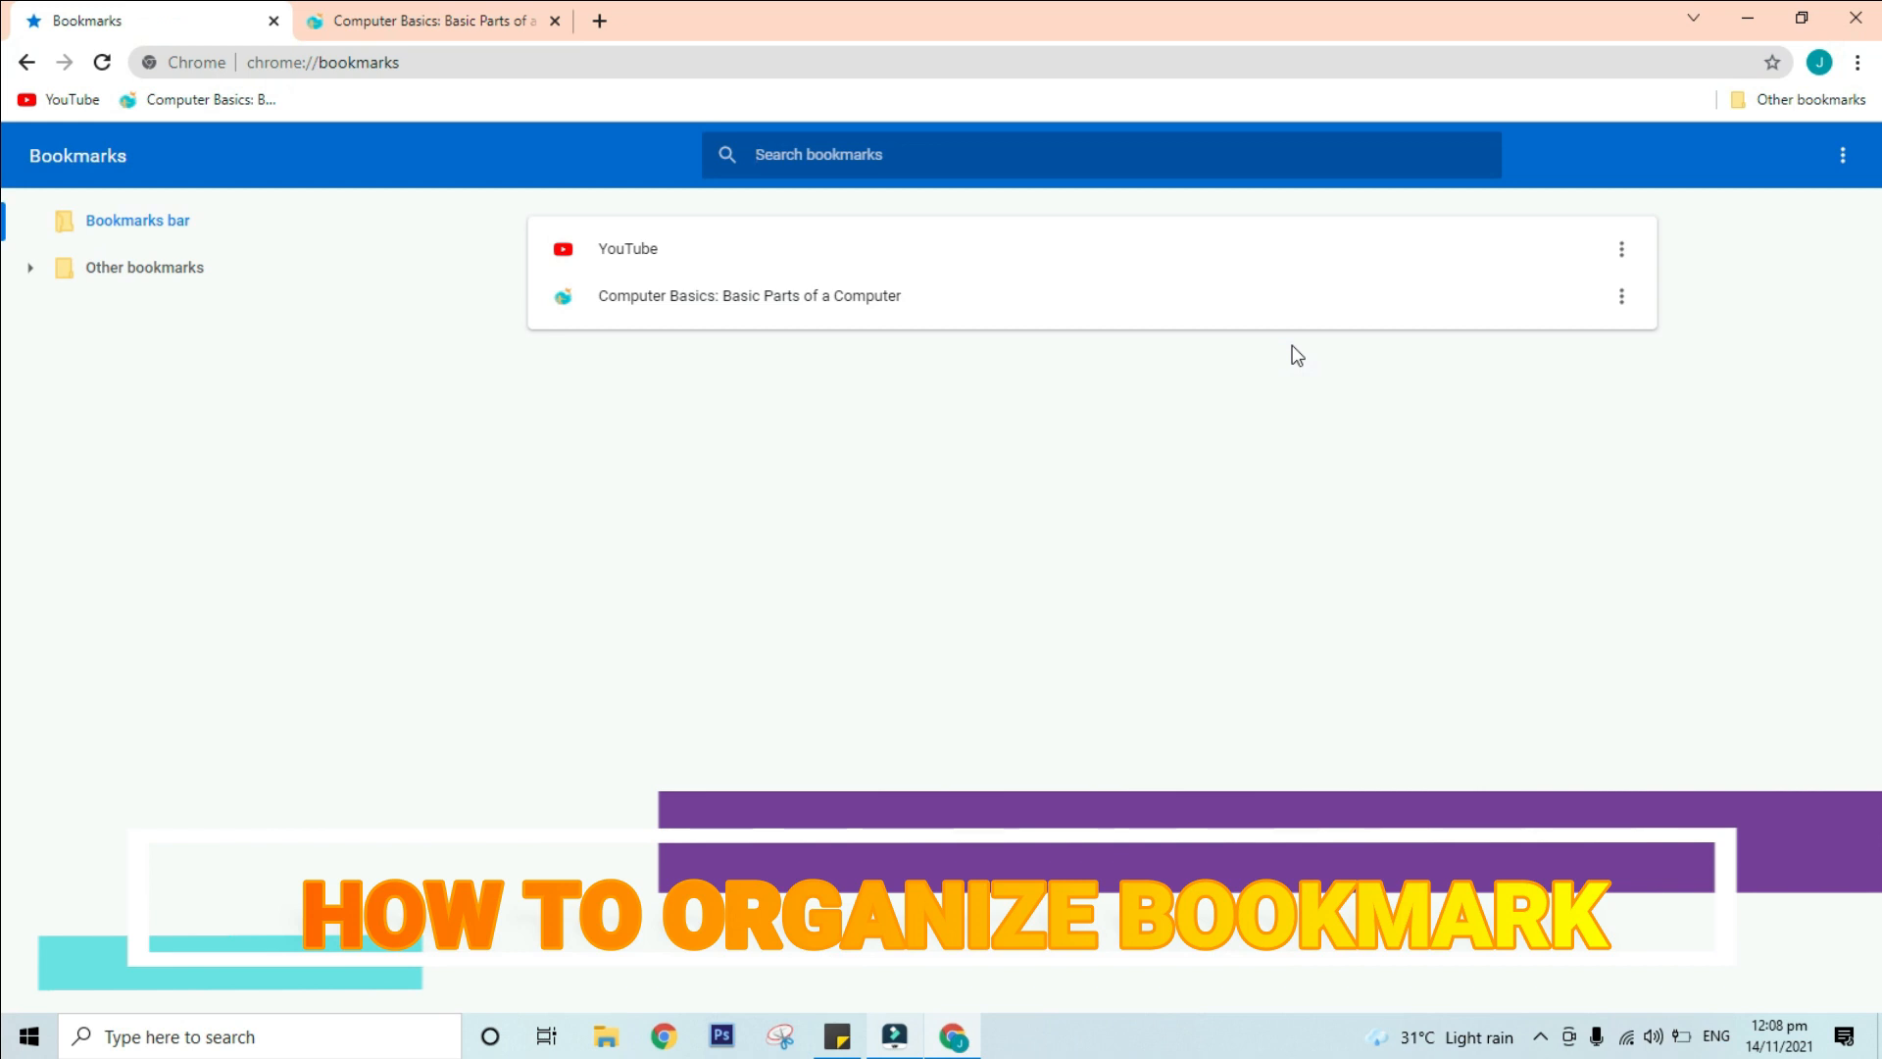
# Step: Drag the Computer Basics bookmark from the bookmarks bar into the Computer Parts folder
pyautogui.click(31, 267)
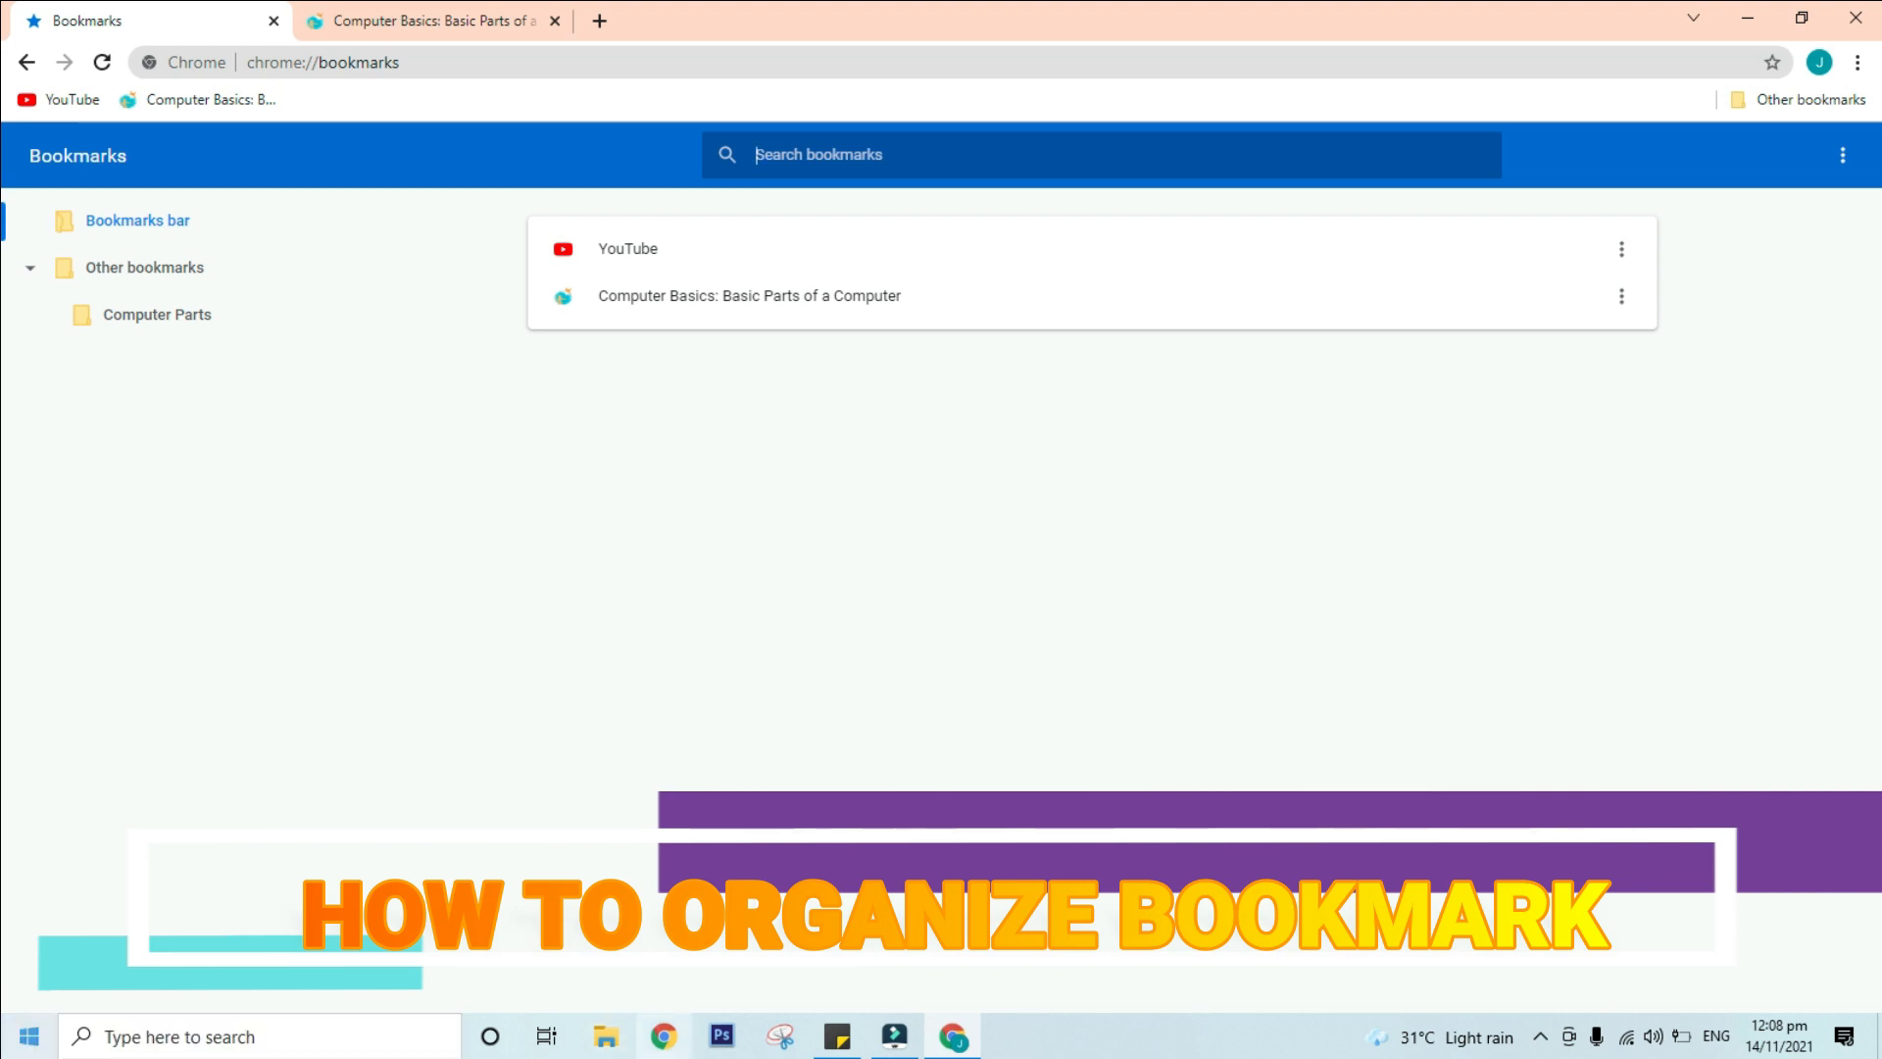
pyautogui.moveTo(513, 534)
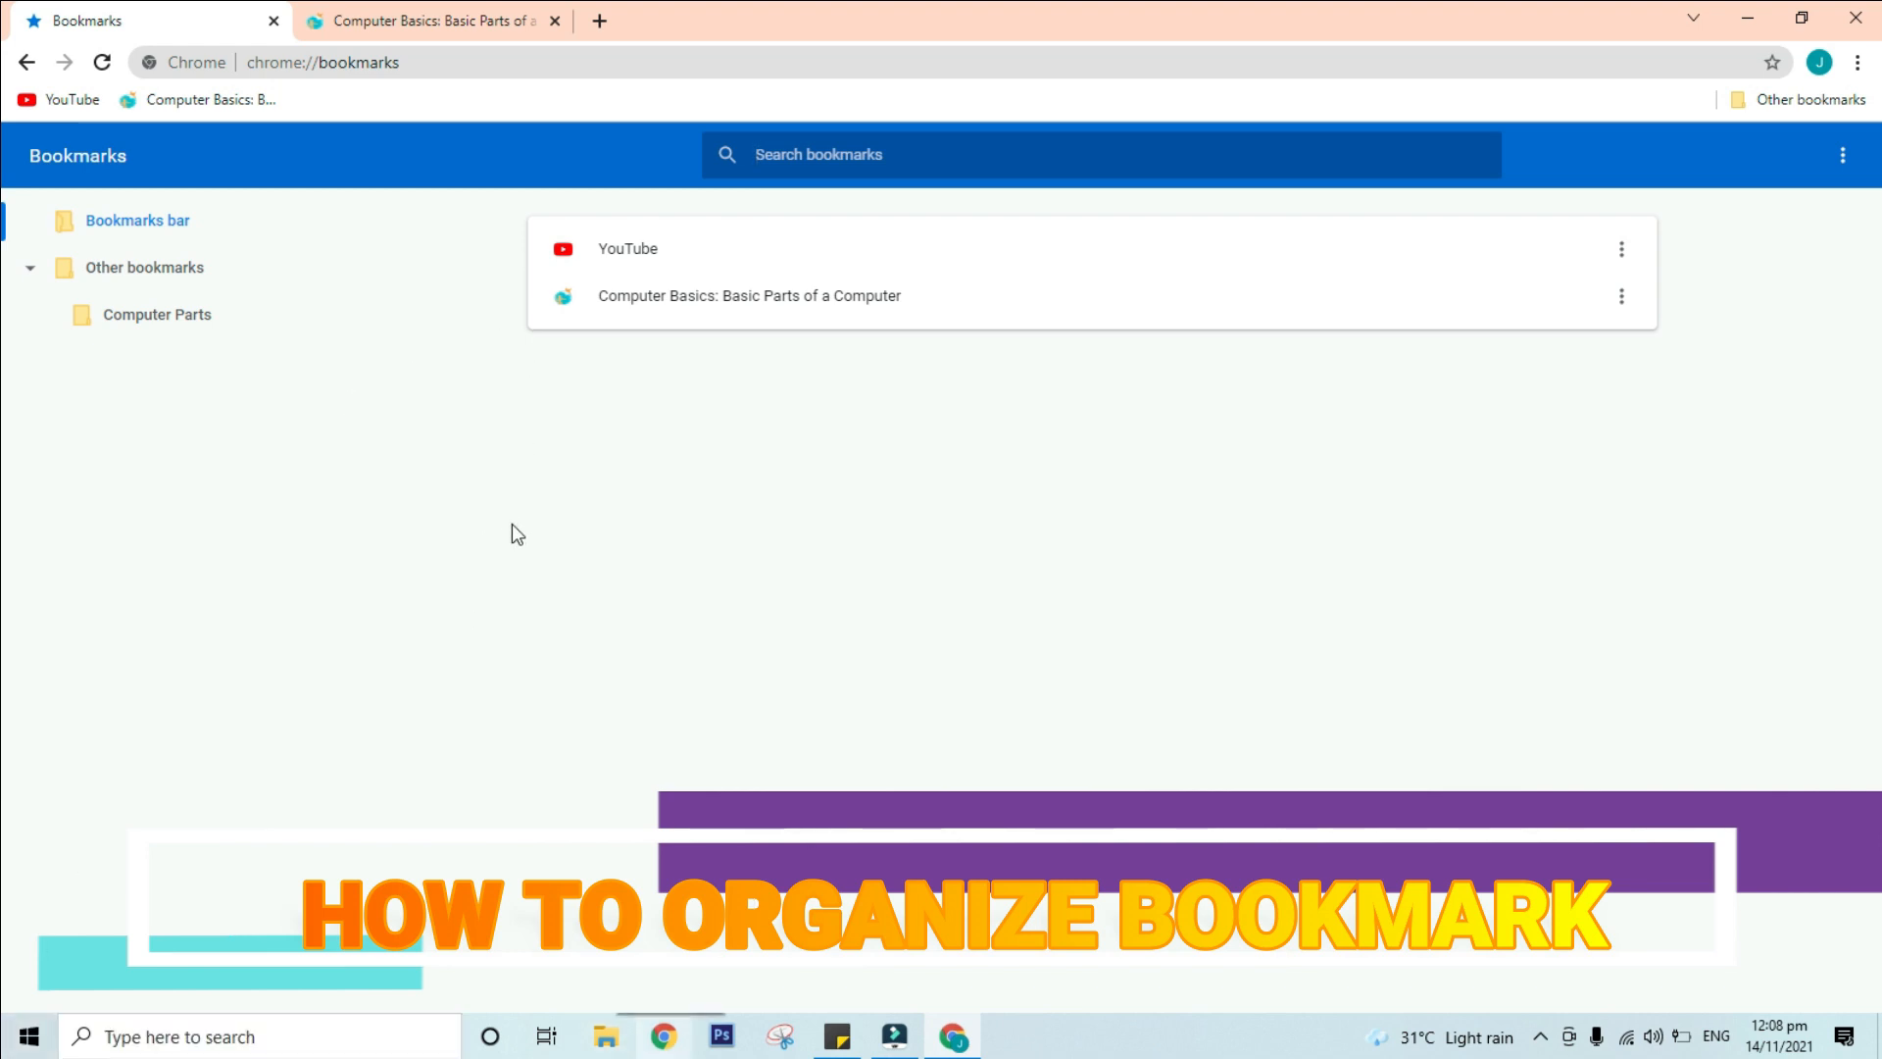
pyautogui.moveTo(706, 359)
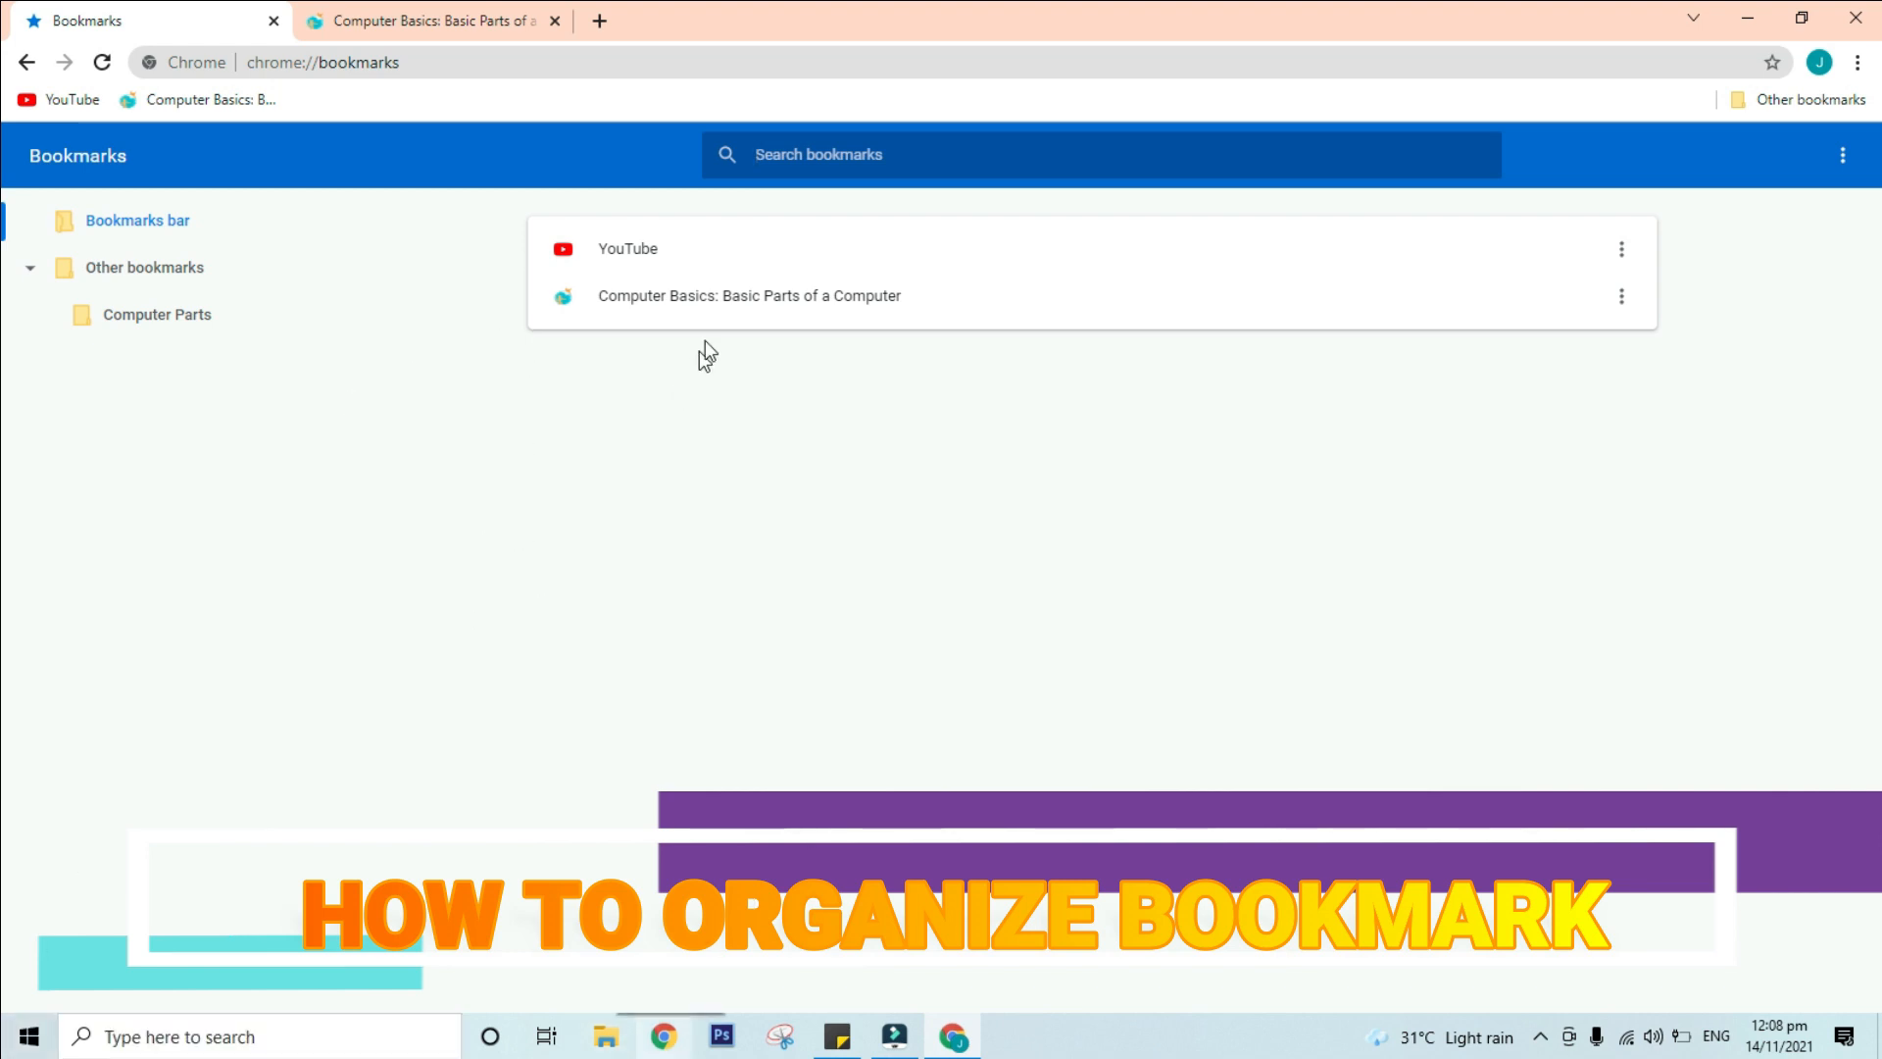
pyautogui.moveTo(725, 310)
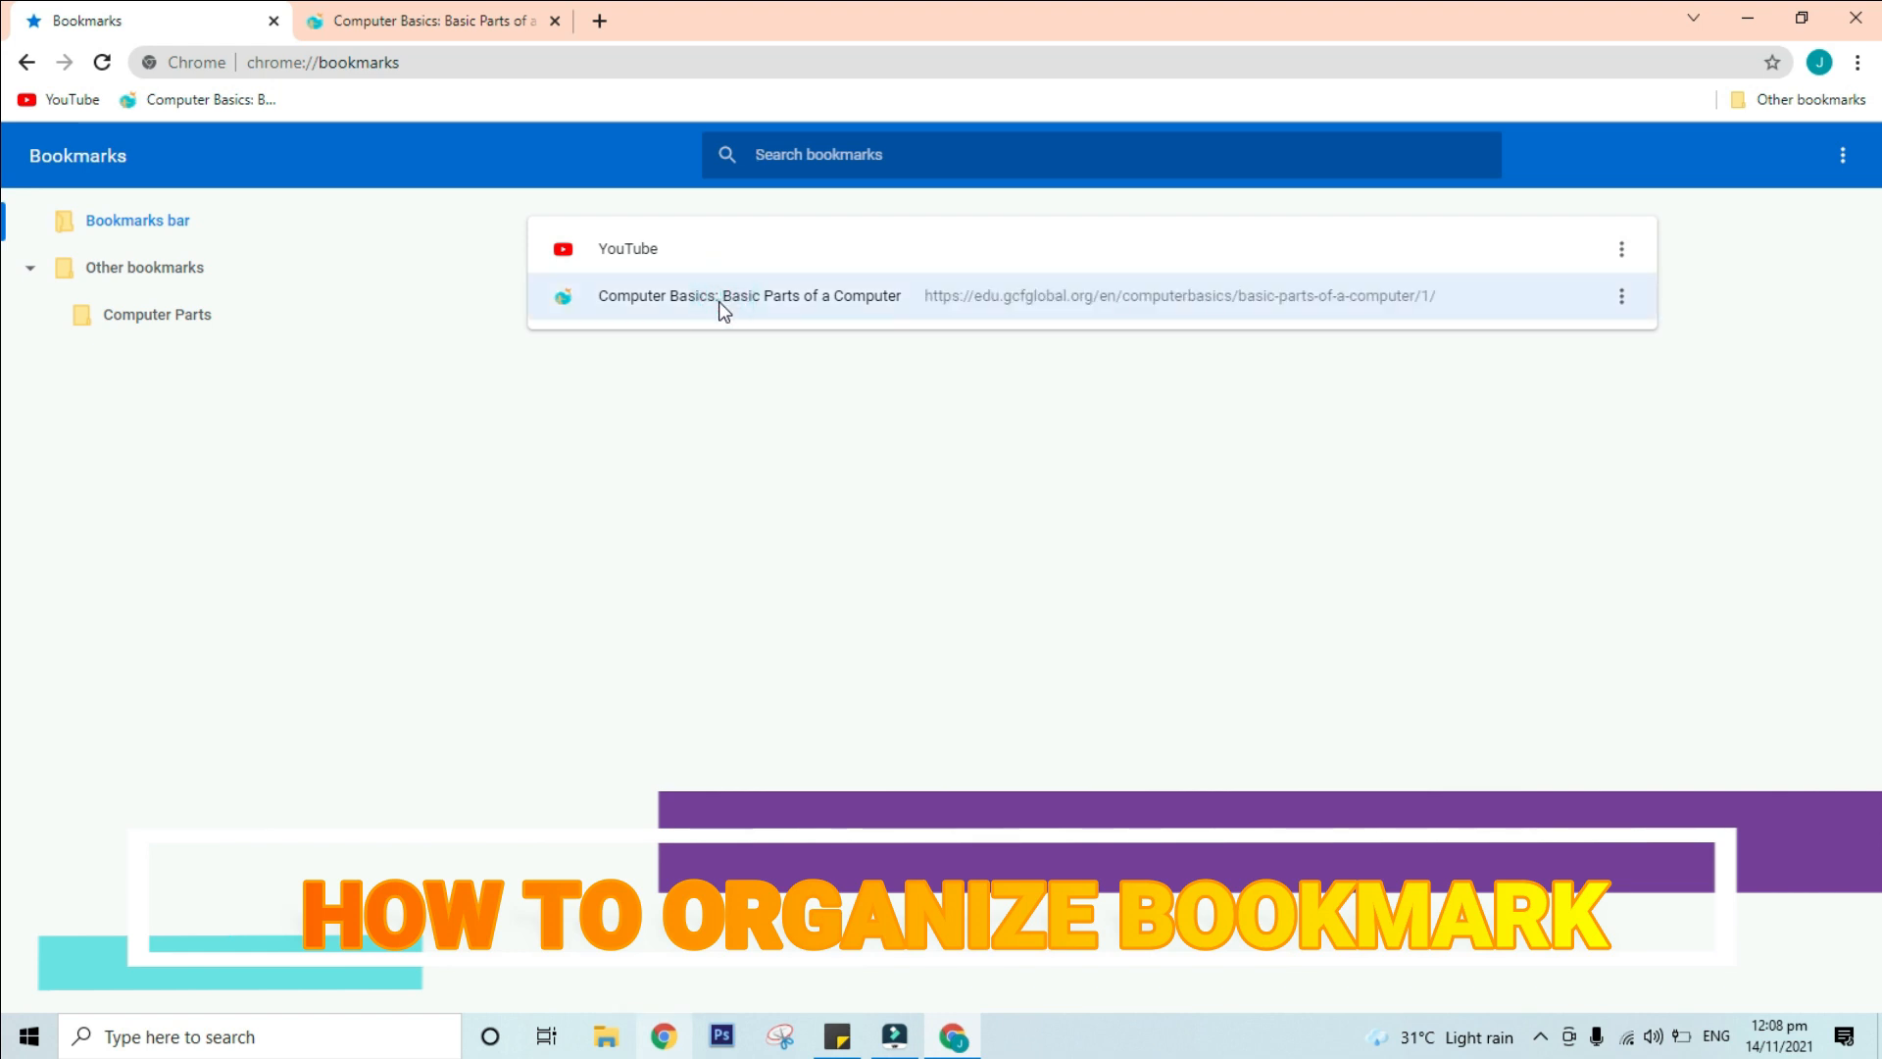
pyautogui.moveTo(747, 296); pyautogui.dragTo(180, 323)
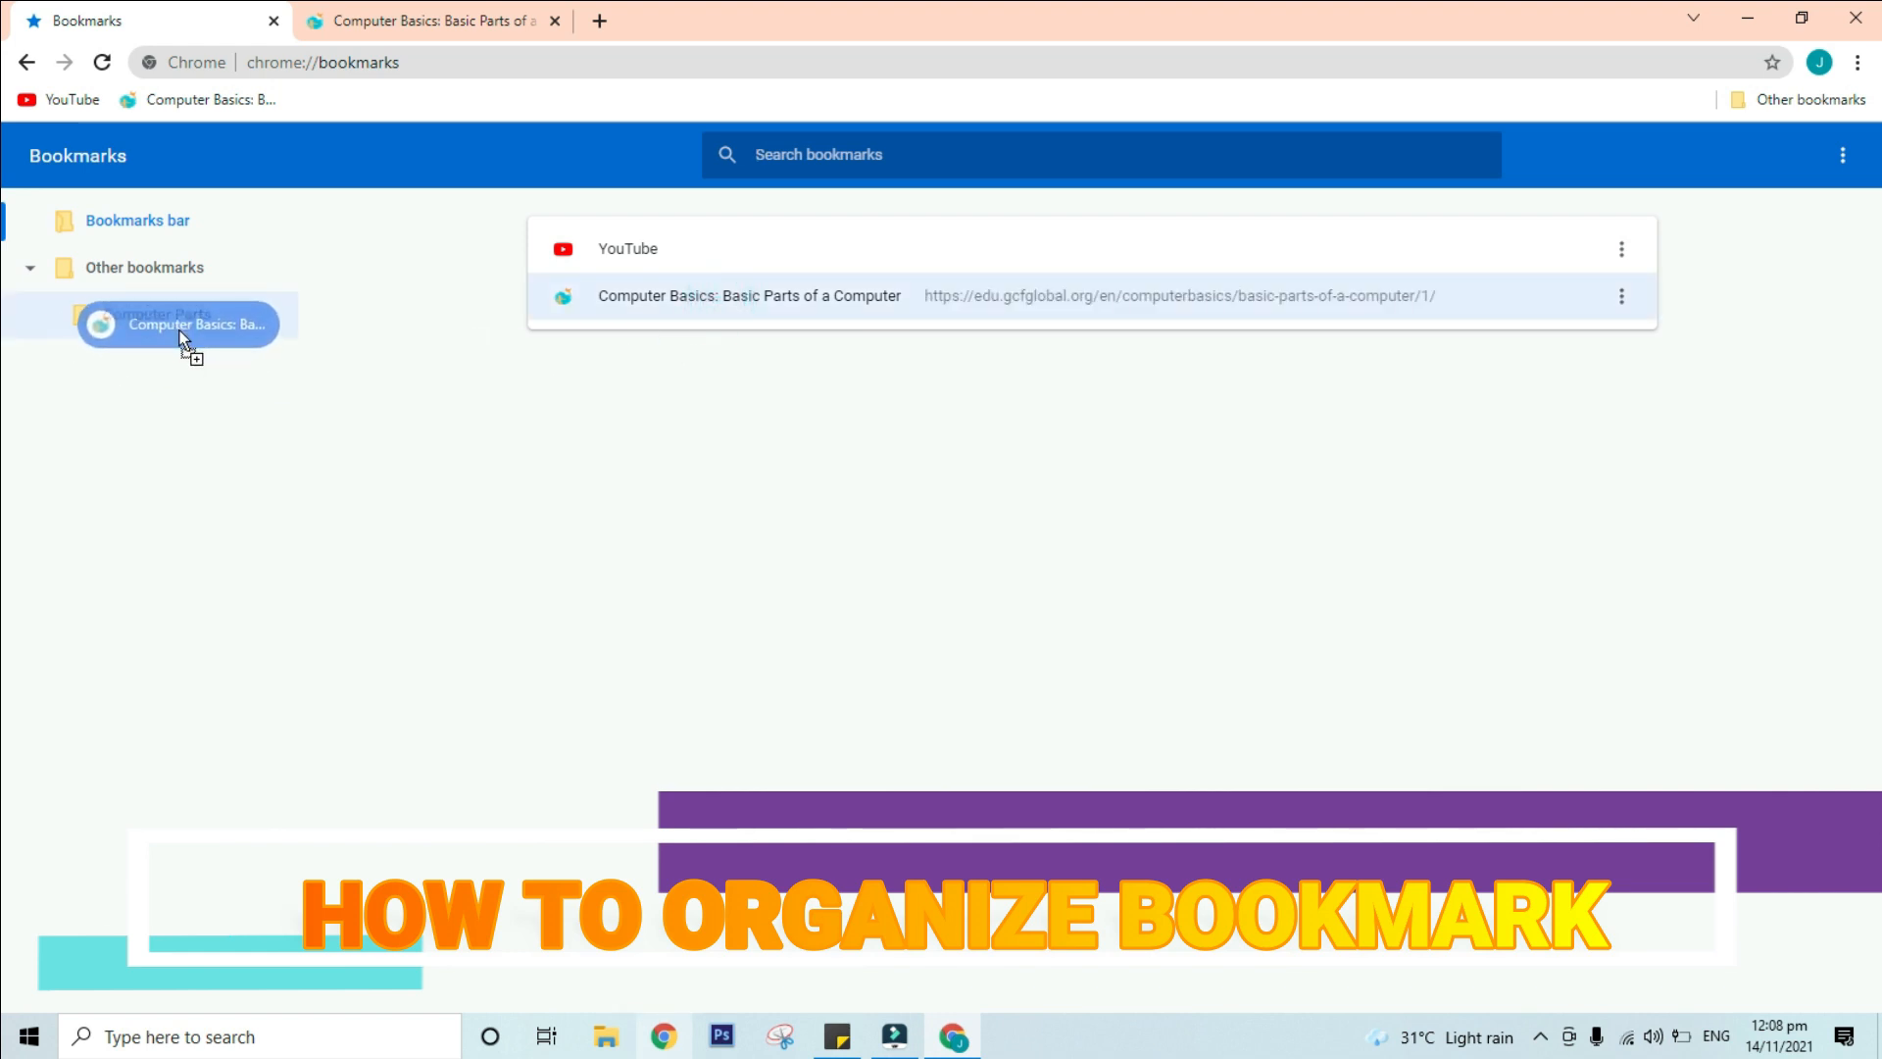
pyautogui.moveTo(179, 324); pyautogui.dragTo(157, 313)
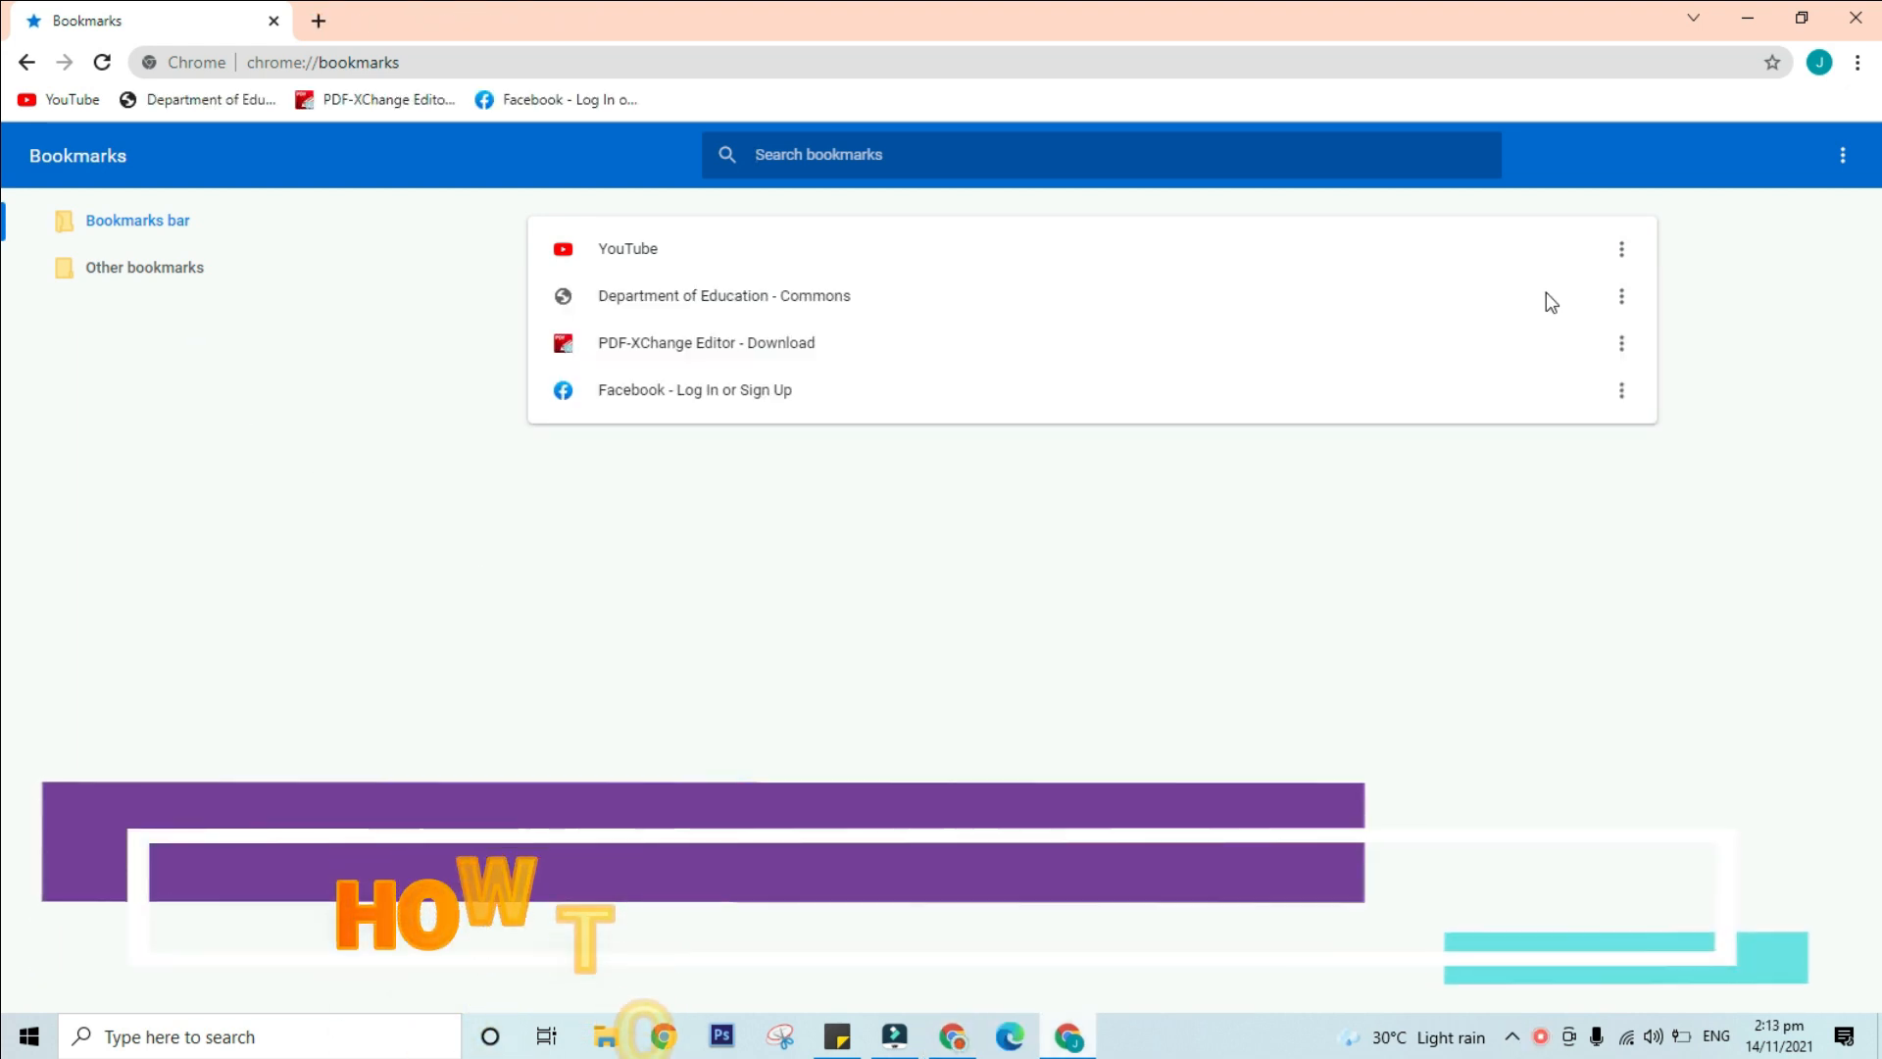
# Step: Delete the YouTube bookmark and the Computer Parts folder
pyautogui.click(1620, 249)
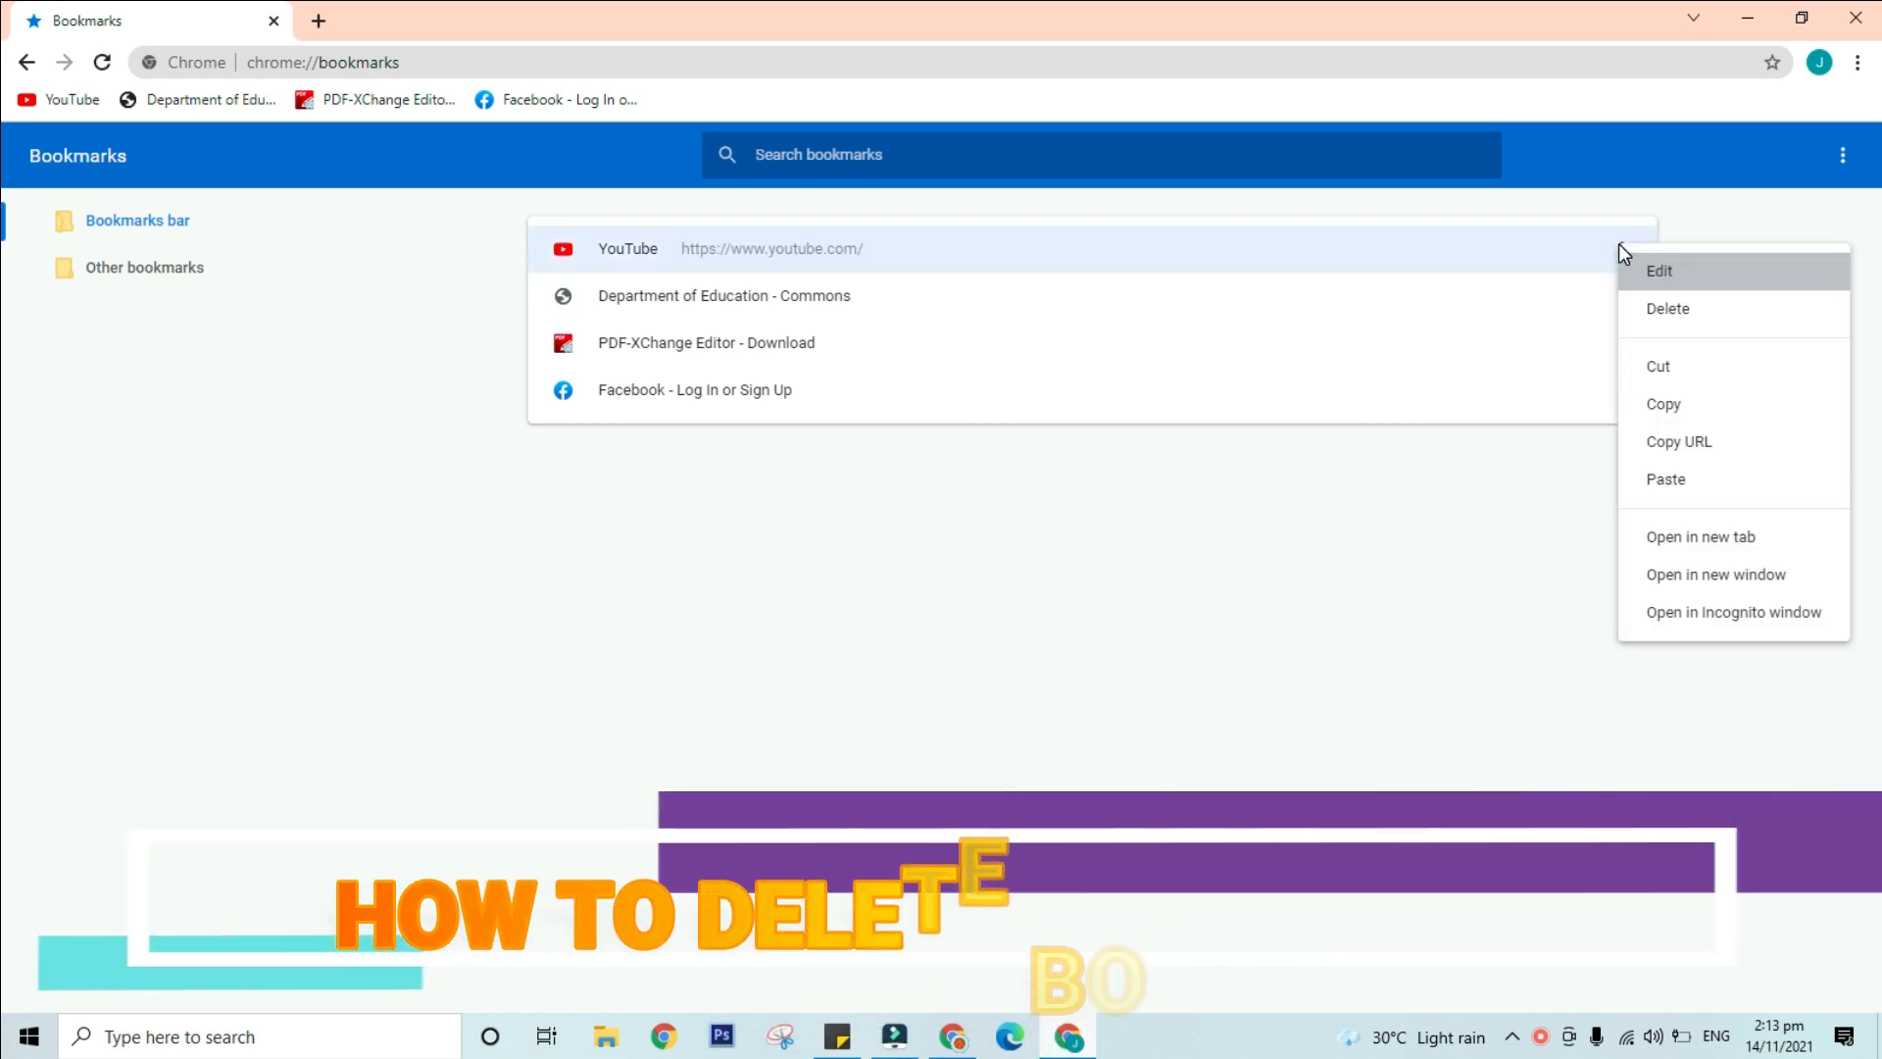
pyautogui.moveTo(1666, 318)
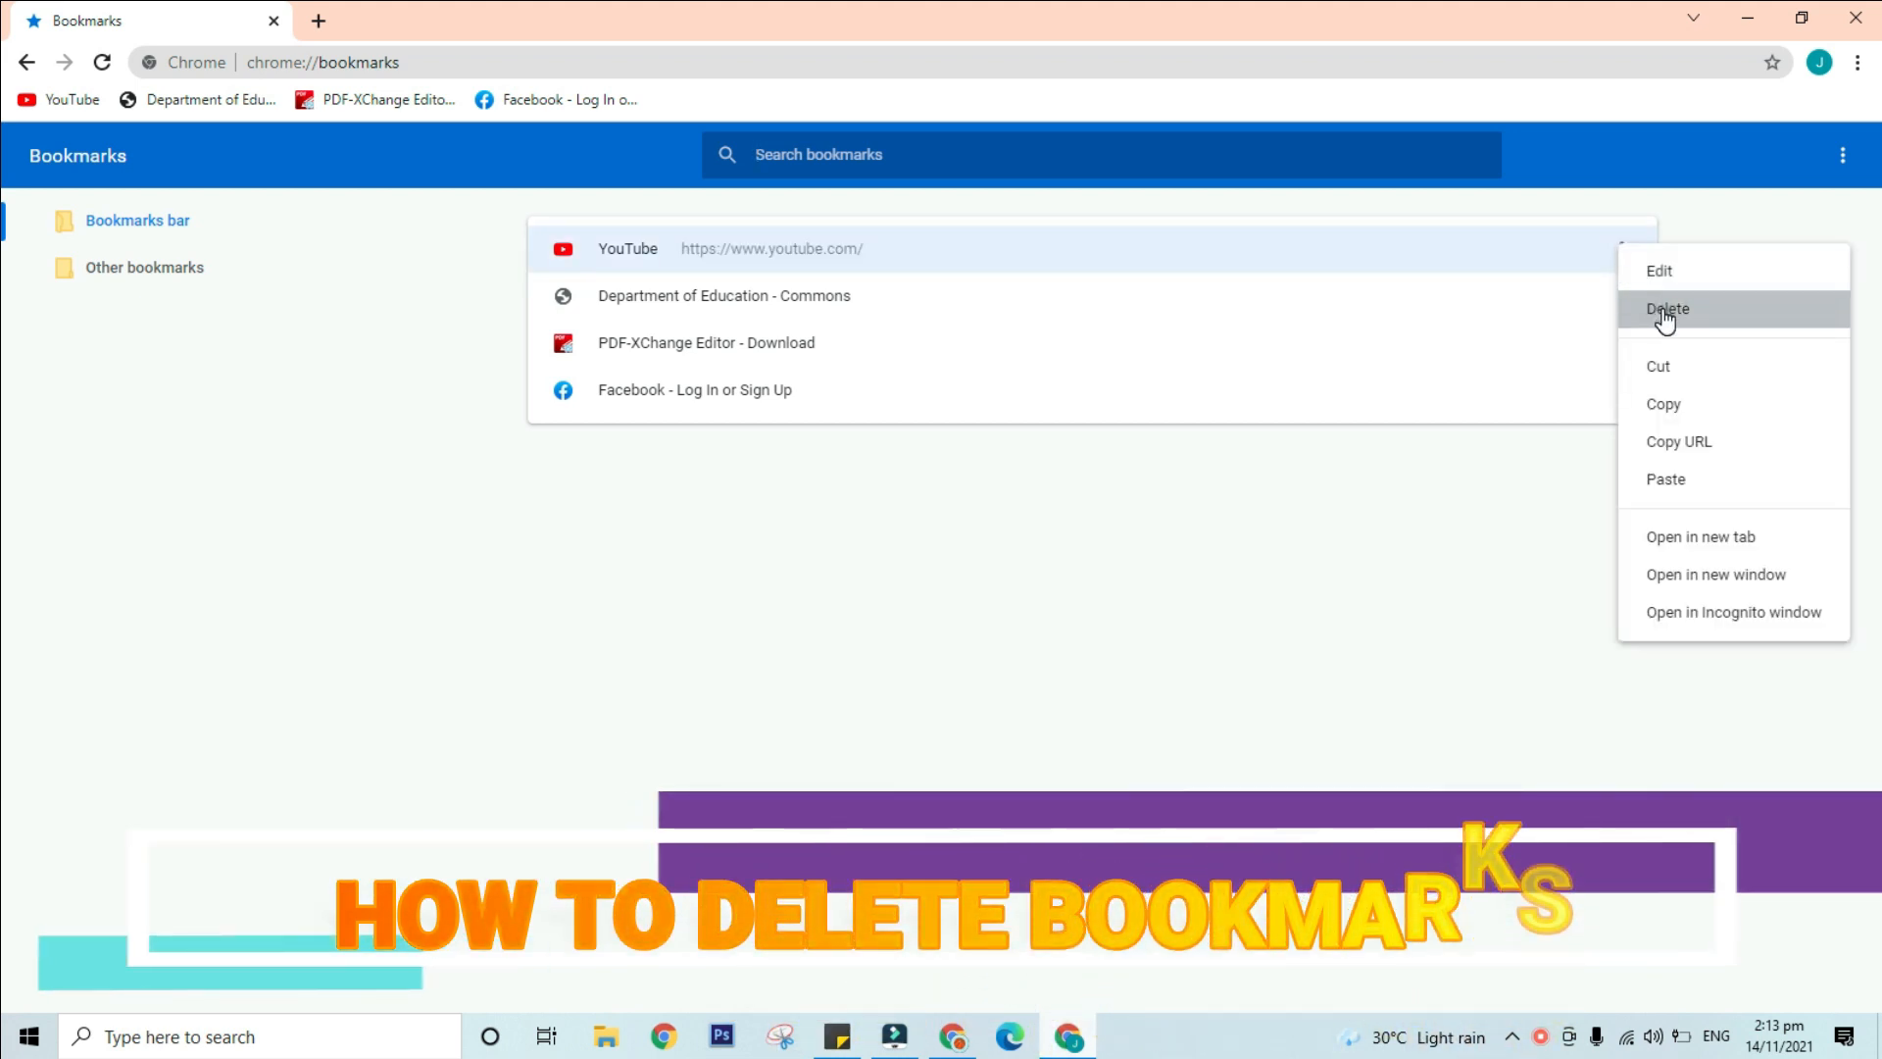
pyautogui.click(1666, 310)
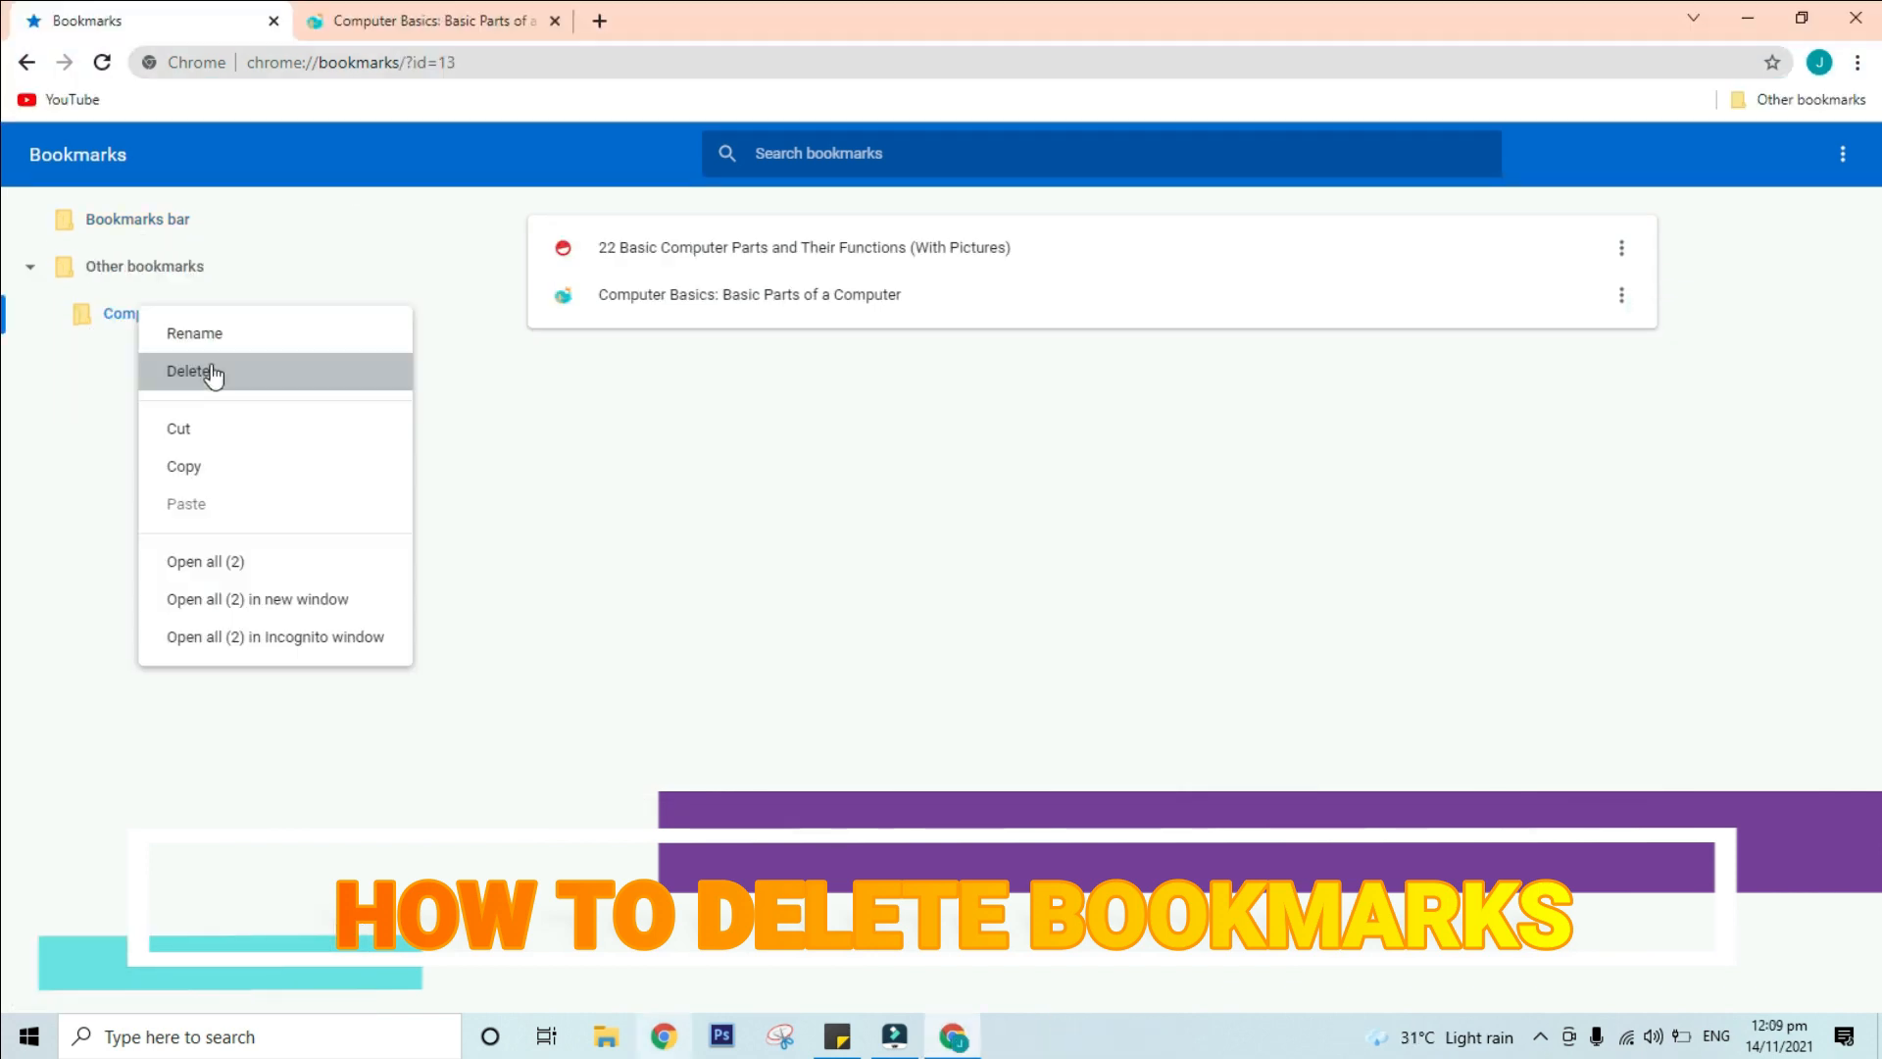
pyautogui.click(196, 373)
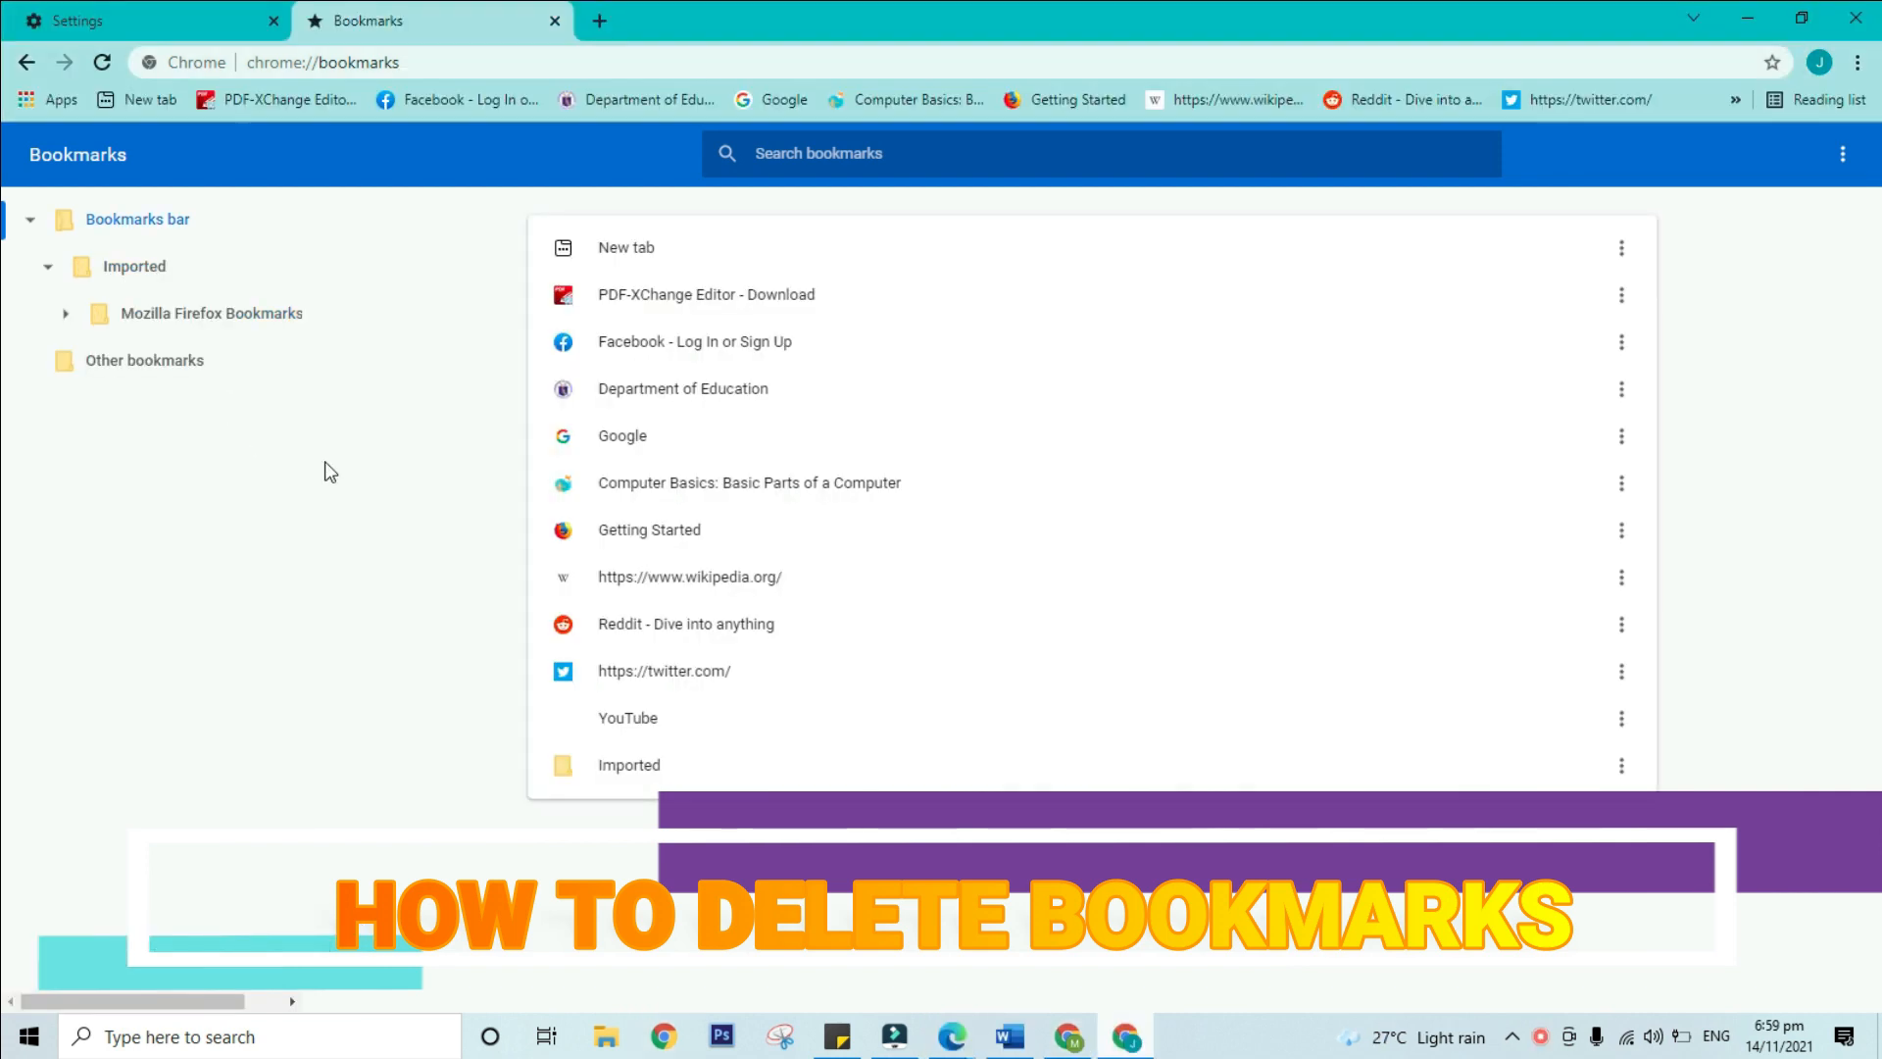
pyautogui.moveTo(960, 200)
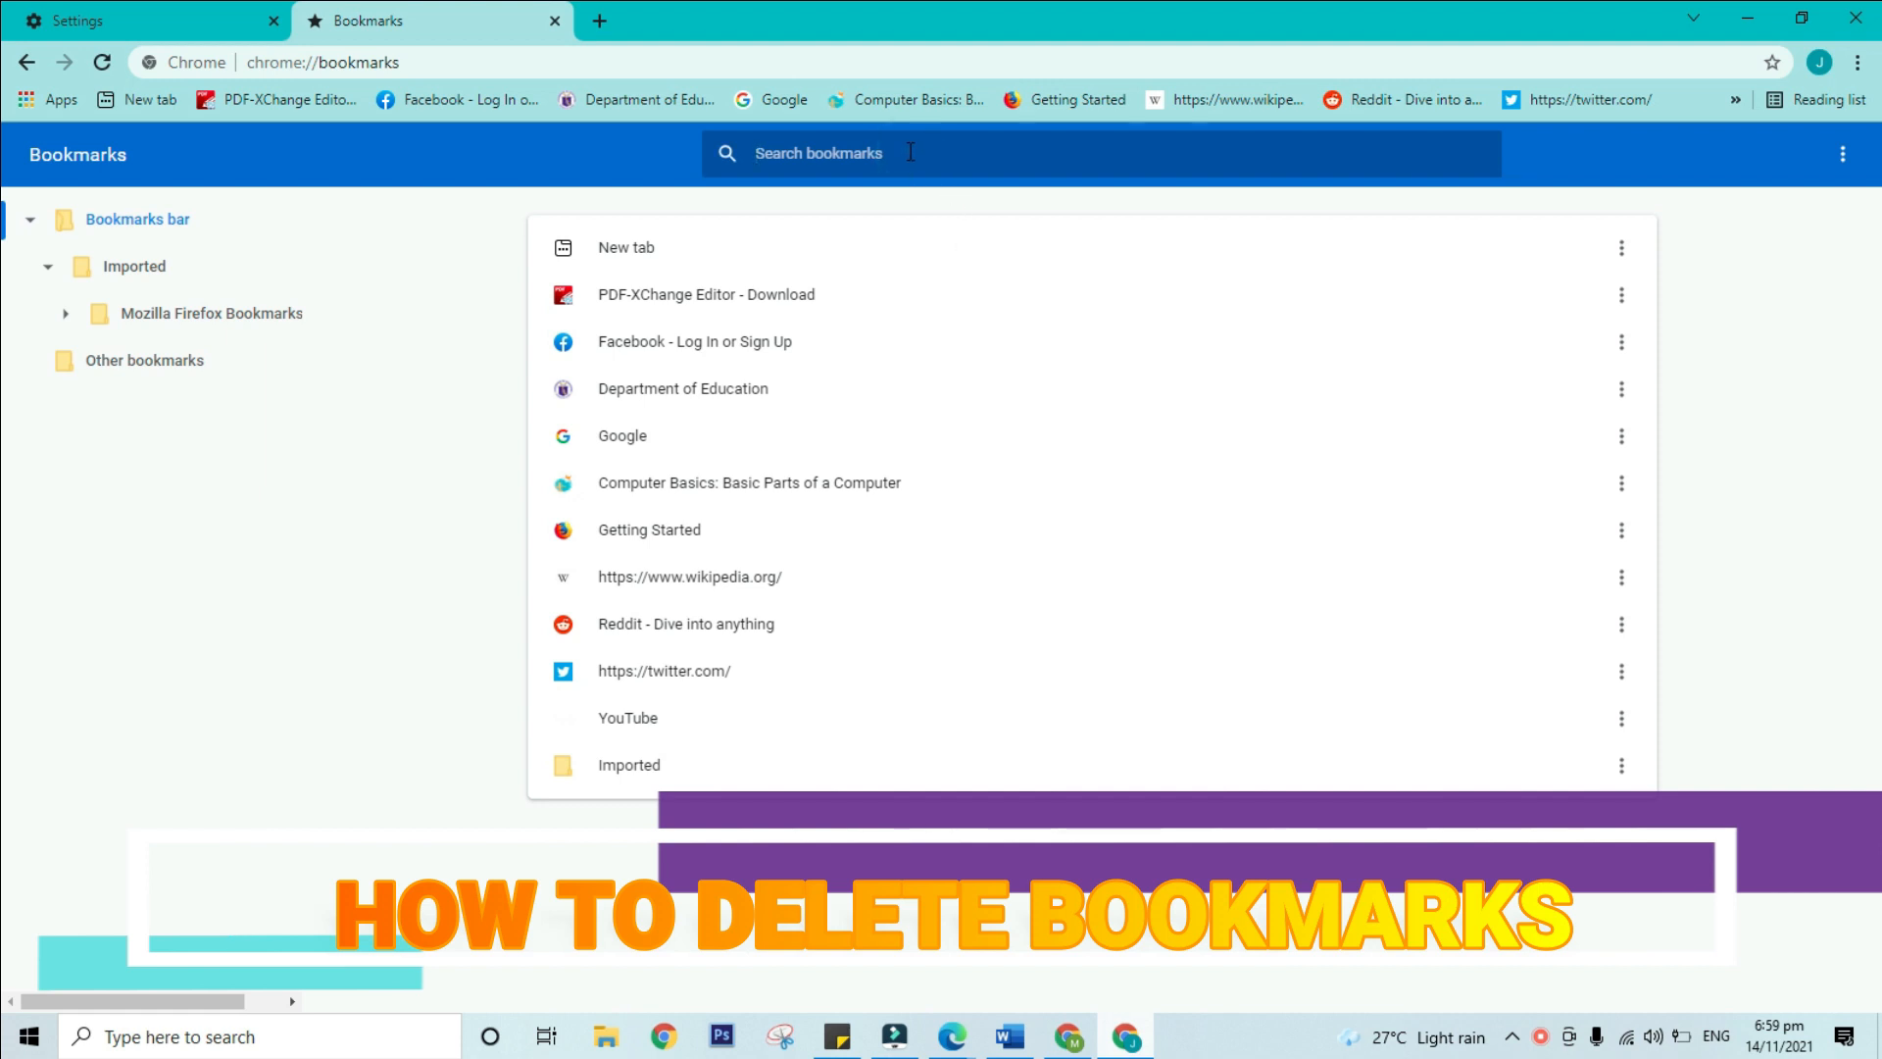
# Step: Filter the bookmarks by searching 'red', leaving only Reddit - Dive into anything
pyautogui.write('red')
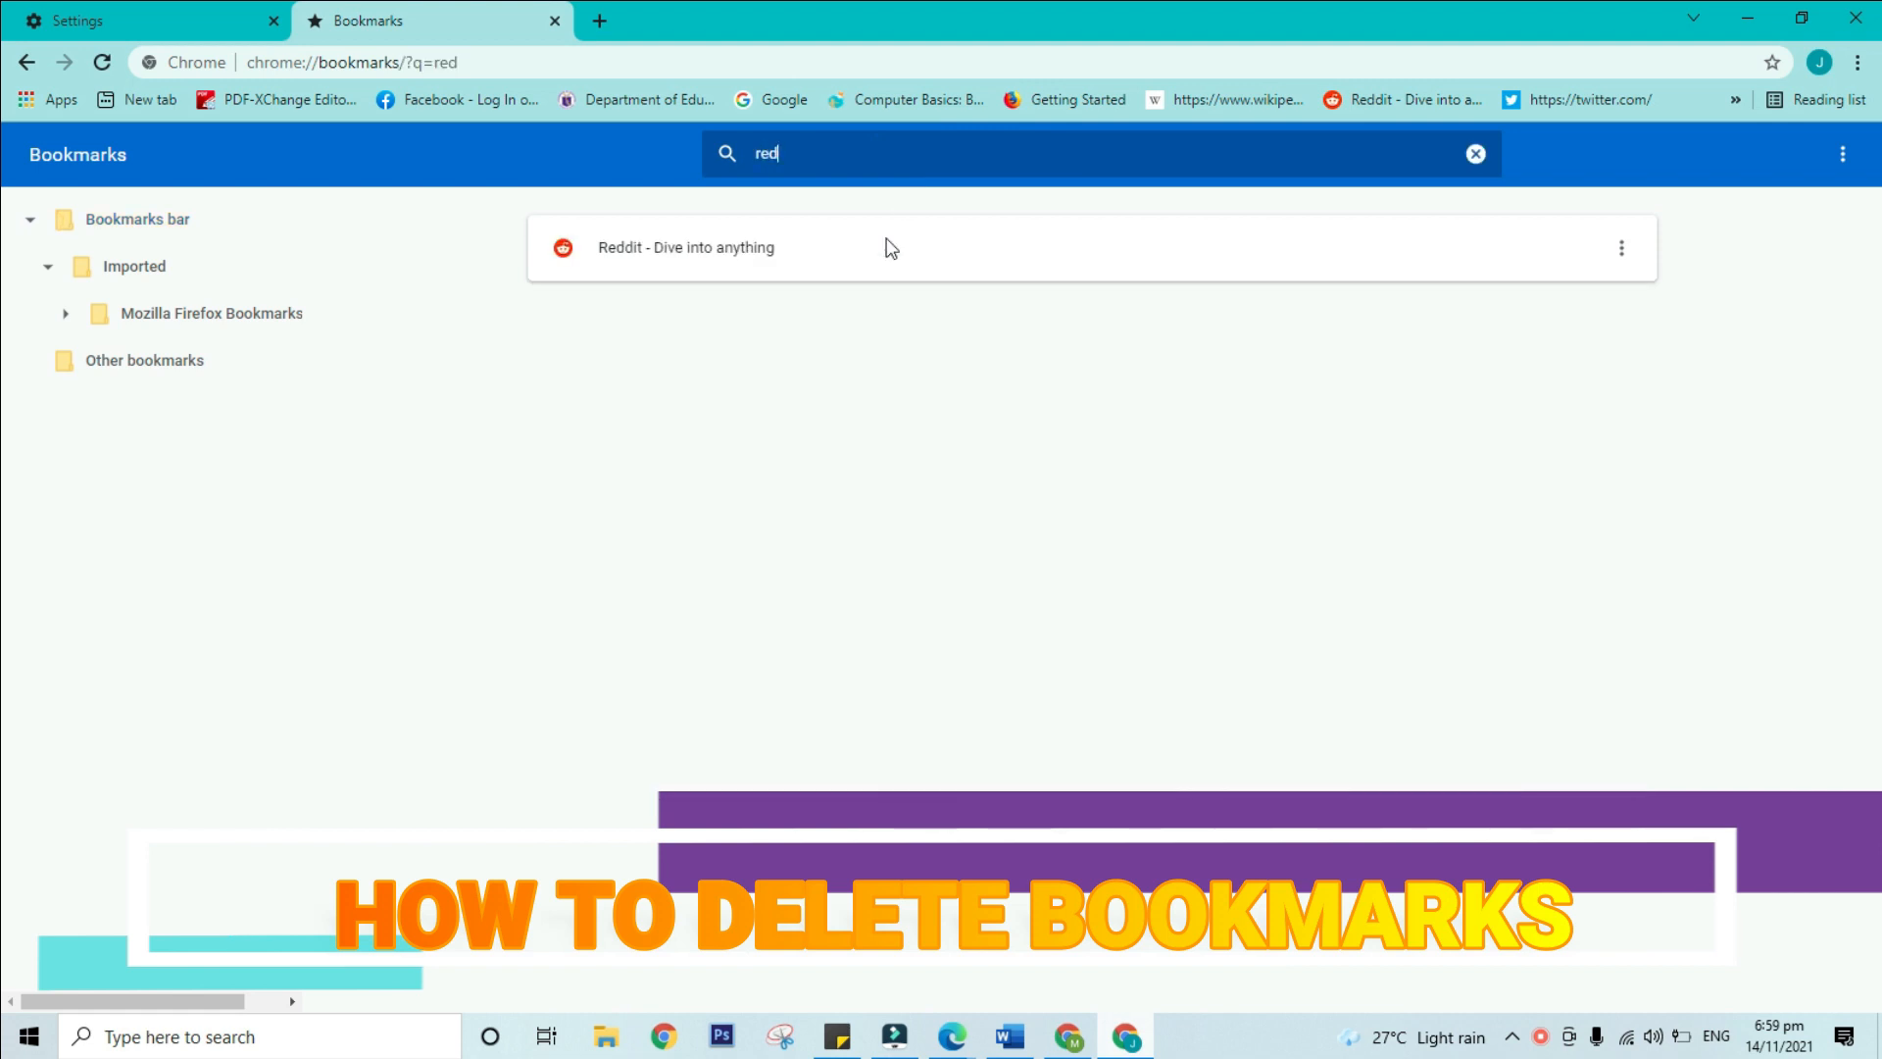
pyautogui.moveTo(874, 262)
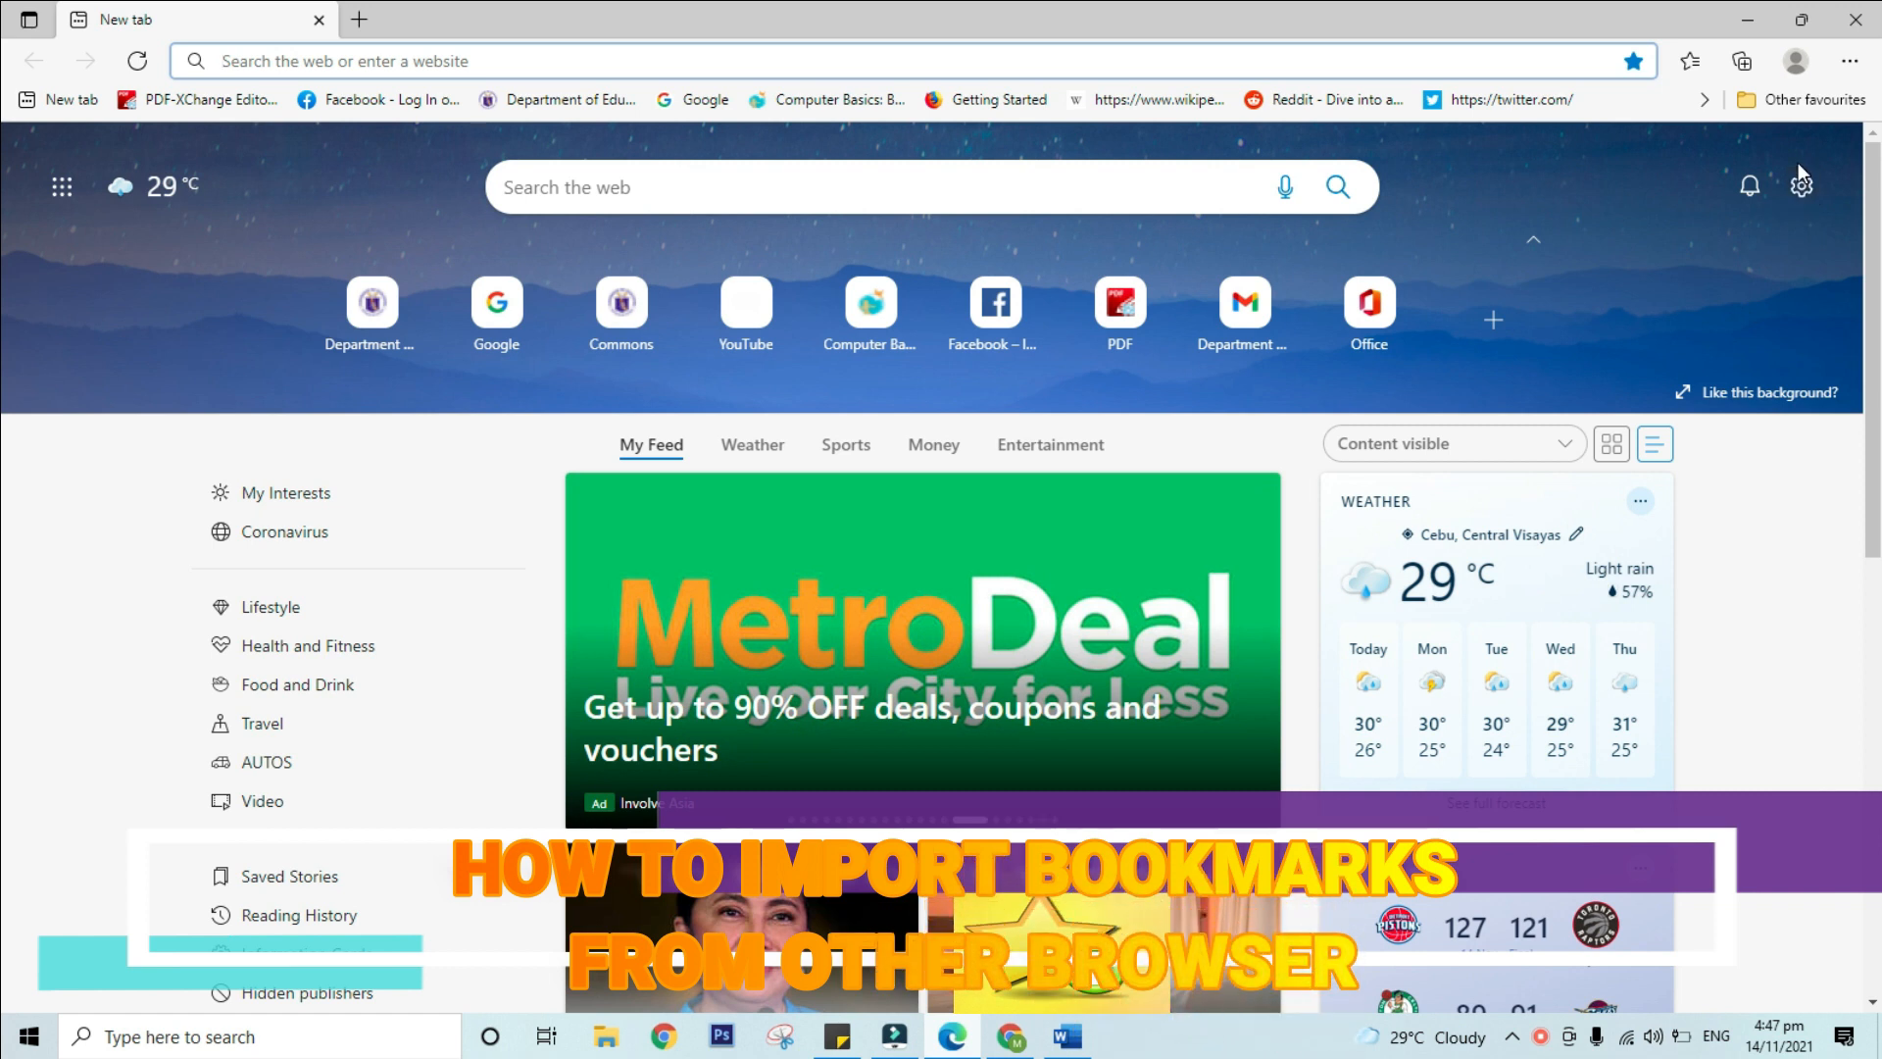
# Step: Export the Edge favourites to the Desktop as favourites_14_11_2021 HTML
pyautogui.click(1690, 61)
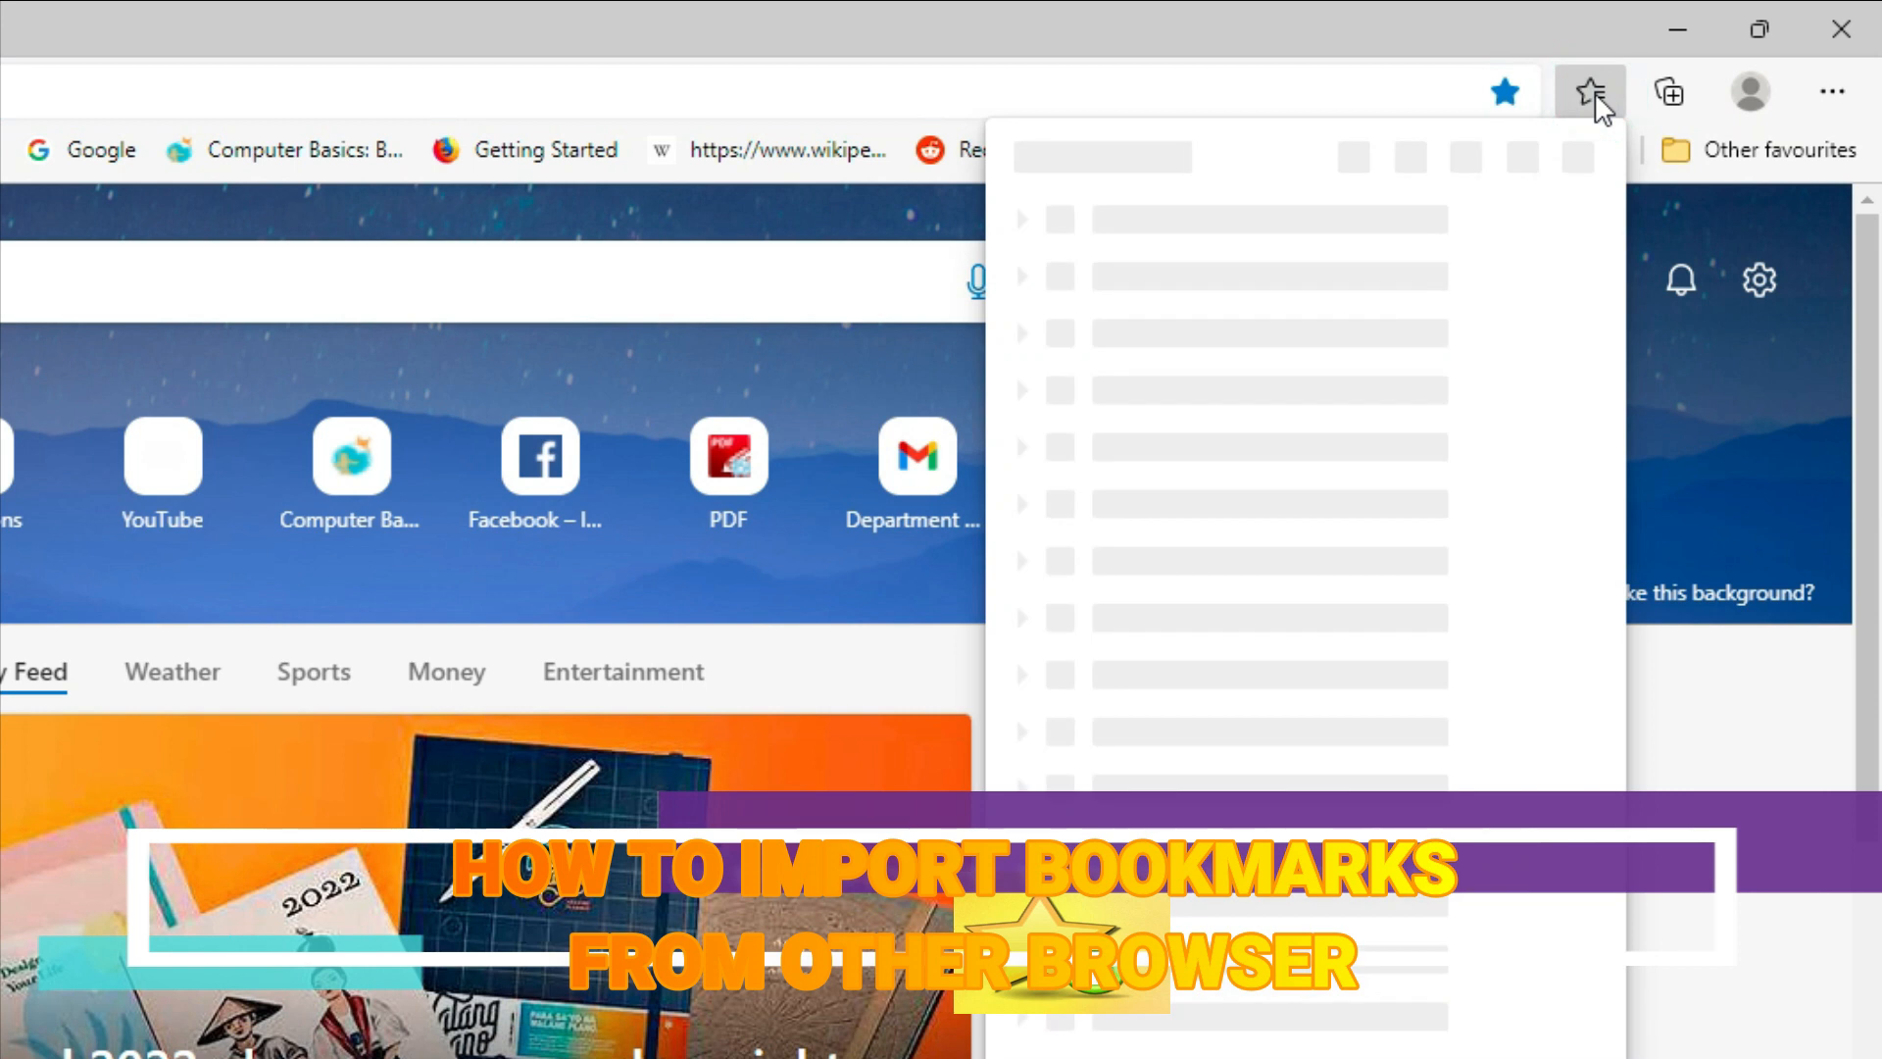
pyautogui.moveTo(1472, 98)
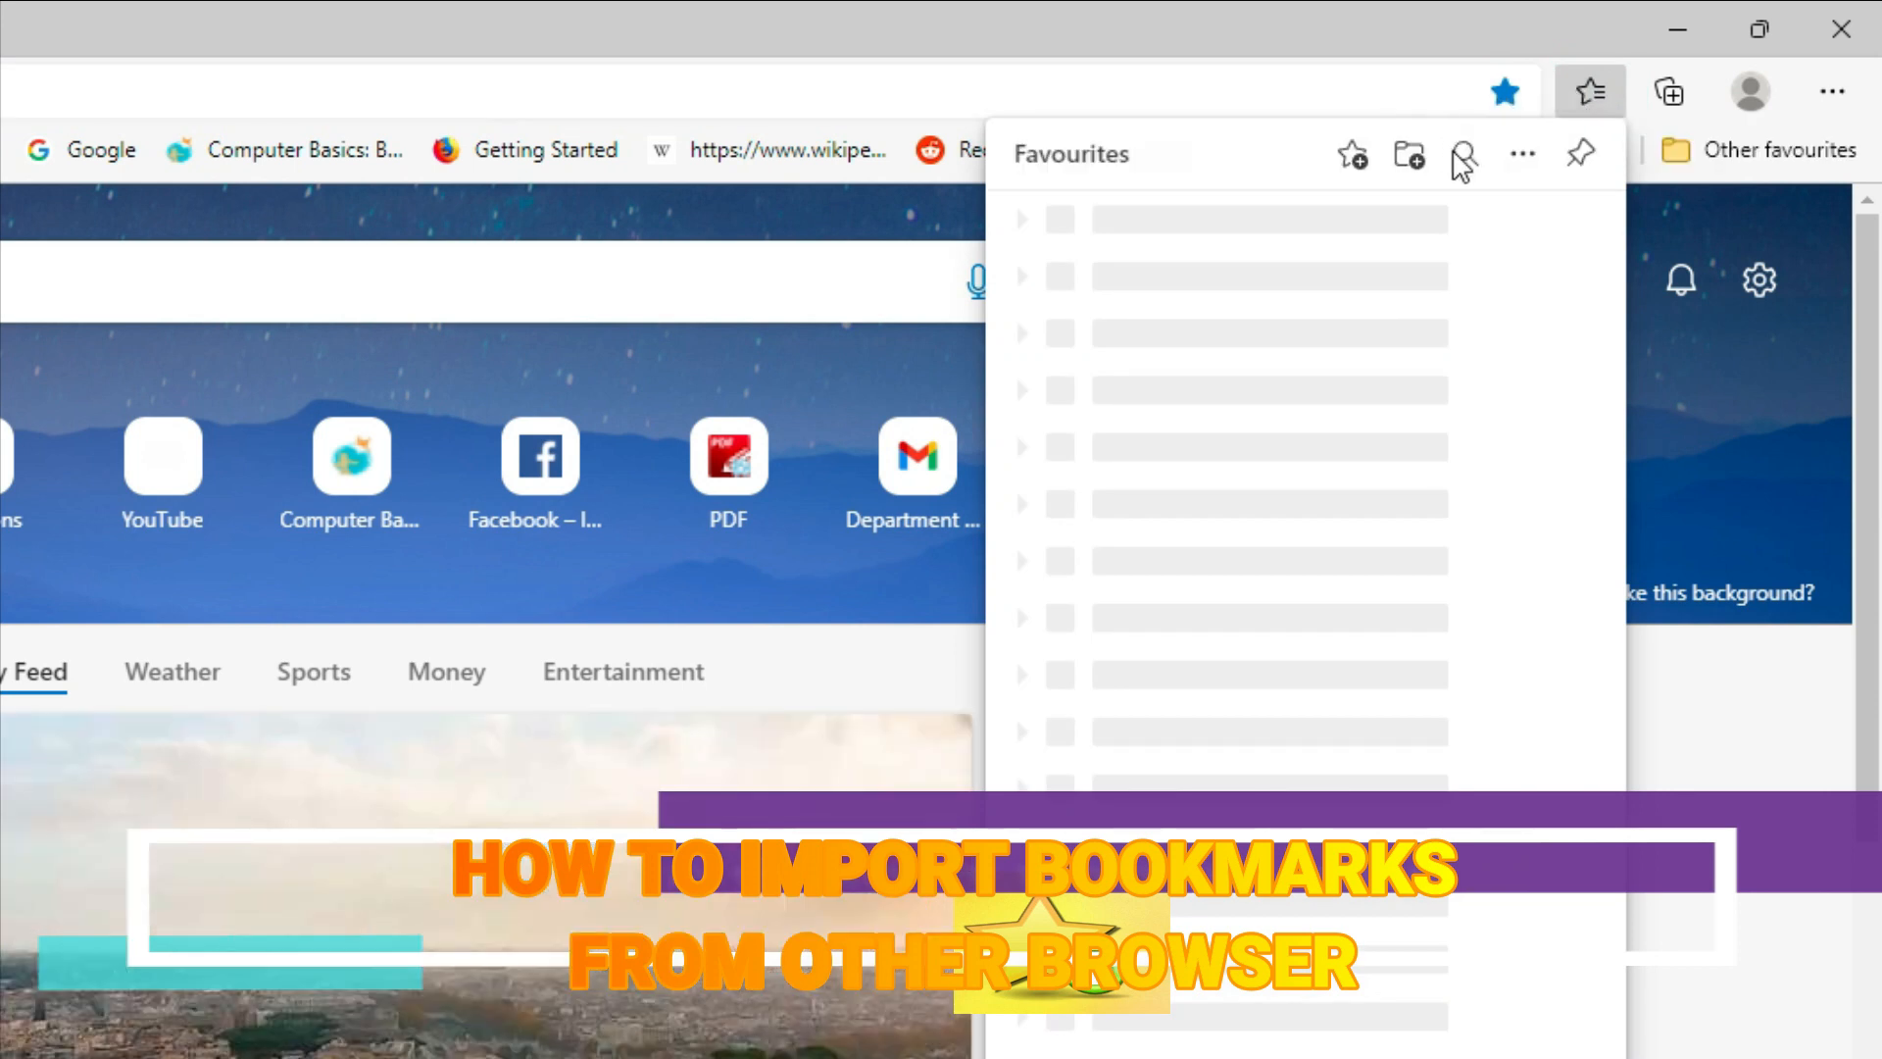
pyautogui.click(1521, 153)
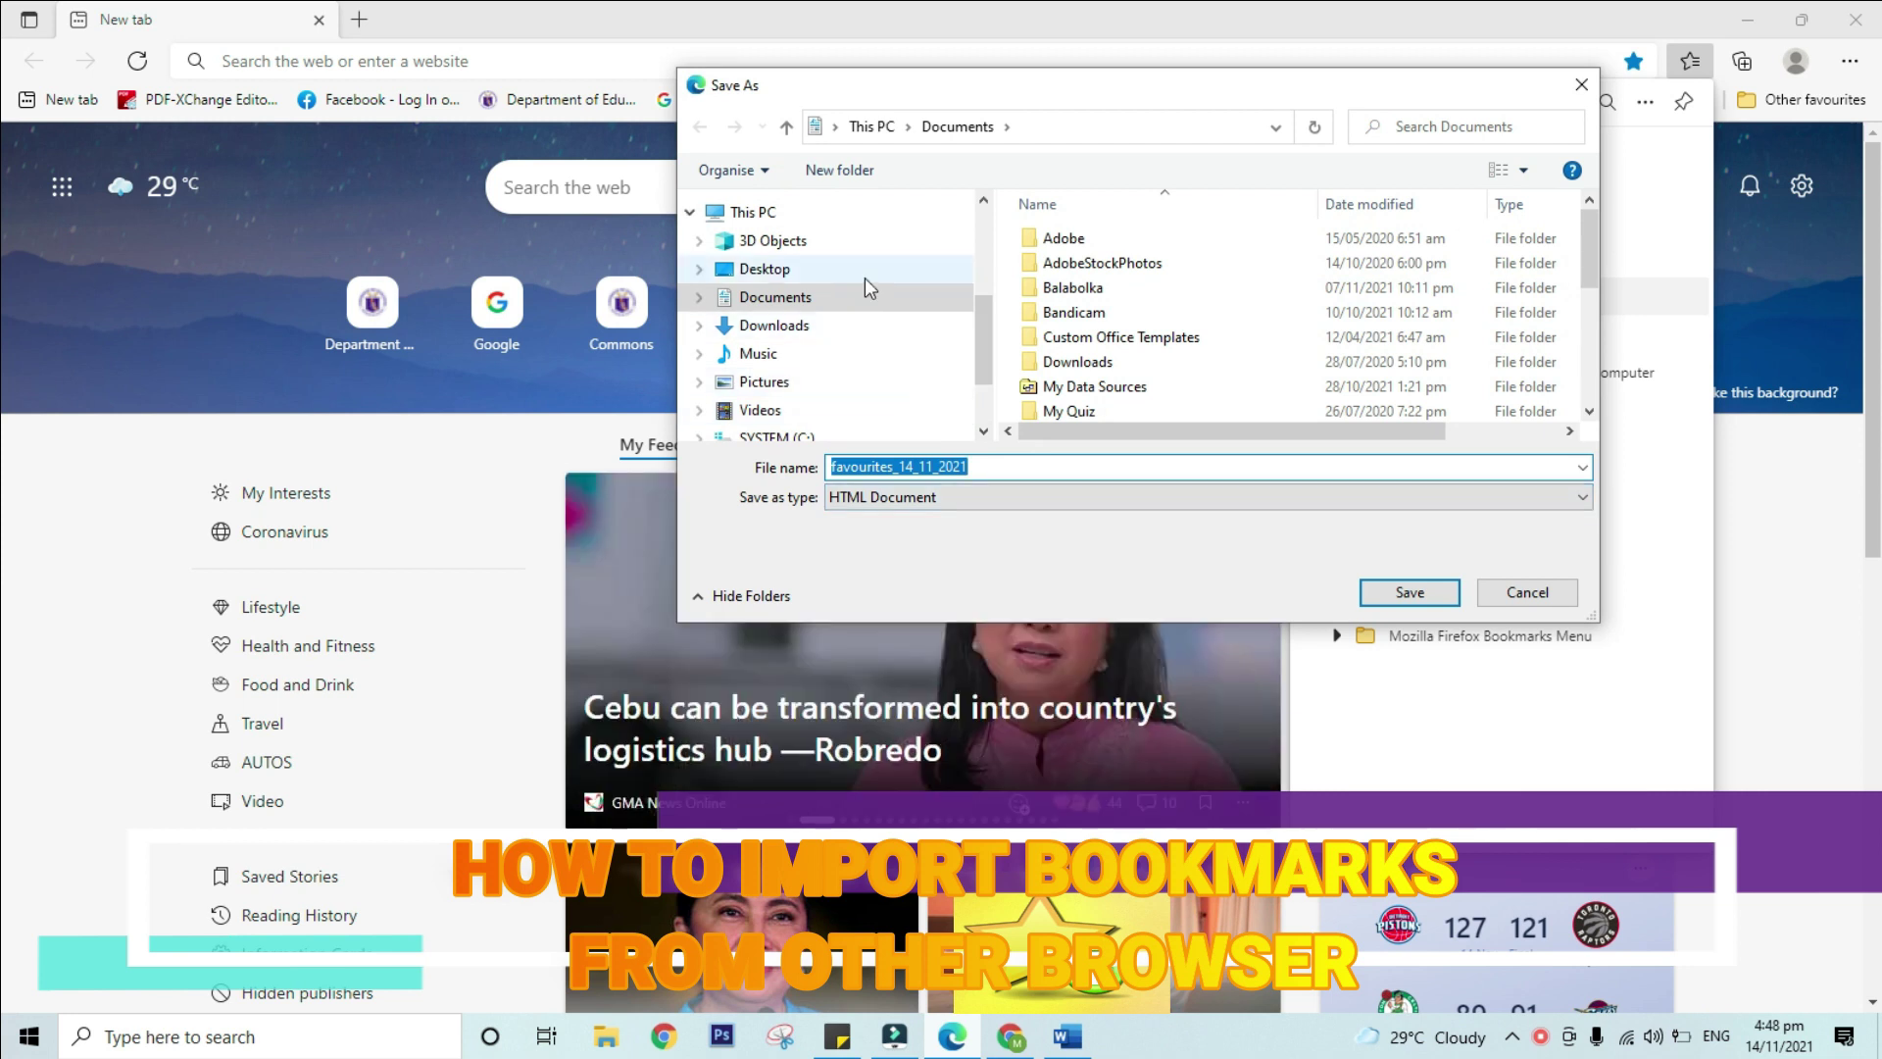
pyautogui.click(768, 269)
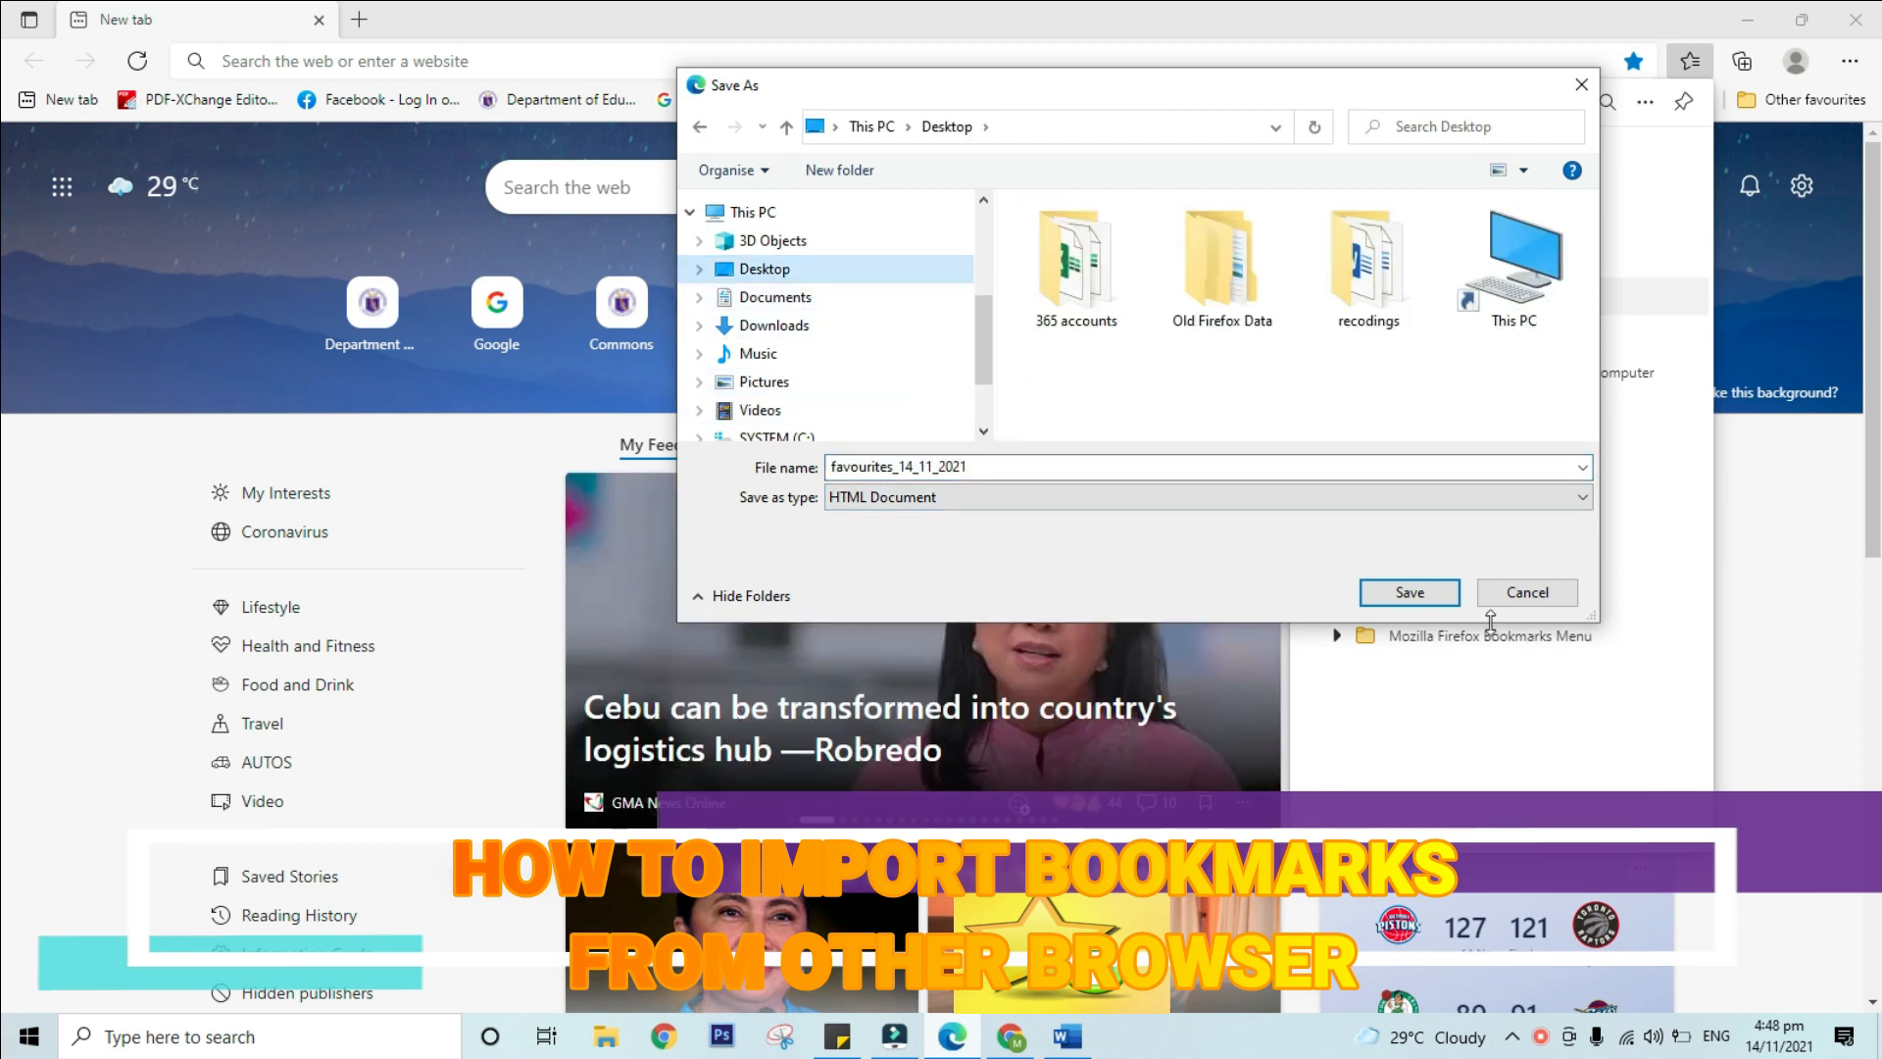
pyautogui.click(1525, 592)
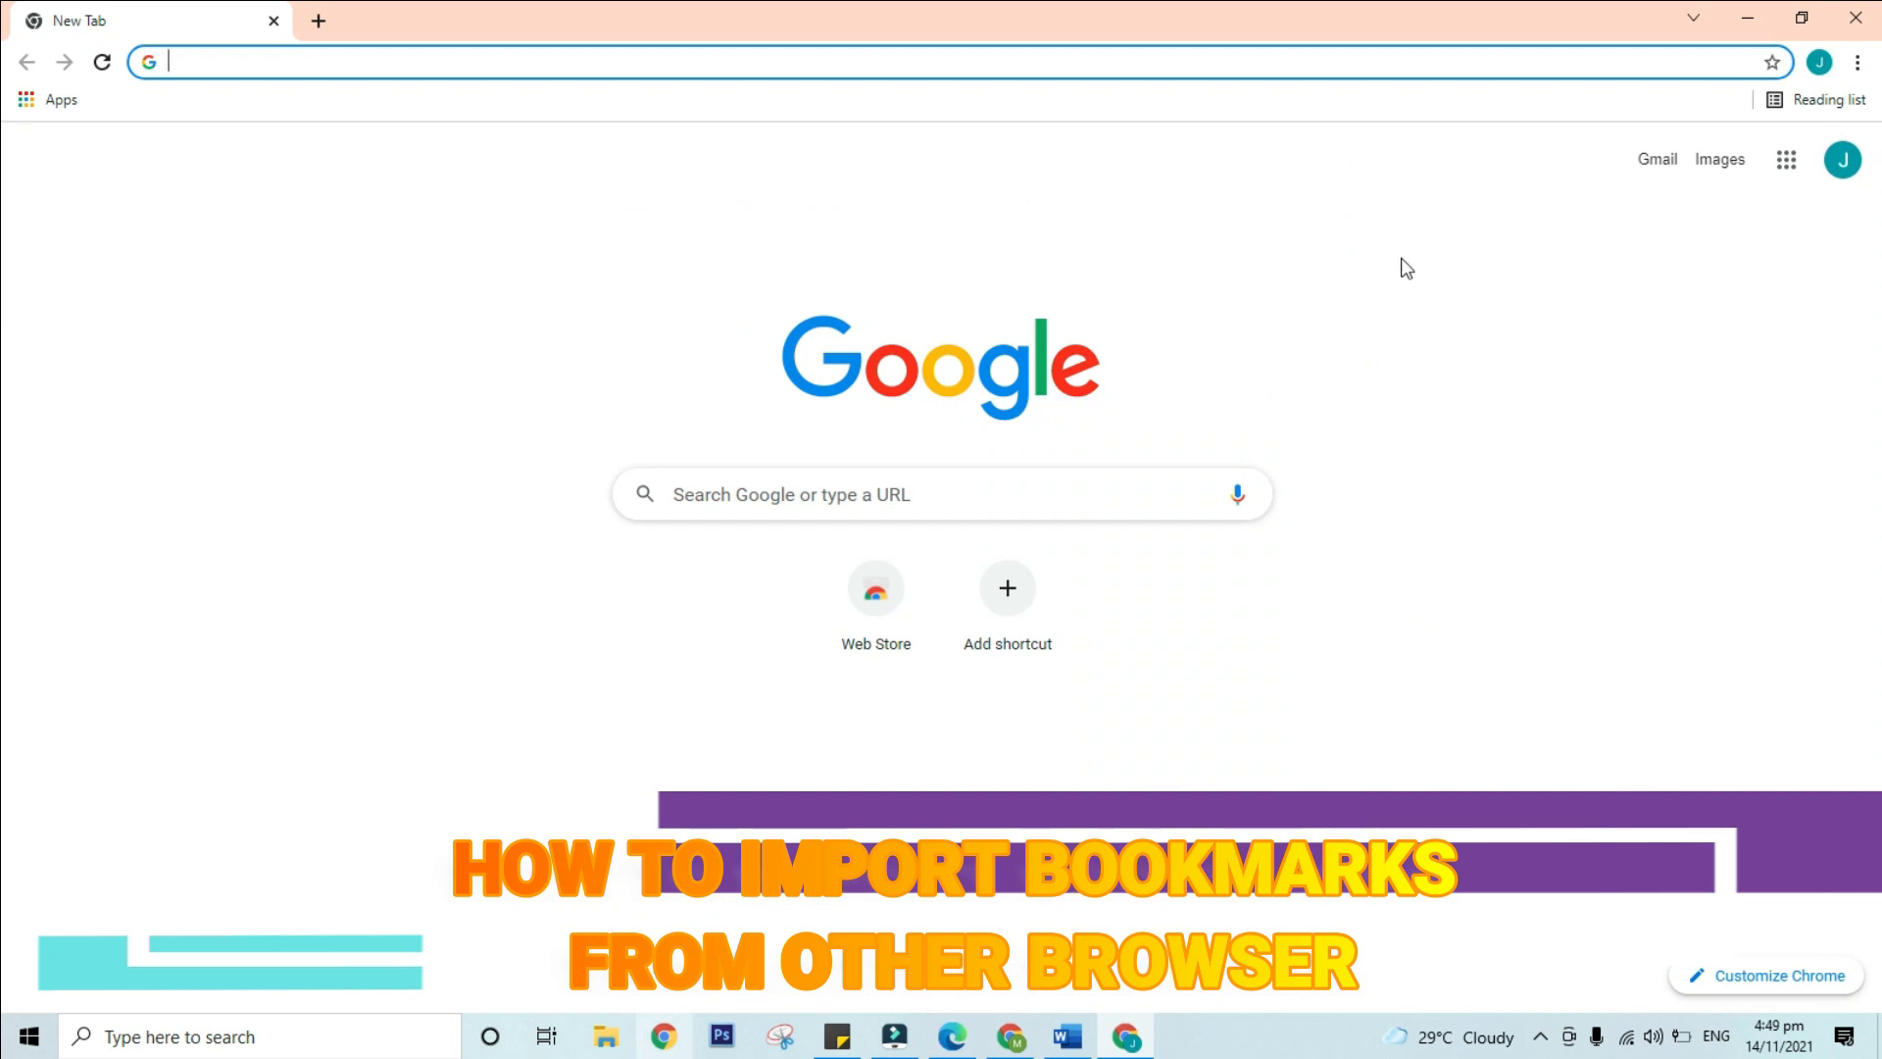
pyautogui.moveTo(1839, 49)
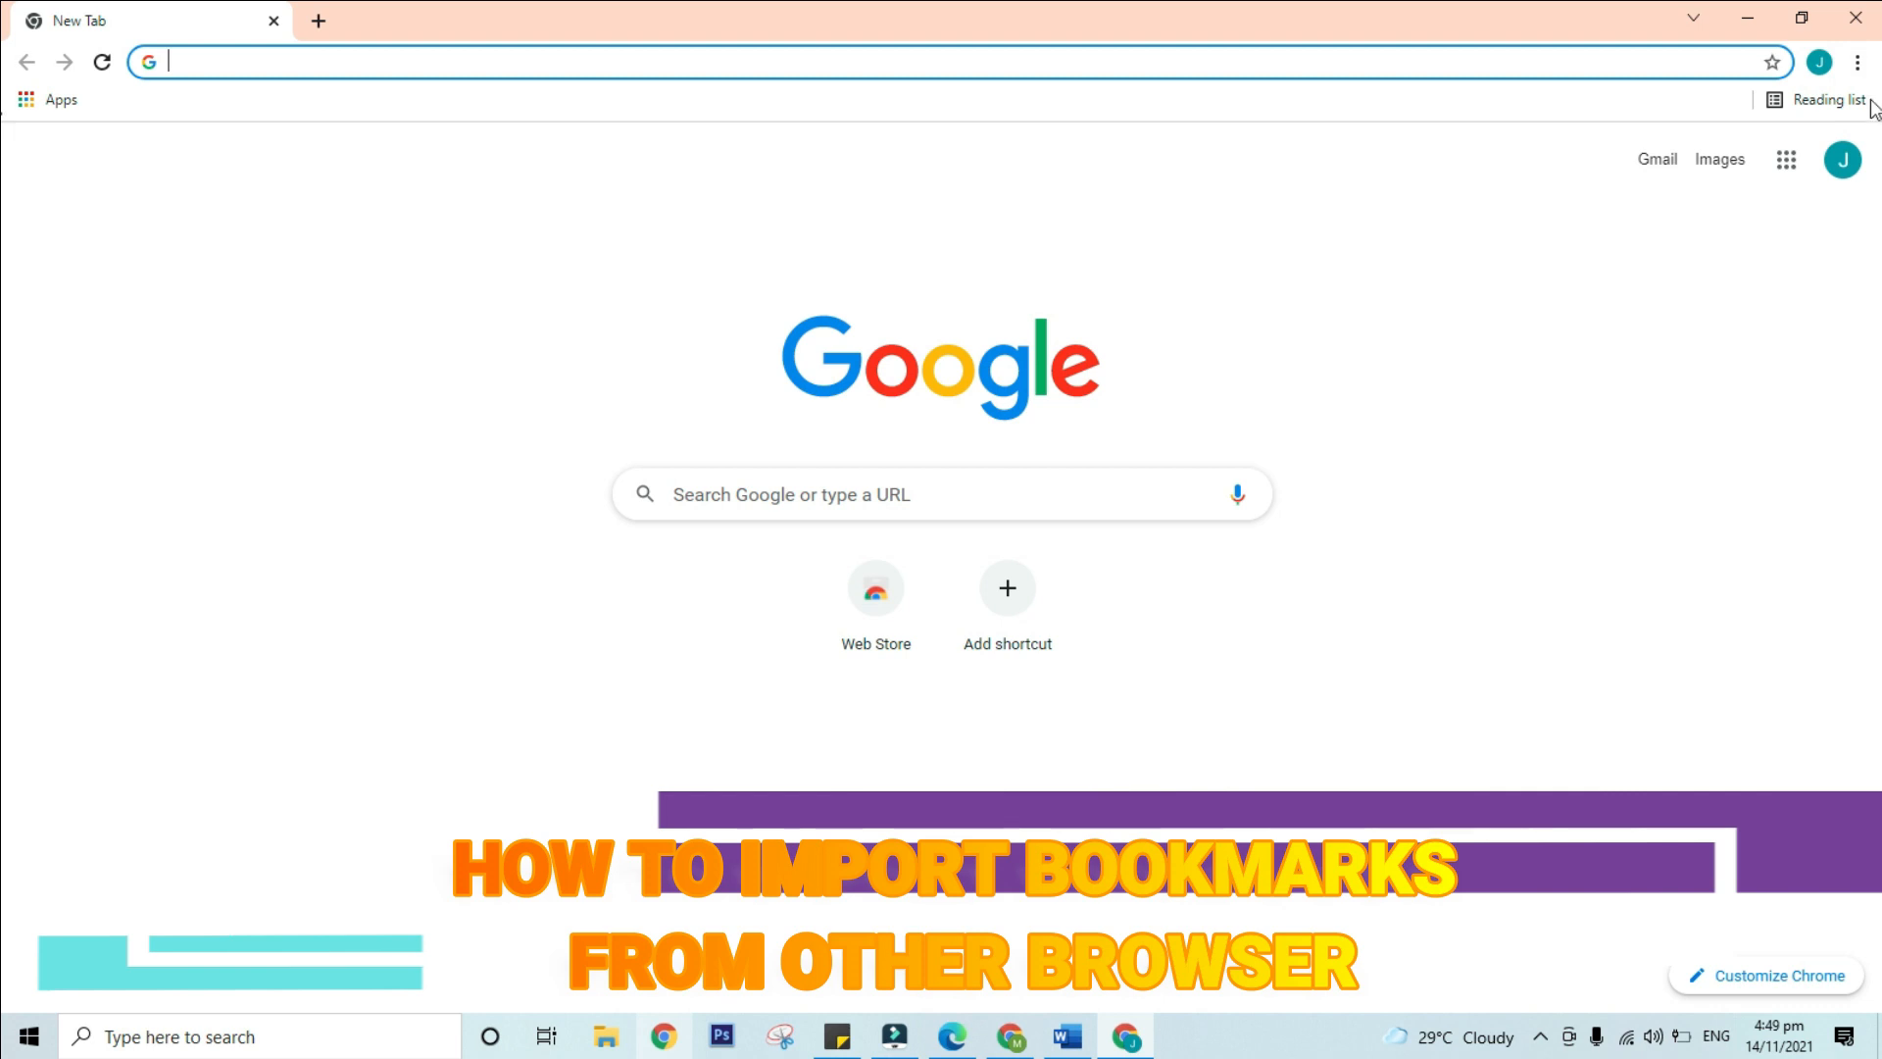
# Step: Go to Chrome's Import bookmarks and settings page via the Bookmarks menu
pyautogui.click(1856, 61)
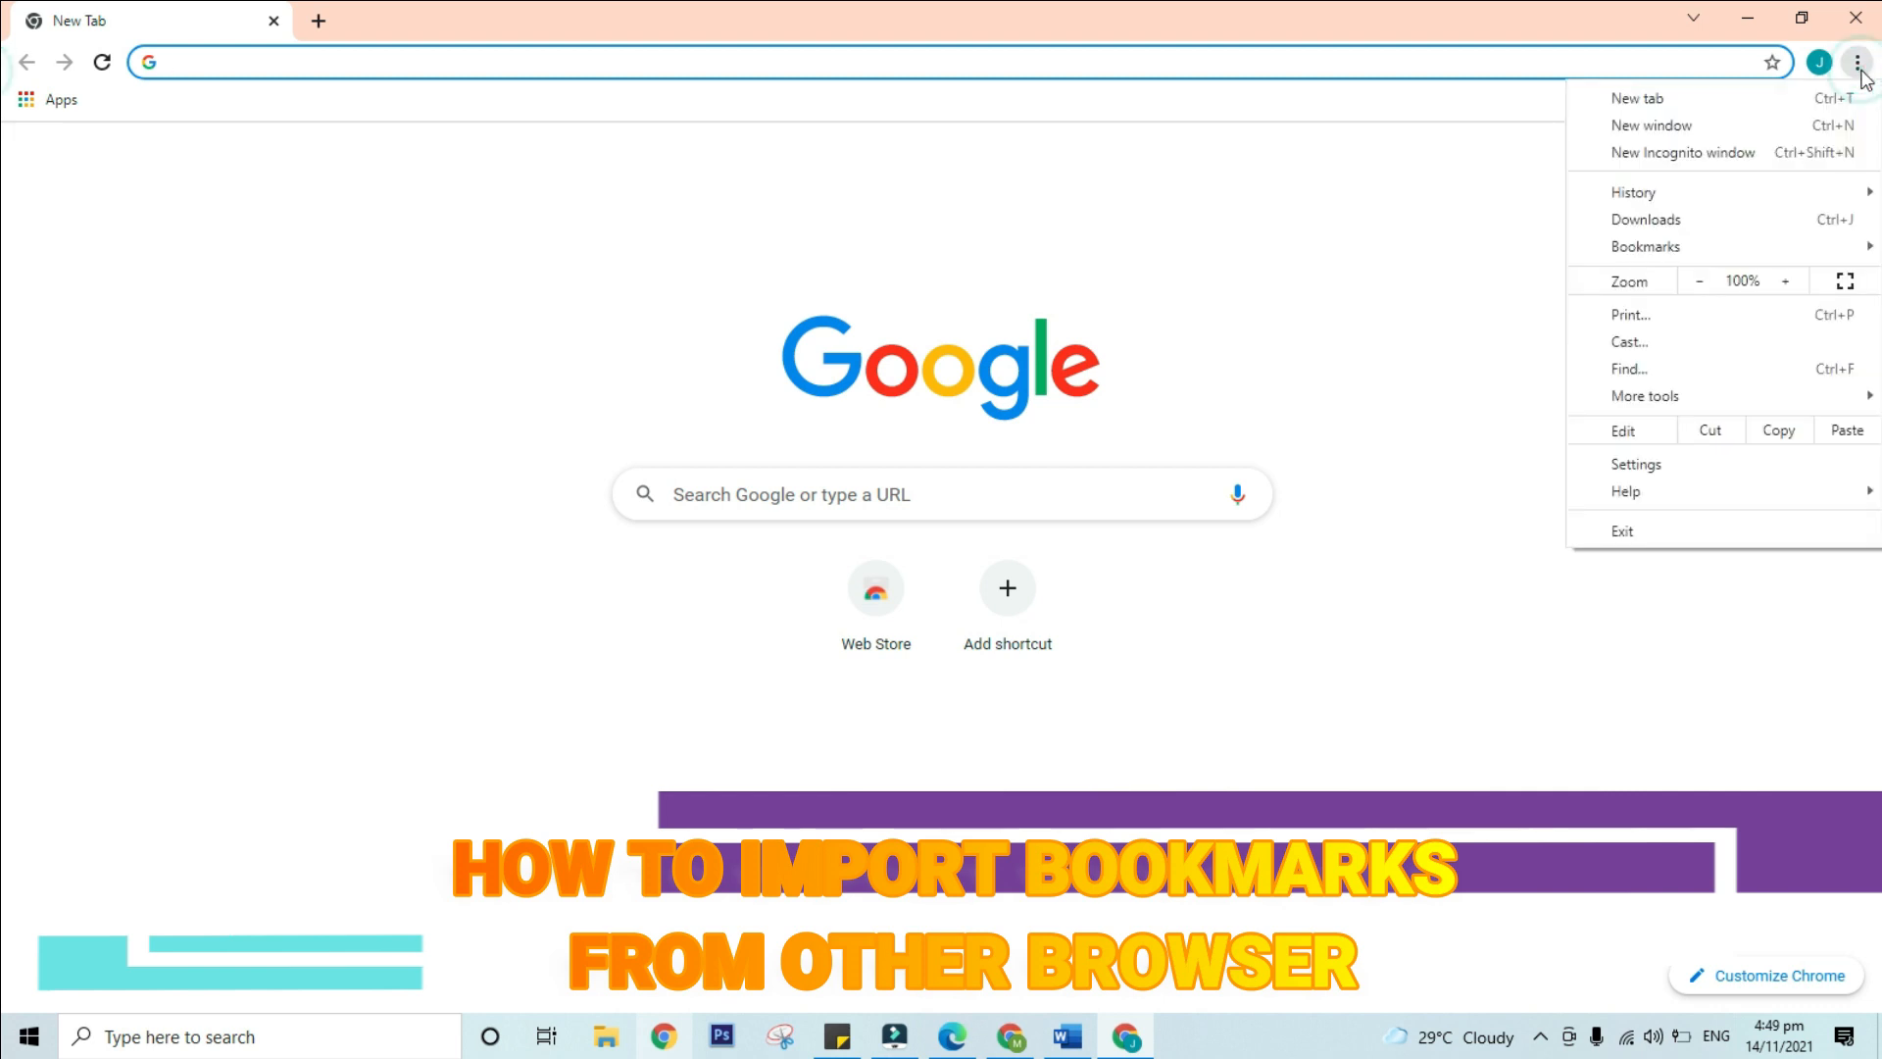
pyautogui.click(1646, 247)
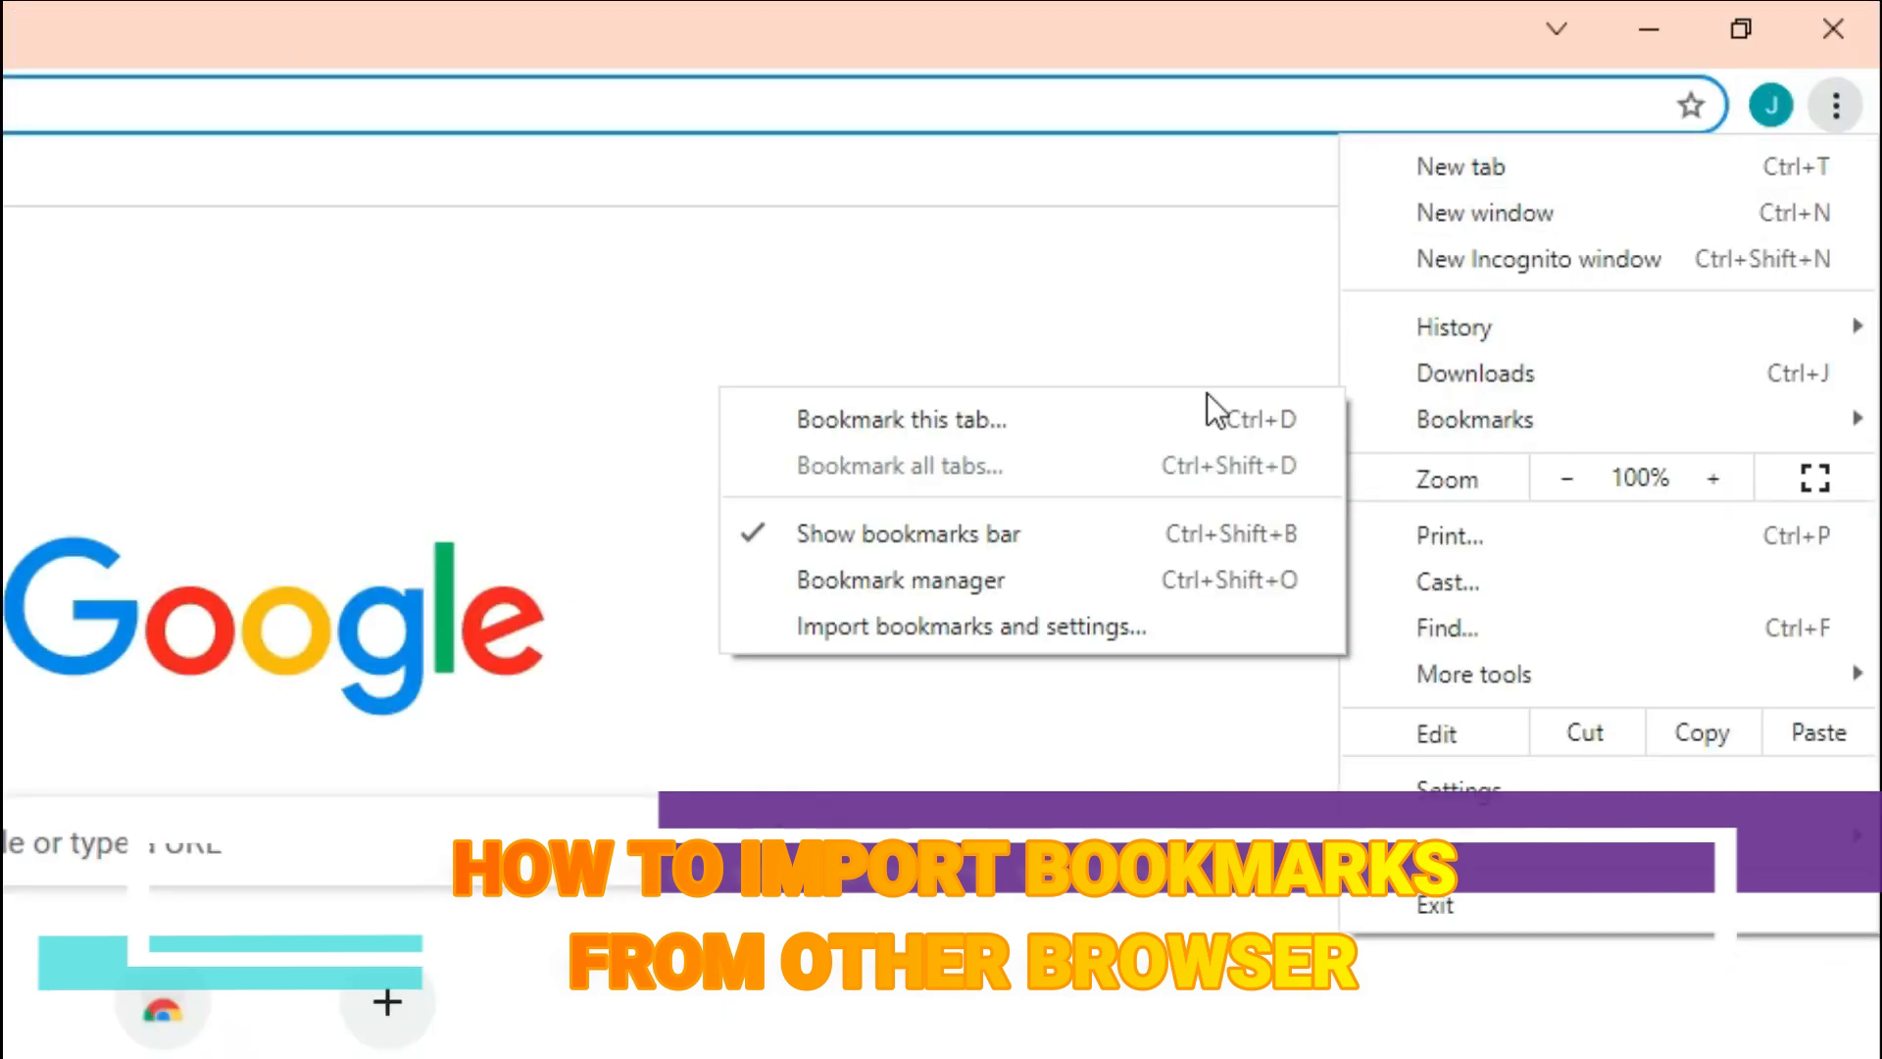
pyautogui.click(973, 625)
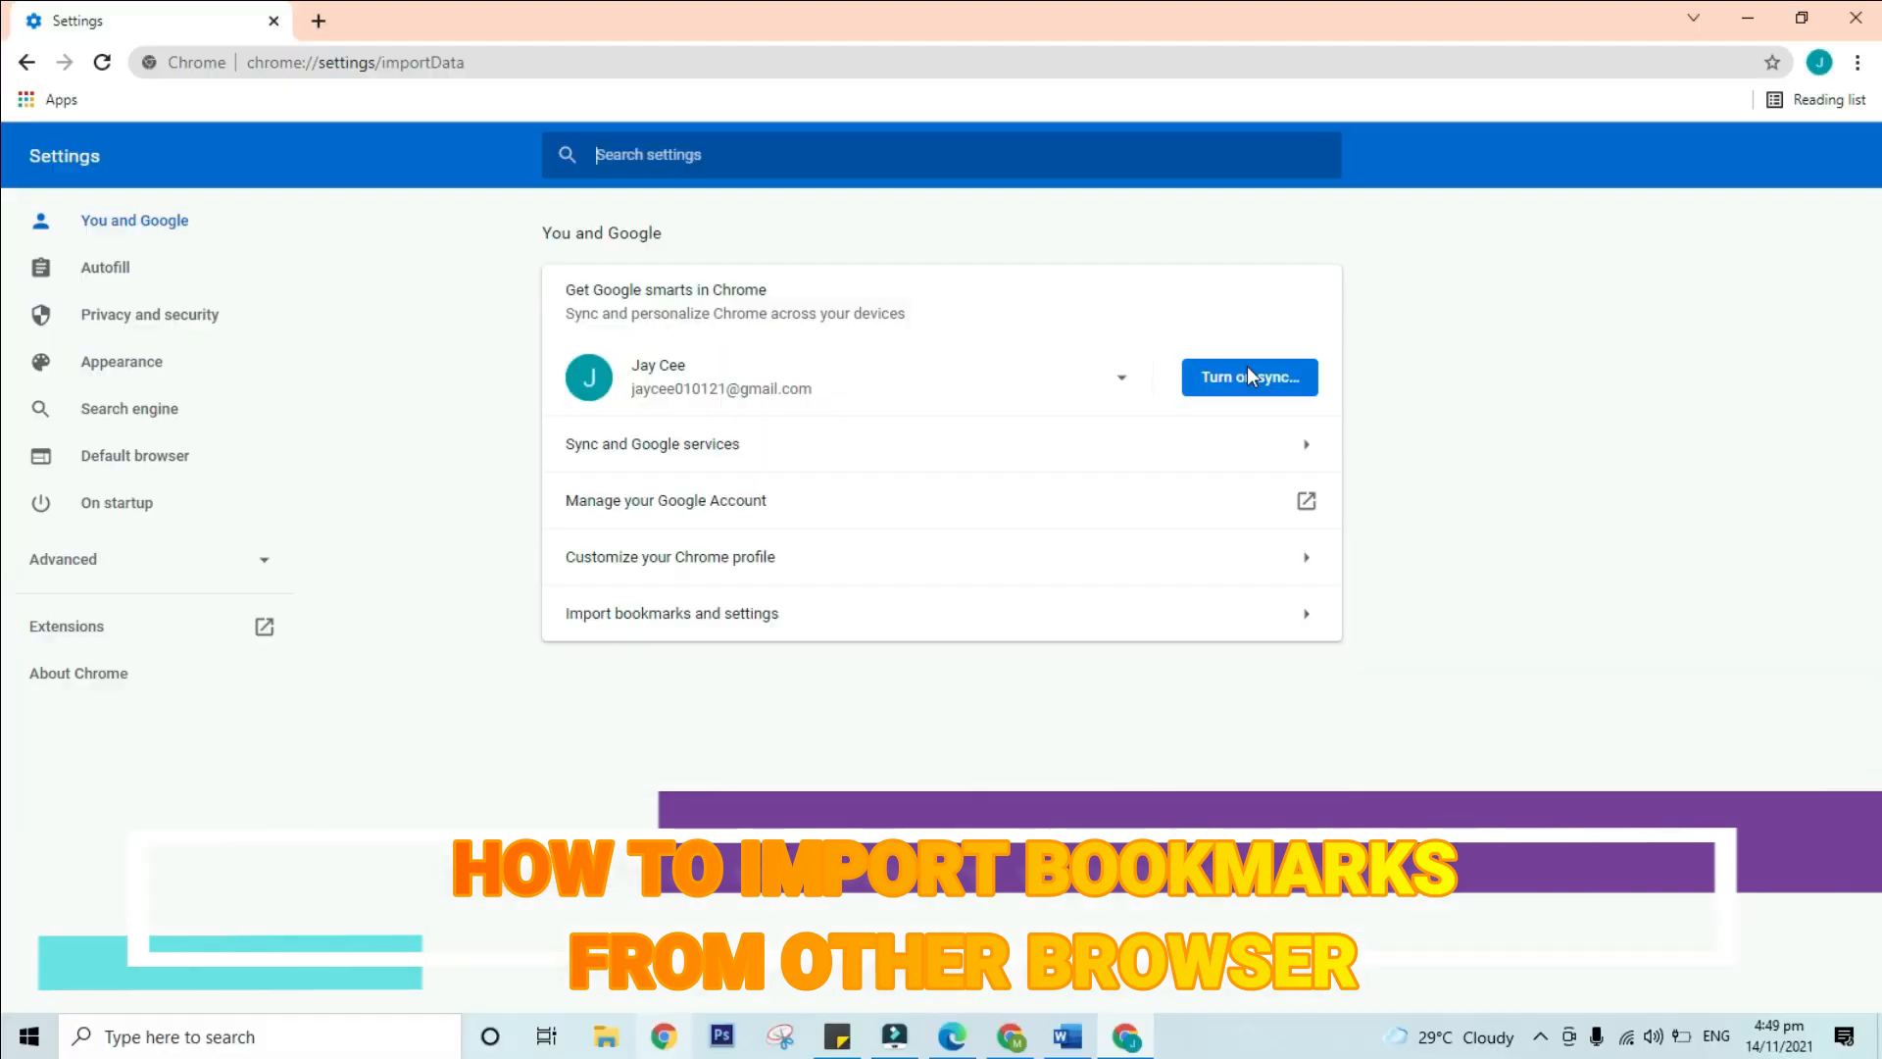
# Step: Set the import source to Bookmarks HTML File with Favorites/Bookmarks included, and start choosing the file
pyautogui.click(670, 612)
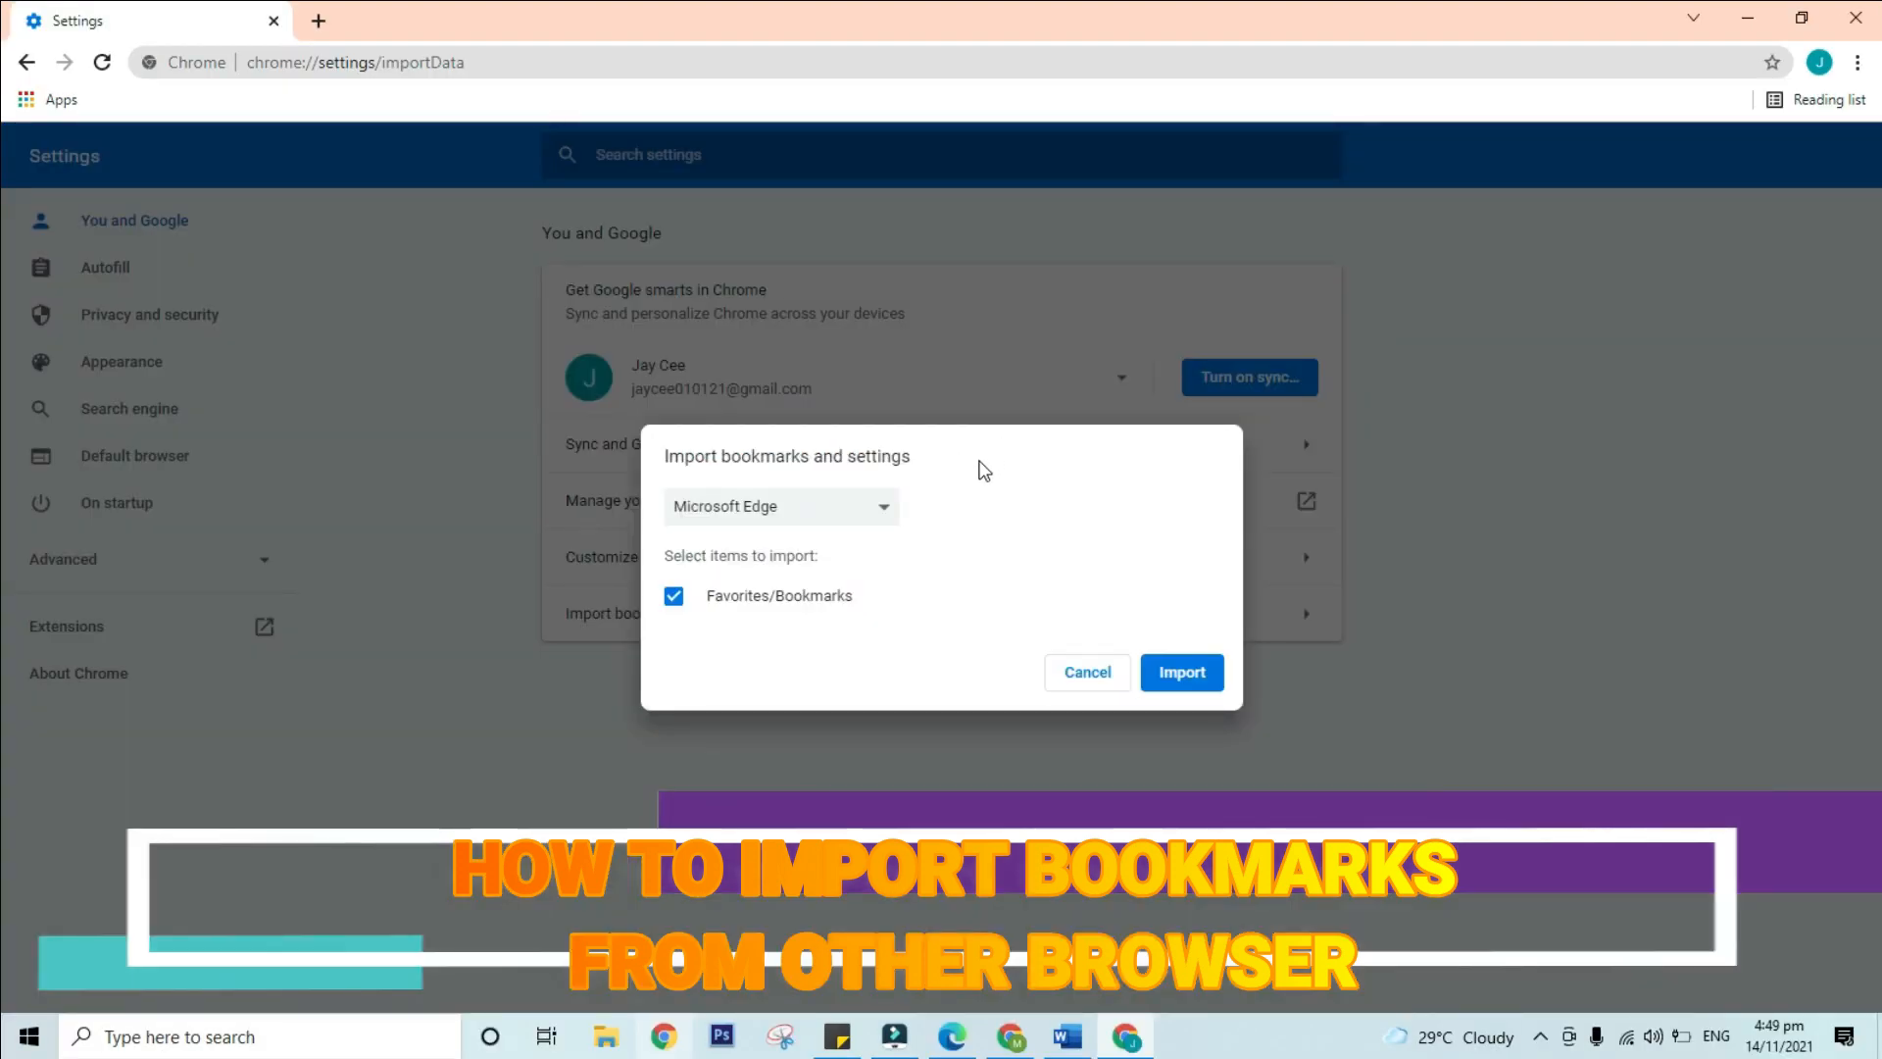
pyautogui.moveTo(825, 508)
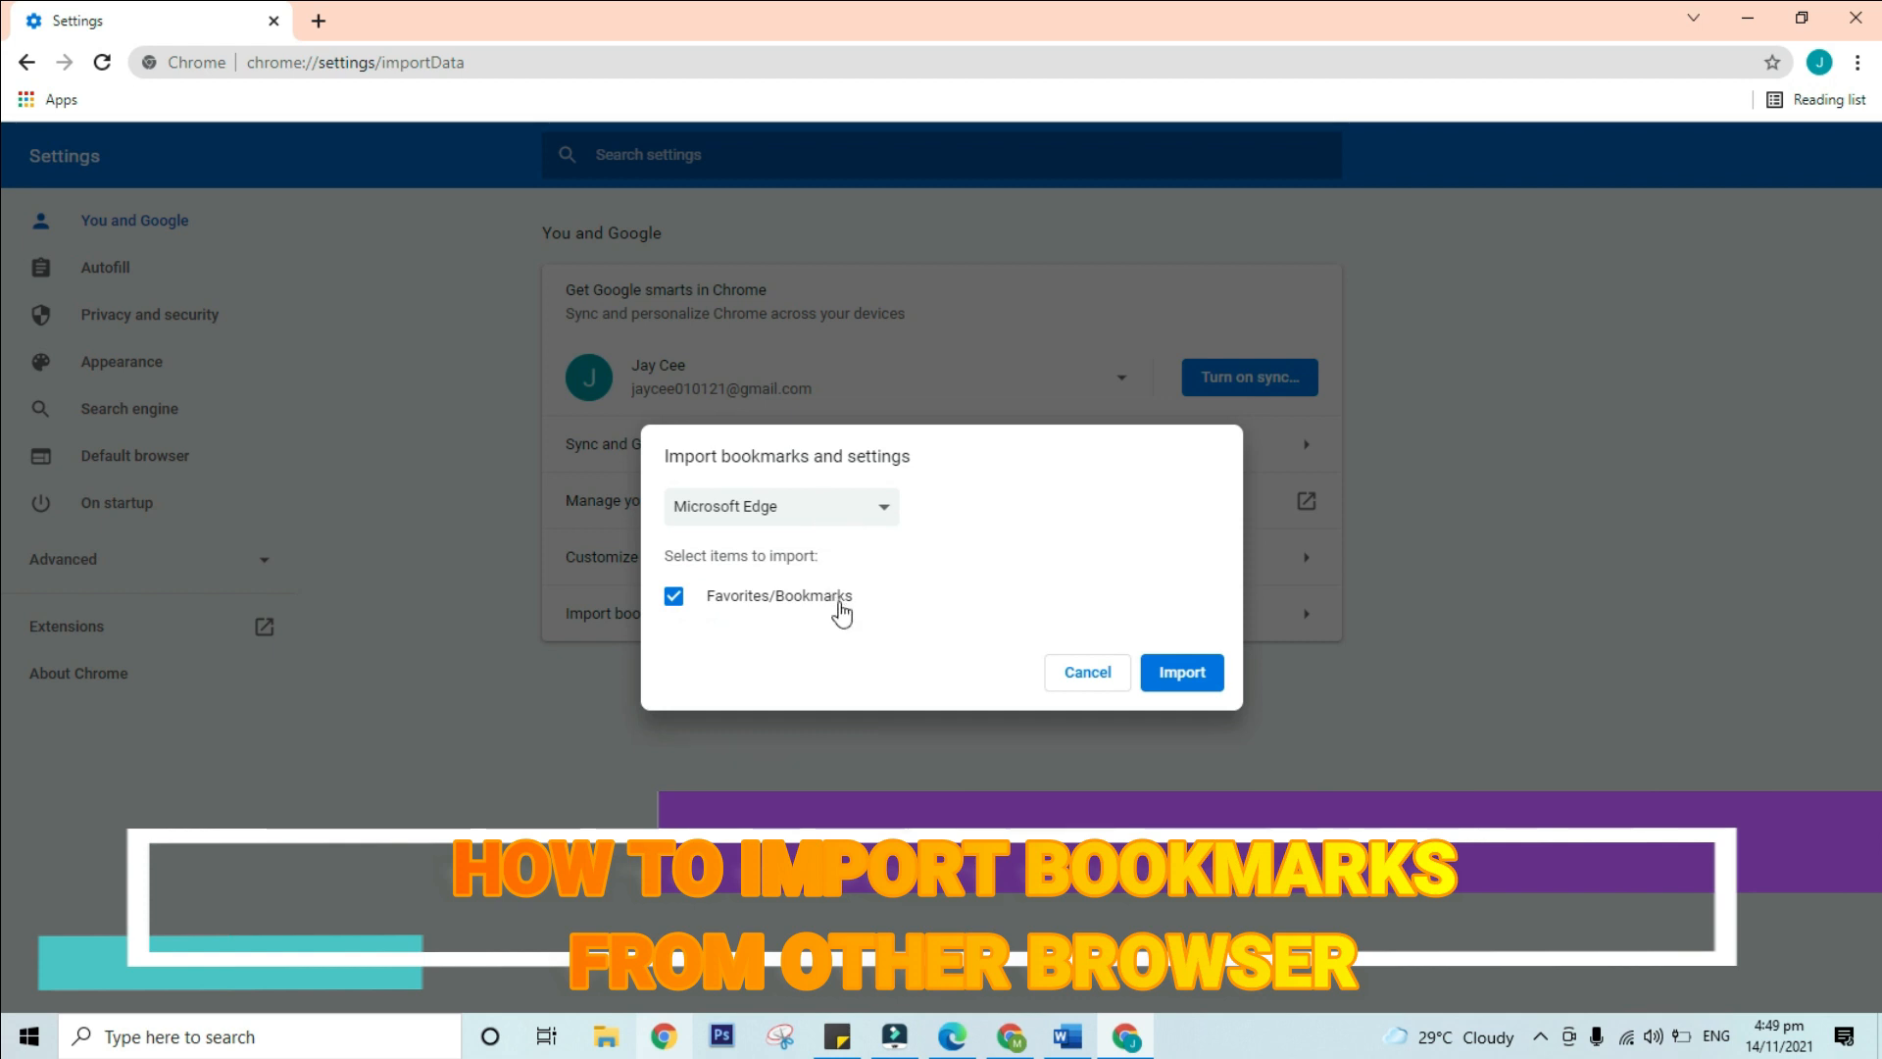
pyautogui.click(674, 596)
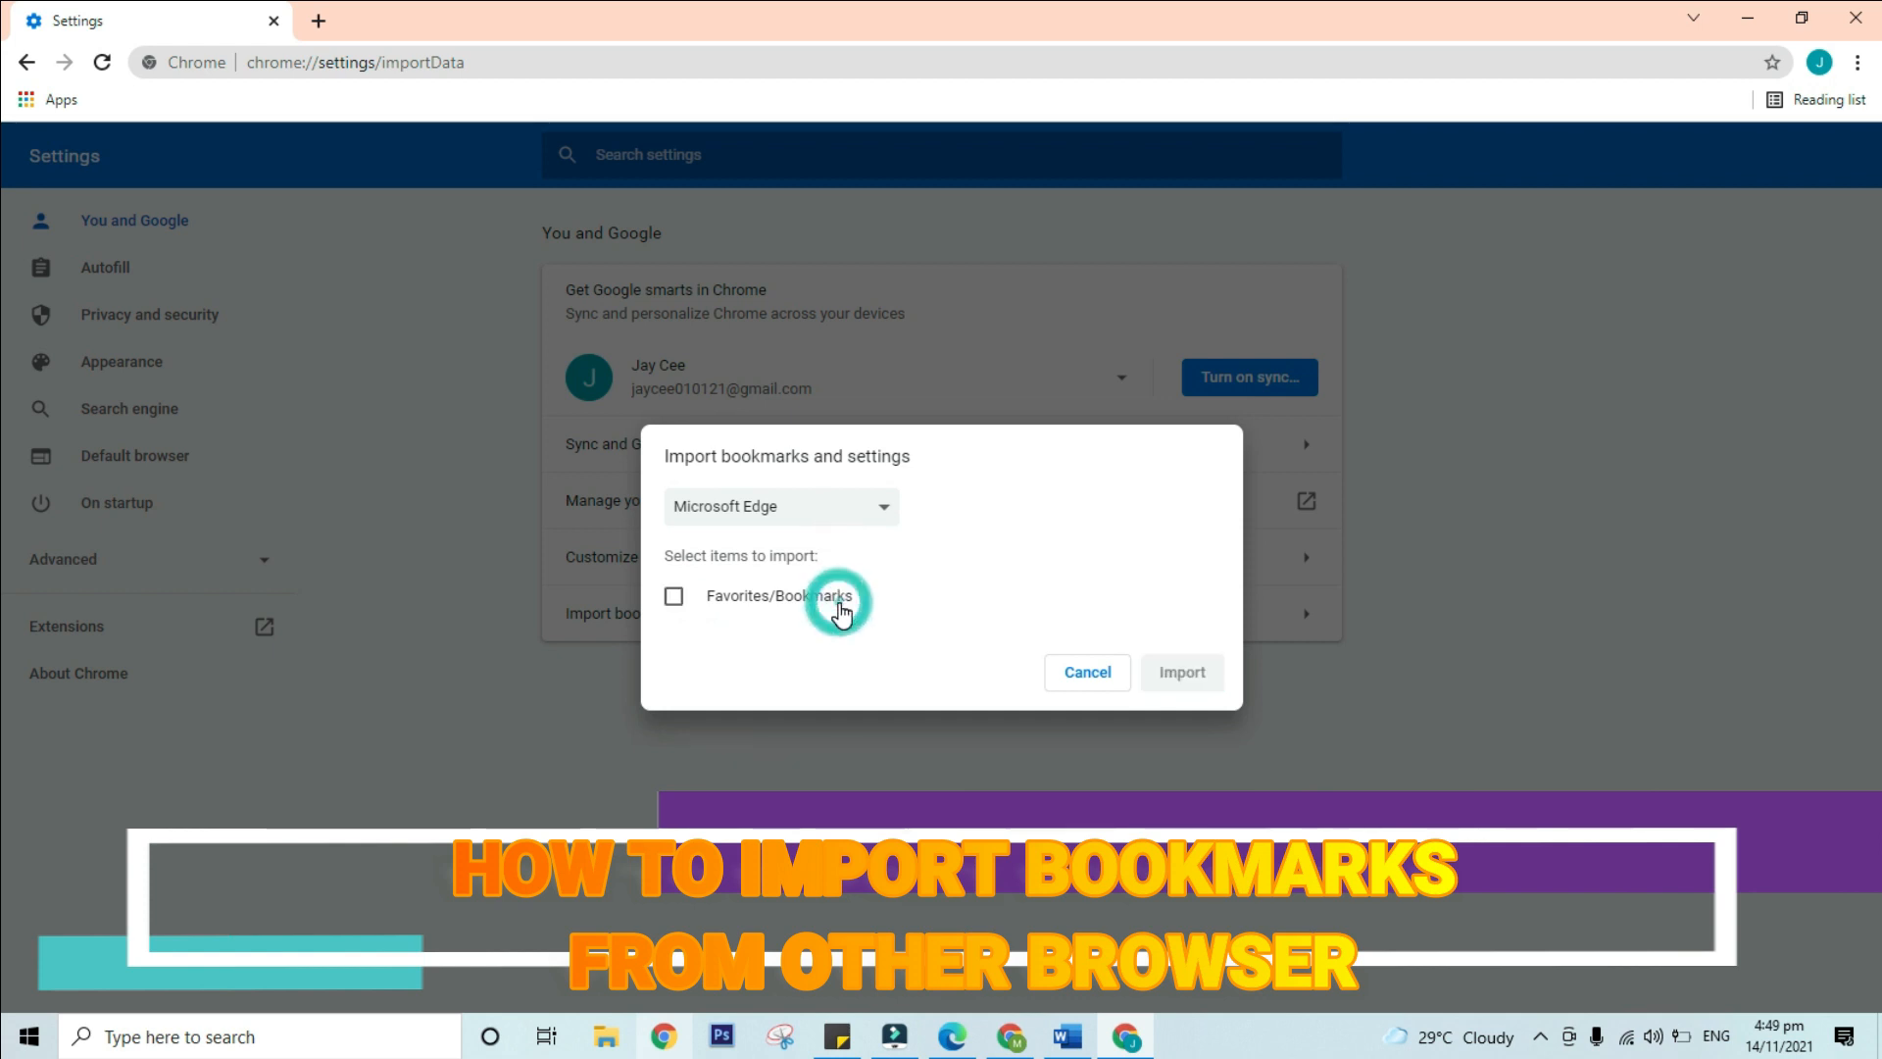
pyautogui.click(674, 596)
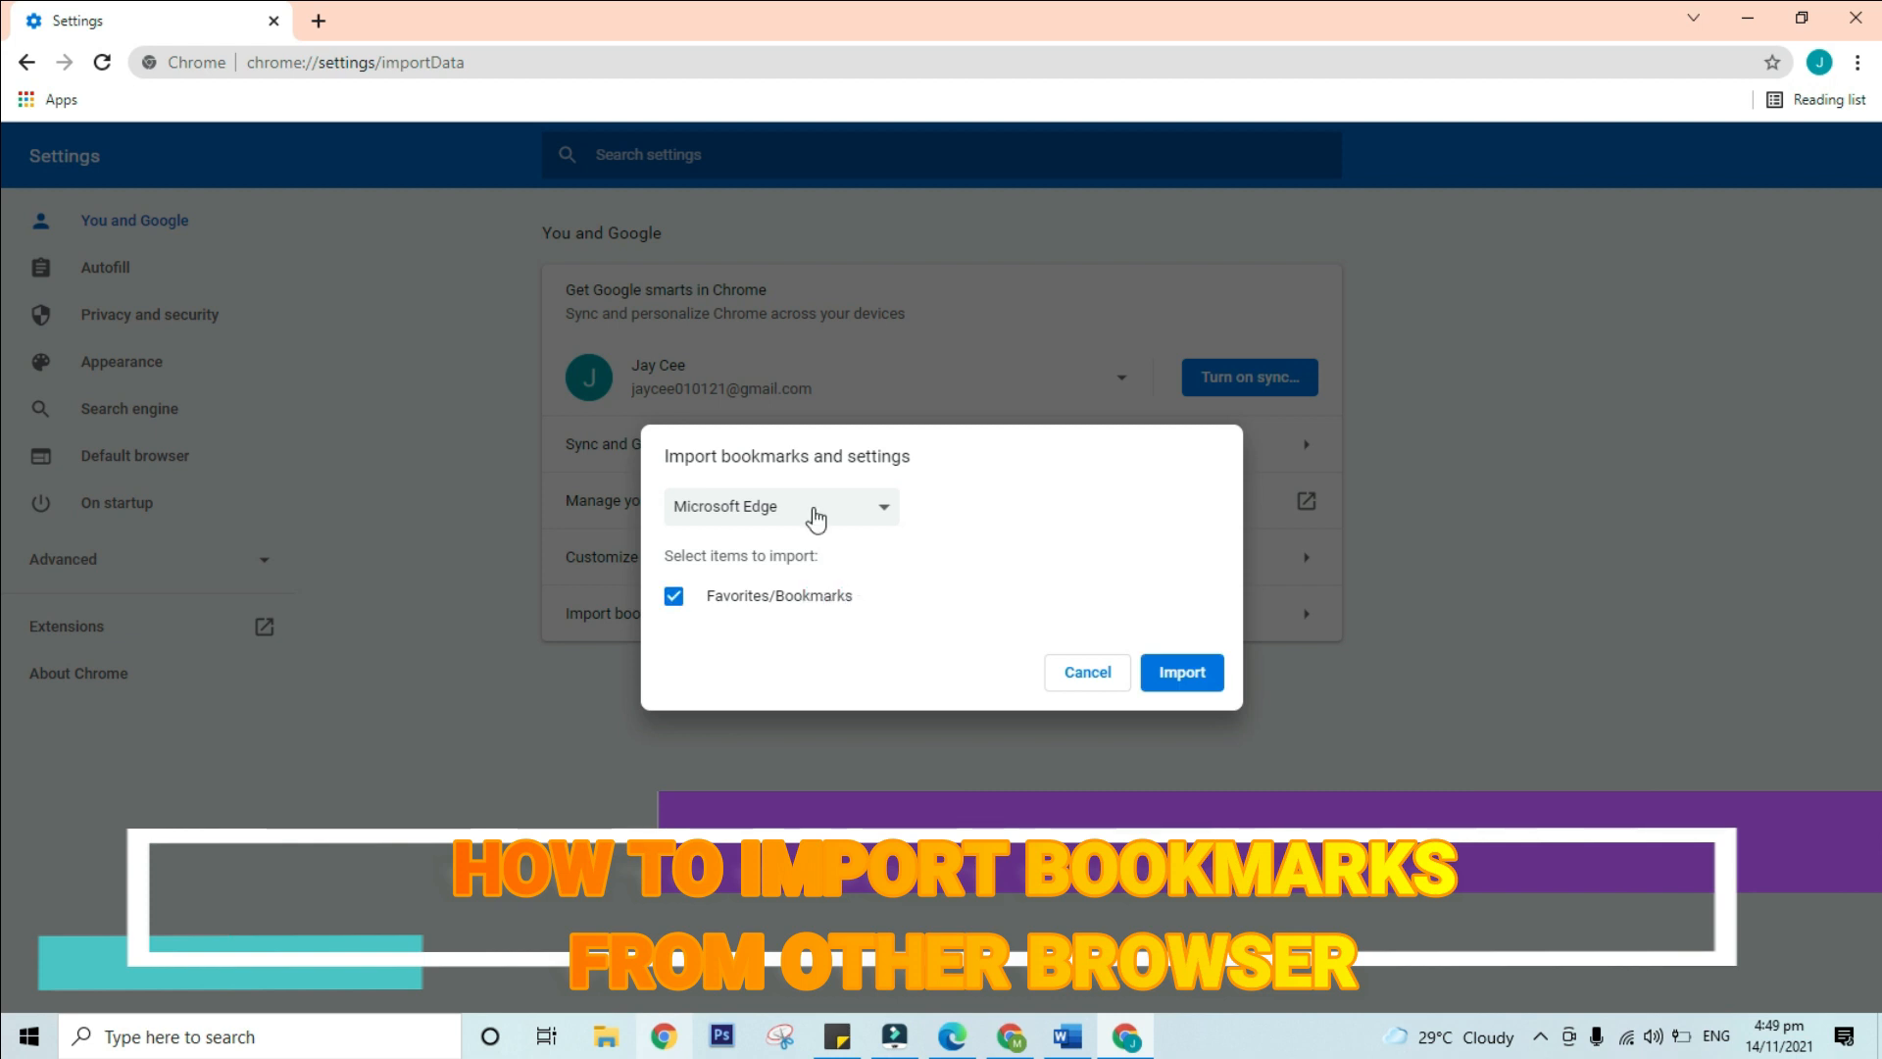
pyautogui.moveTo(851, 515)
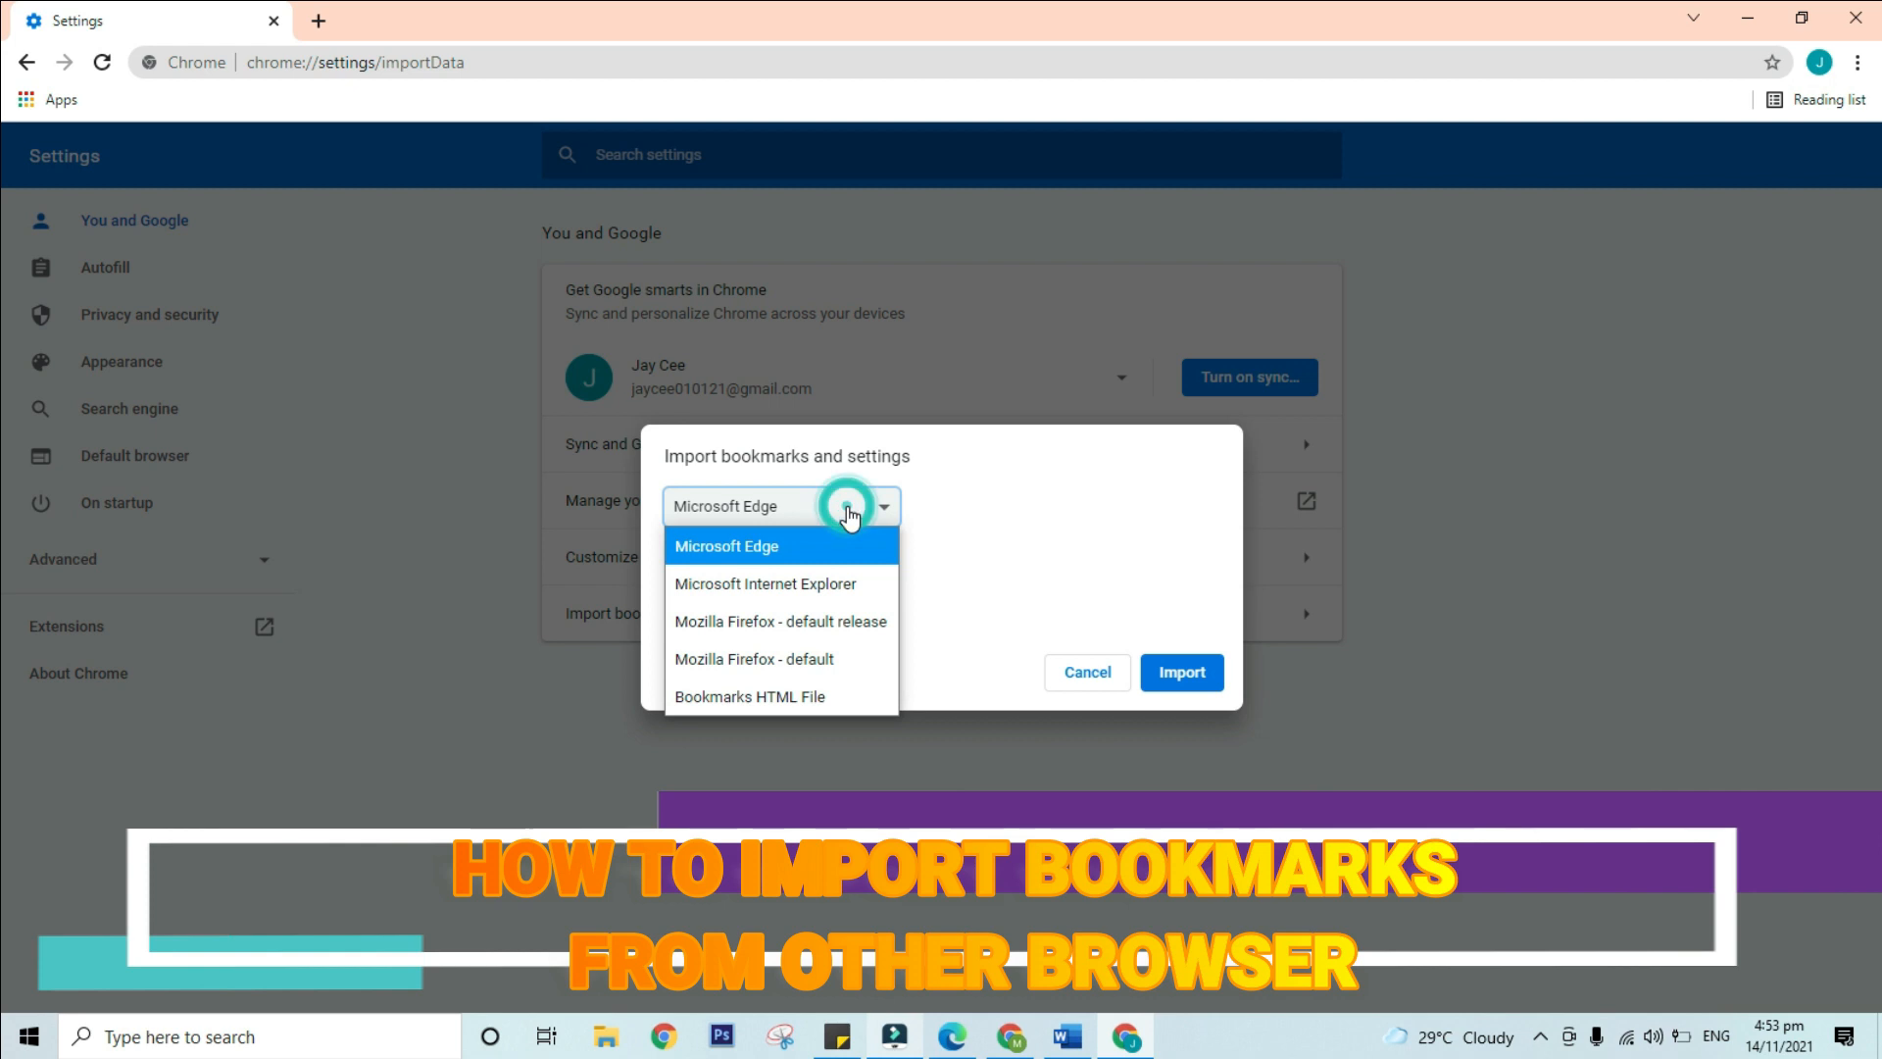
pyautogui.moveTo(804, 706)
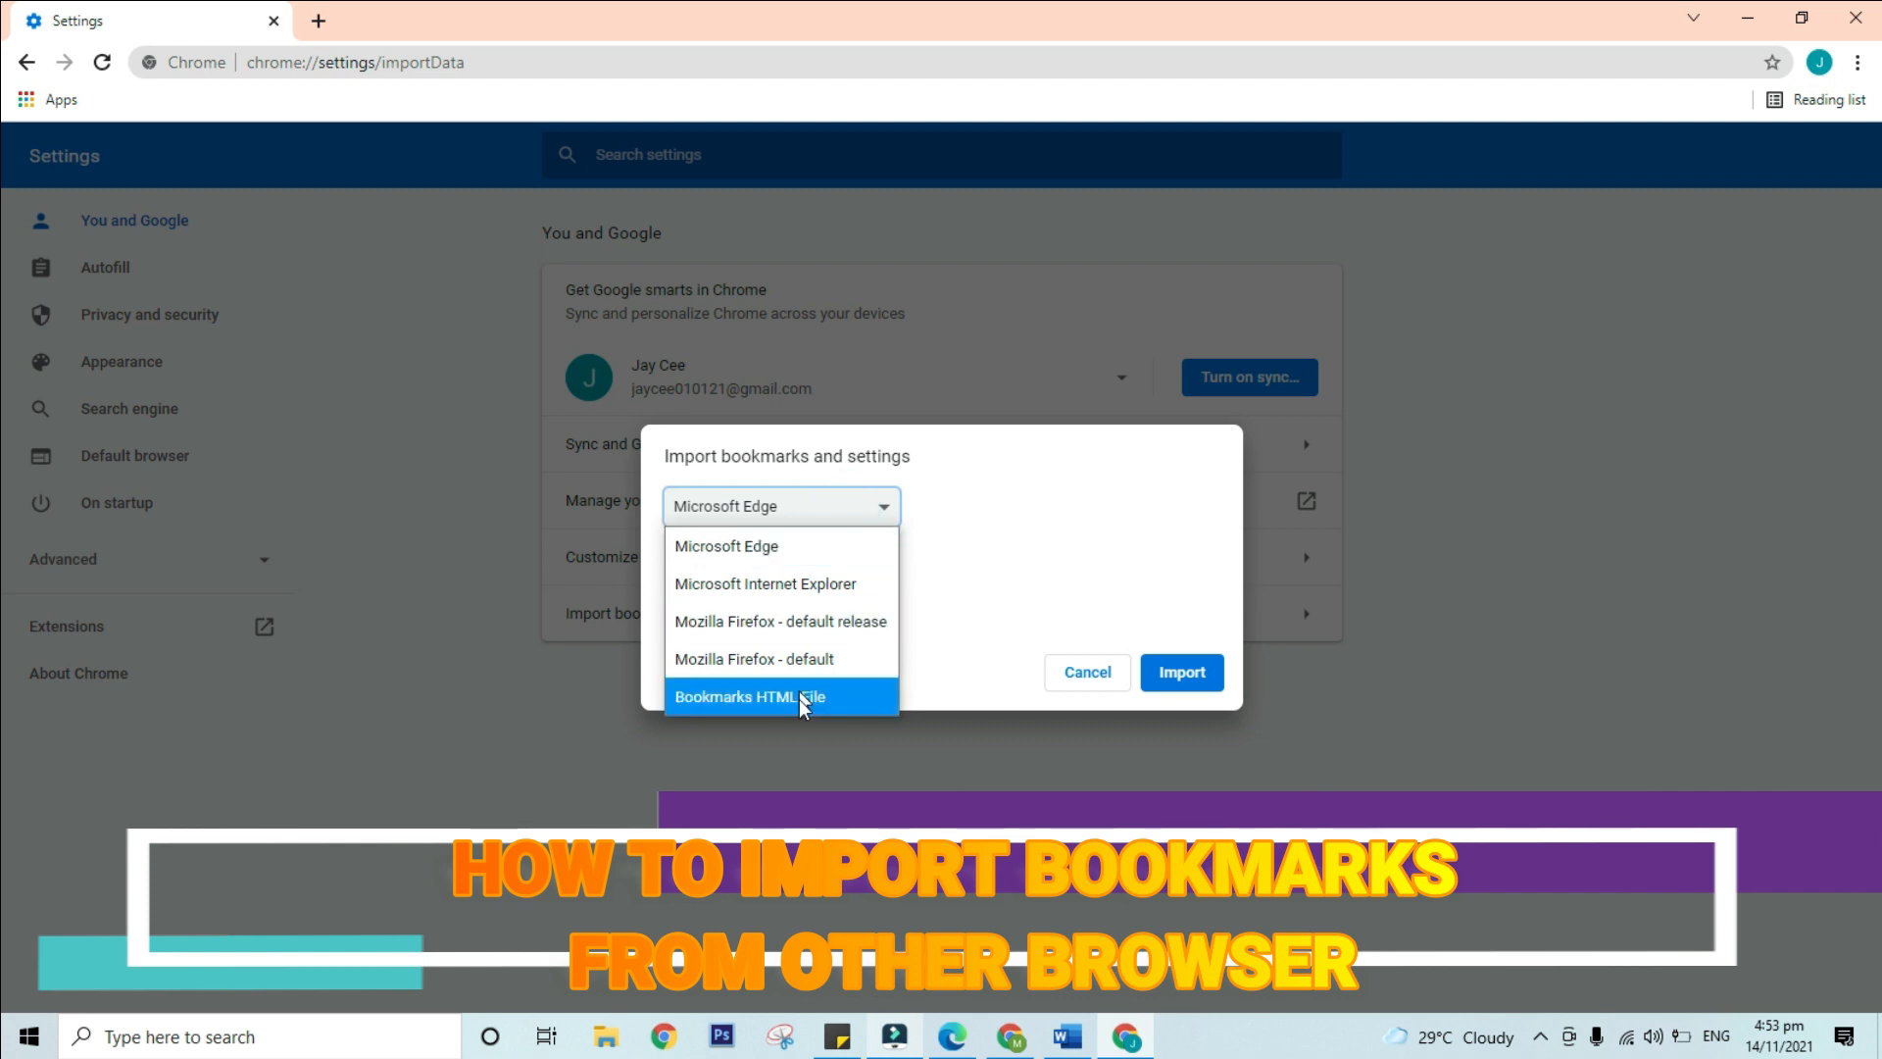
pyautogui.click(780, 696)
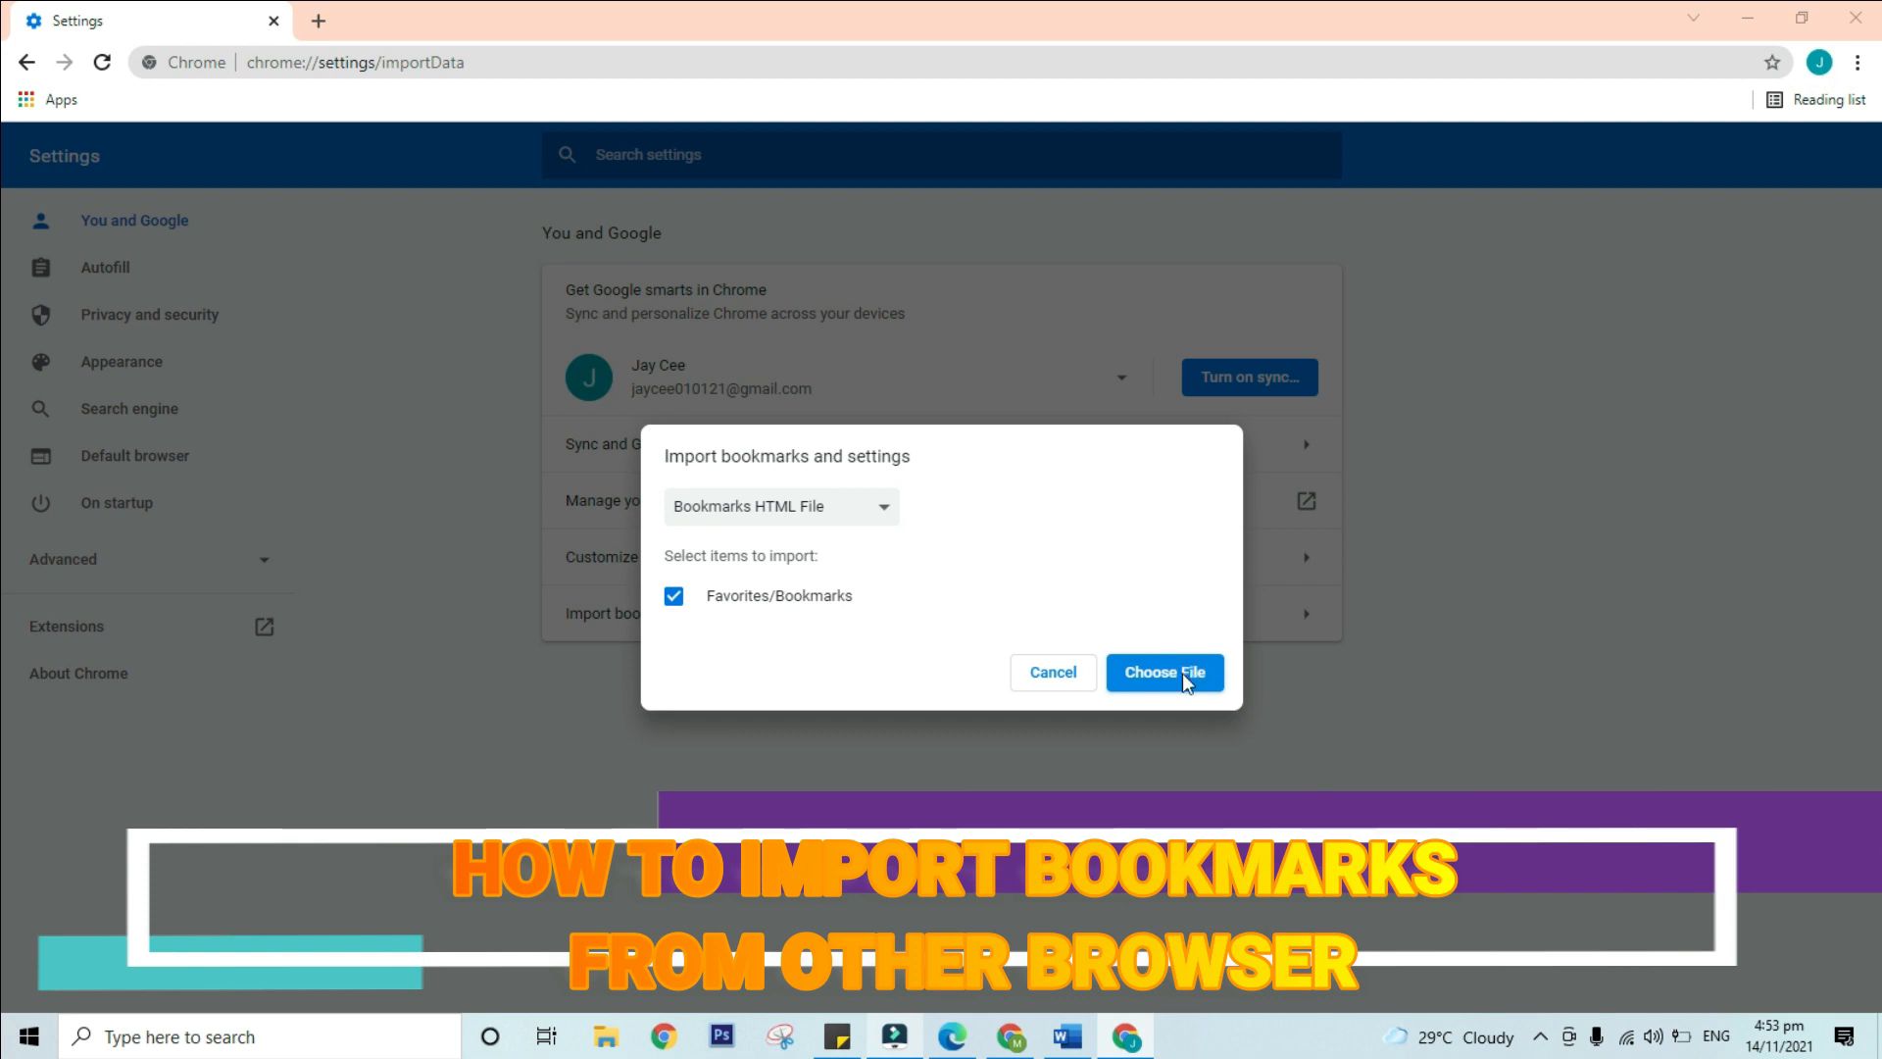
pyautogui.click(1164, 672)
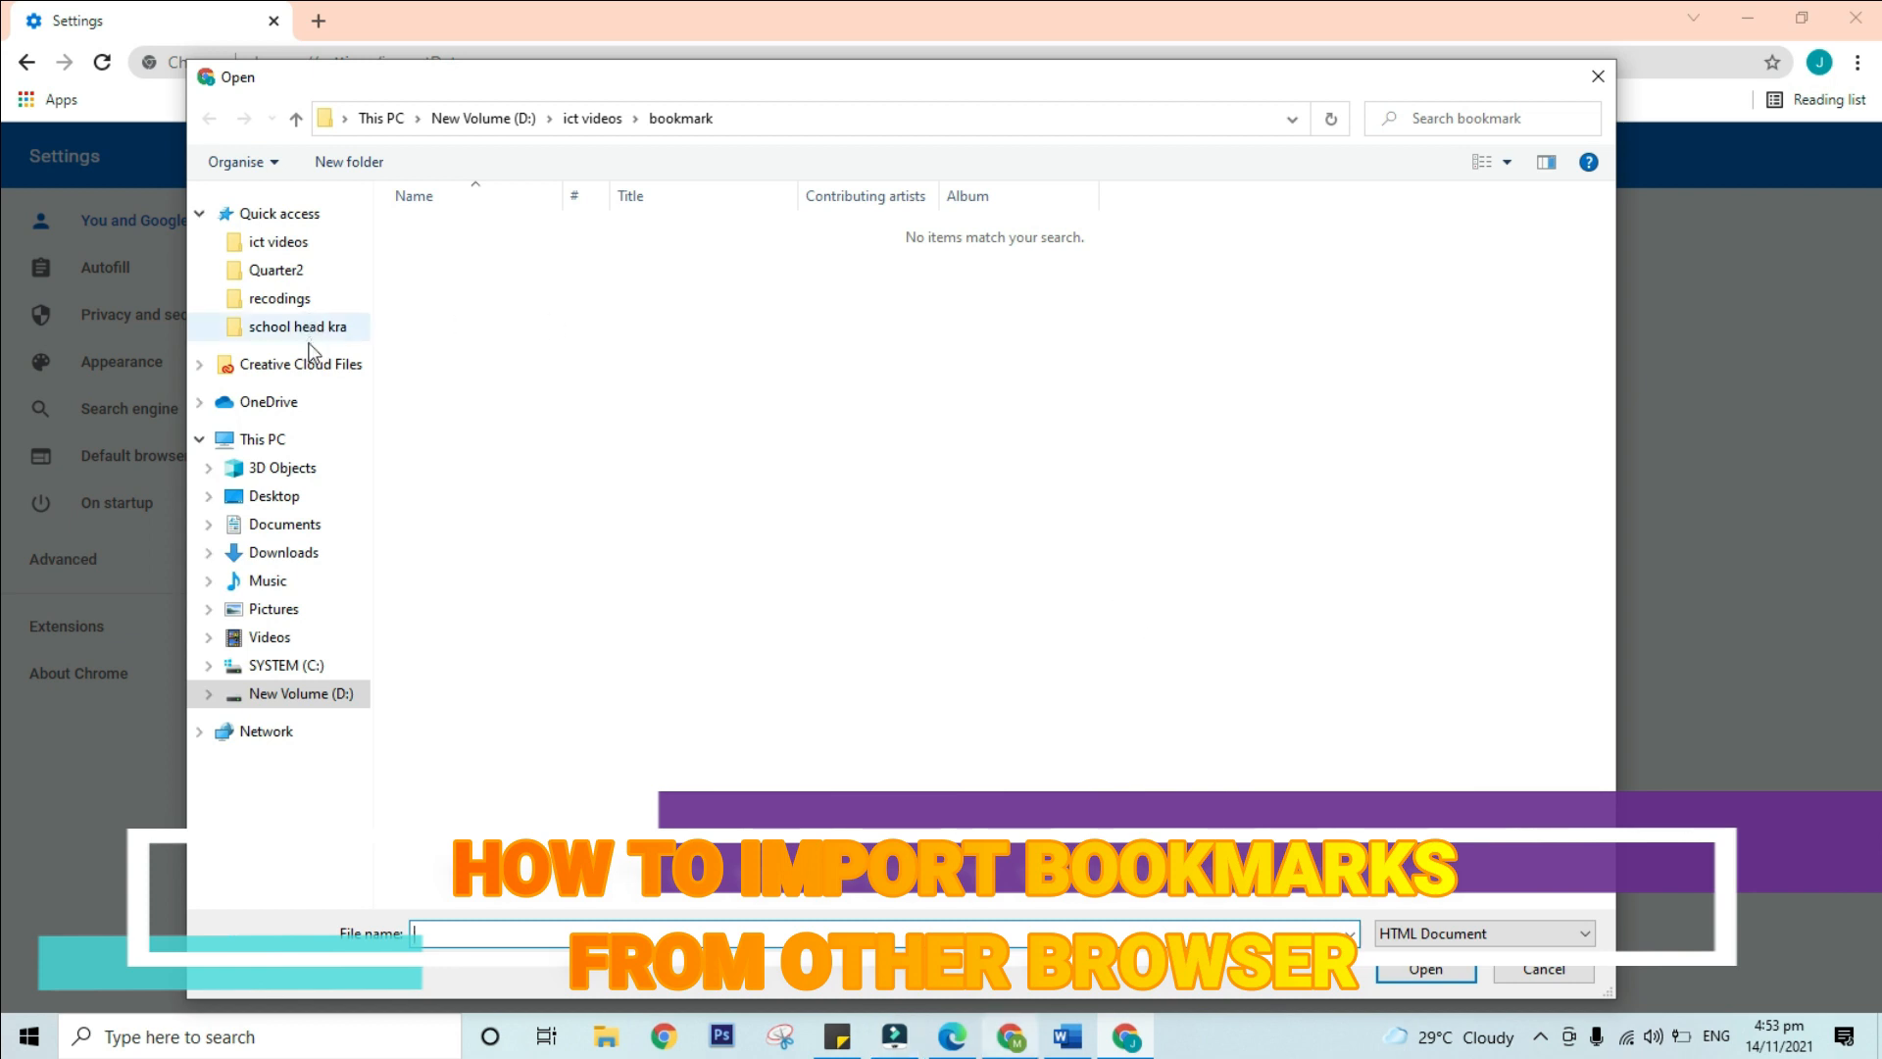
# Step: Import favourites_14_11_2021 from the Desktop so its sites appear on the bookmarks bar
pyautogui.click(278, 496)
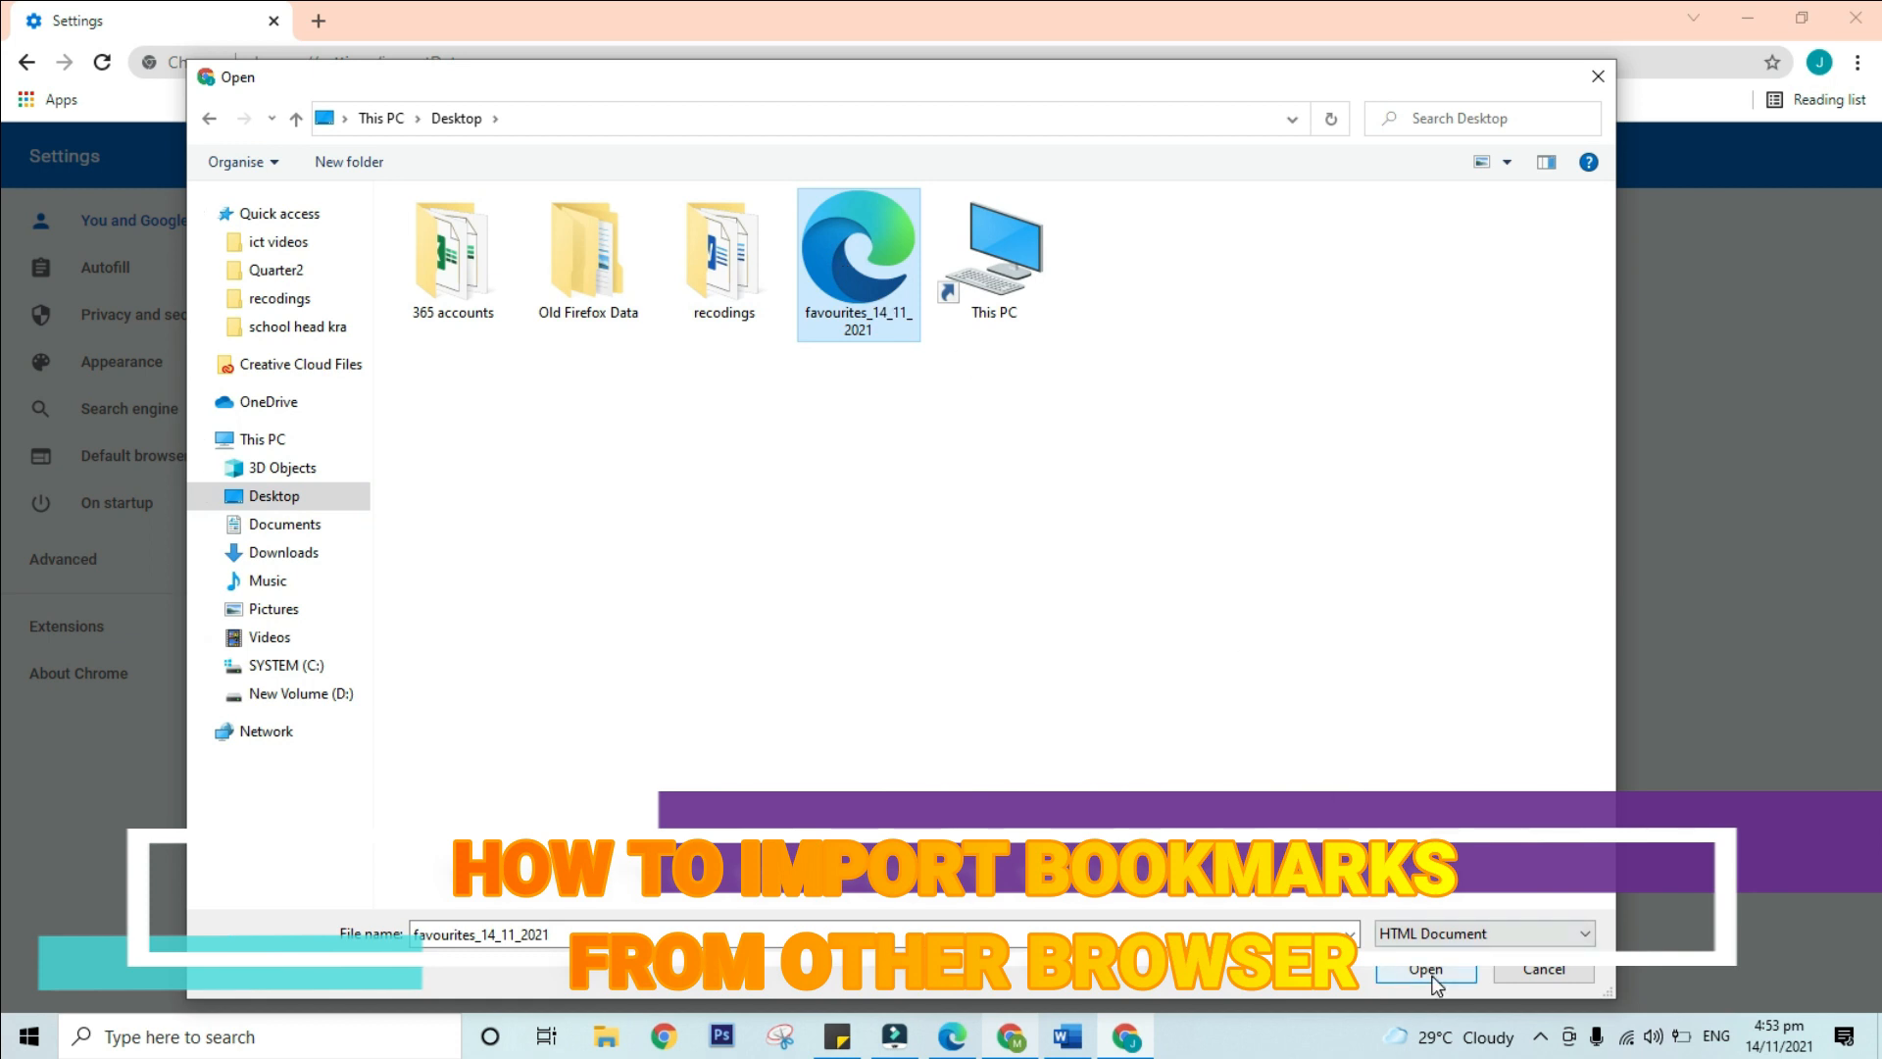
pyautogui.click(1428, 969)
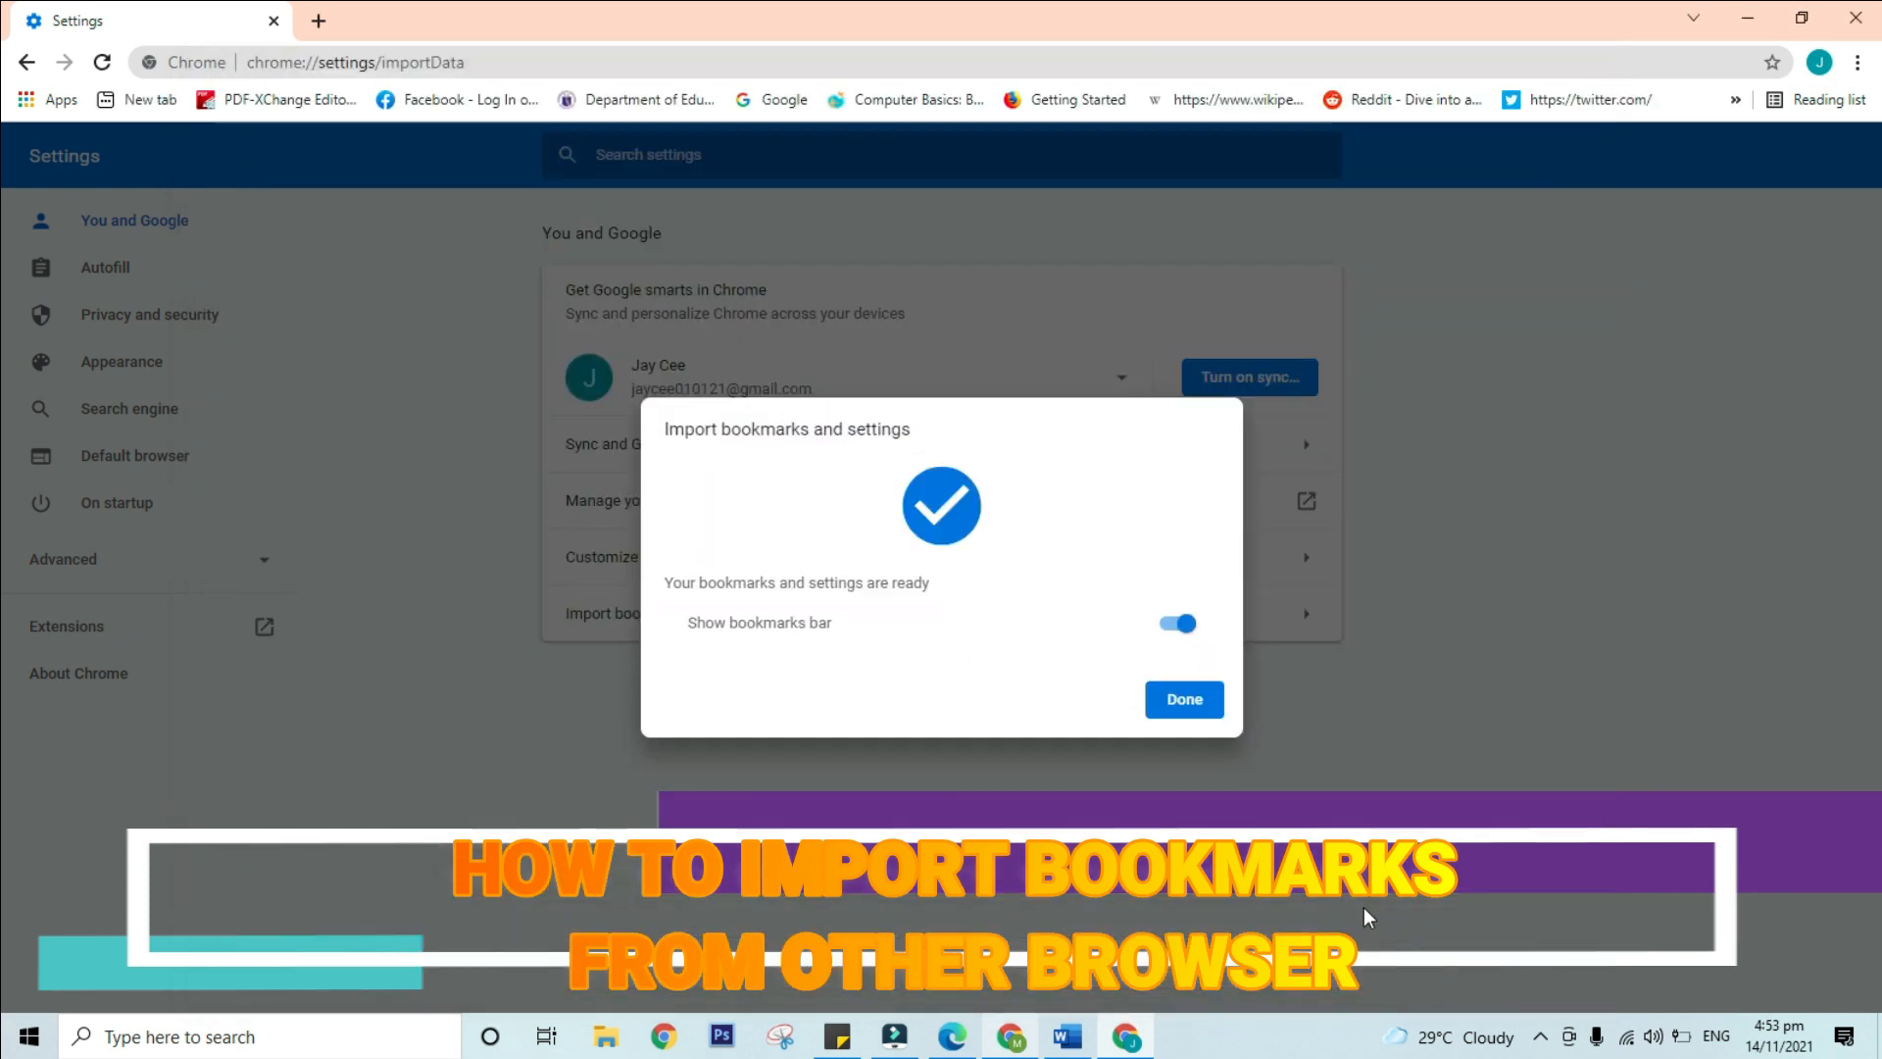
# Step: Close the import confirmation and view the imported sites on a new tab's bookmarks bar
pyautogui.click(1184, 698)
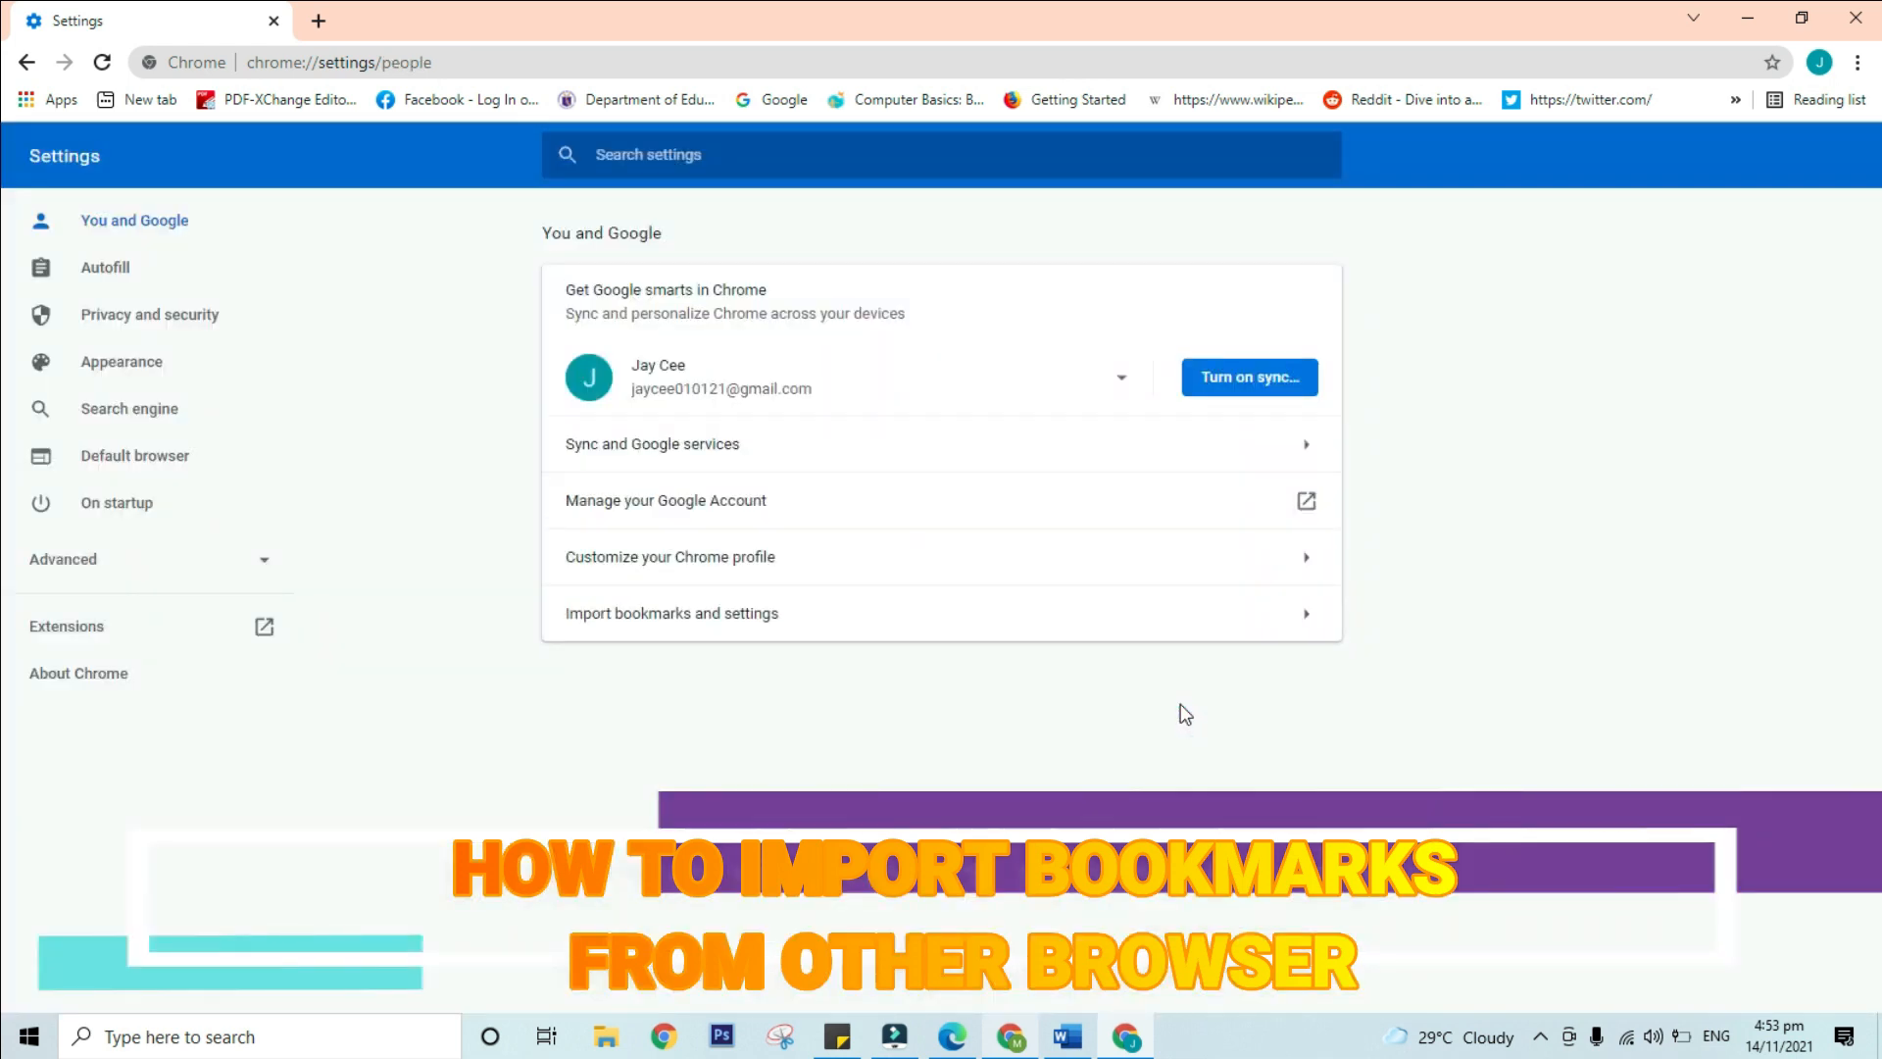
pyautogui.moveTo(586, 104)
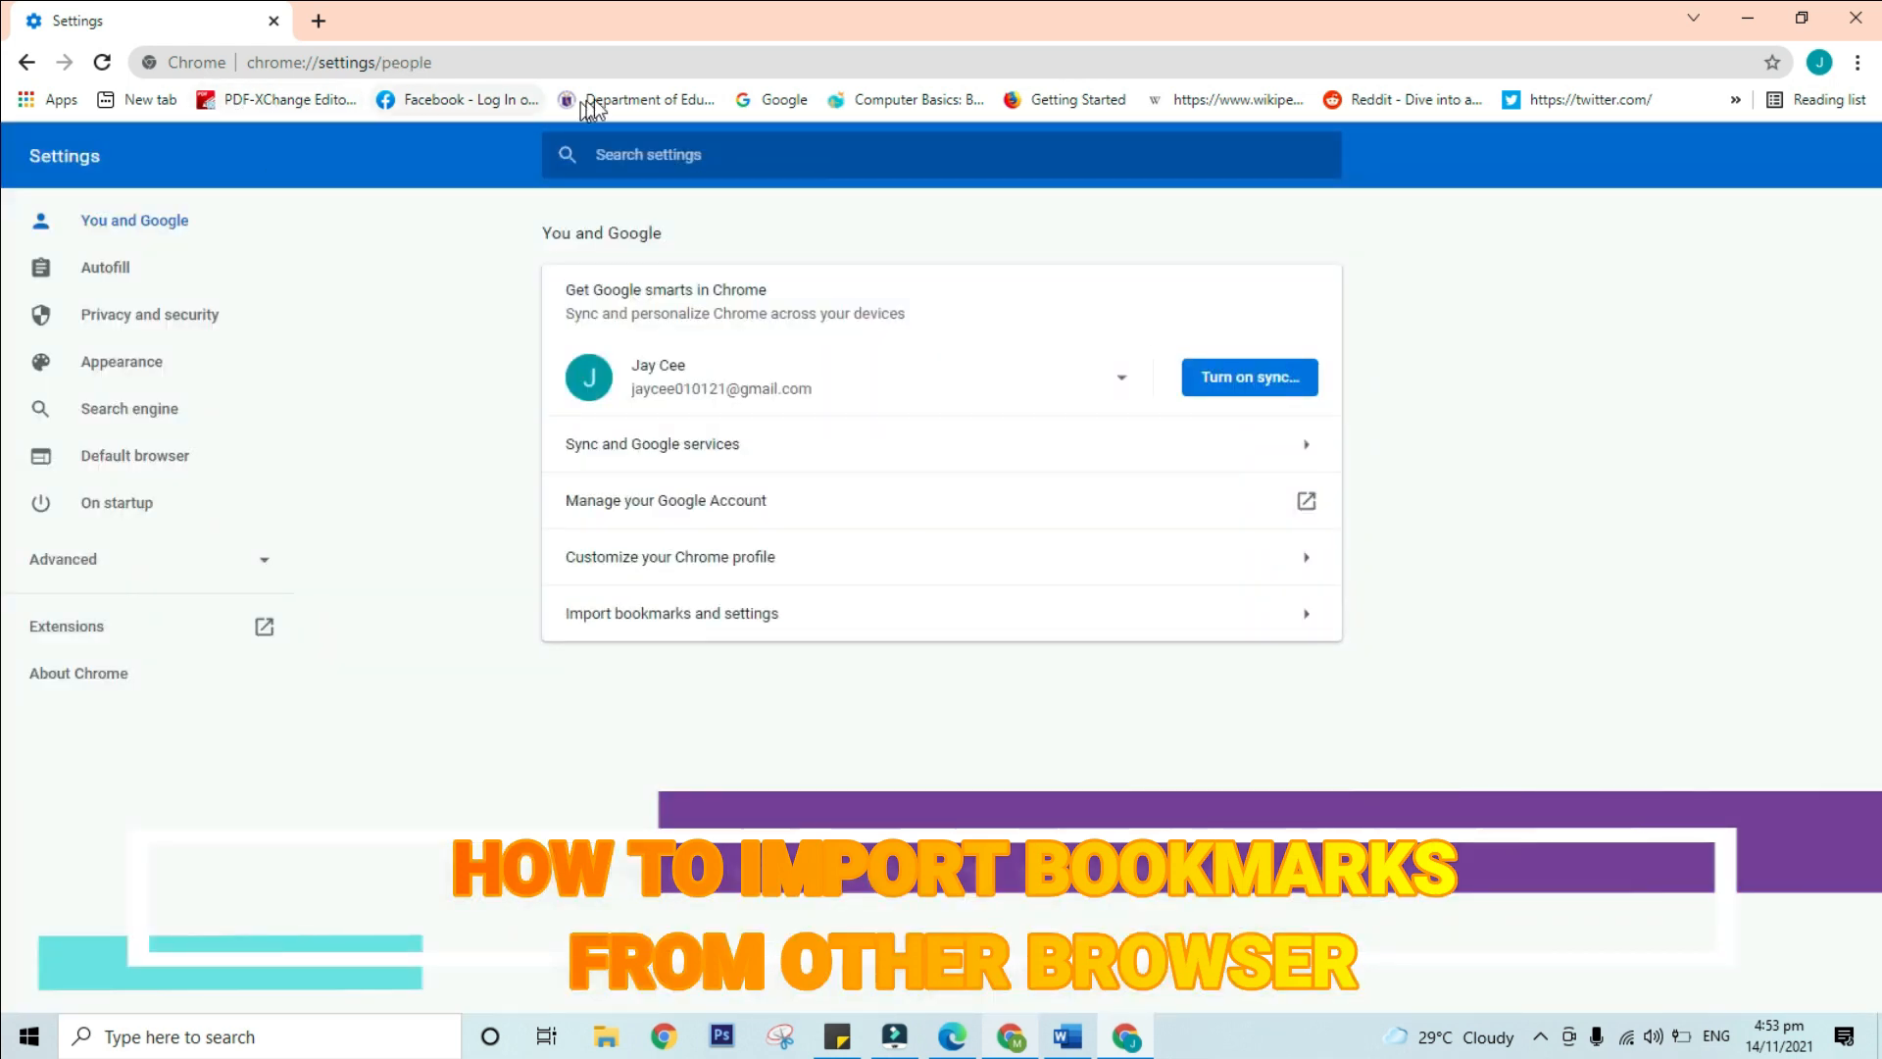
pyautogui.moveTo(1576, 108)
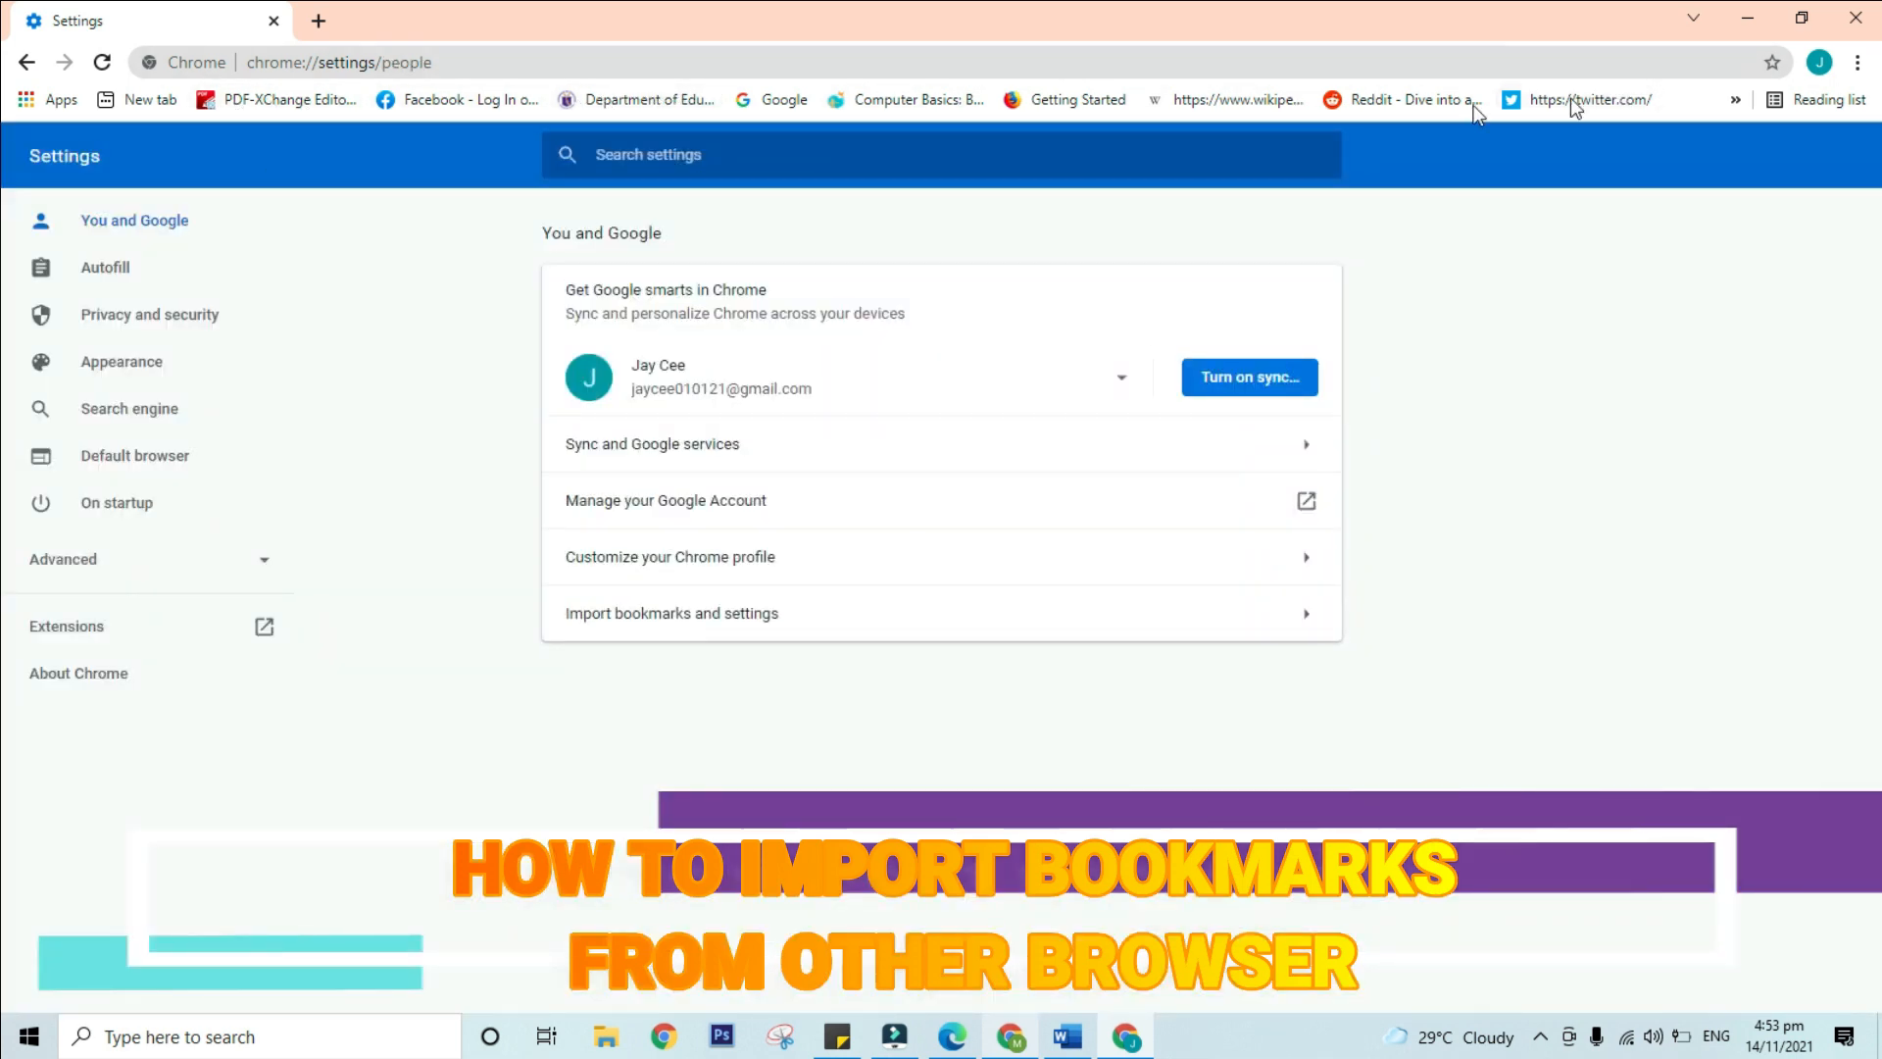
pyautogui.click(317, 20)
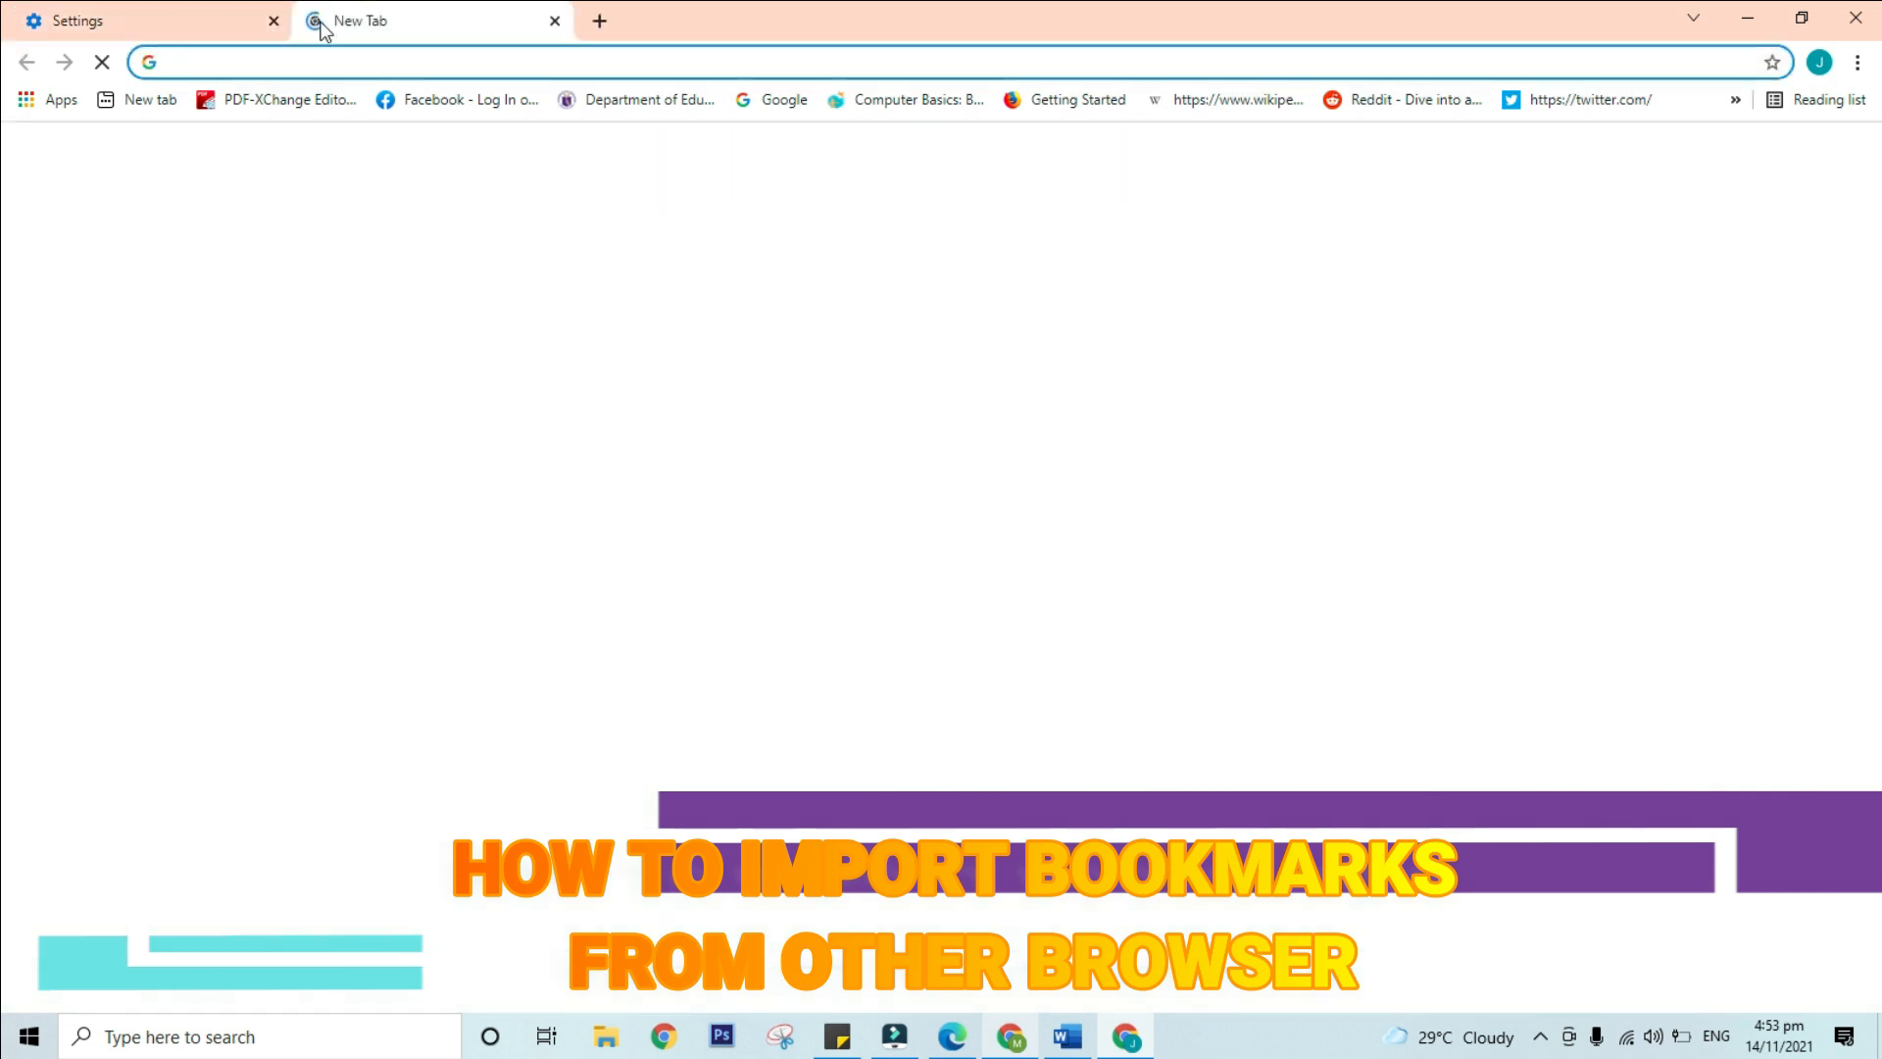
pyautogui.click(322, 60)
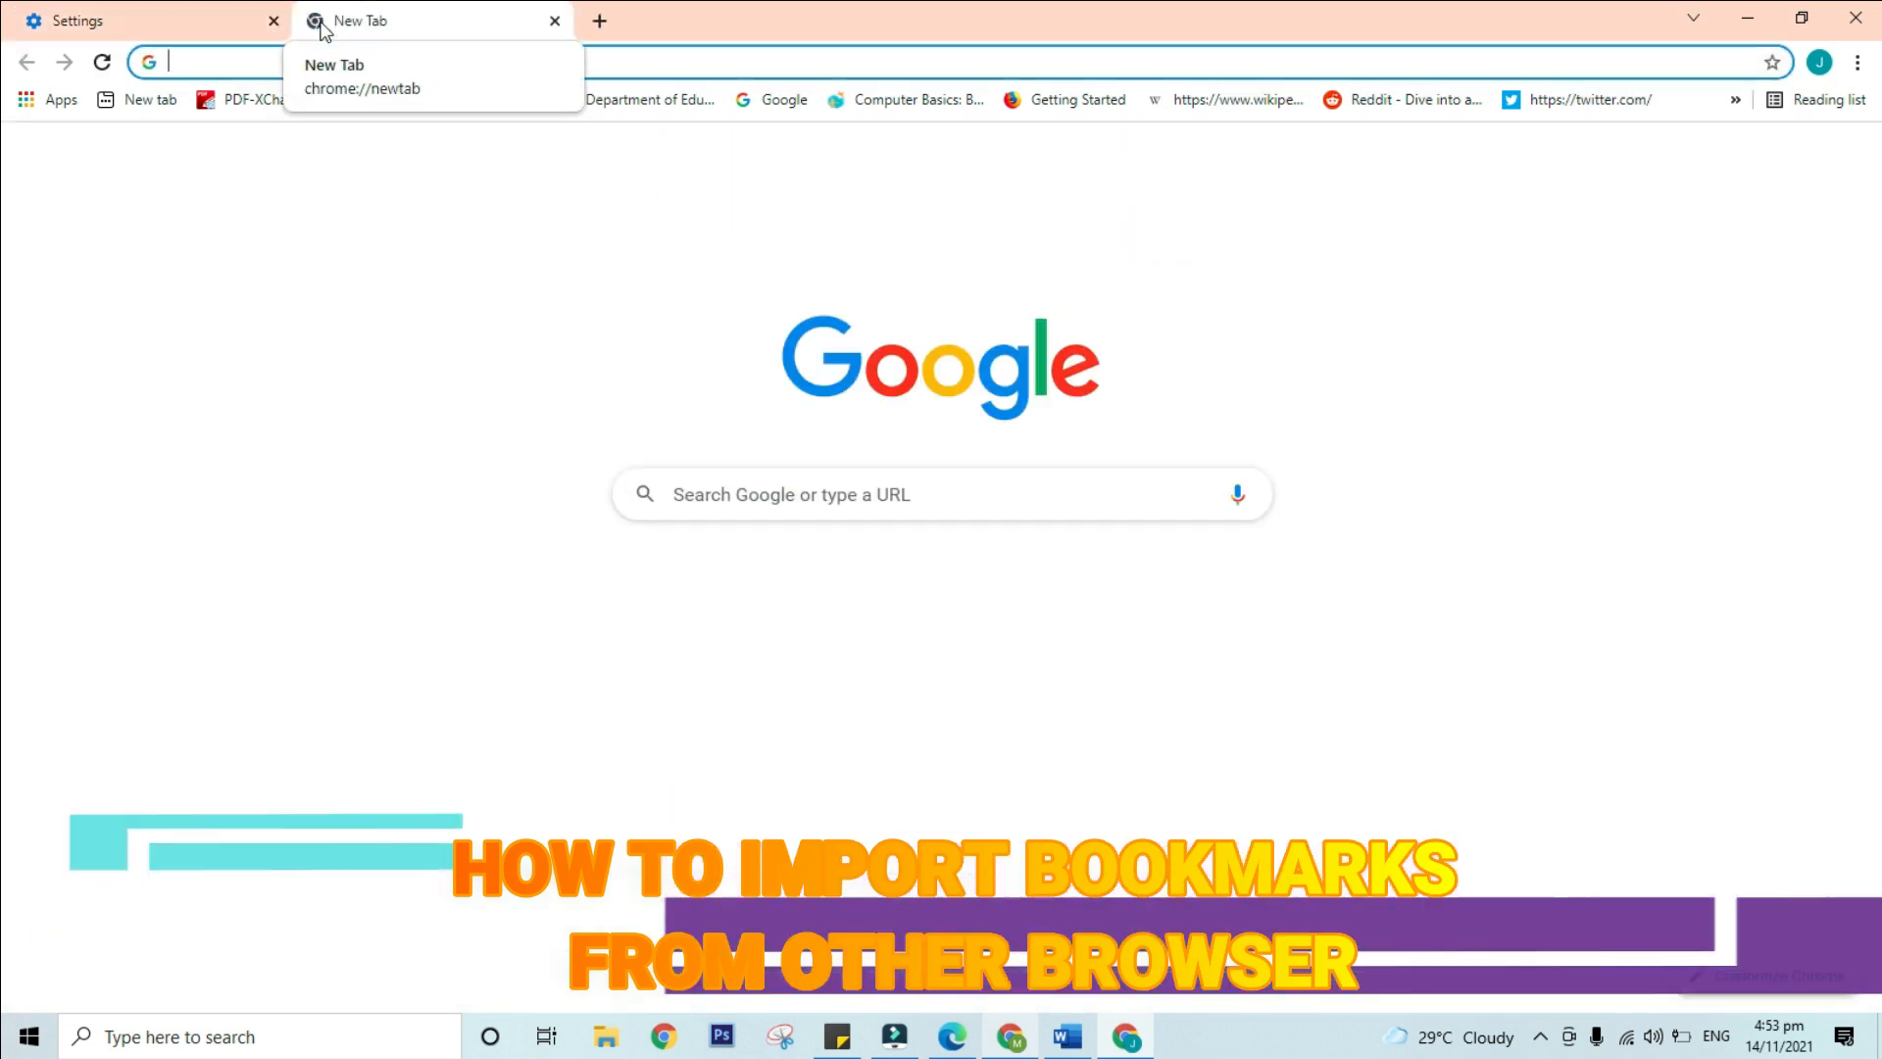